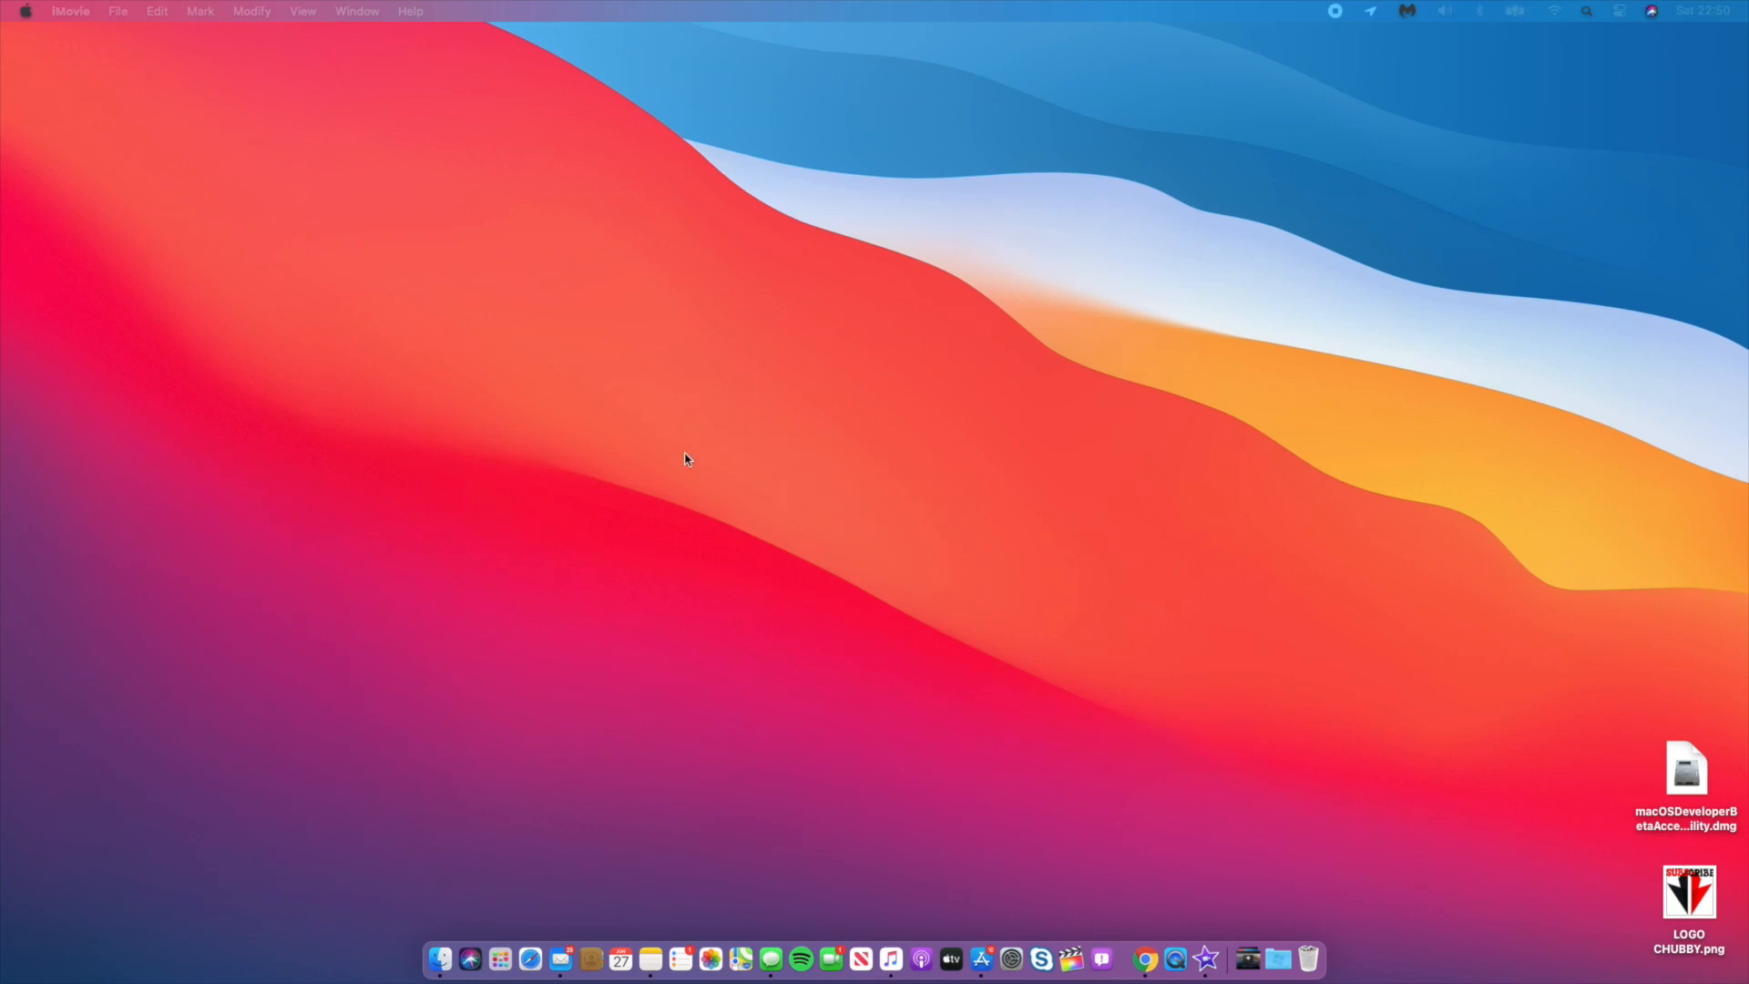
{"action": "mouse_move", "coordinate": [1213, 379]}
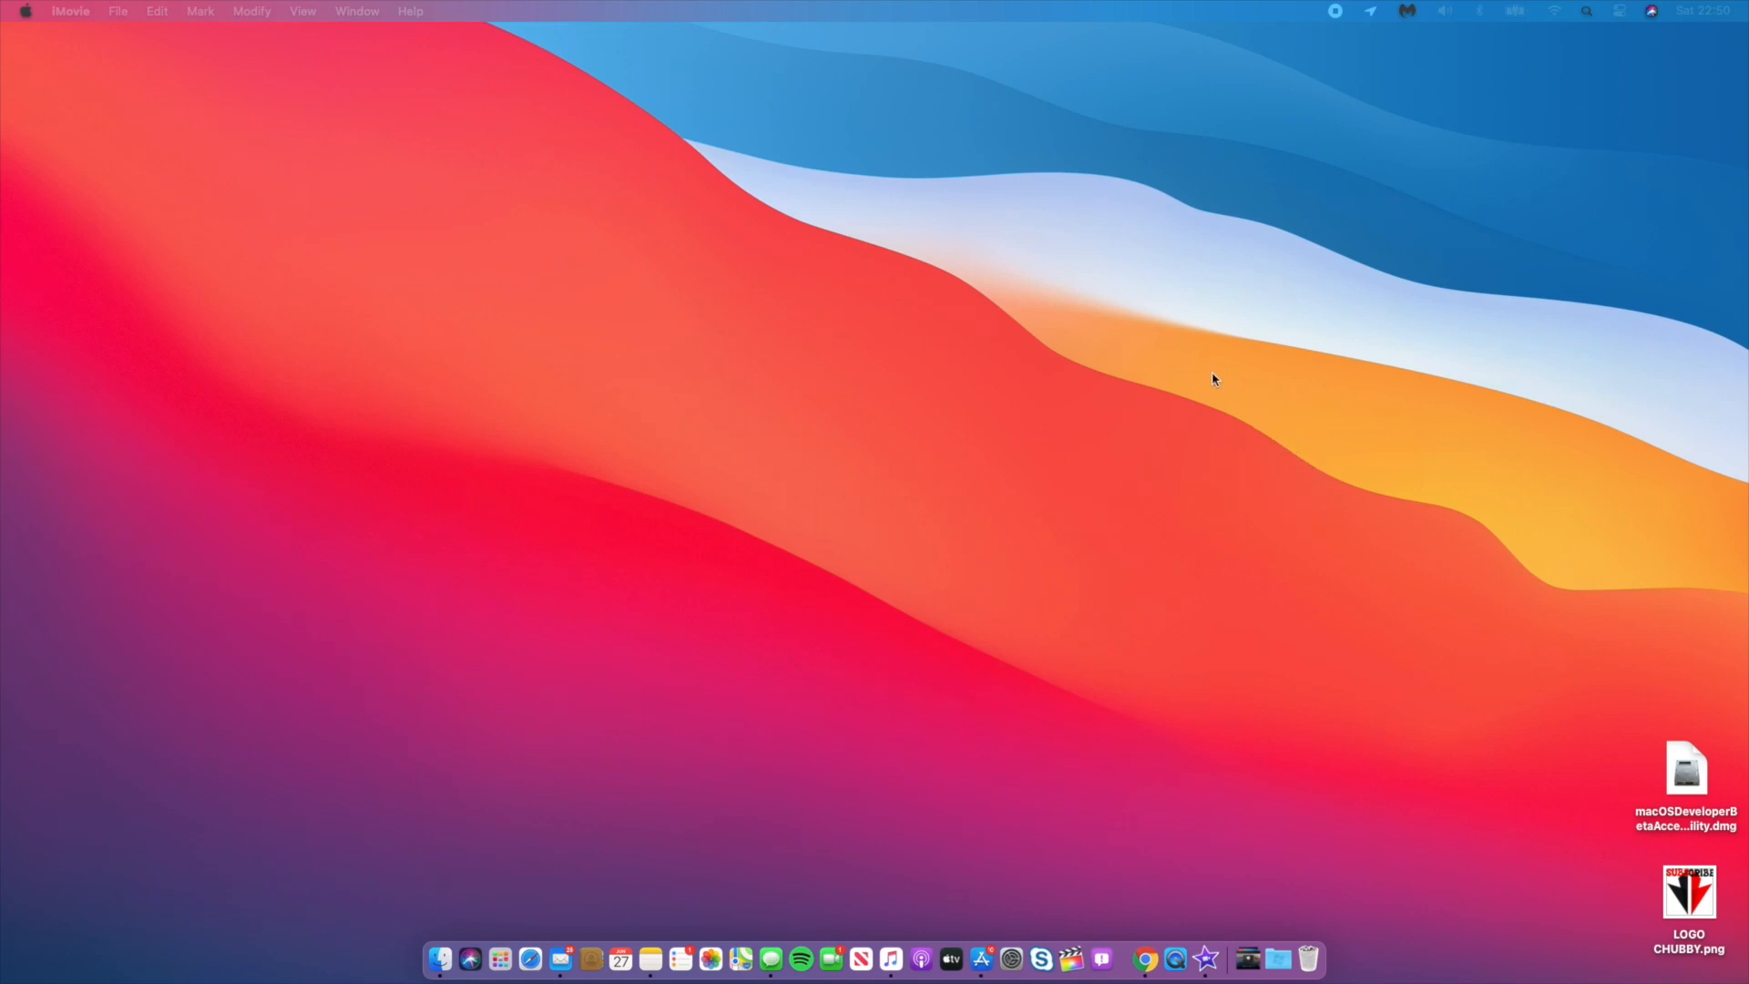
{"action": "mouse_move", "coordinate": [727, 377]}
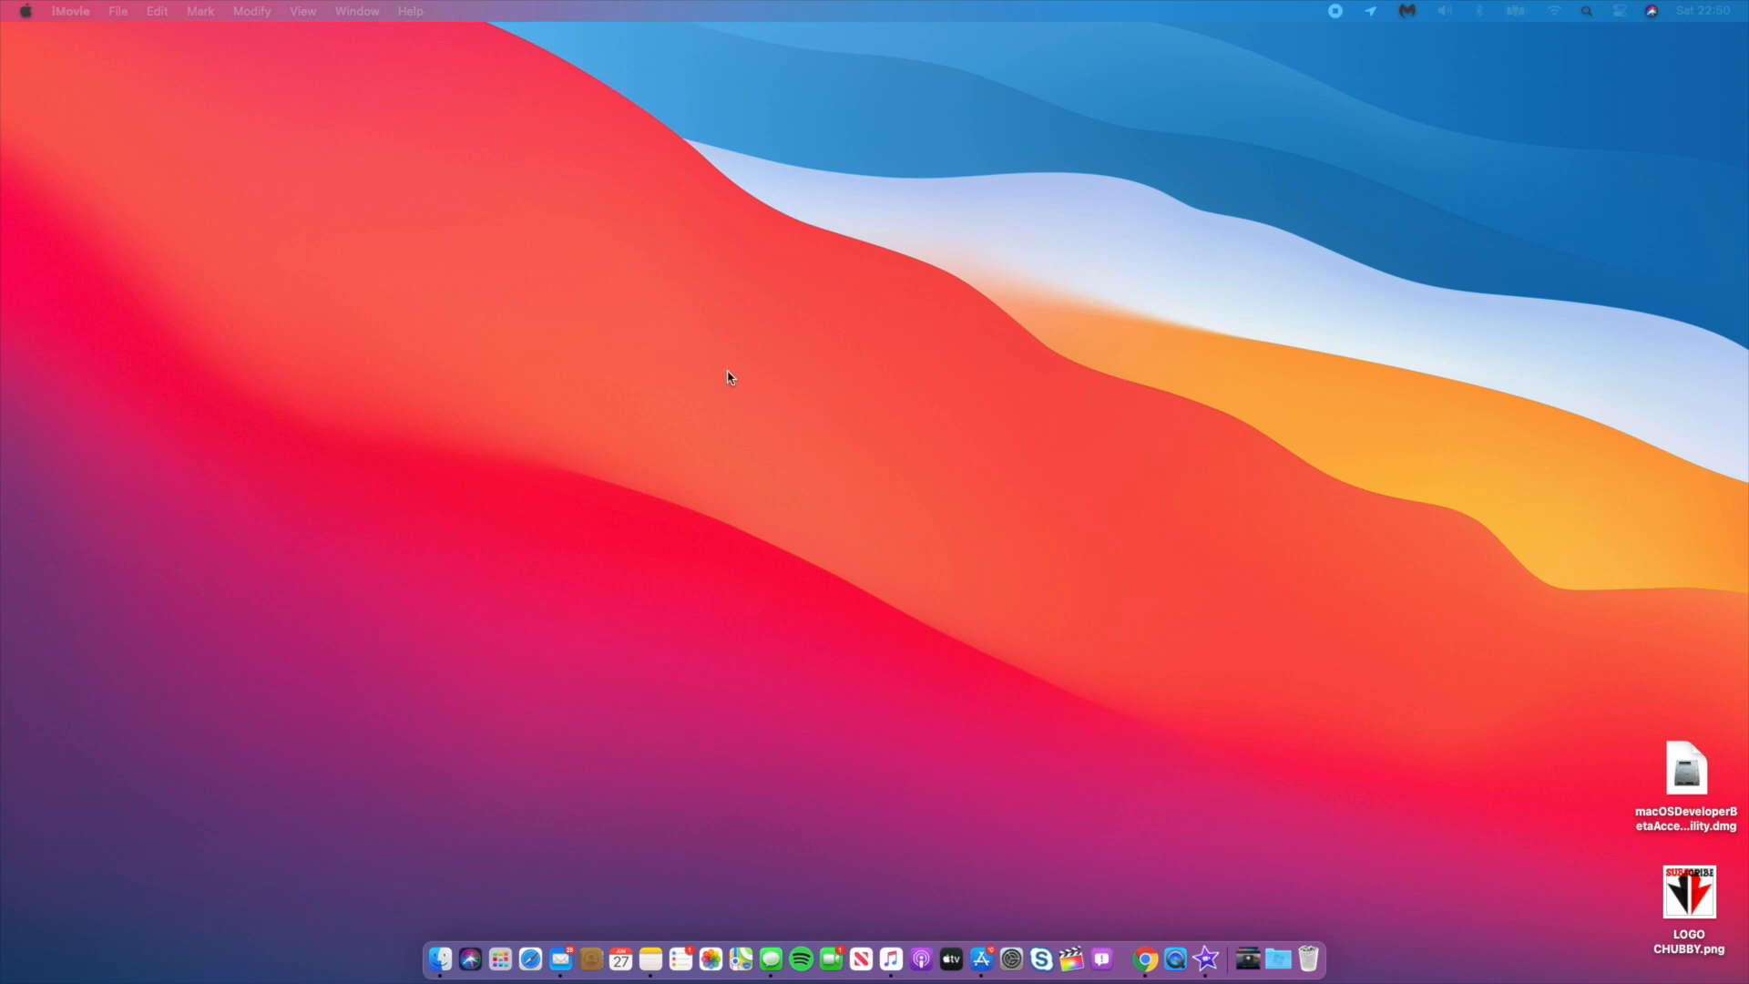
{"action": "mouse_move", "coordinate": [976, 279]}
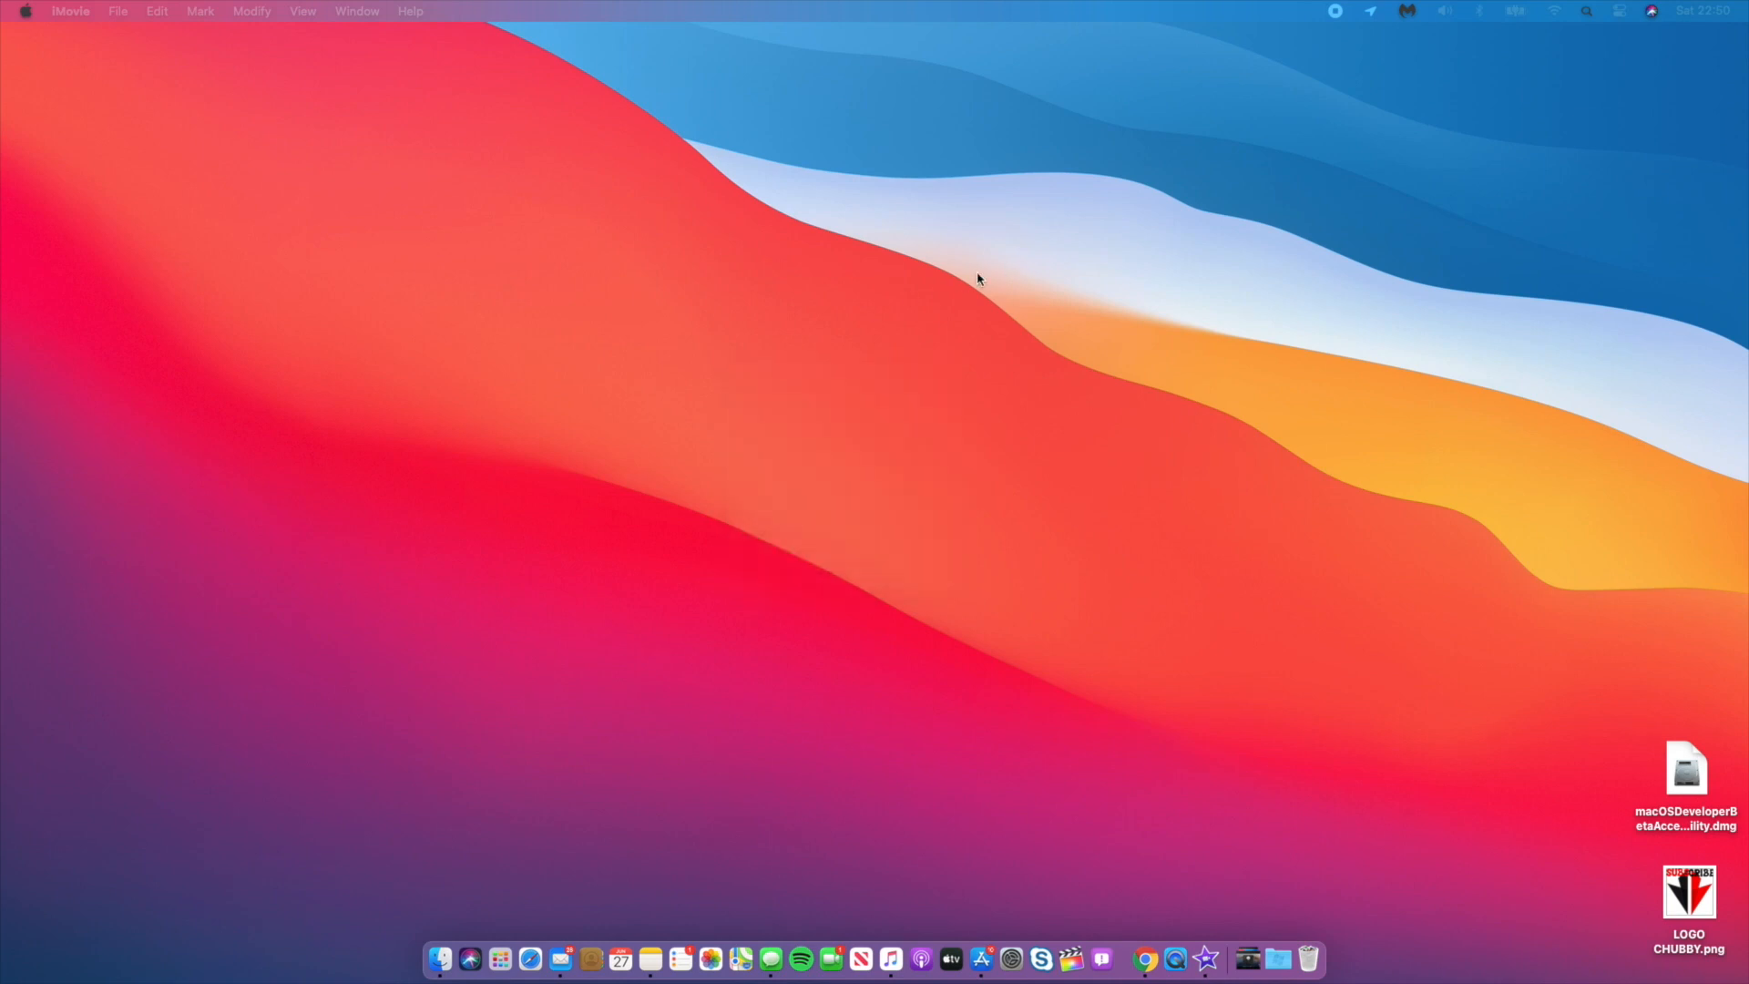
{"action": "mouse_move", "coordinate": [978, 957]}
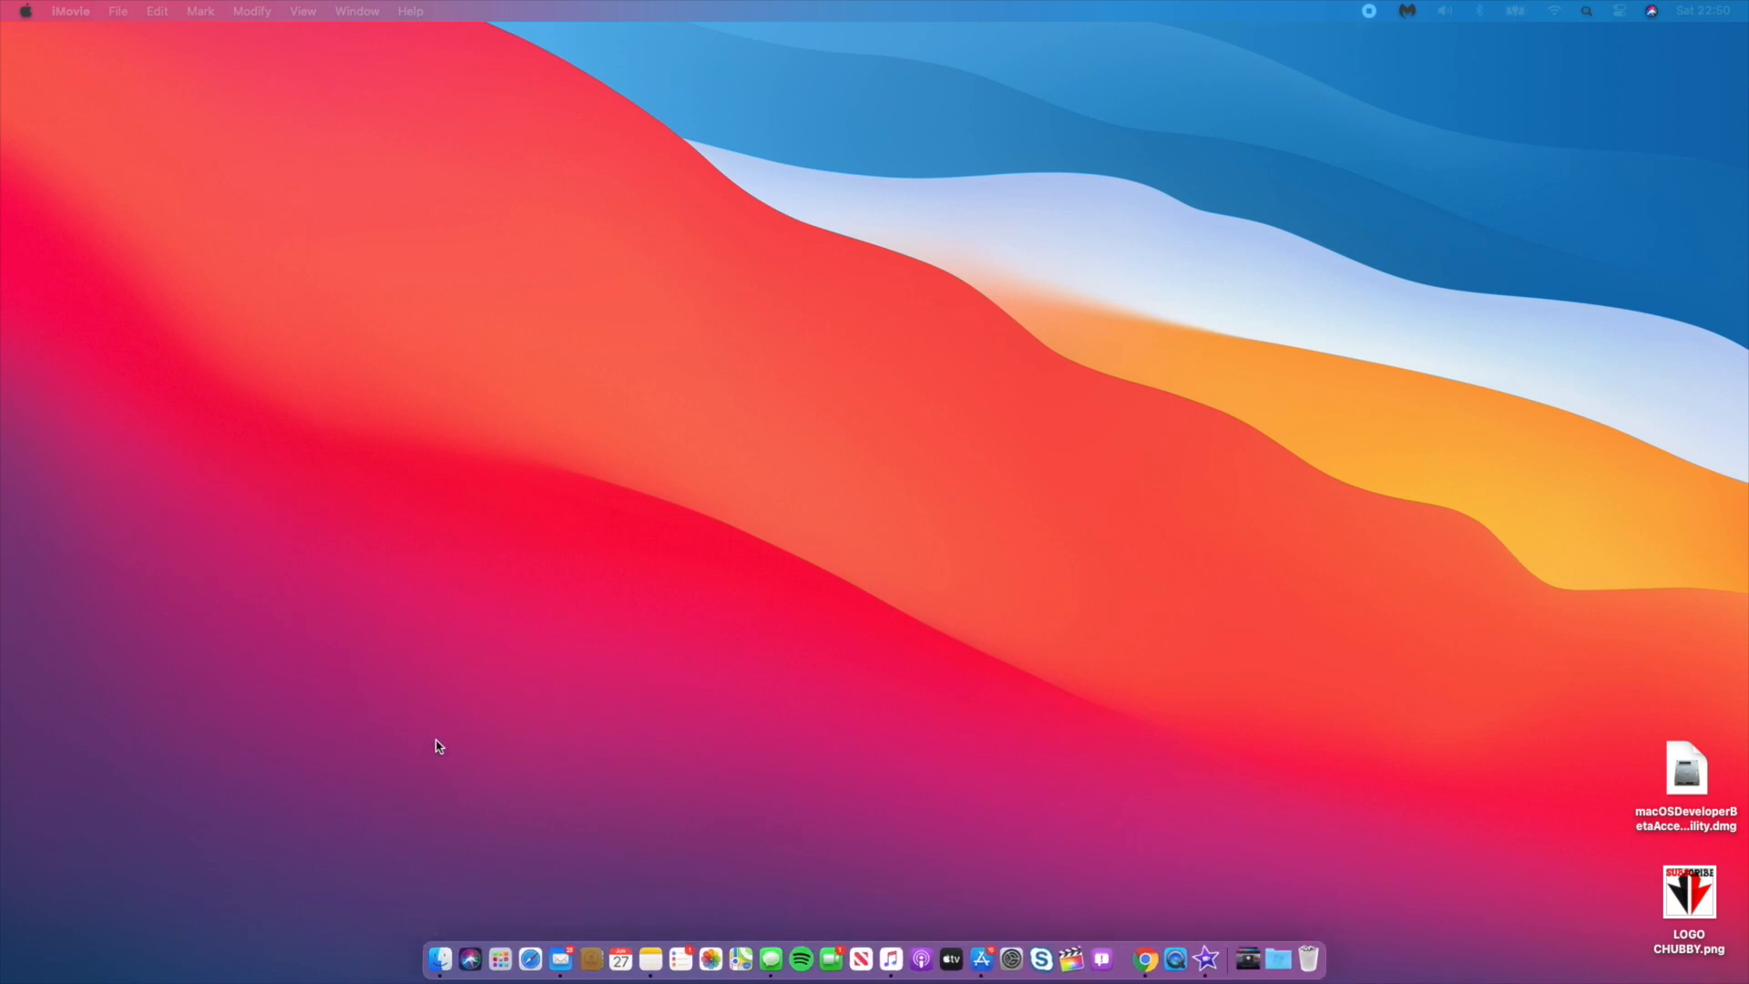
{"action": "mouse_move", "coordinate": [967, 881]}
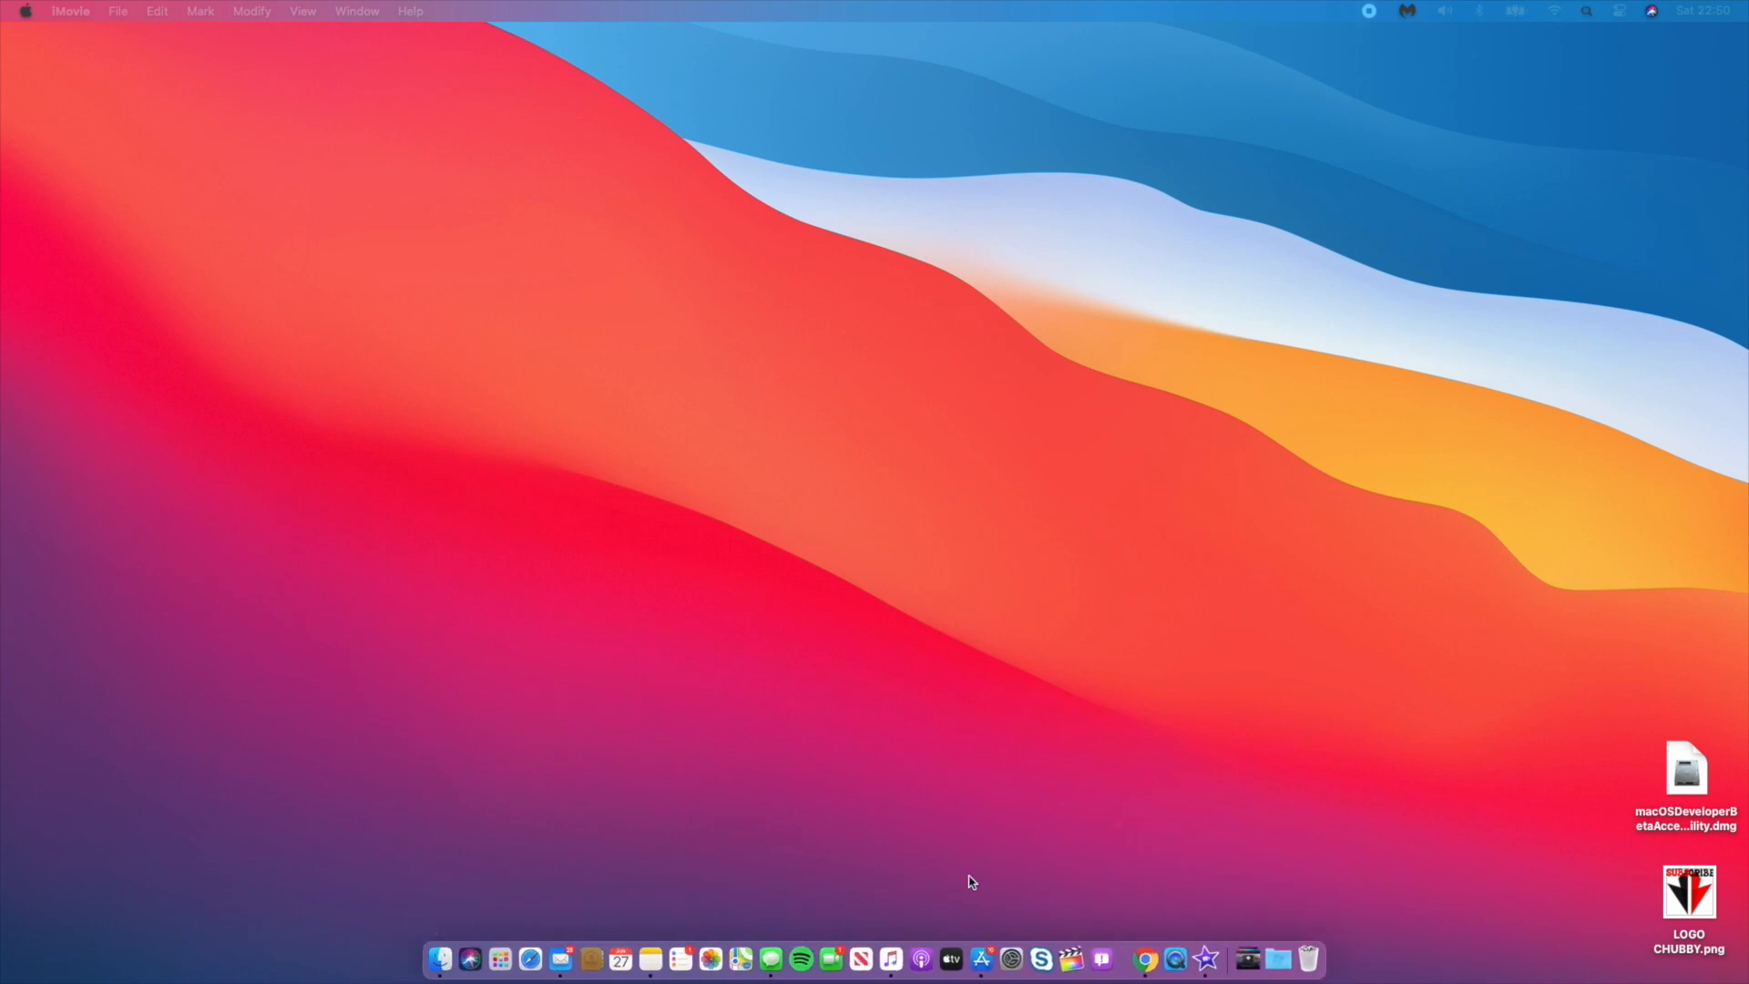
{"action": "mouse_move", "coordinate": [1202, 925]}
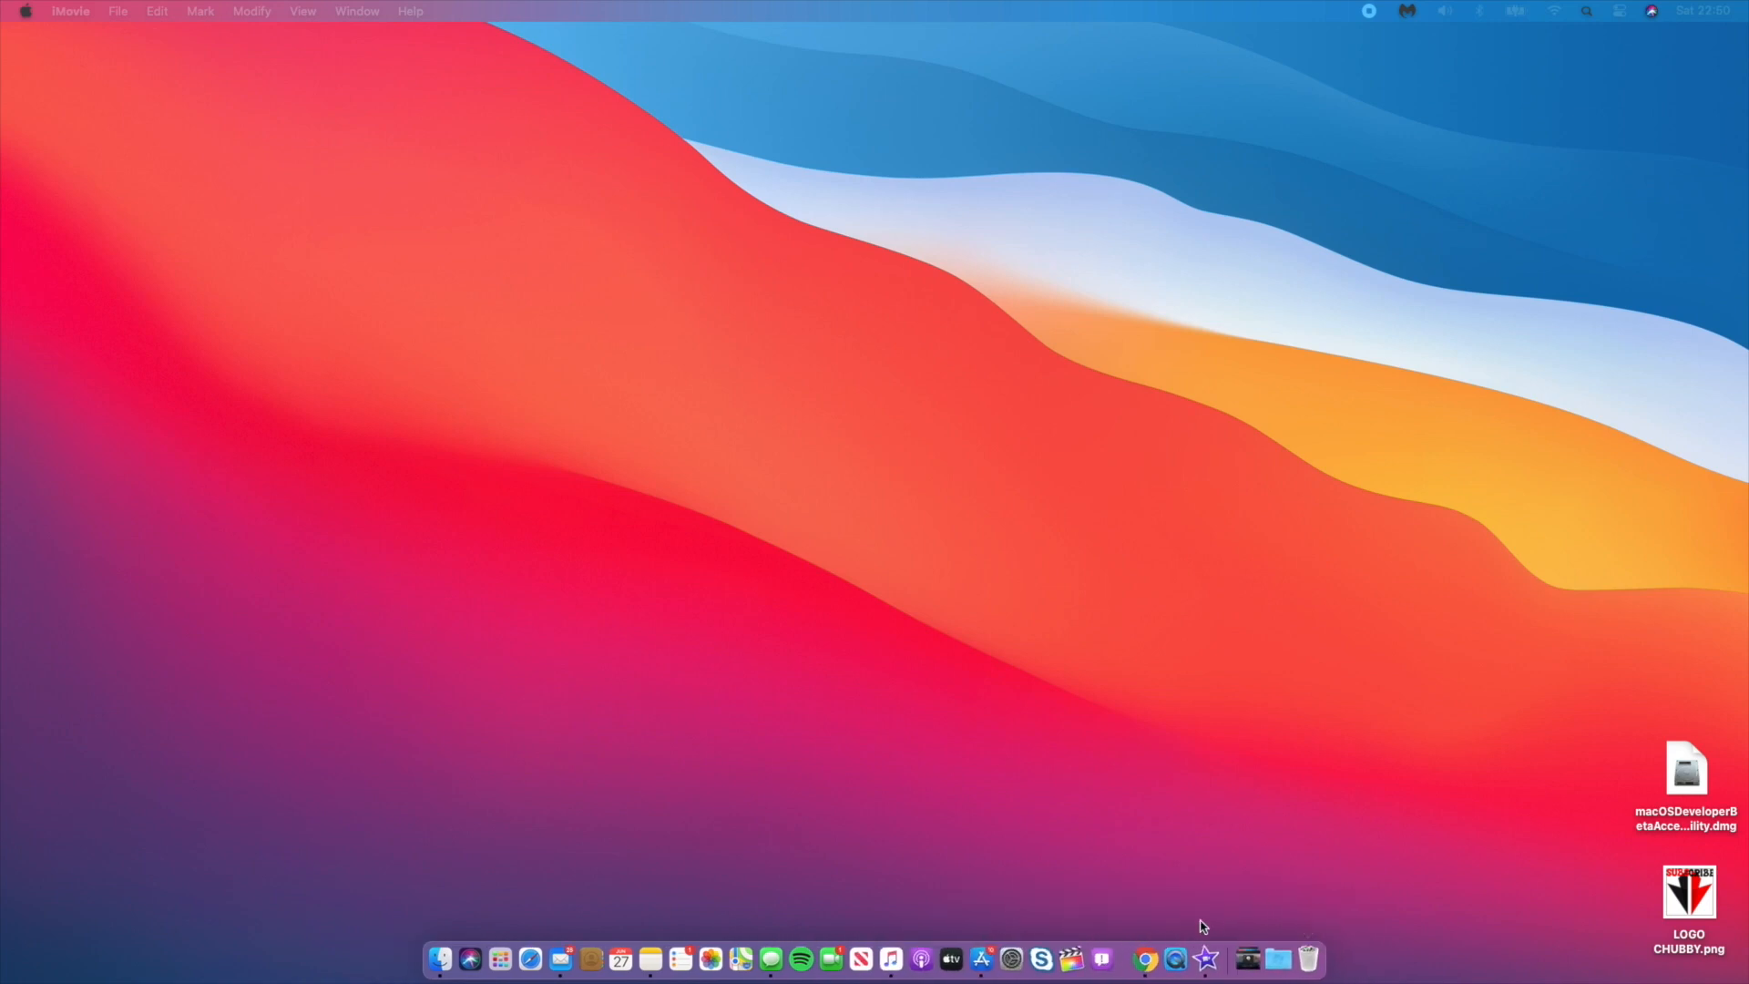
{"action": "mouse_move", "coordinate": [99, 838]}
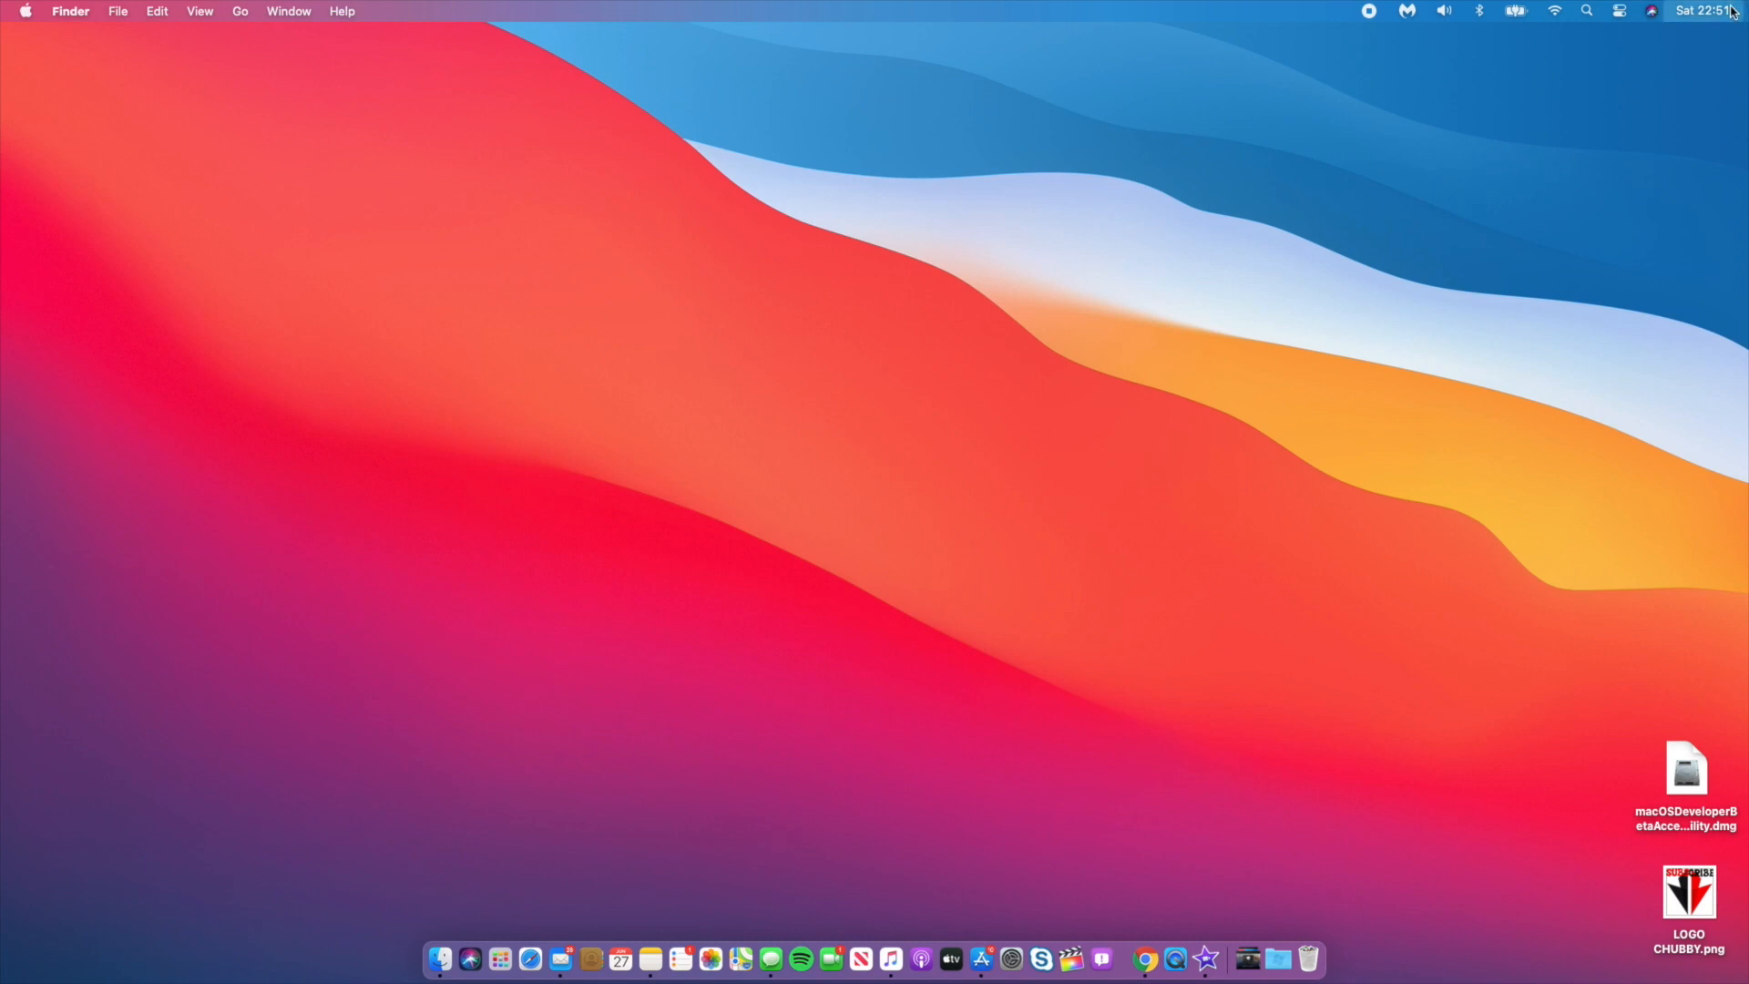
{"action": "mouse_move", "coordinate": [1444, 277]}
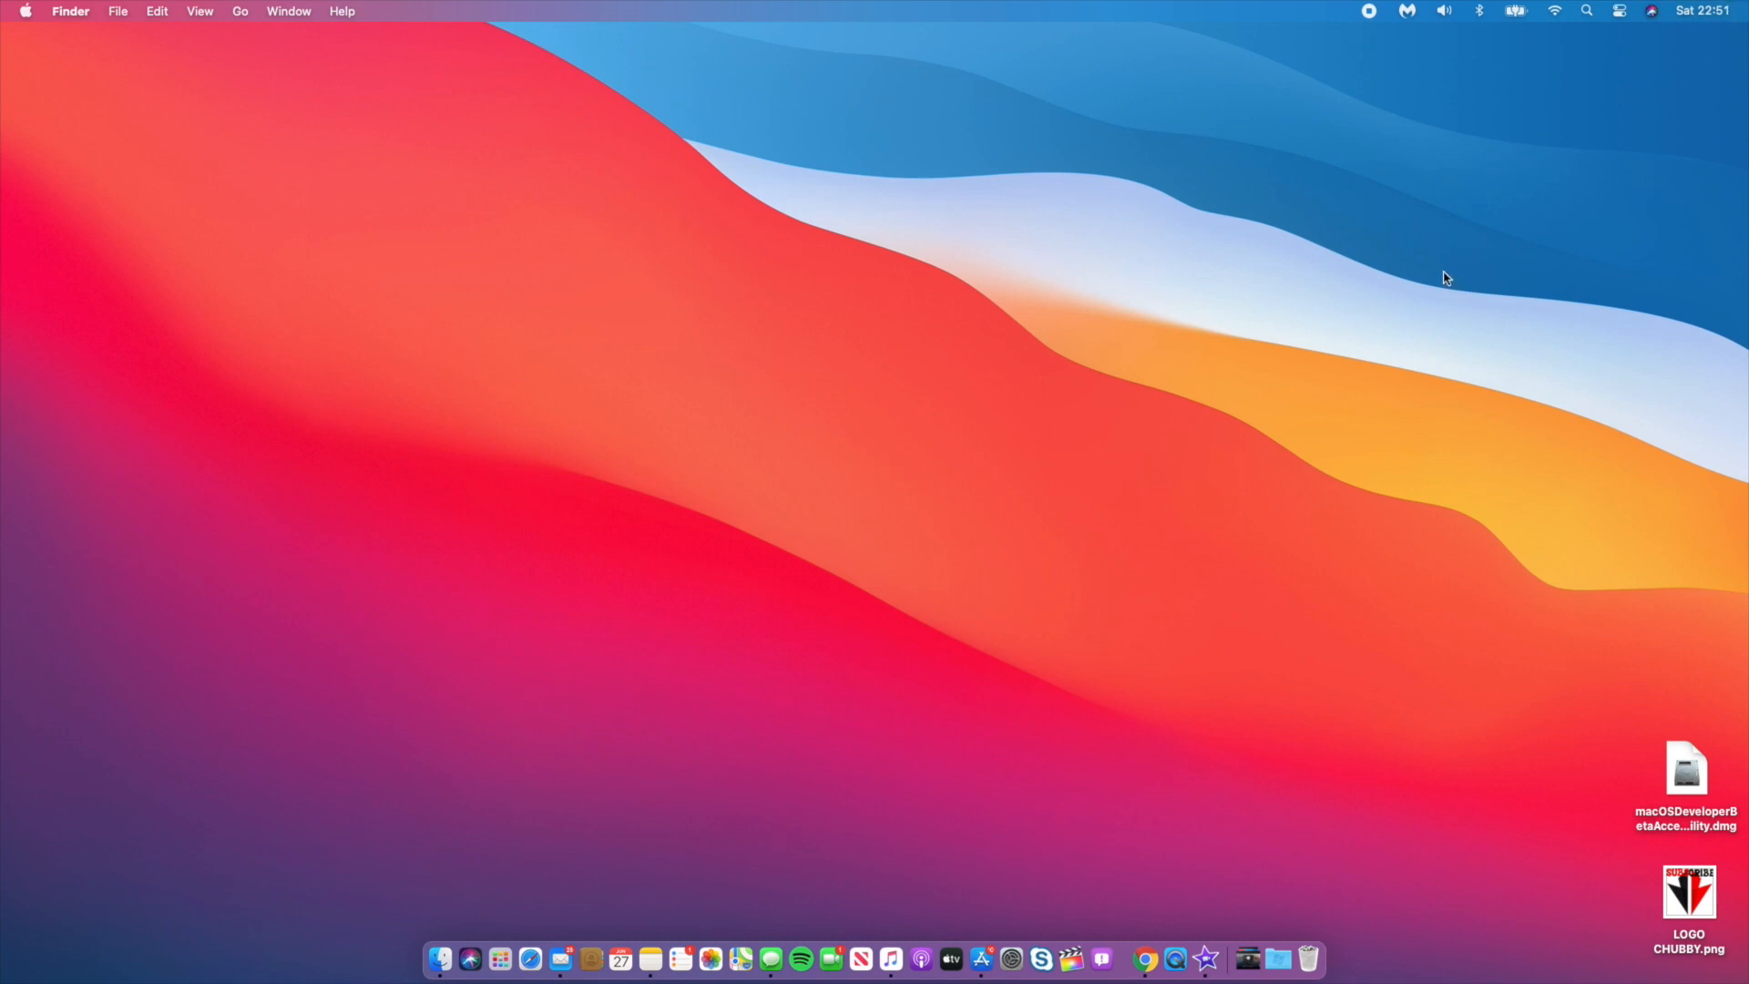
{"action": "mouse_move", "coordinate": [594, 546]}
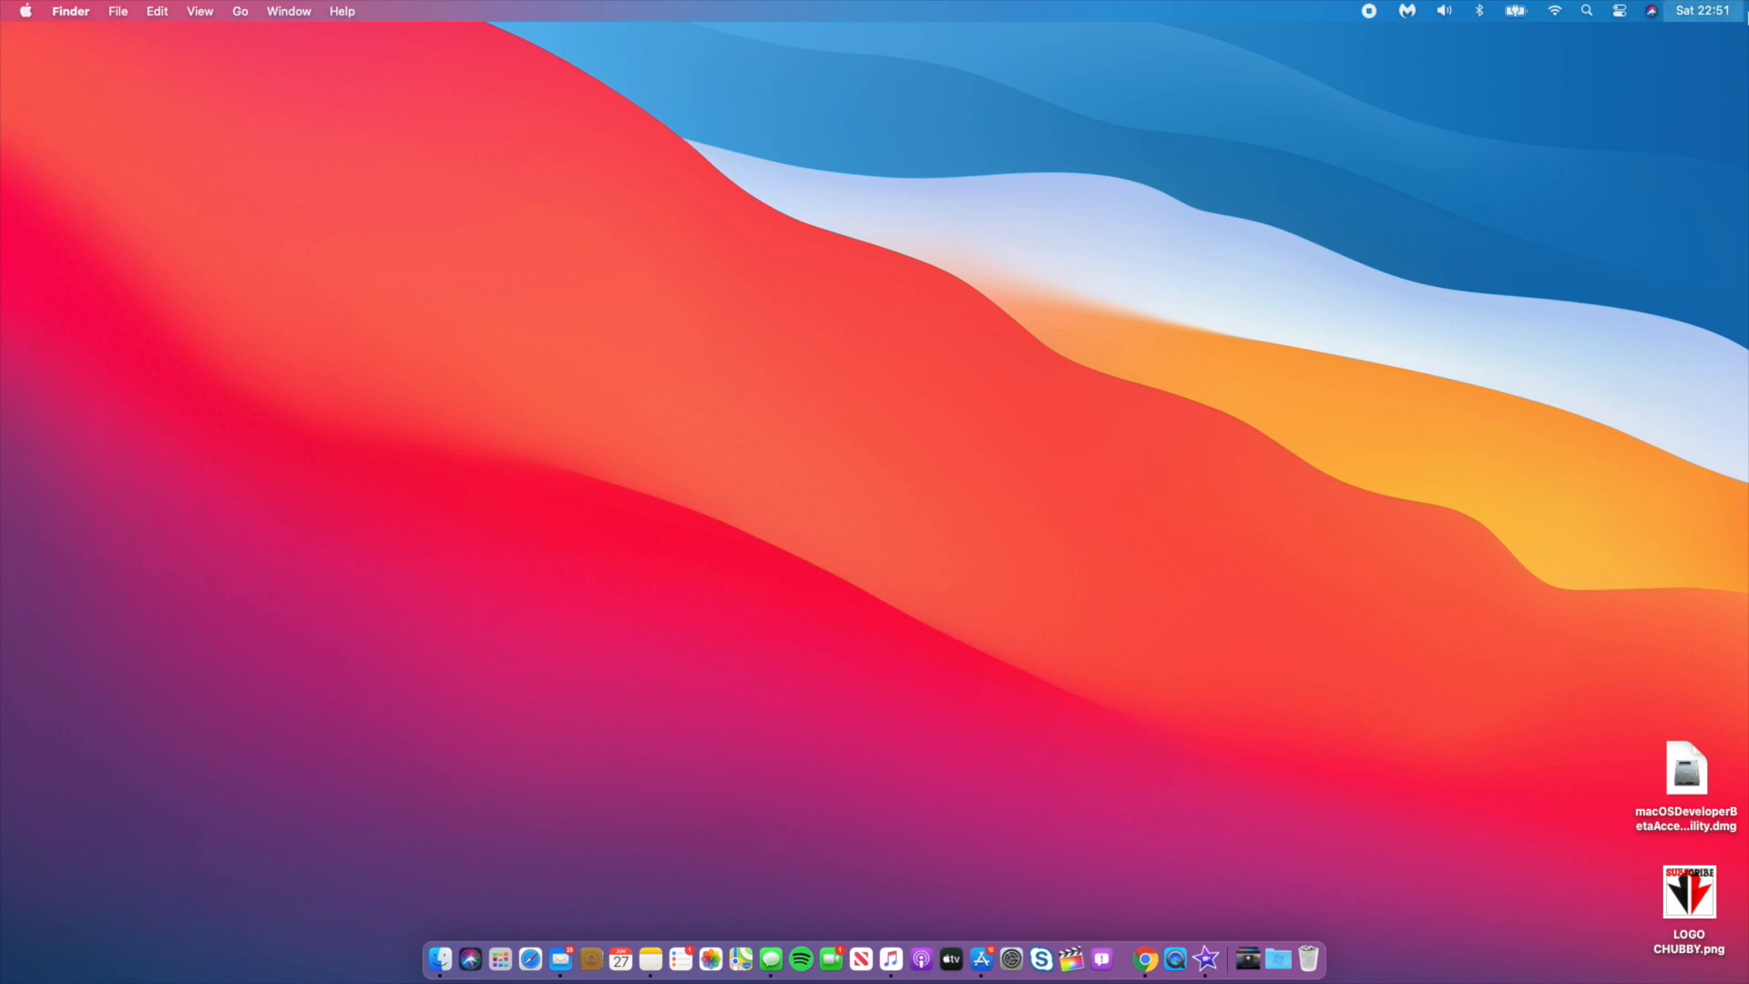
{"action": "right_click", "coordinate": [1193, 275]}
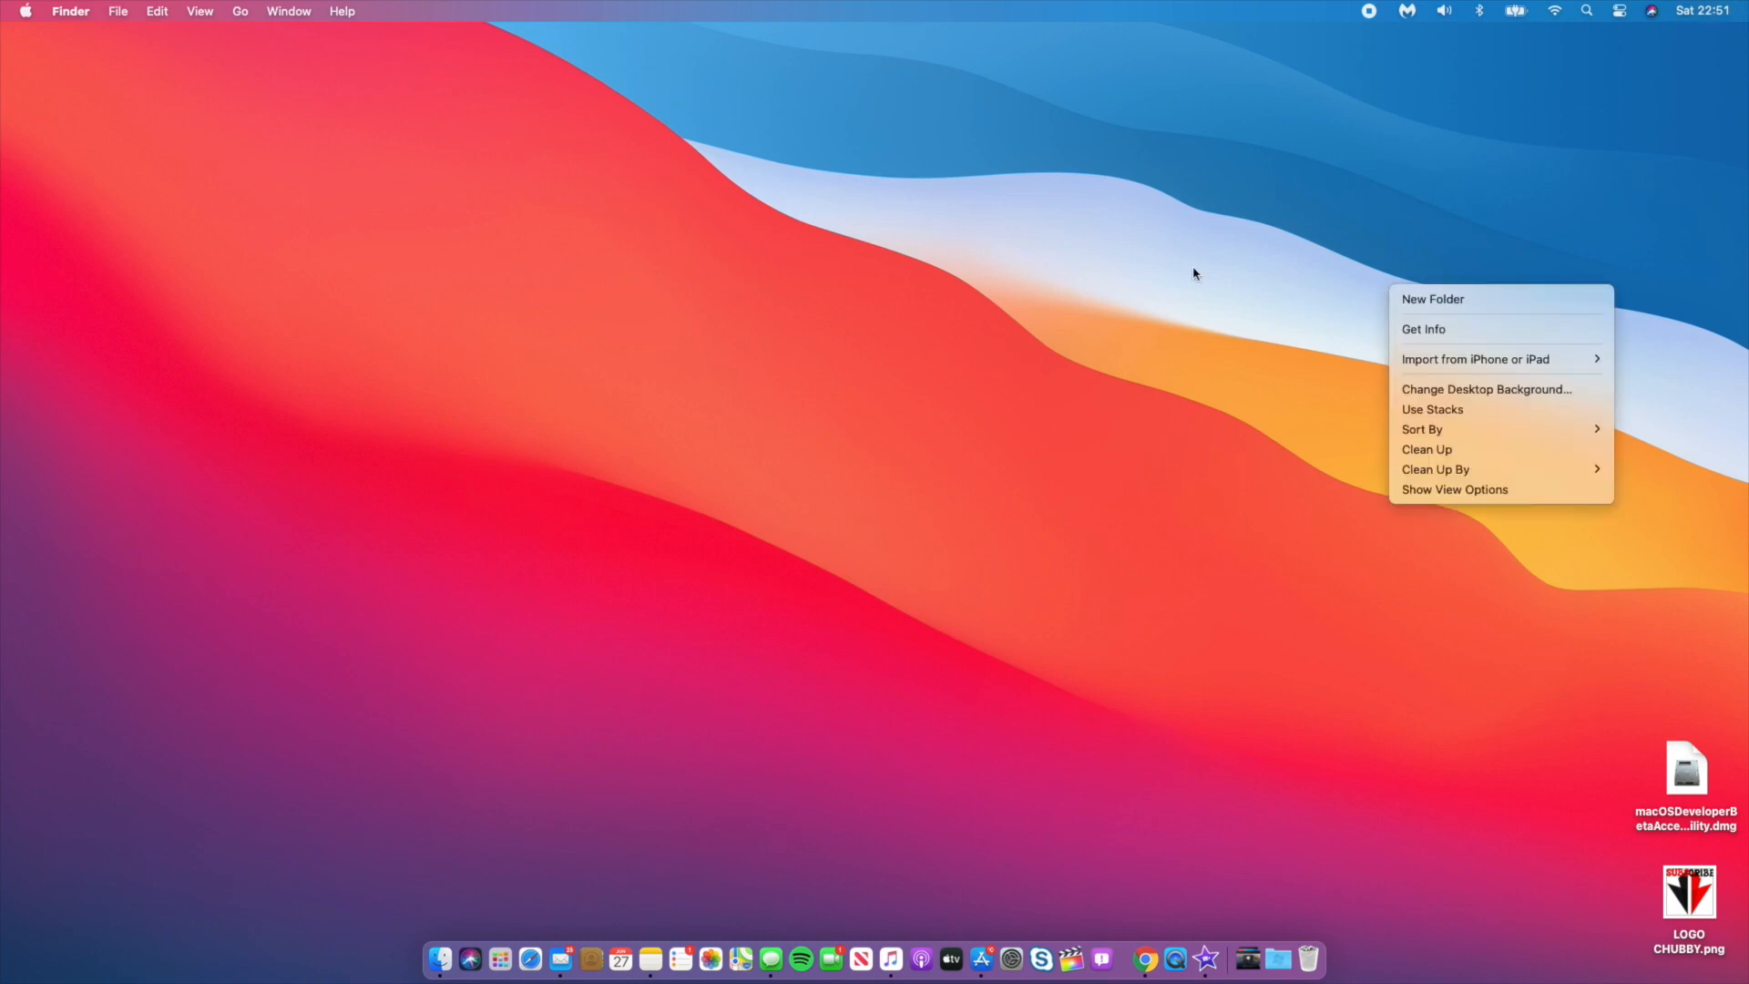
{"action": "left_click", "coordinate": [776, 738]}
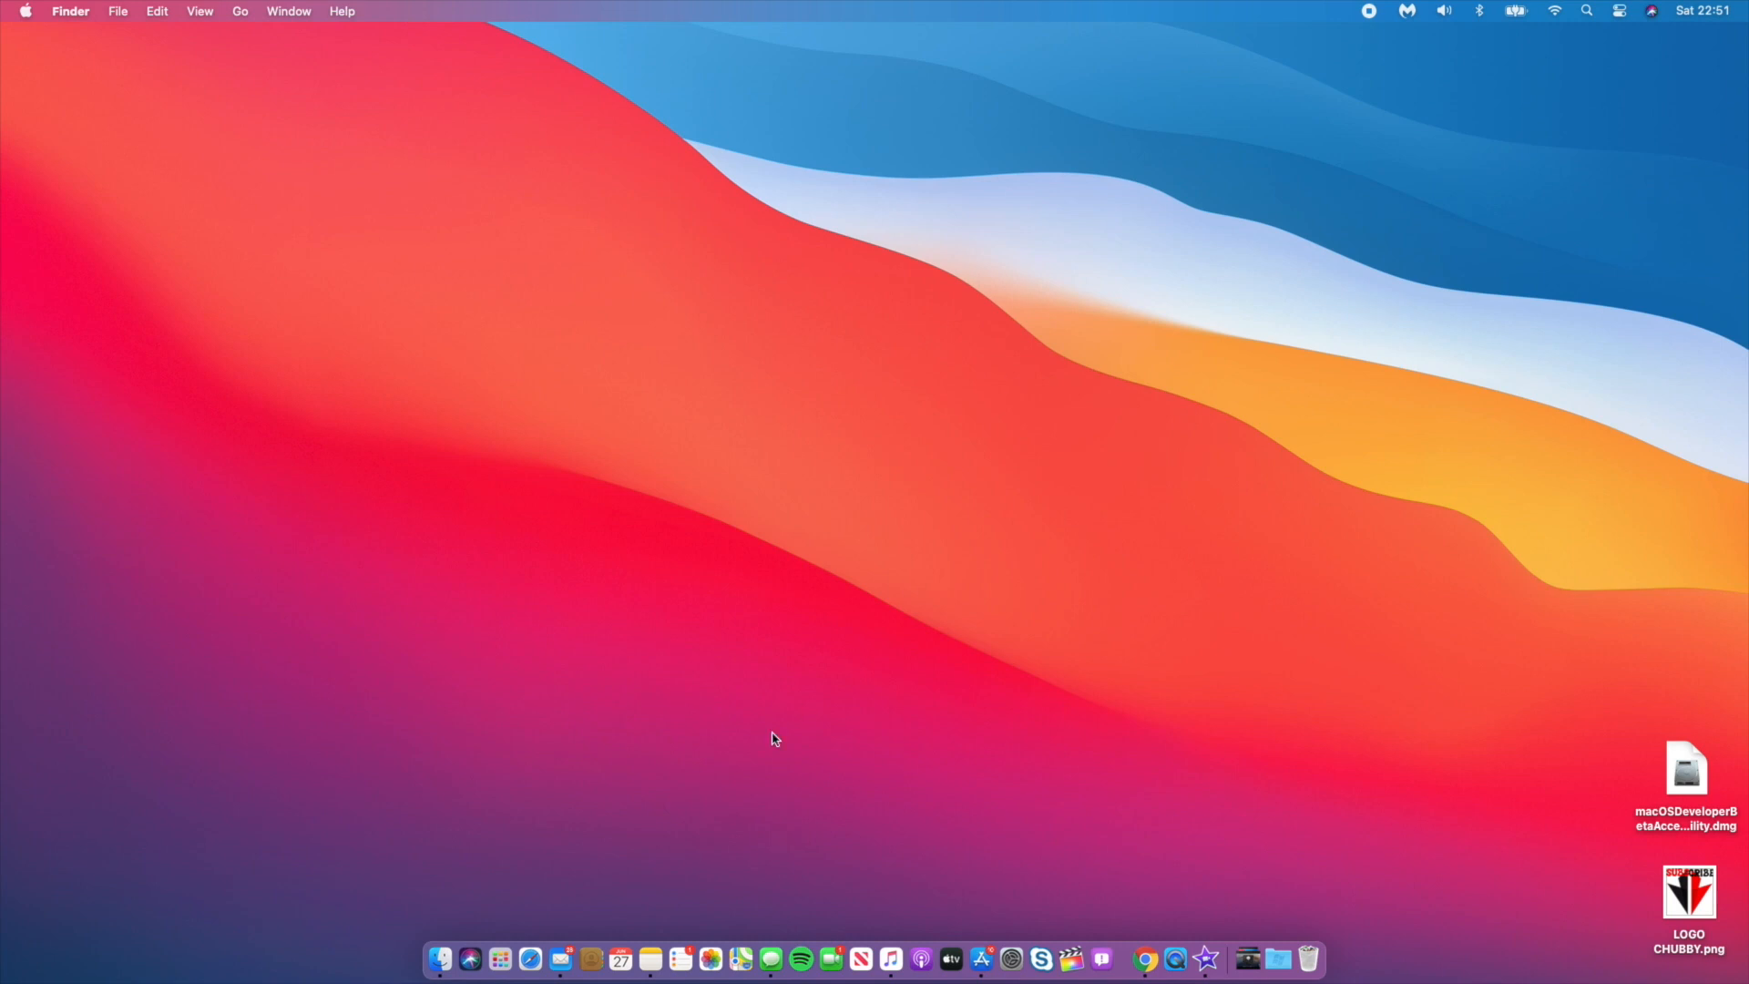
{"action": "mouse_move", "coordinate": [668, 711]}
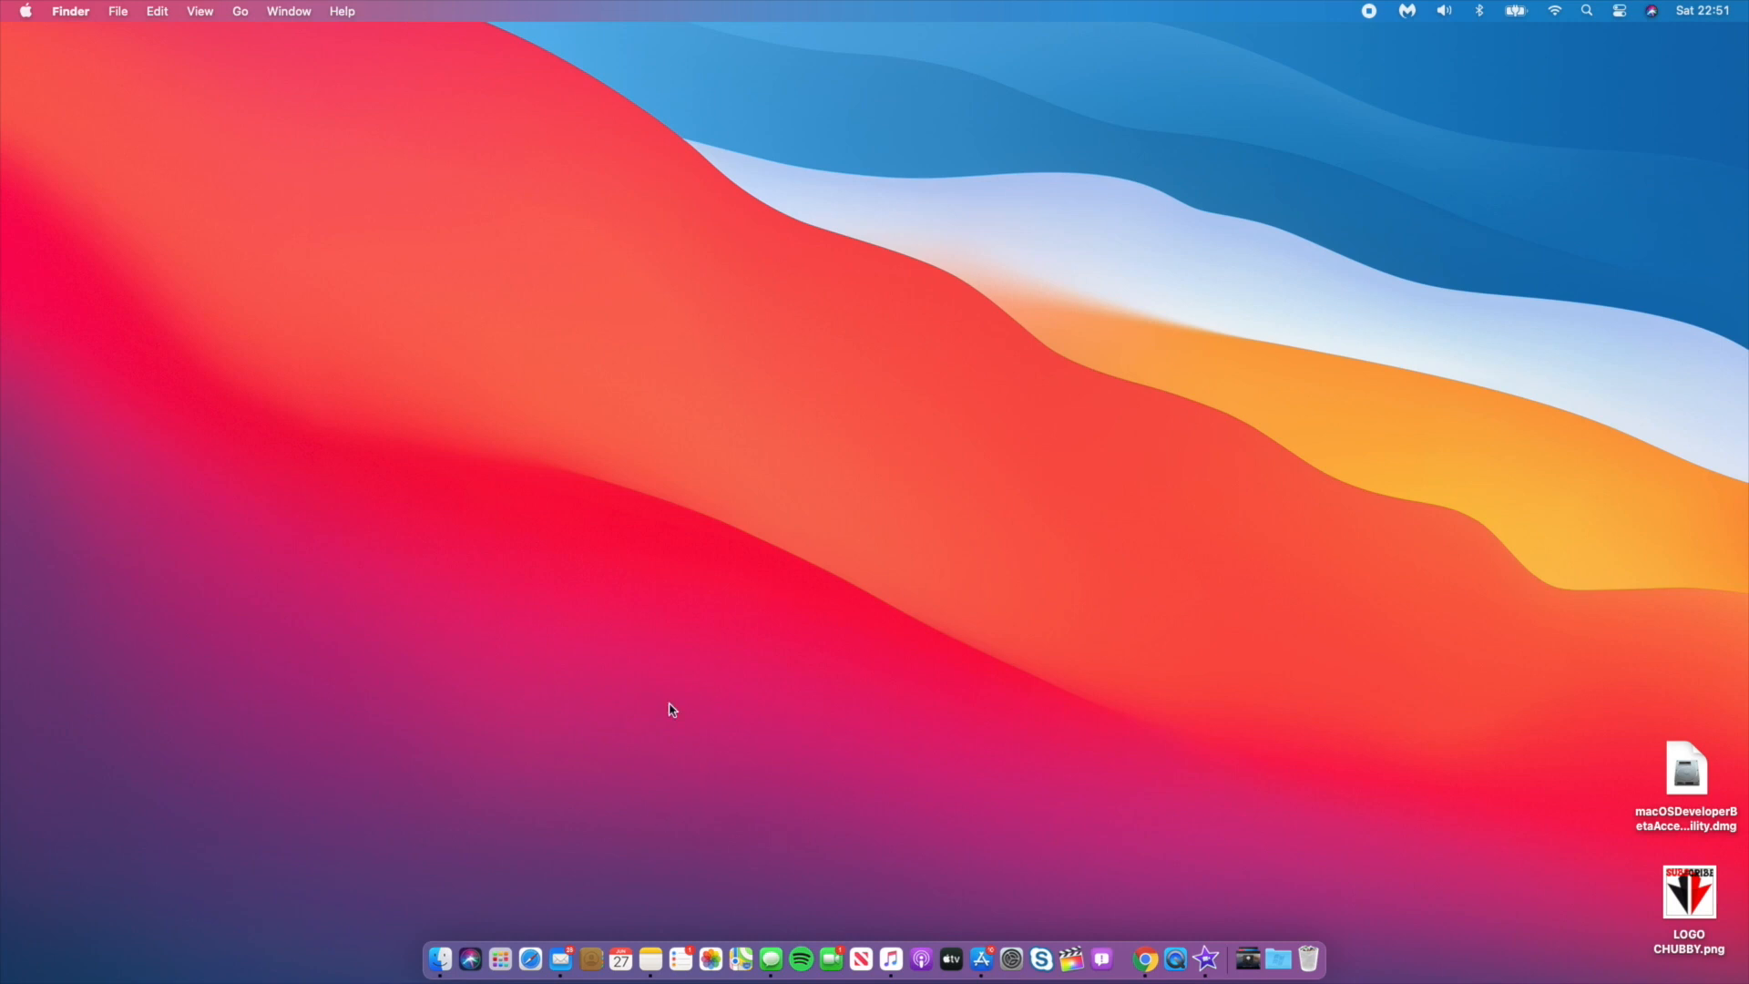
{"action": "mouse_move", "coordinate": [399, 909]}
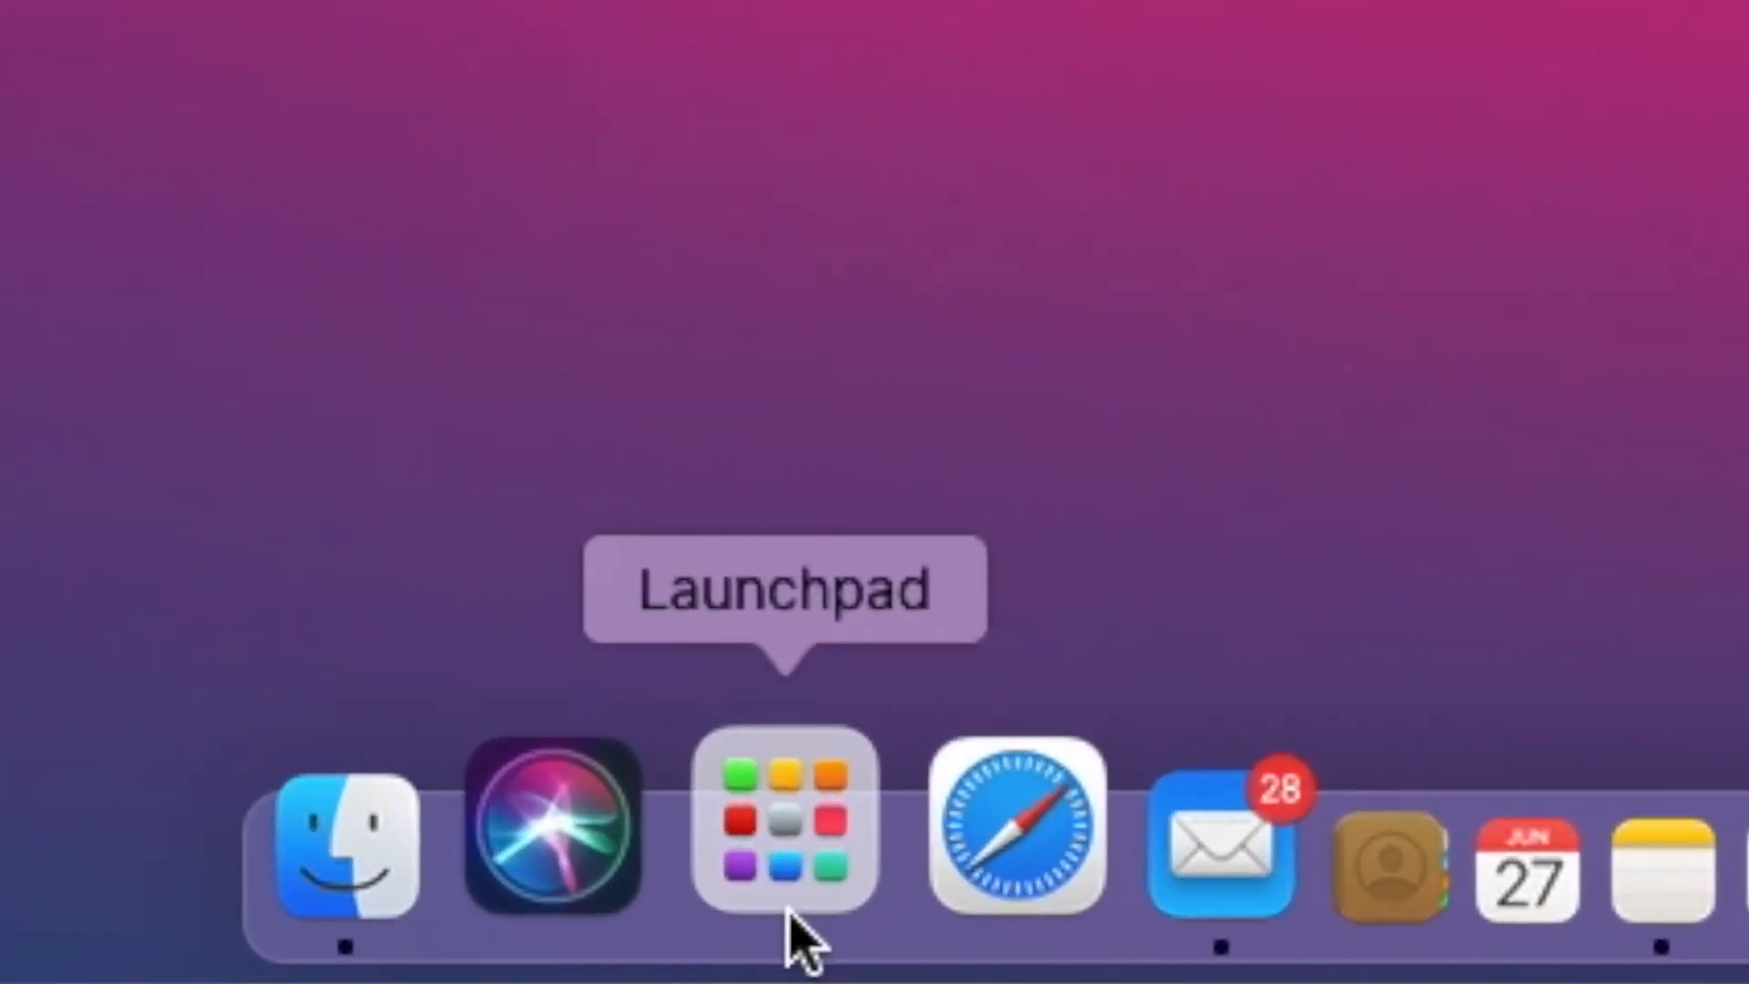
{"action": "left_click", "coordinate": [785, 825]}
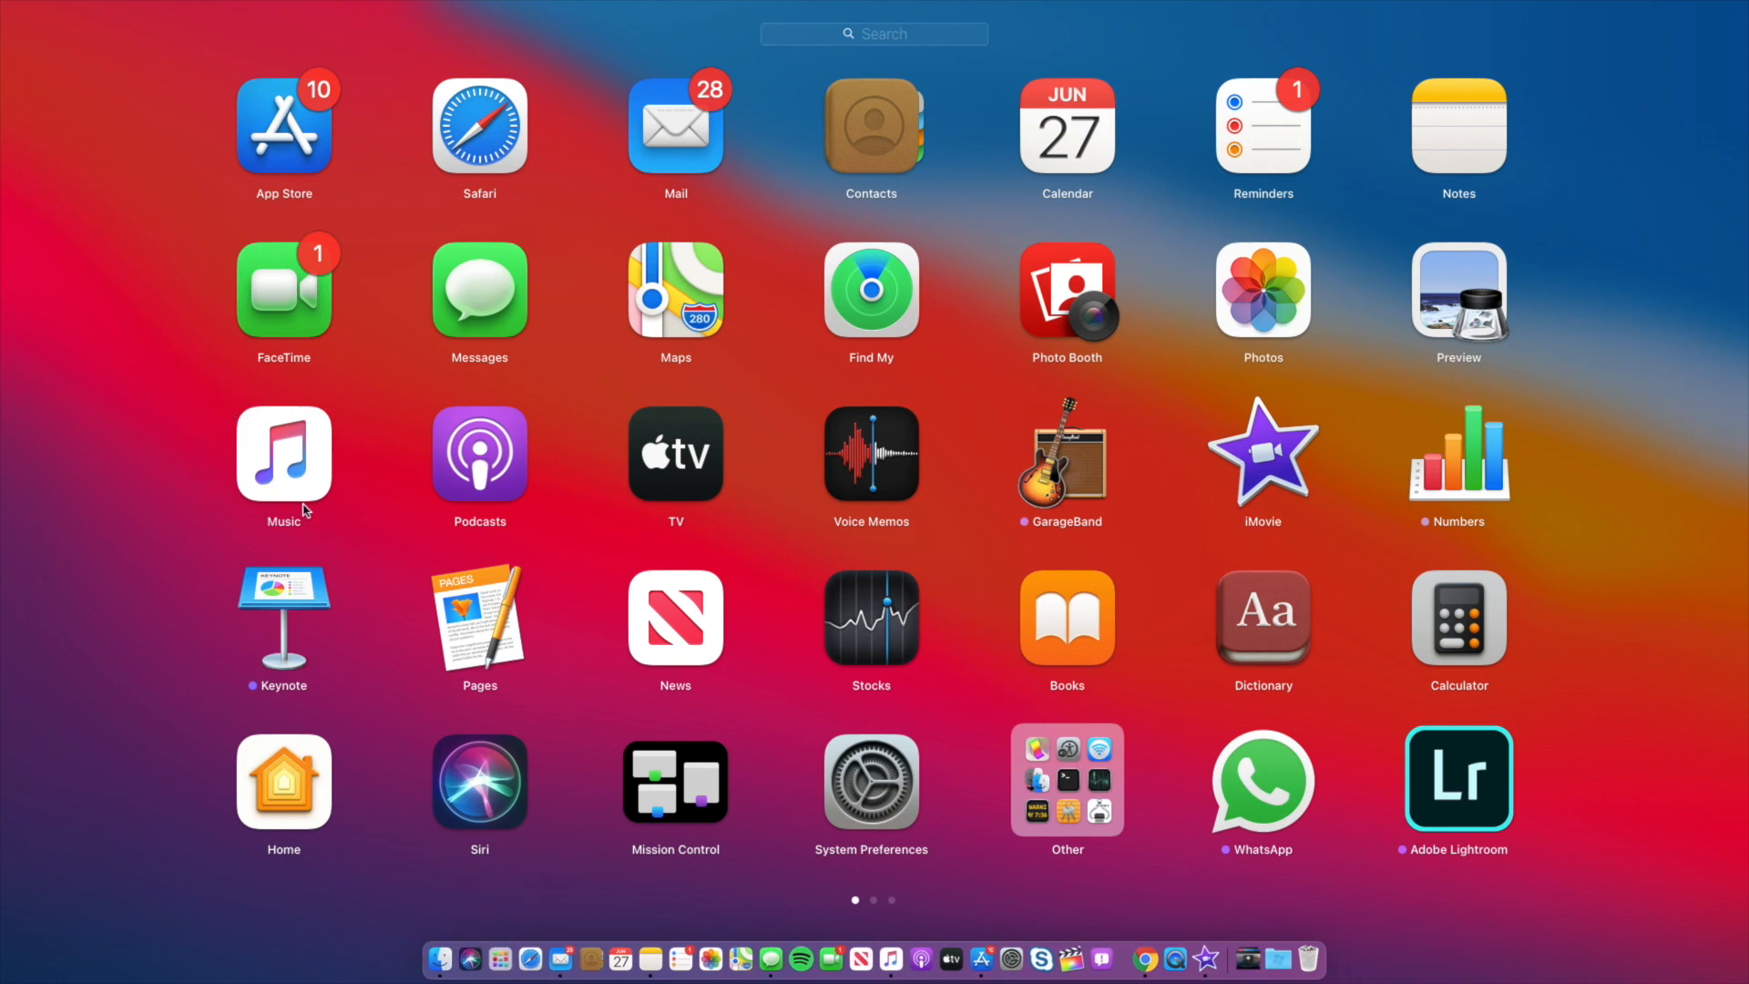
{"action": "mouse_move", "coordinate": [479, 603]}
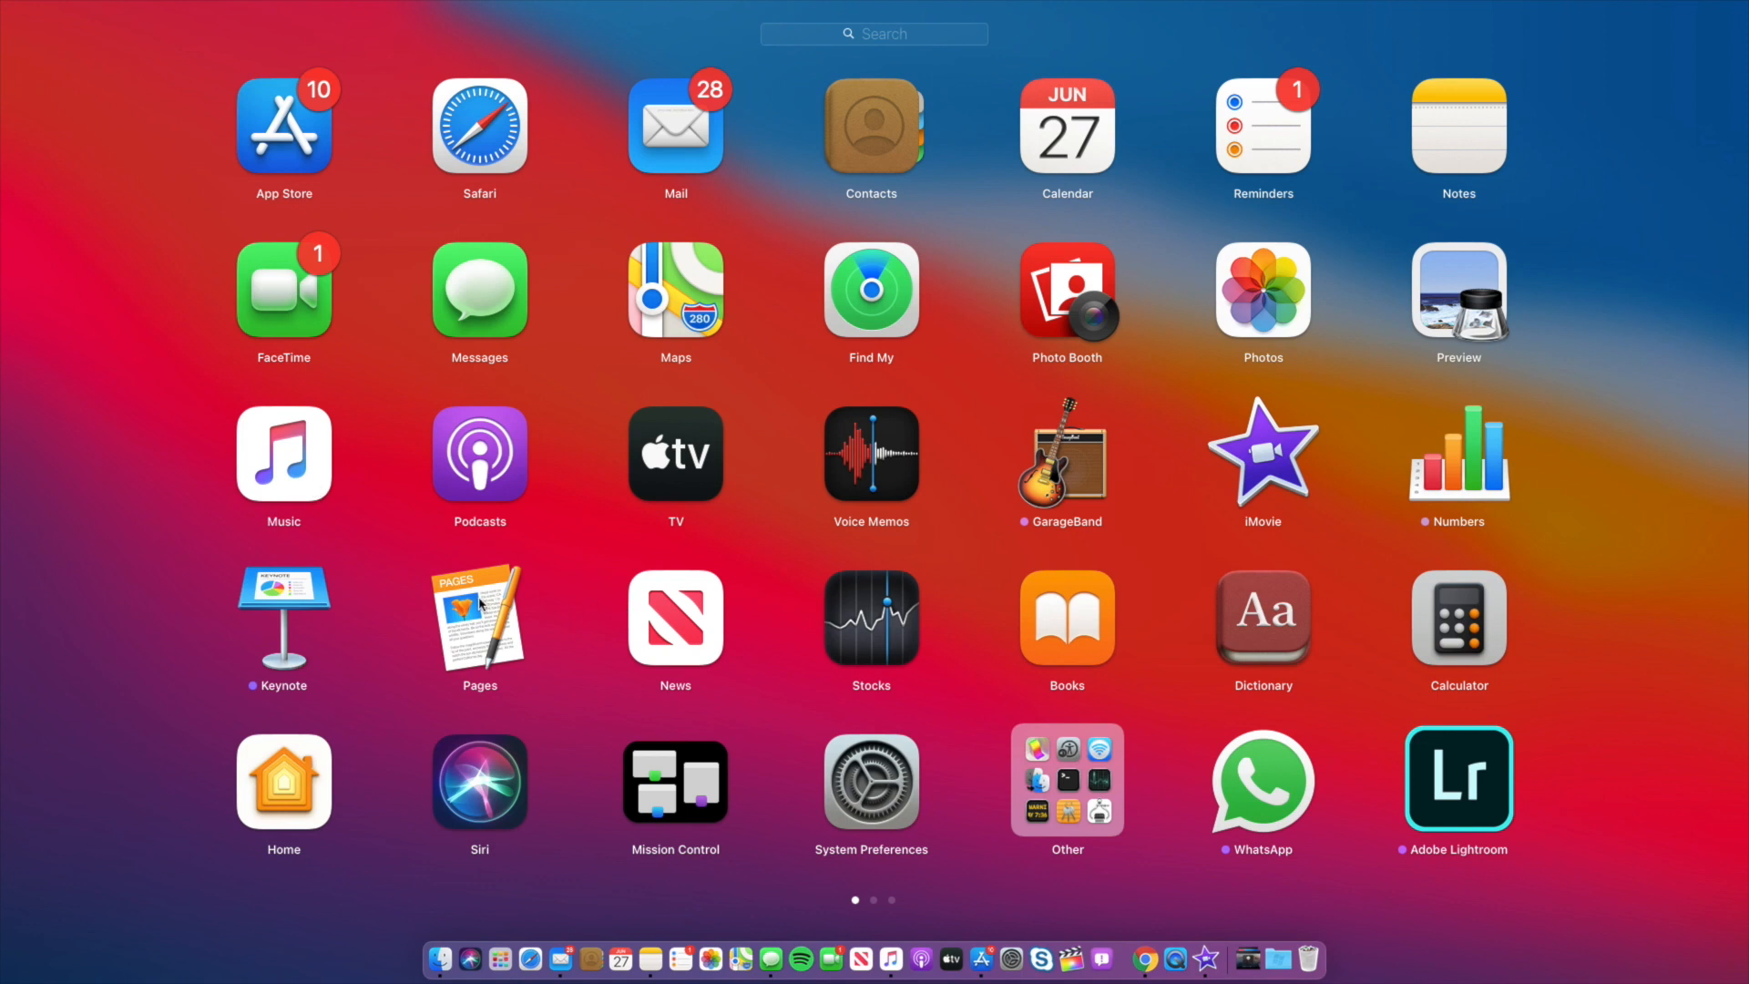
{"action": "mouse_move", "coordinate": [494, 557]}
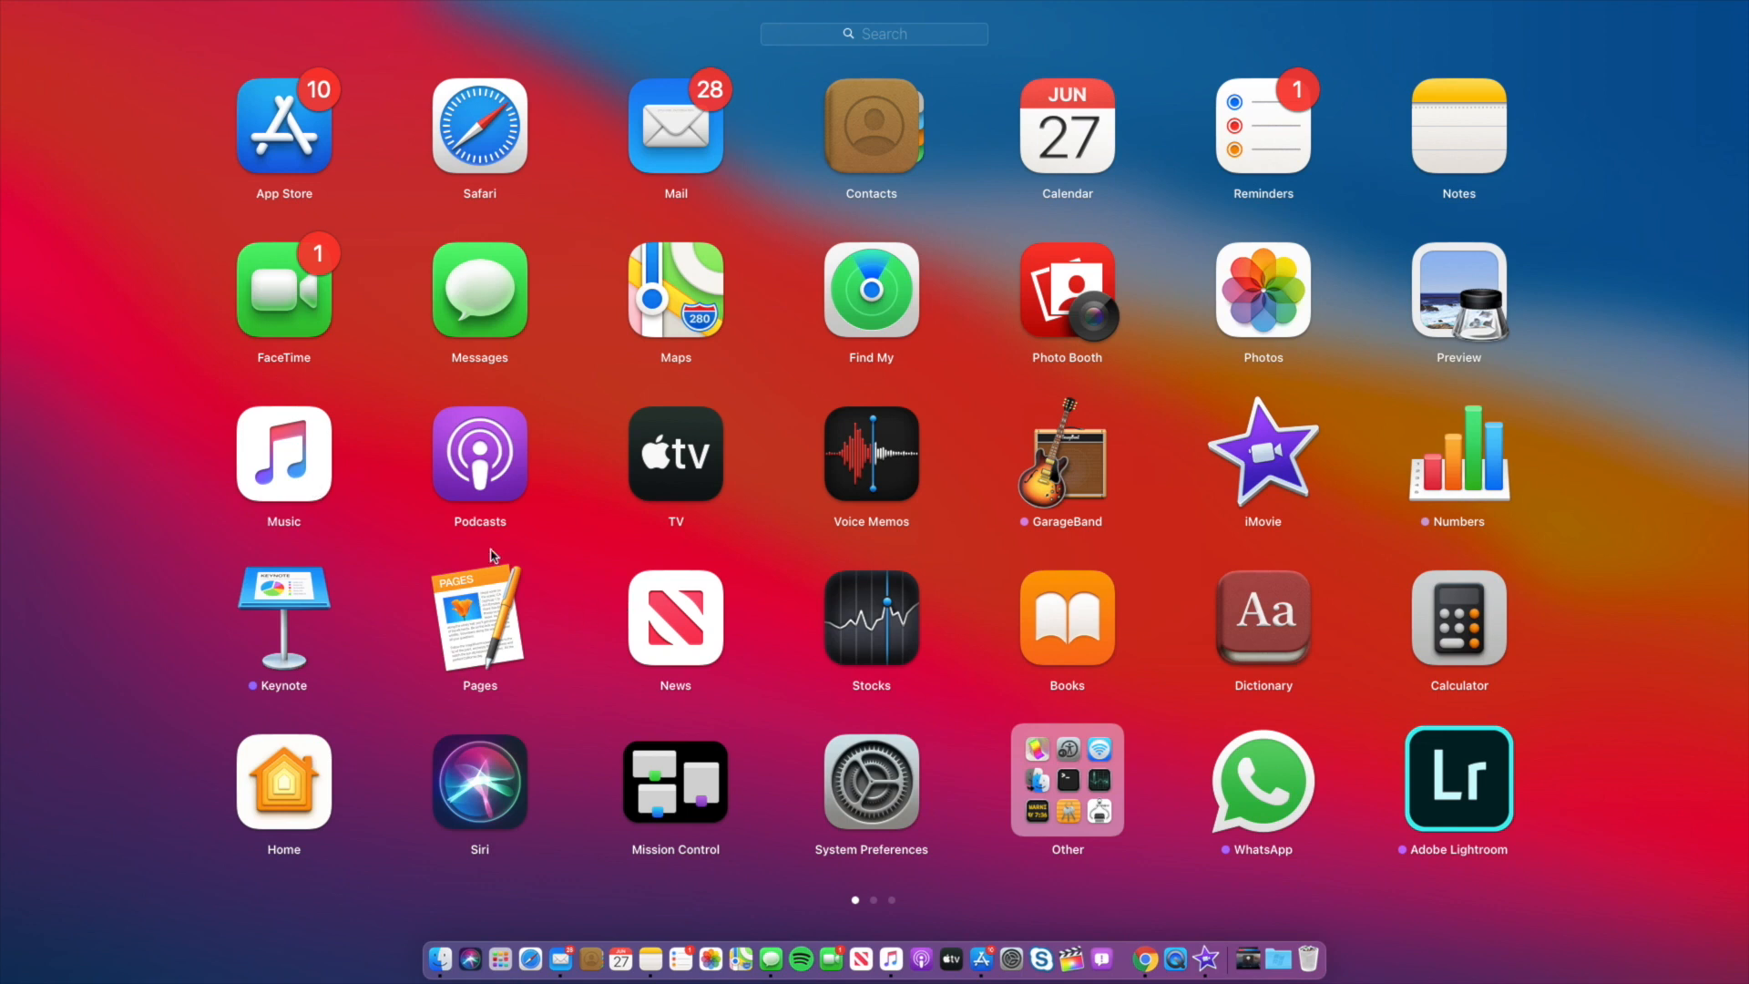
{"action": "mouse_move", "coordinate": [321, 344]}
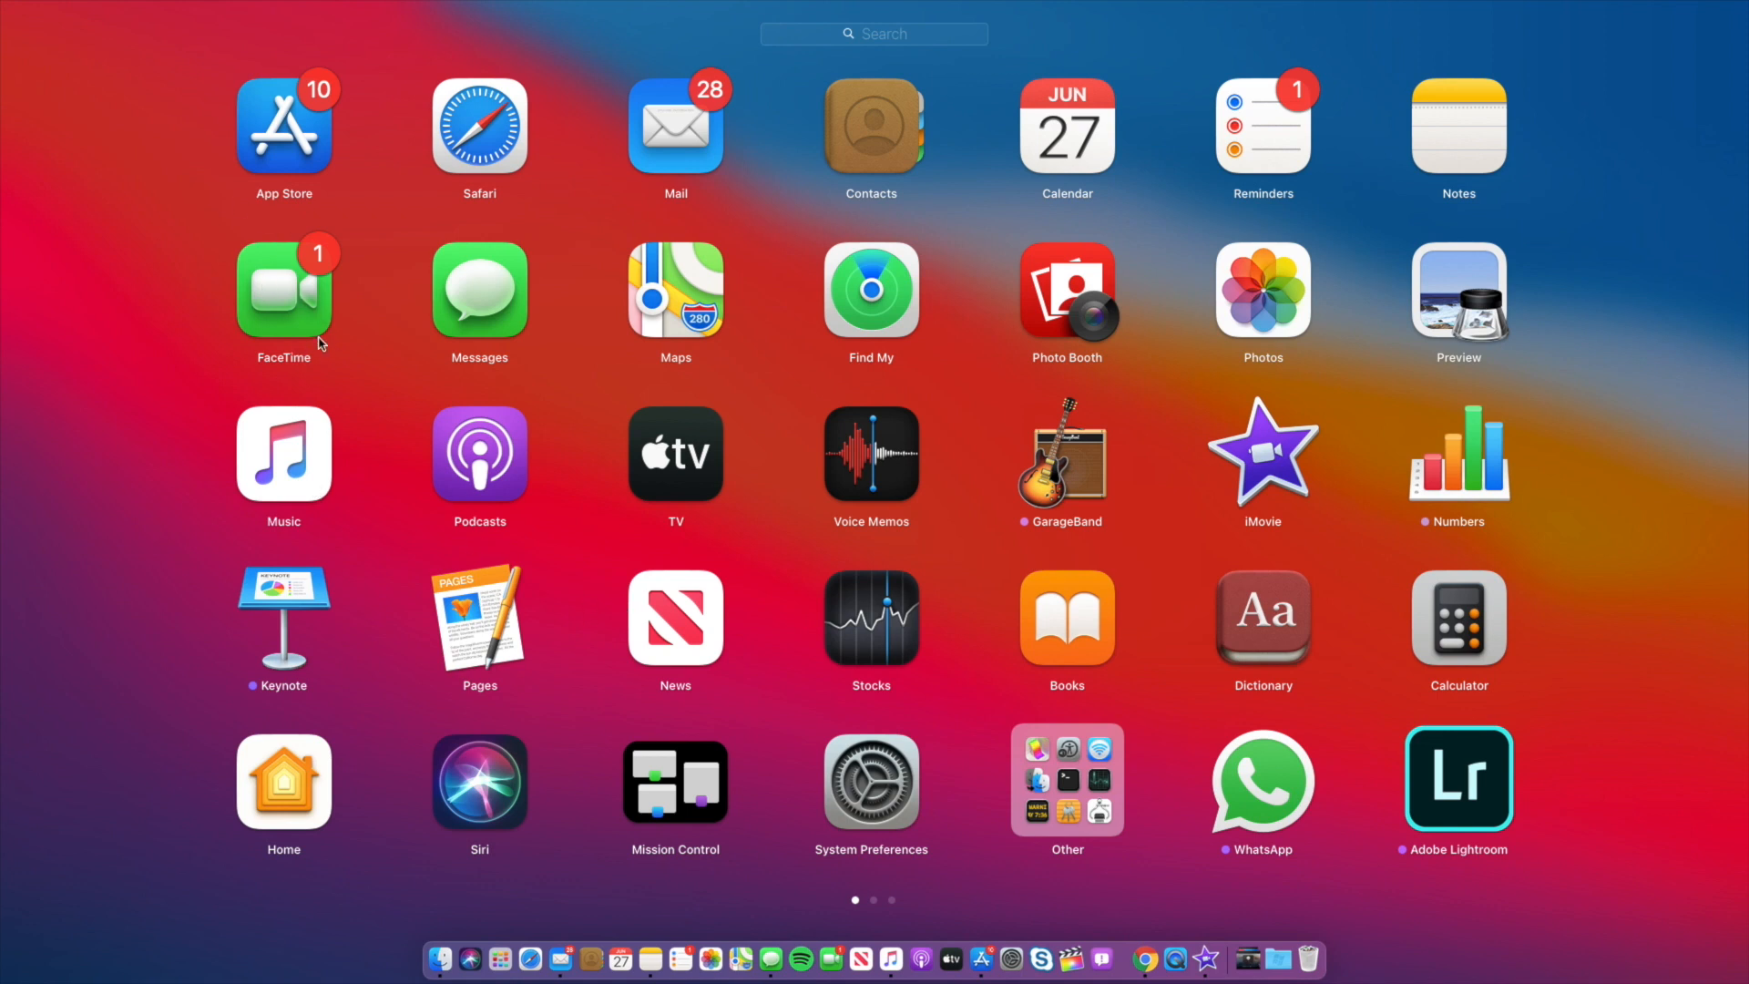
{"action": "mouse_move", "coordinate": [317, 351]}
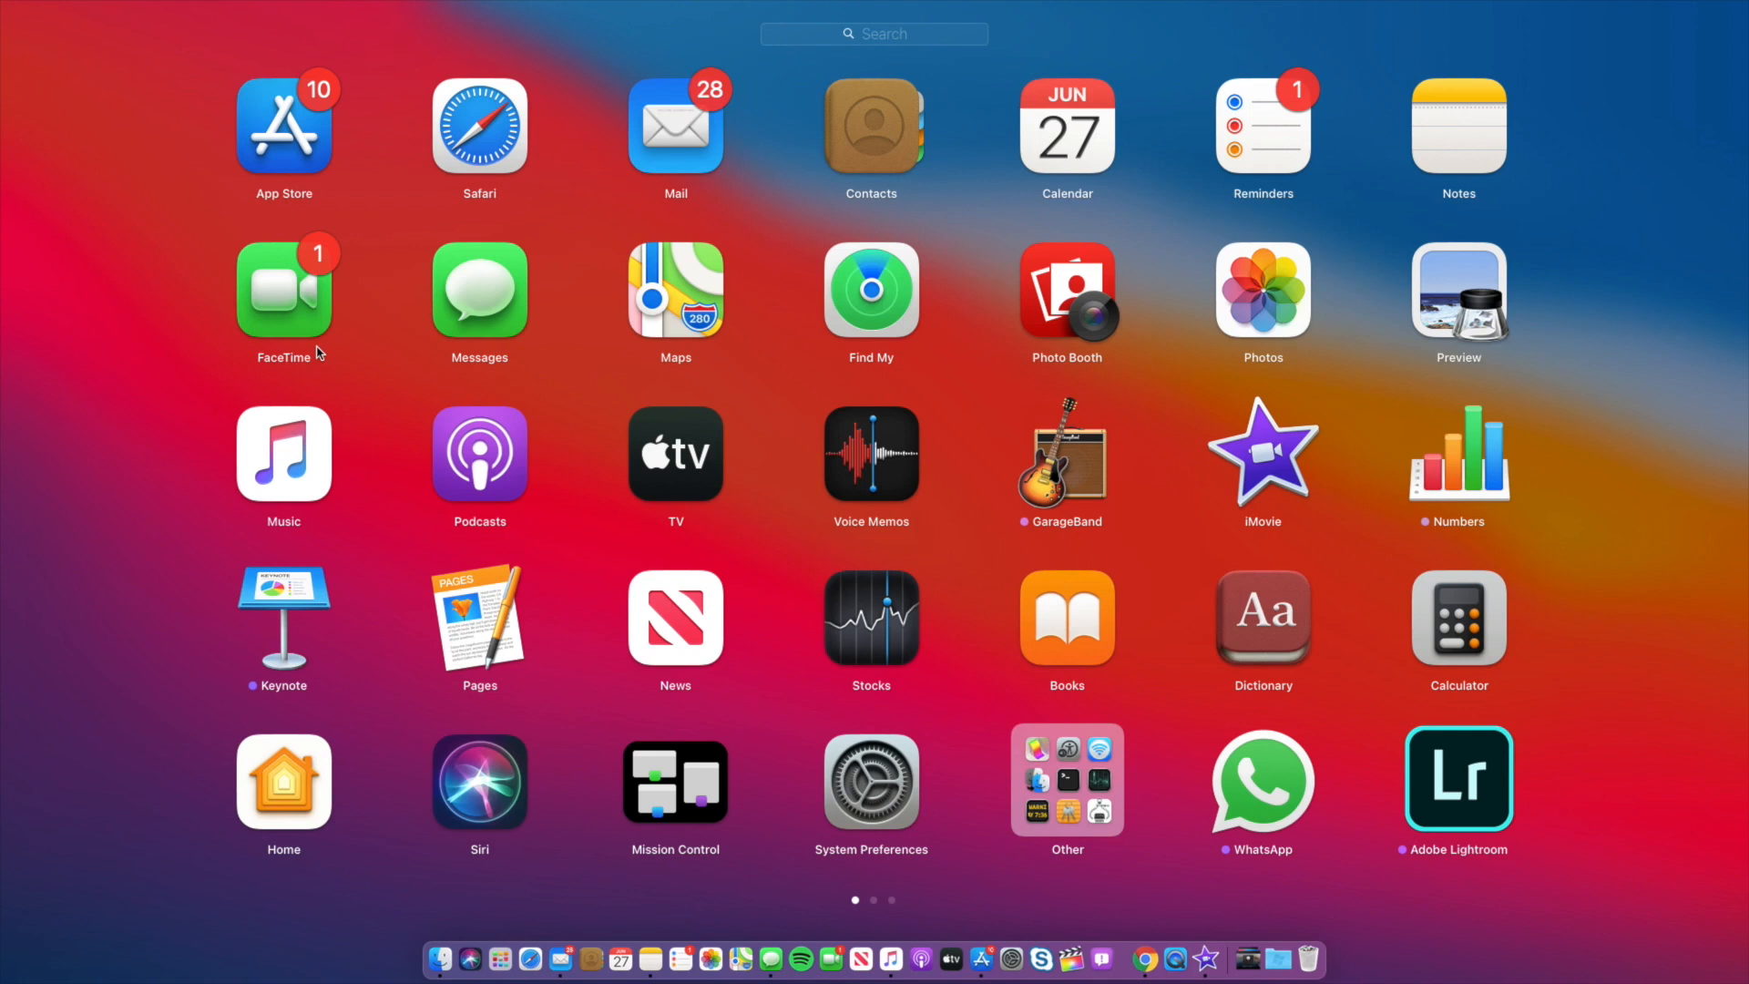
{"action": "mouse_move", "coordinate": [352, 682]}
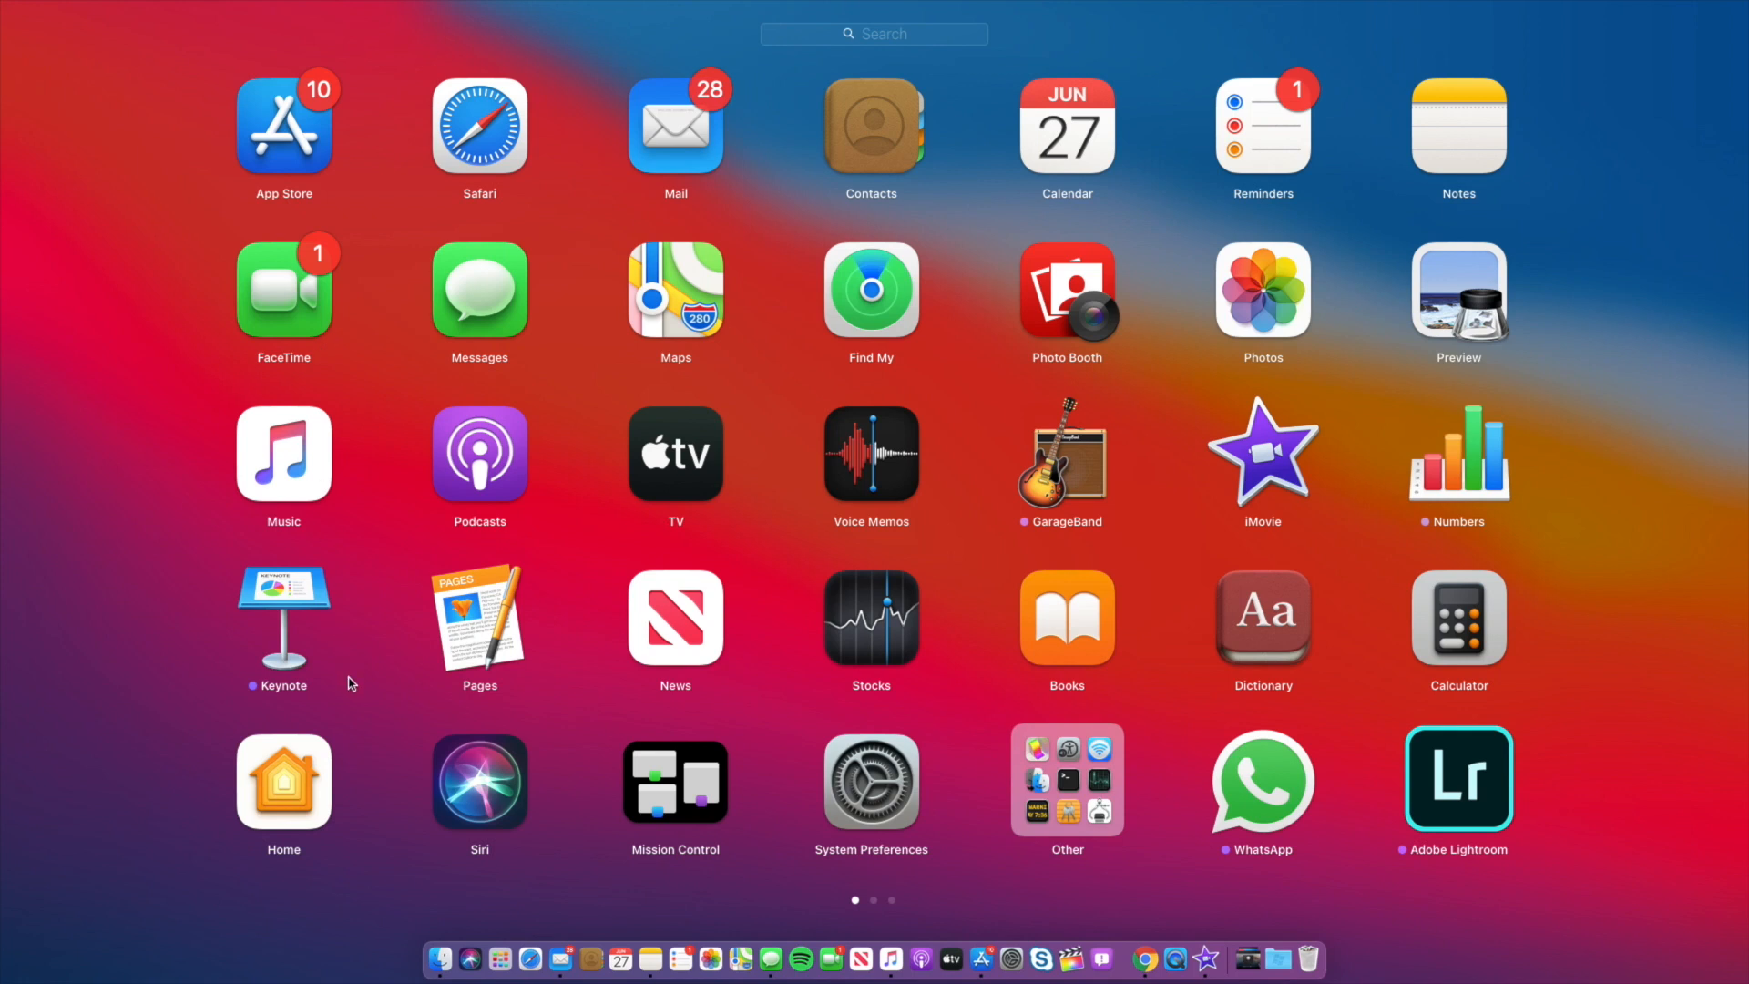
{"action": "mouse_move", "coordinate": [567, 290]}
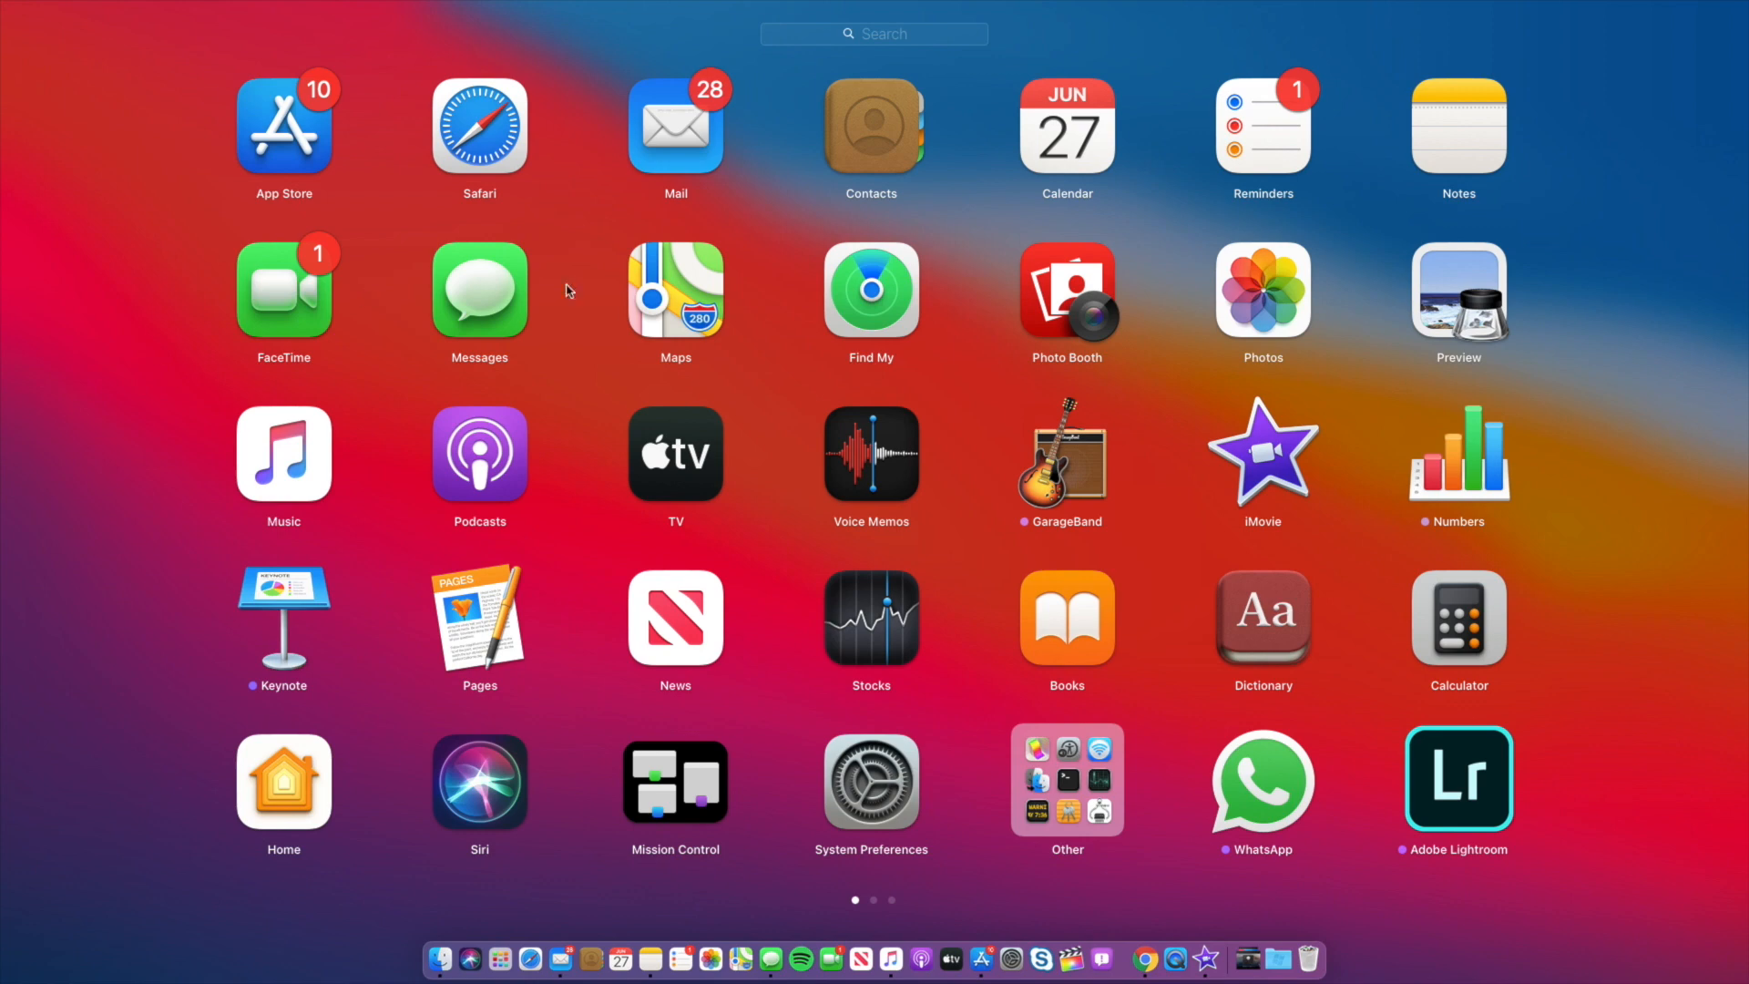
{"action": "scroll", "scroll_direction": "left", "scroll_amount": 3}
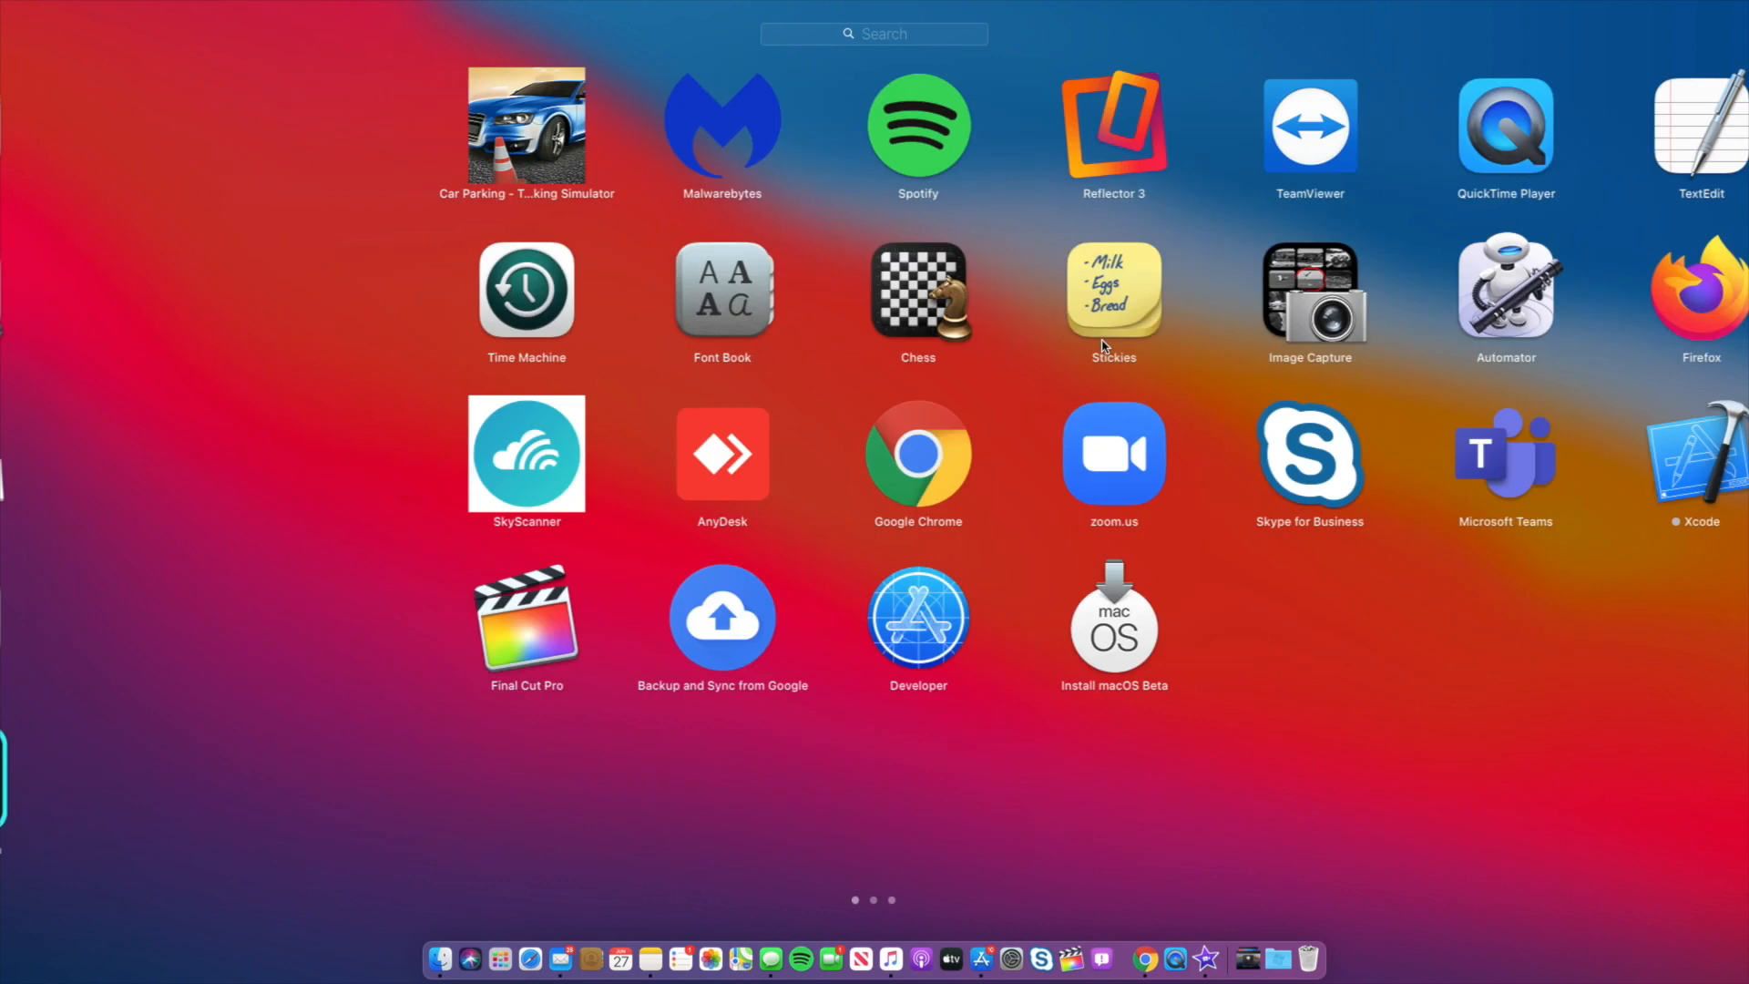
{"action": "scroll", "scroll_direction": "left", "scroll_amount": 3}
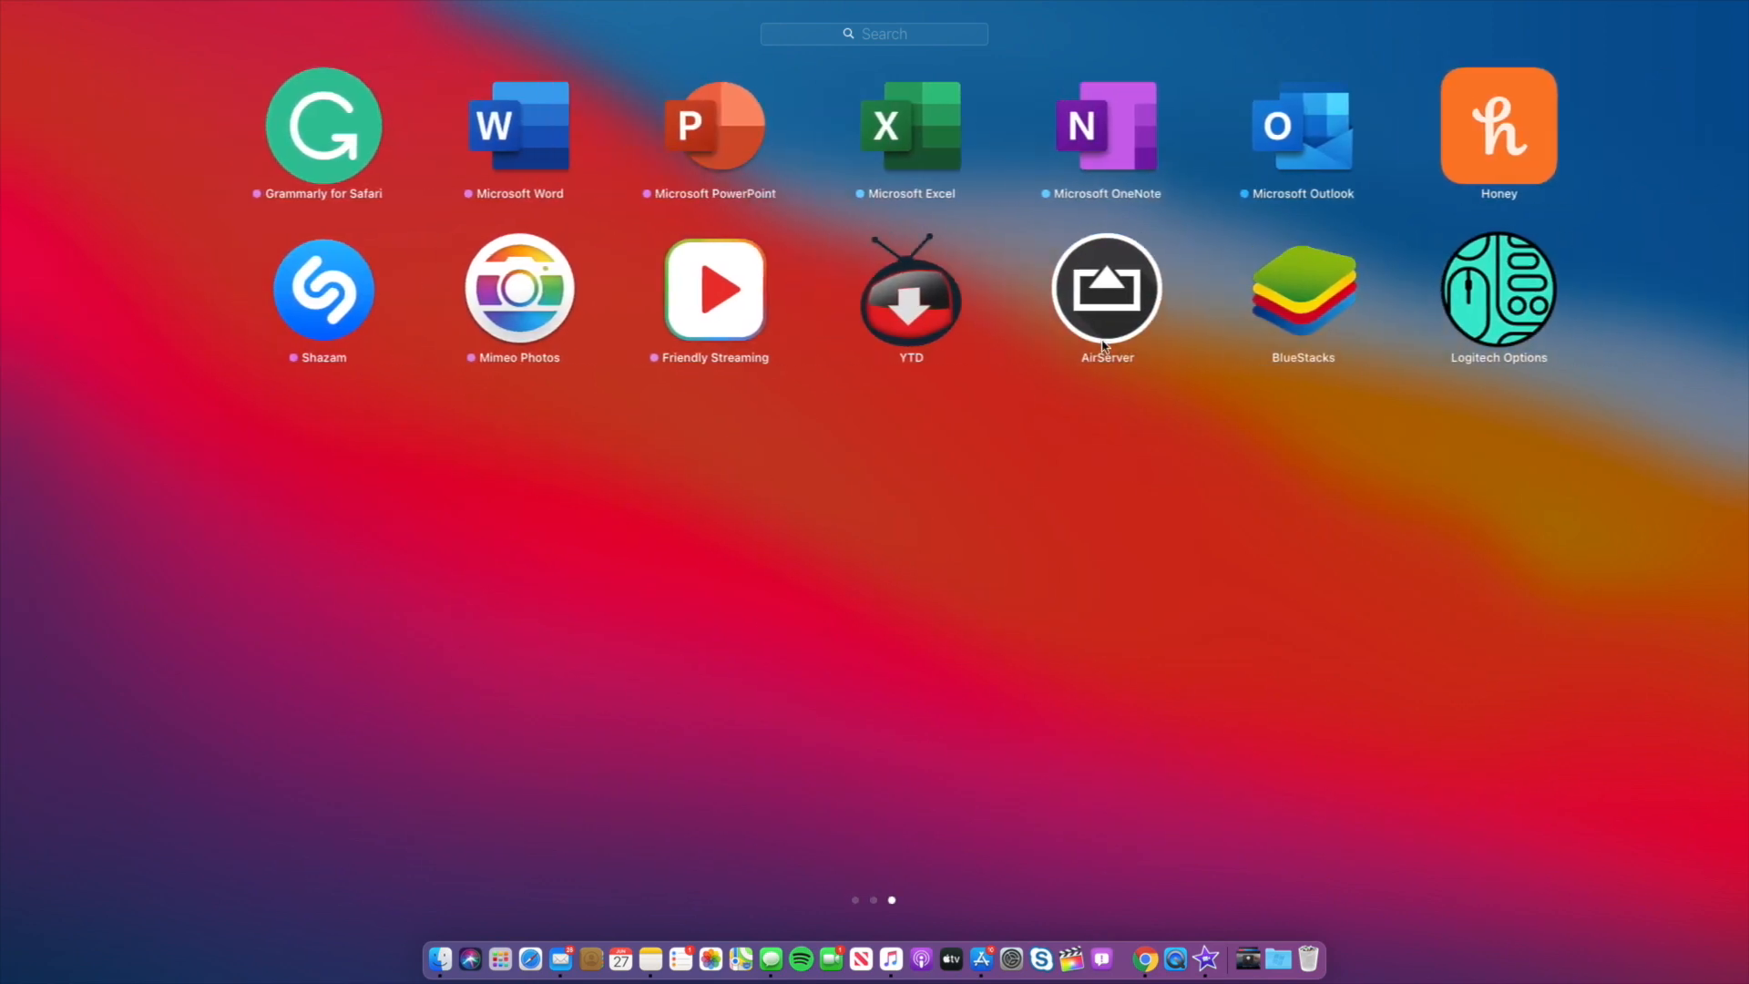
{"action": "scroll", "scroll_direction": "left", "scroll_amount": 3}
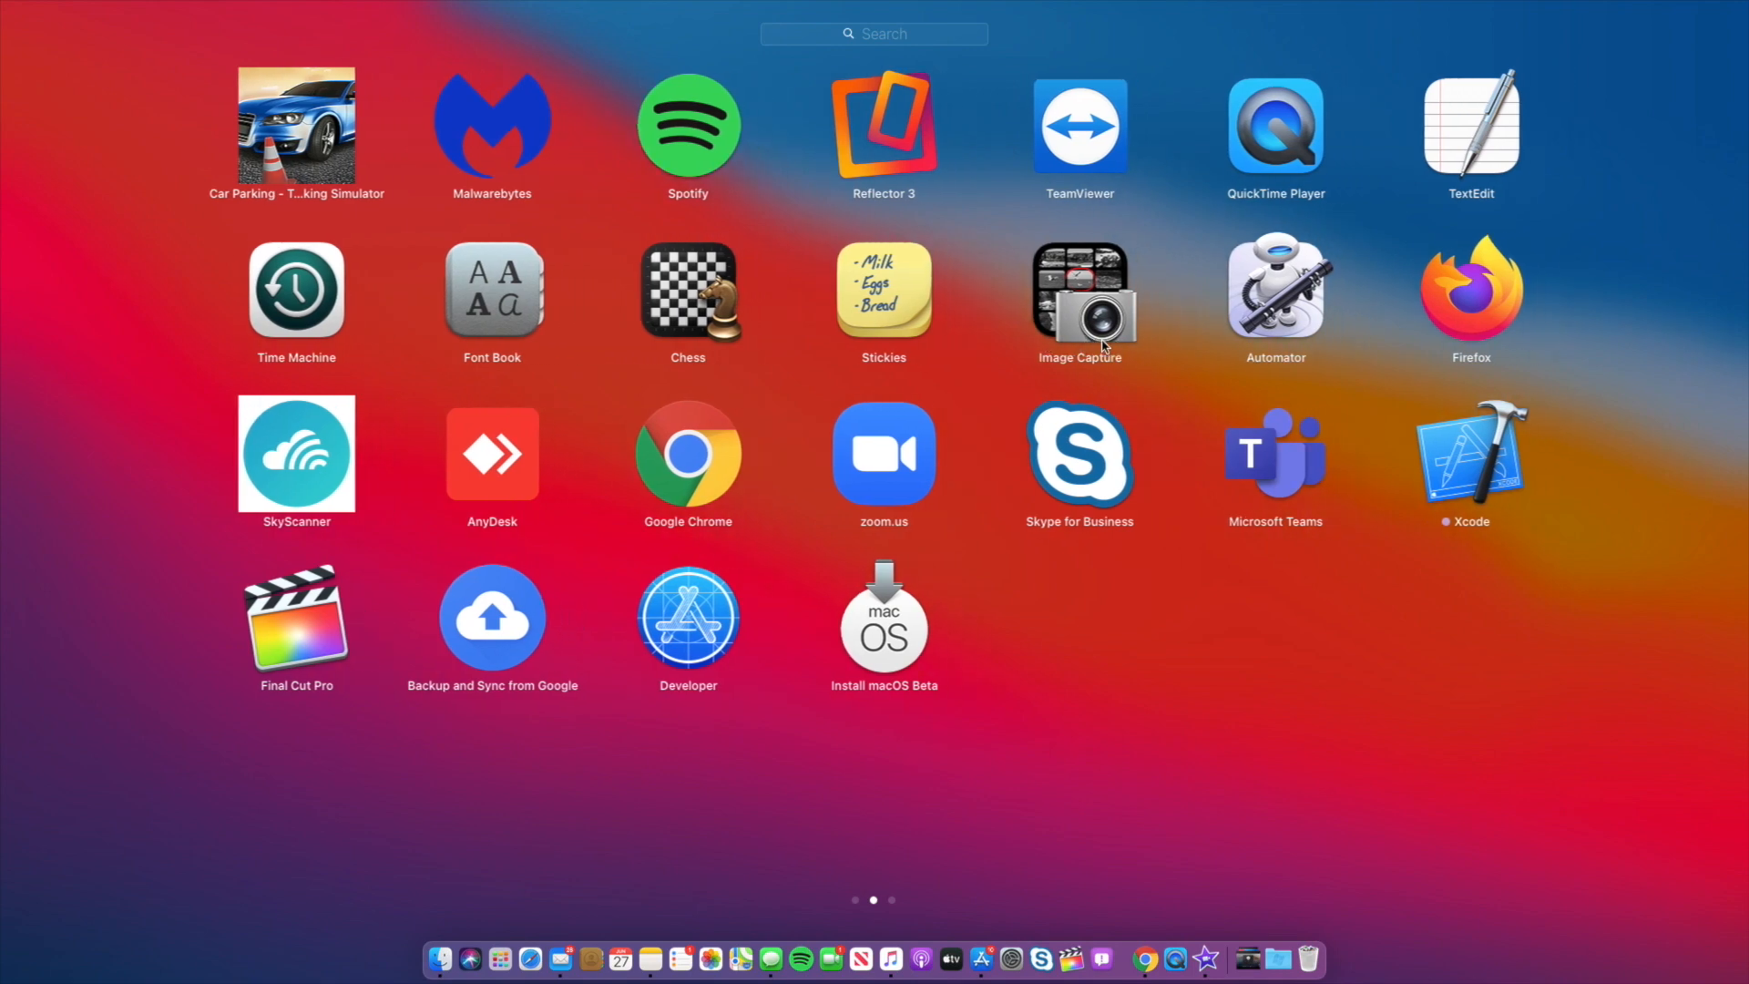
{"action": "left_click", "coordinate": [852, 898]}
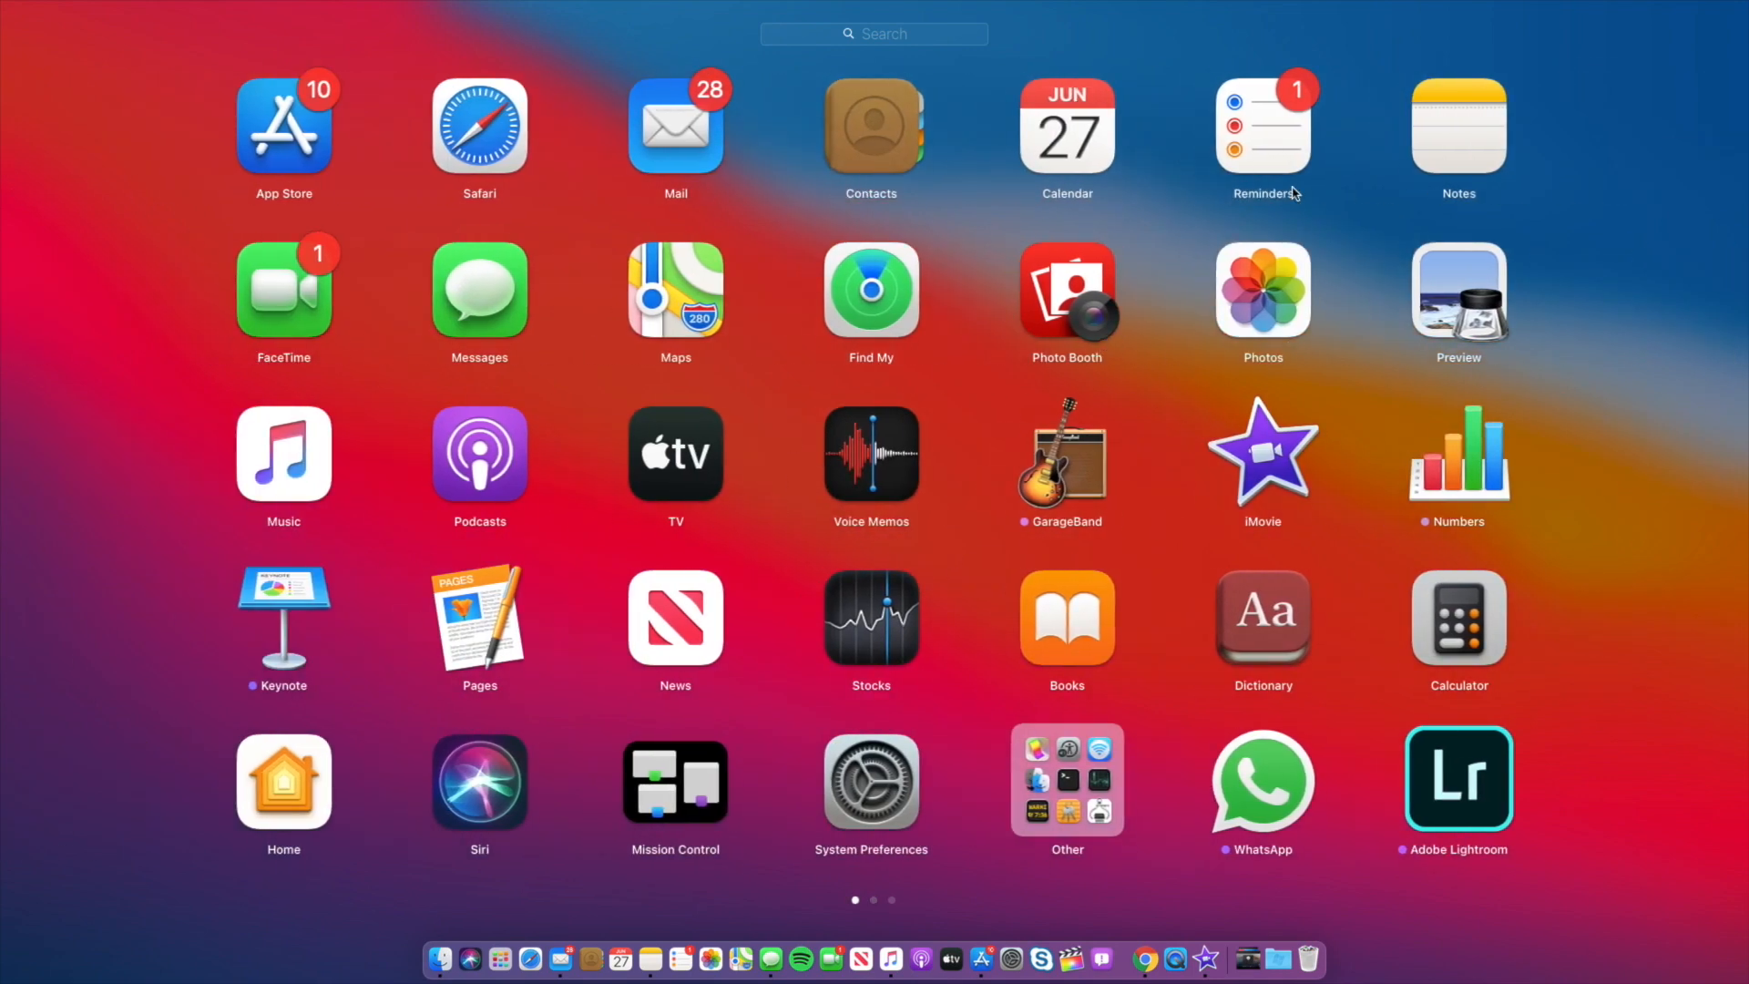
{"action": "mouse_move", "coordinate": [1219, 420]}
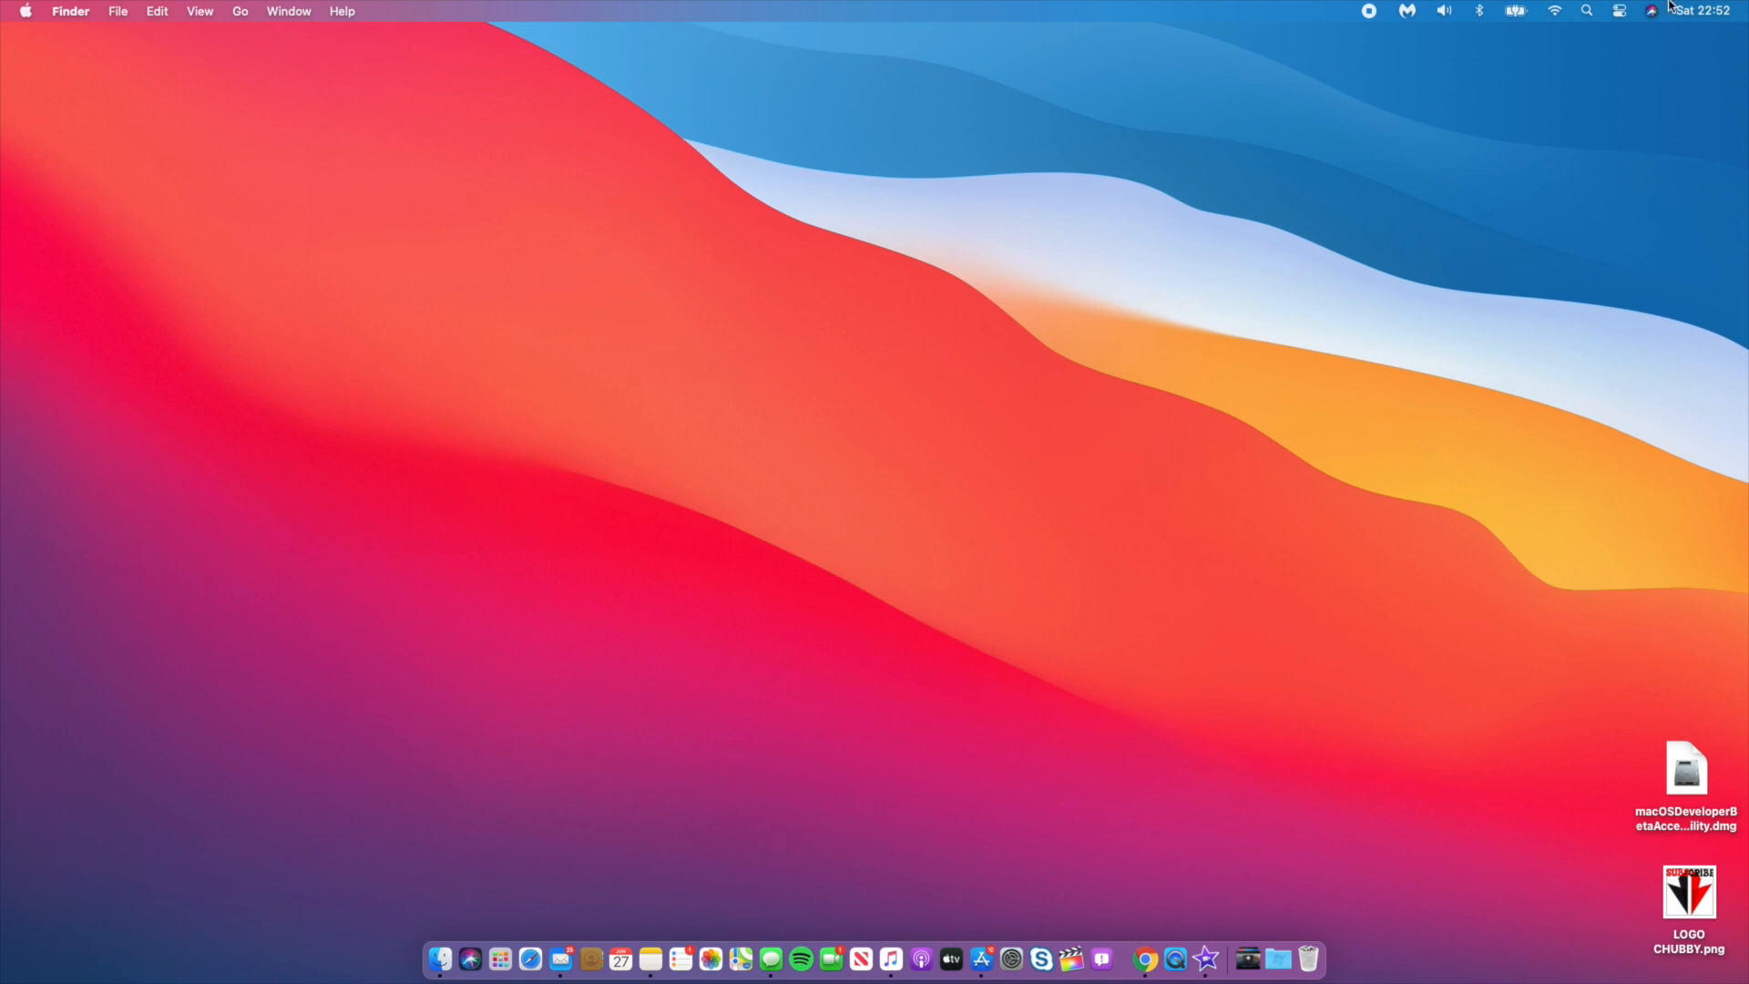
- Lower the display brightness slightly and show Control Center's display settings
{"action": "left_click", "coordinate": [1618, 11]}
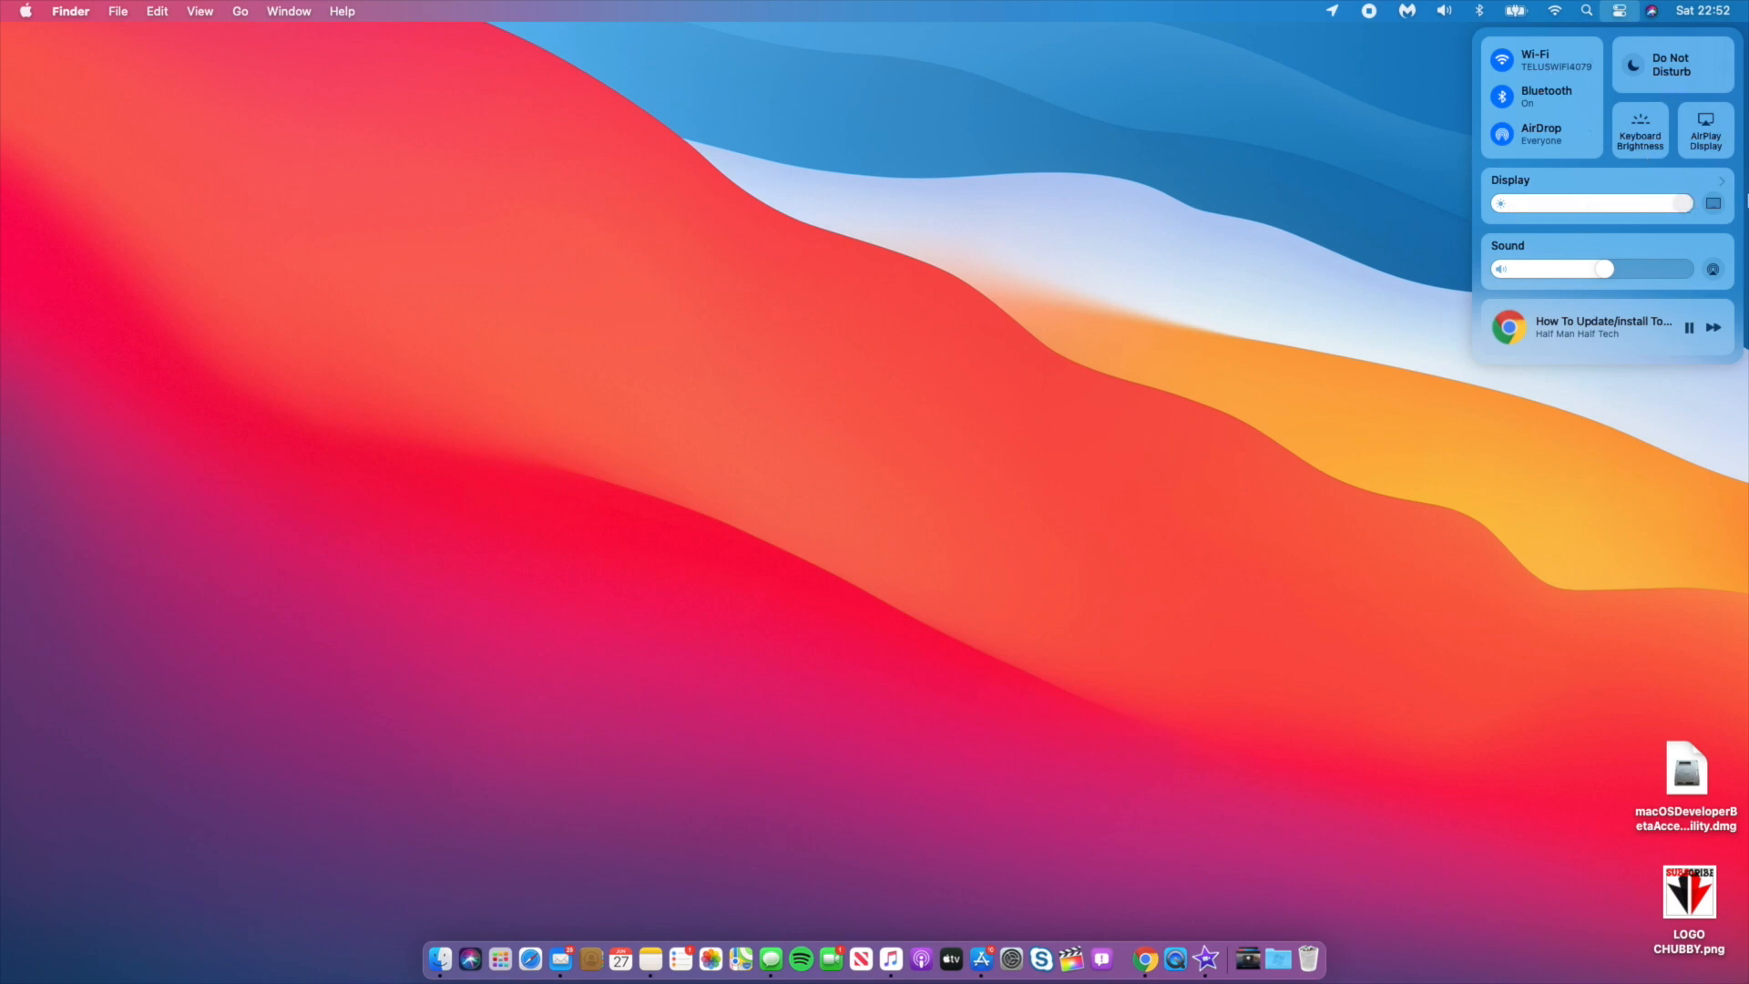
{"action": "left_click_drag", "start_coordinate": [1499, 202], "coordinate": [1650, 203]}
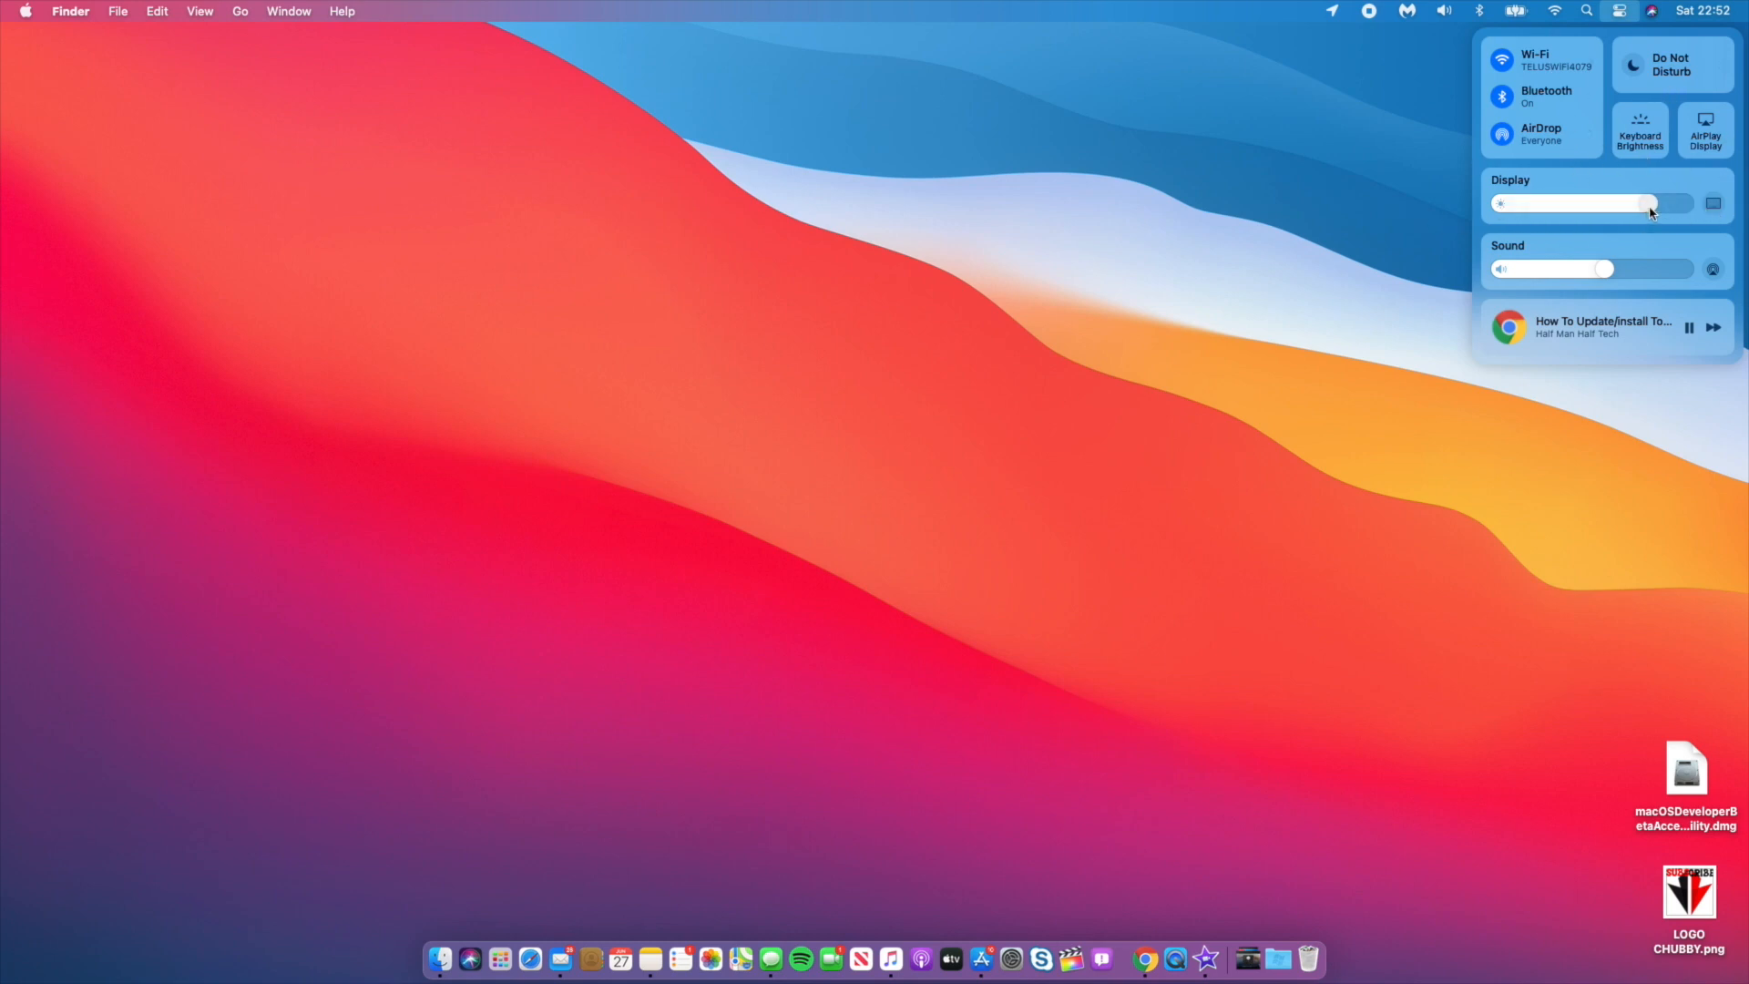
{"action": "left_click", "coordinate": [1510, 181]}
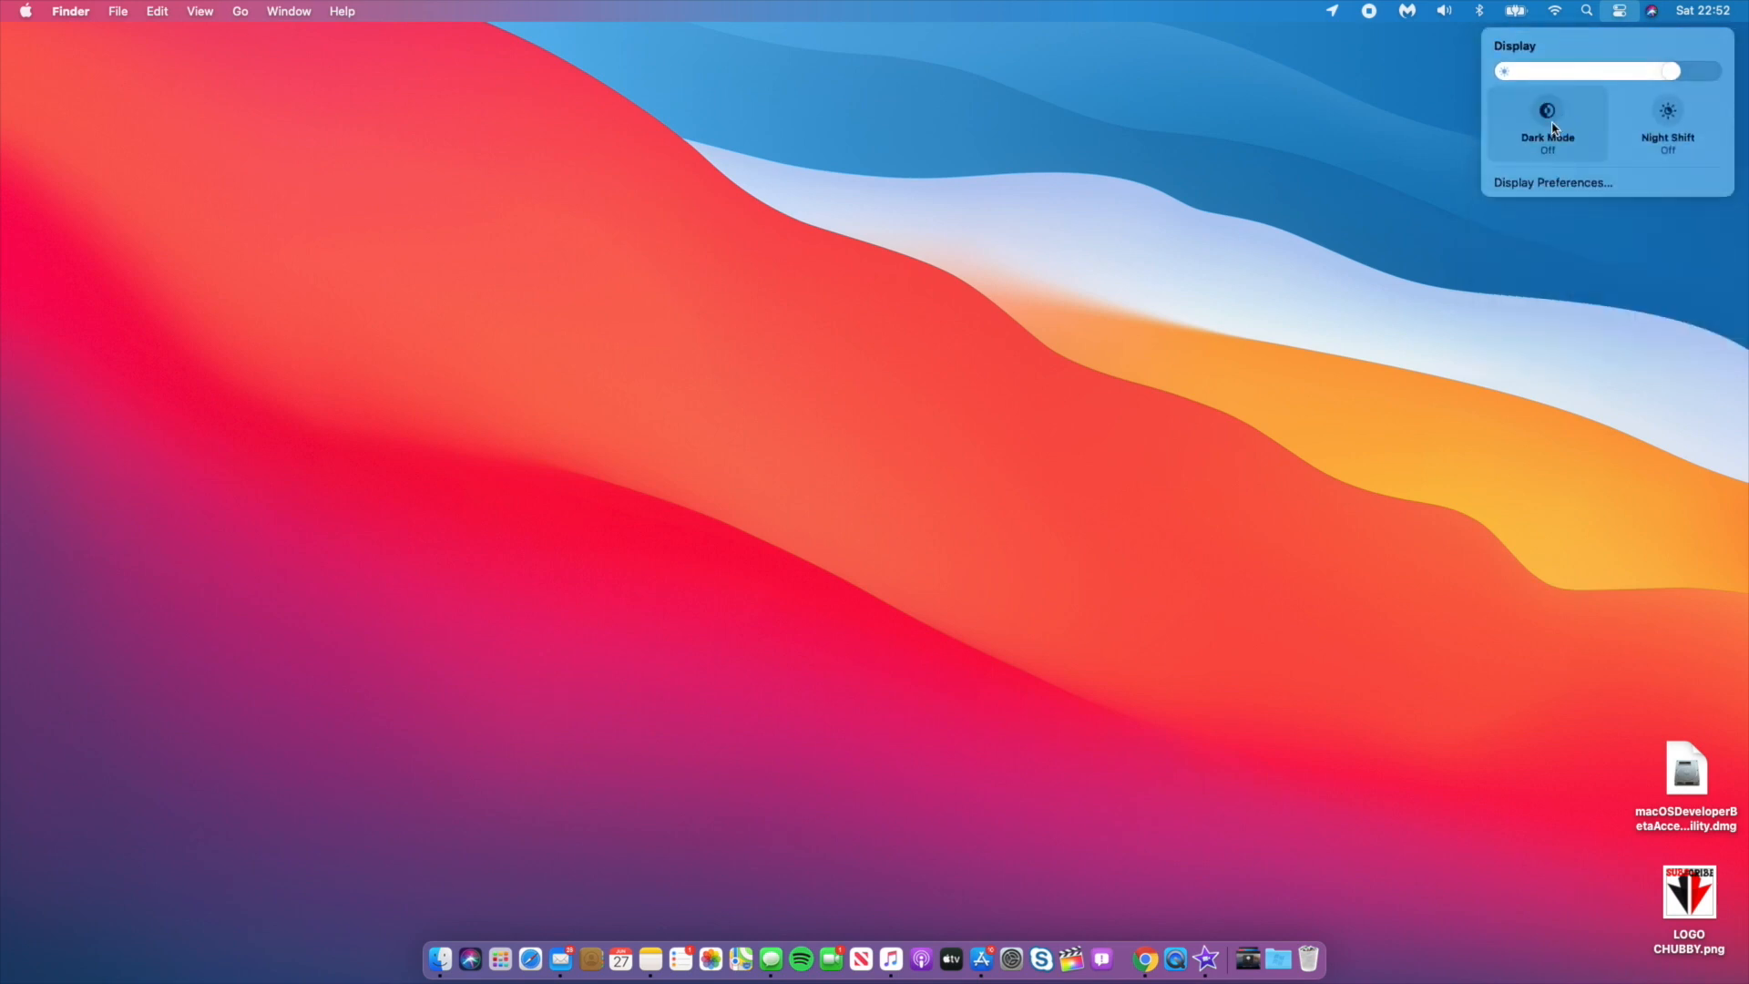
- Switch Night Shift on then off, and Dark Mode on then off
{"action": "left_click", "coordinate": [1667, 117]}
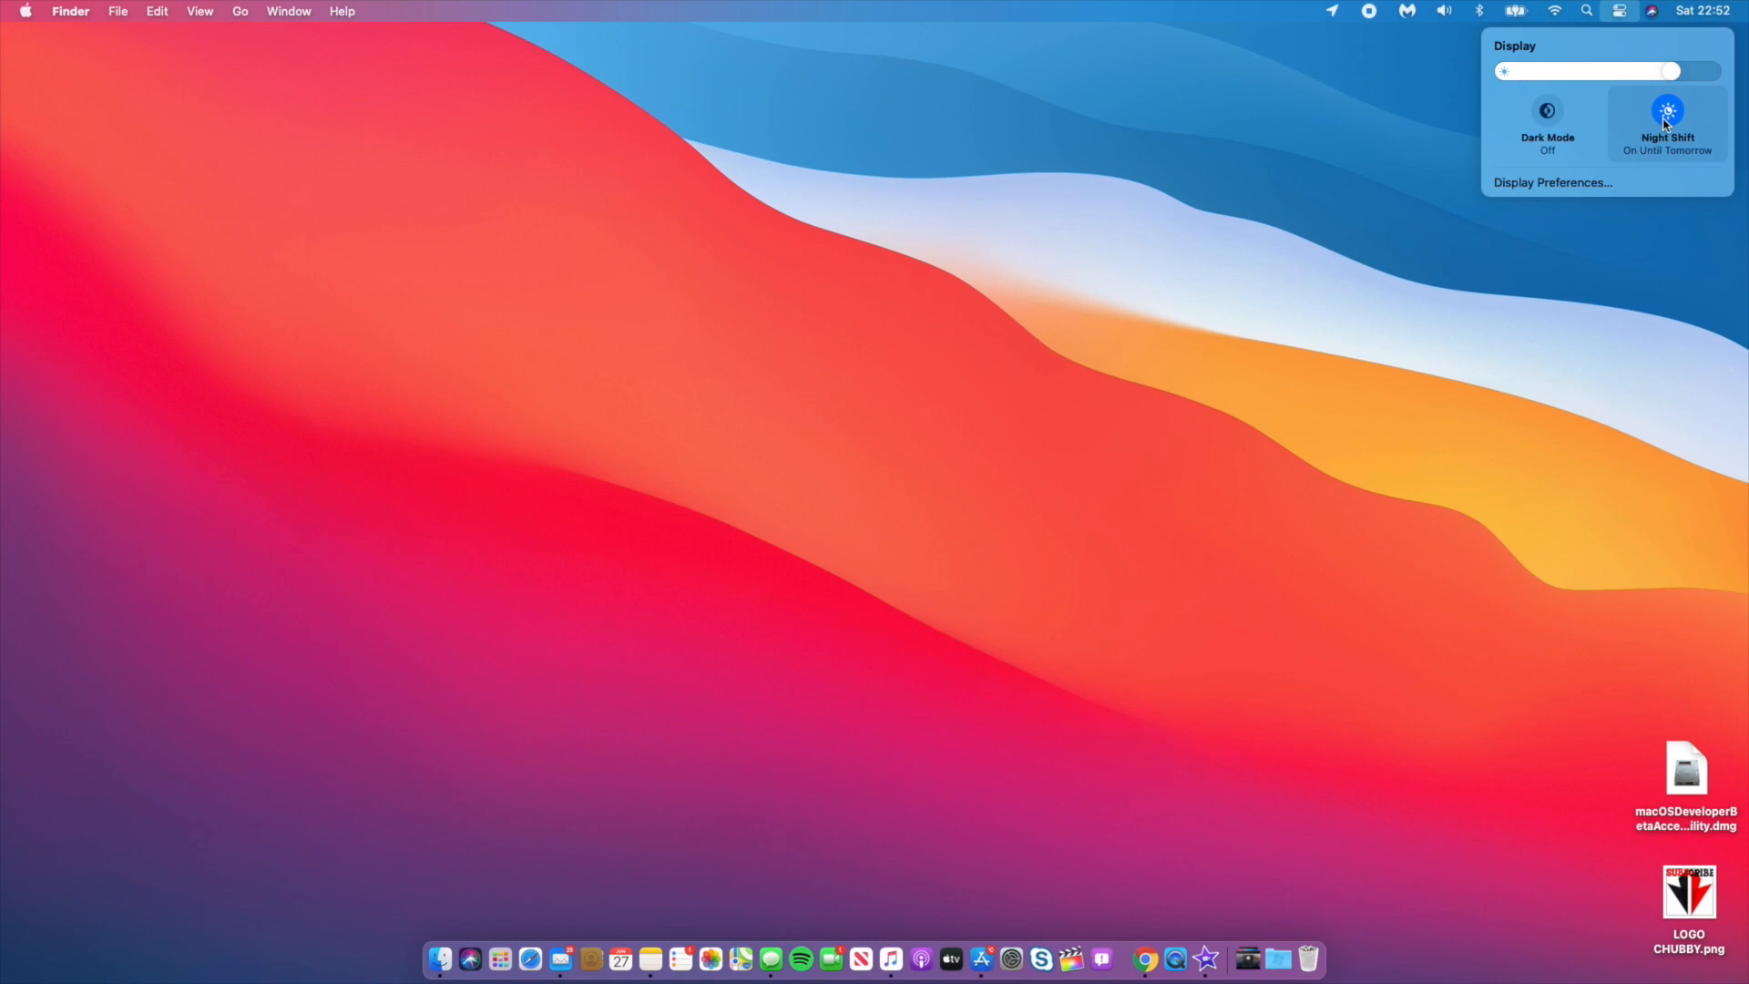
{"action": "left_click", "coordinate": [1666, 121]}
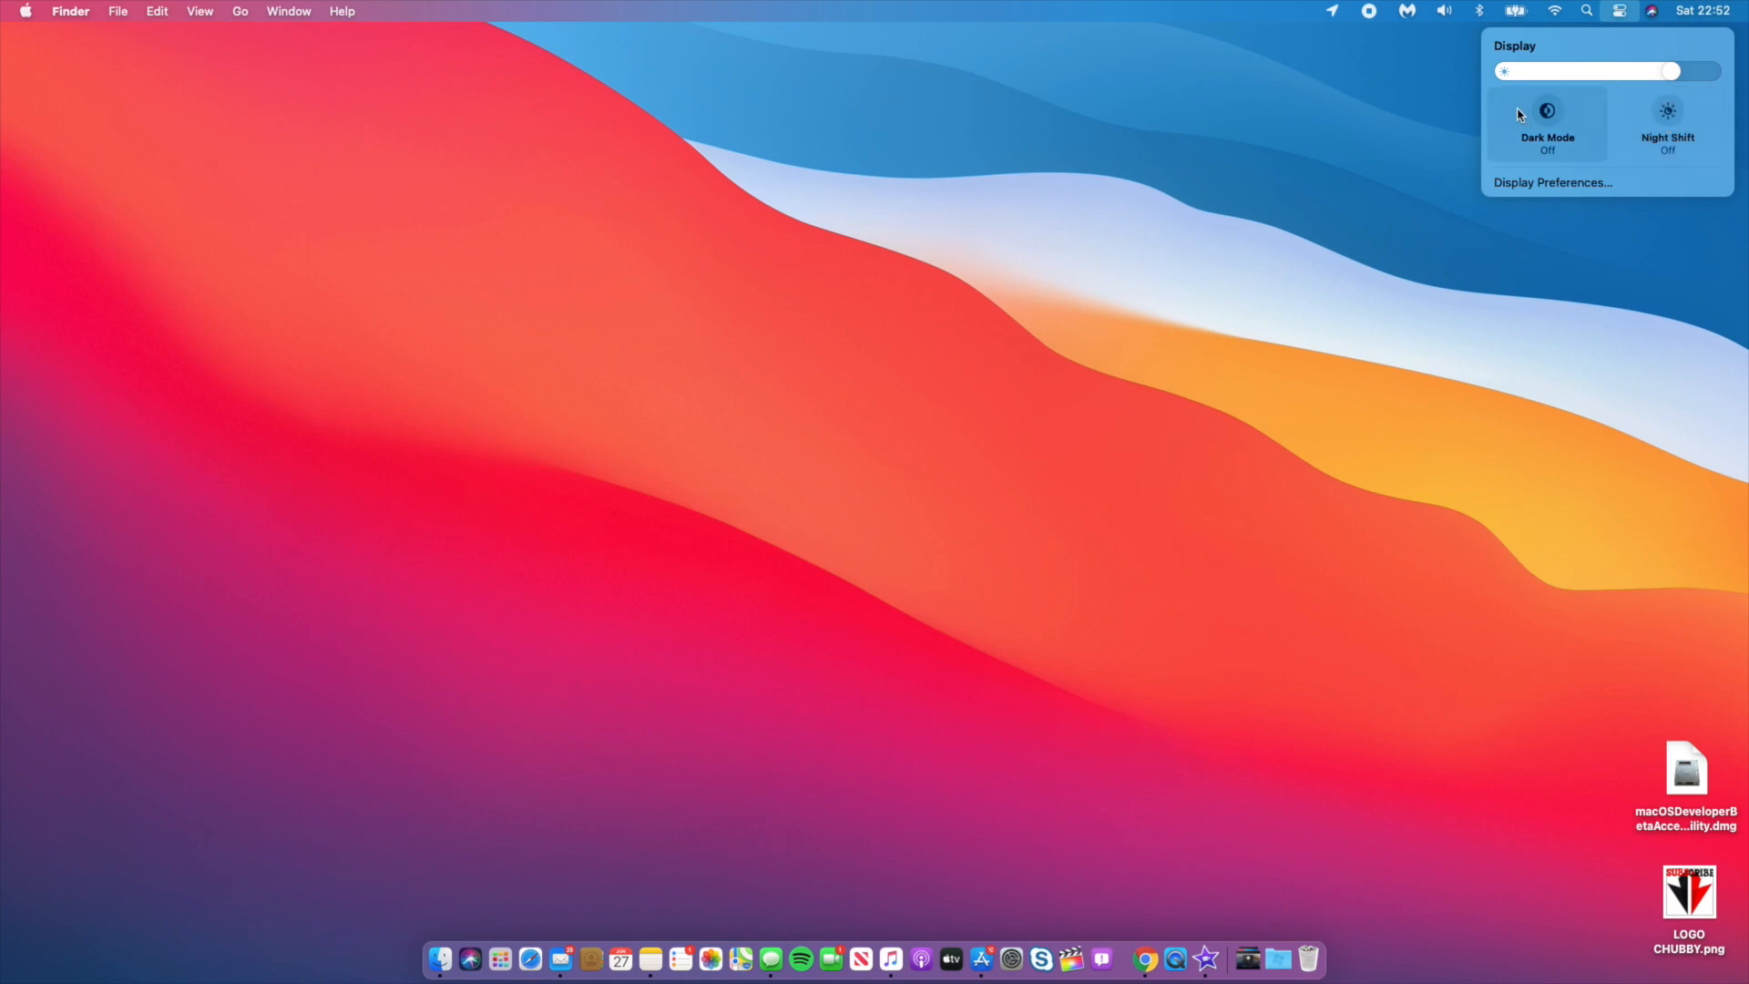
{"action": "left_click", "coordinate": [1546, 122]}
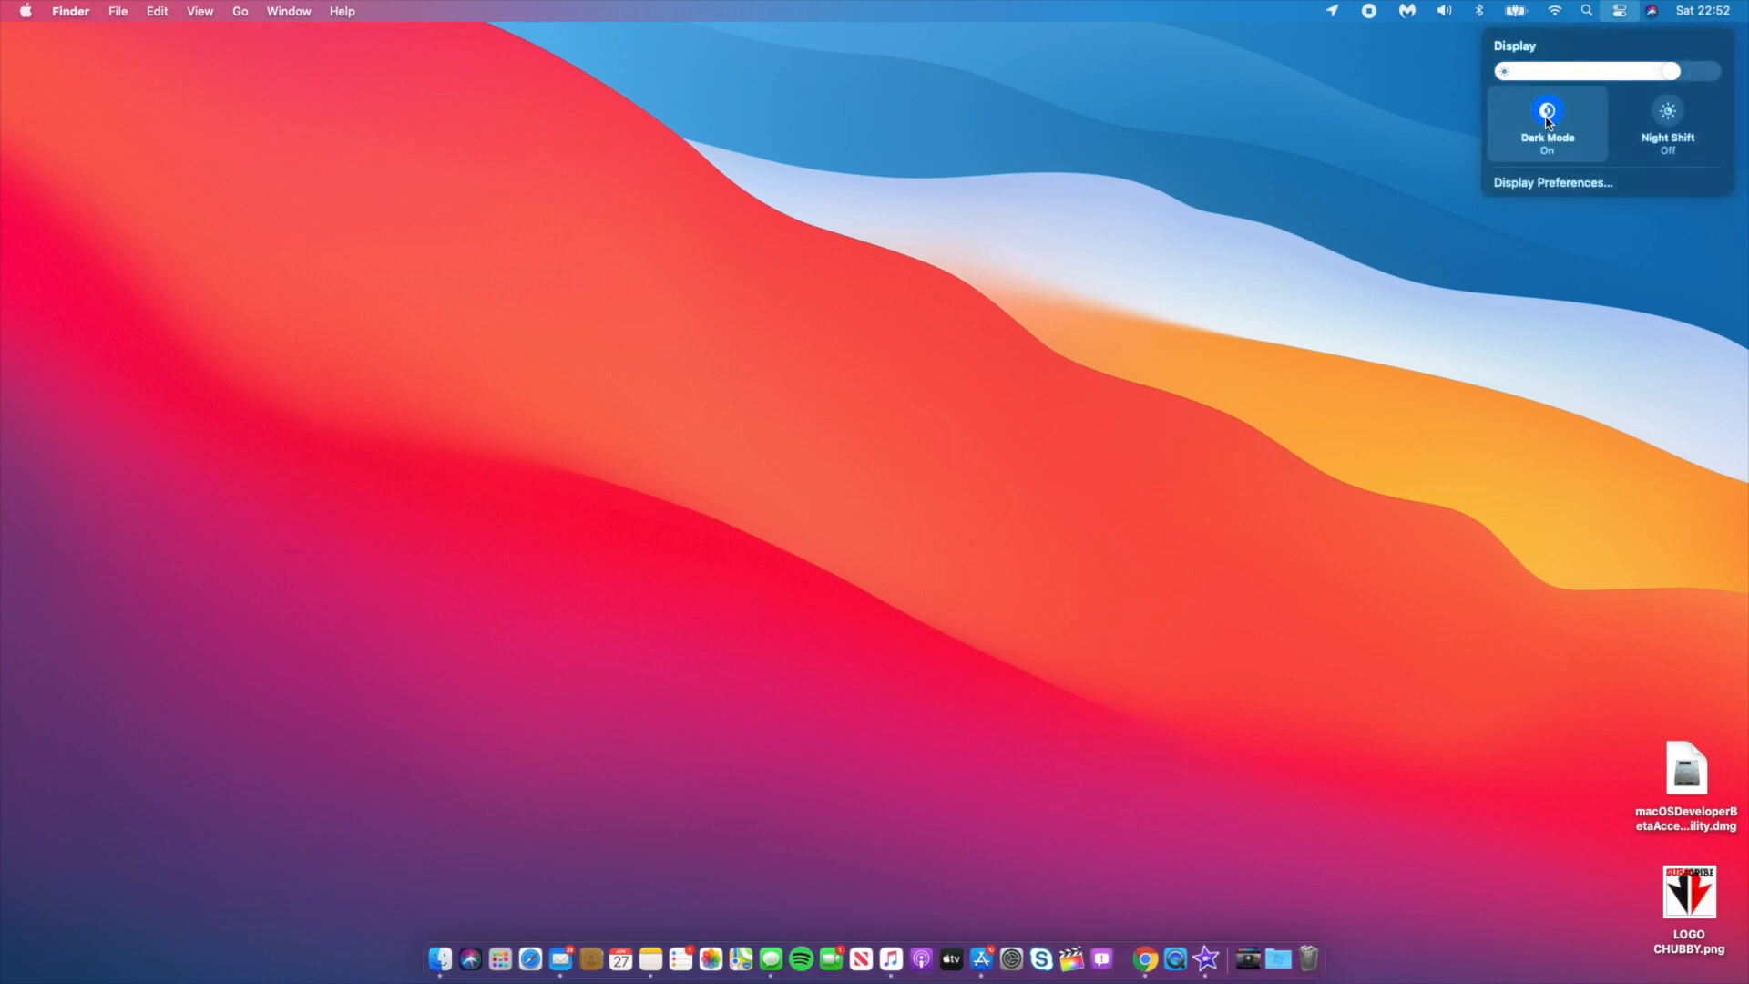
{"action": "left_click", "coordinate": [1547, 122]}
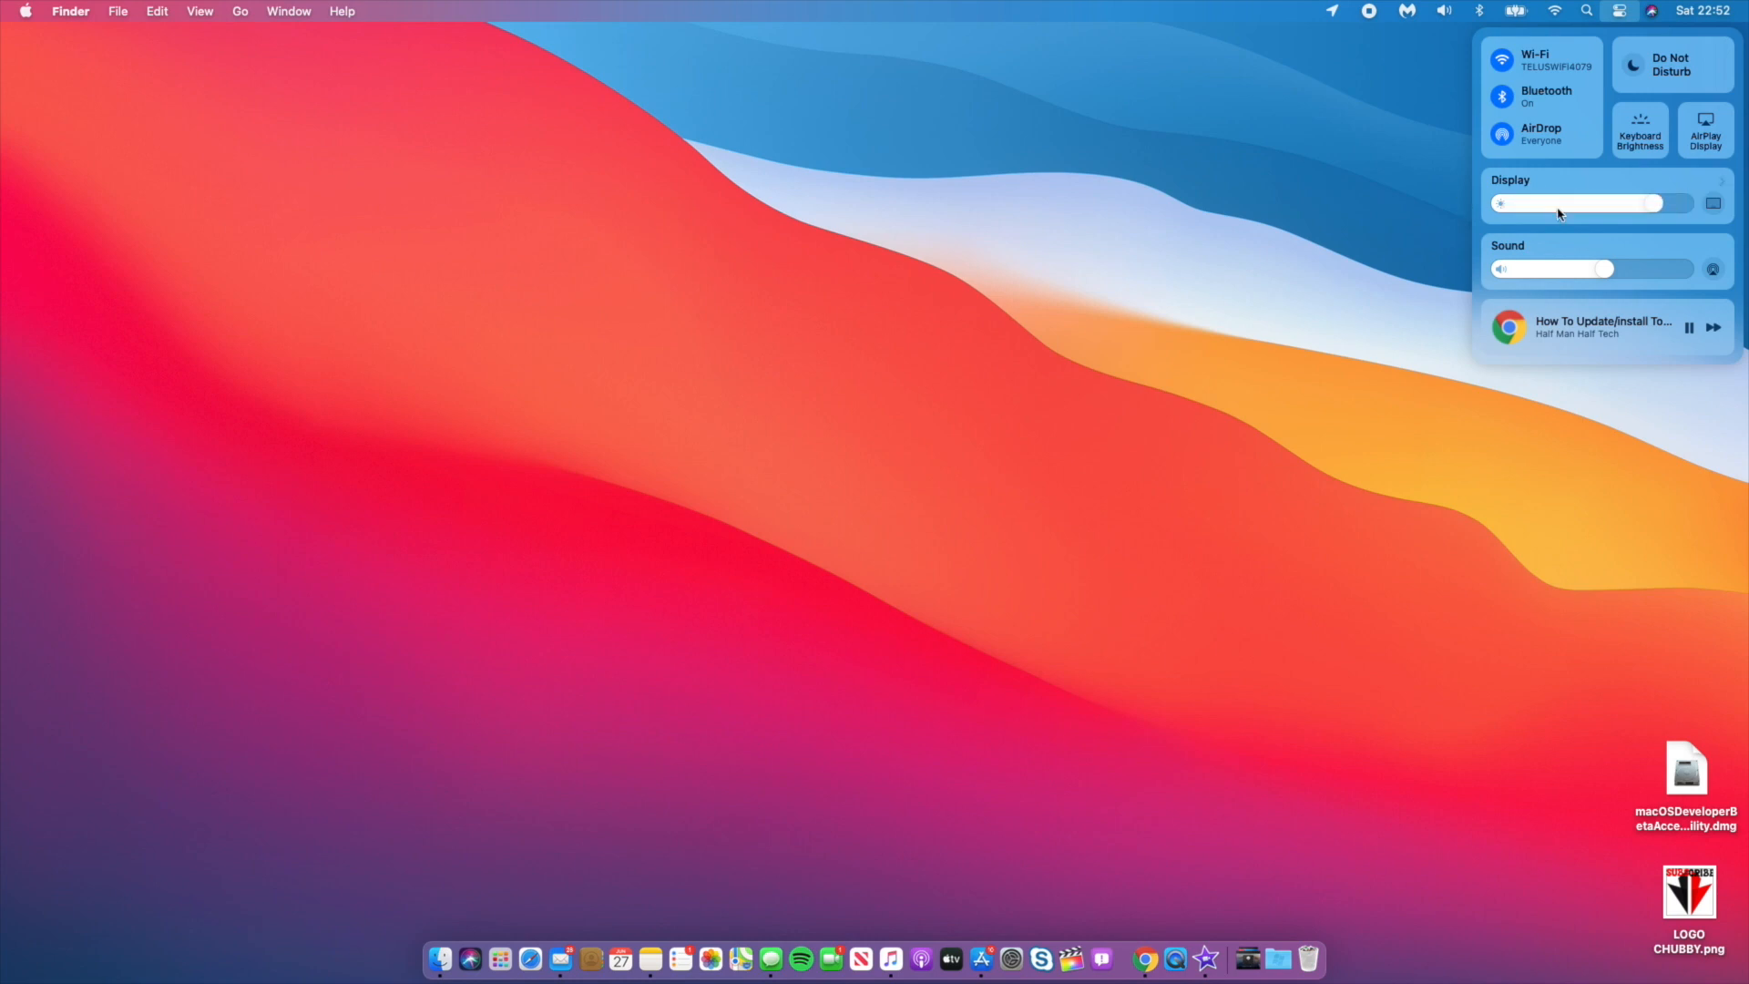
- Close and reopen Control Center and view the keyboard brightness settings
{"action": "left_click", "coordinate": [1618, 11]}
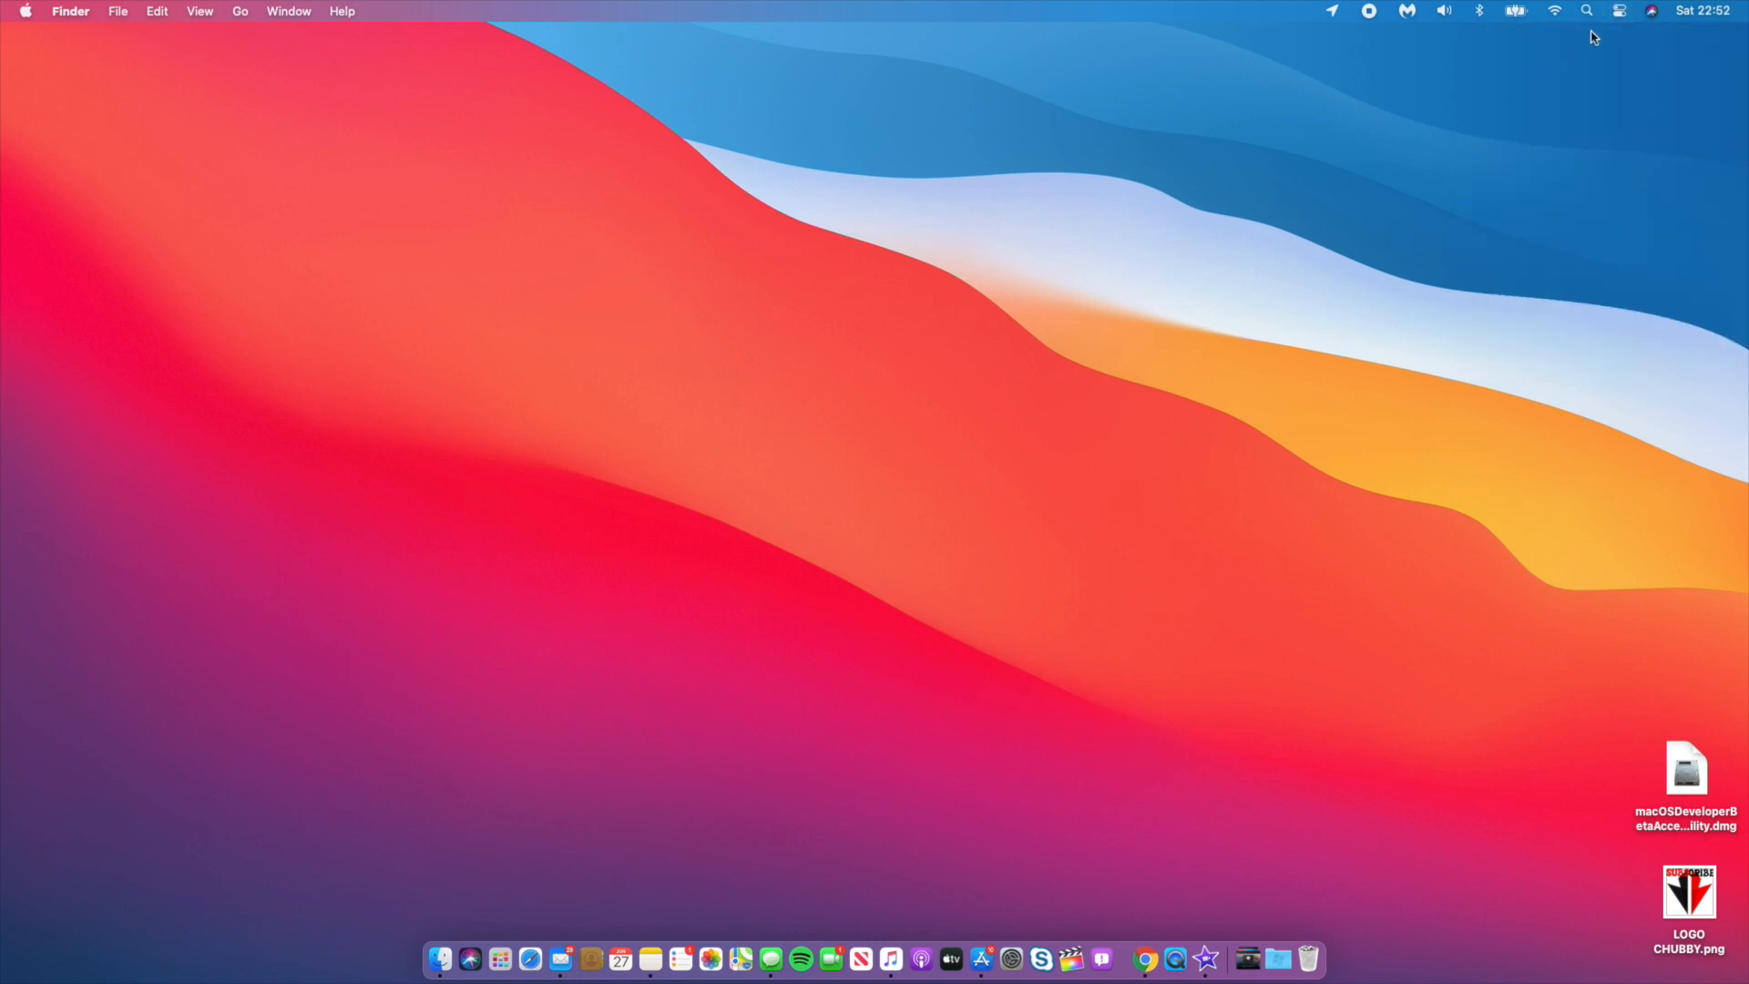
{"action": "mouse_move", "coordinate": [1524, 31]}
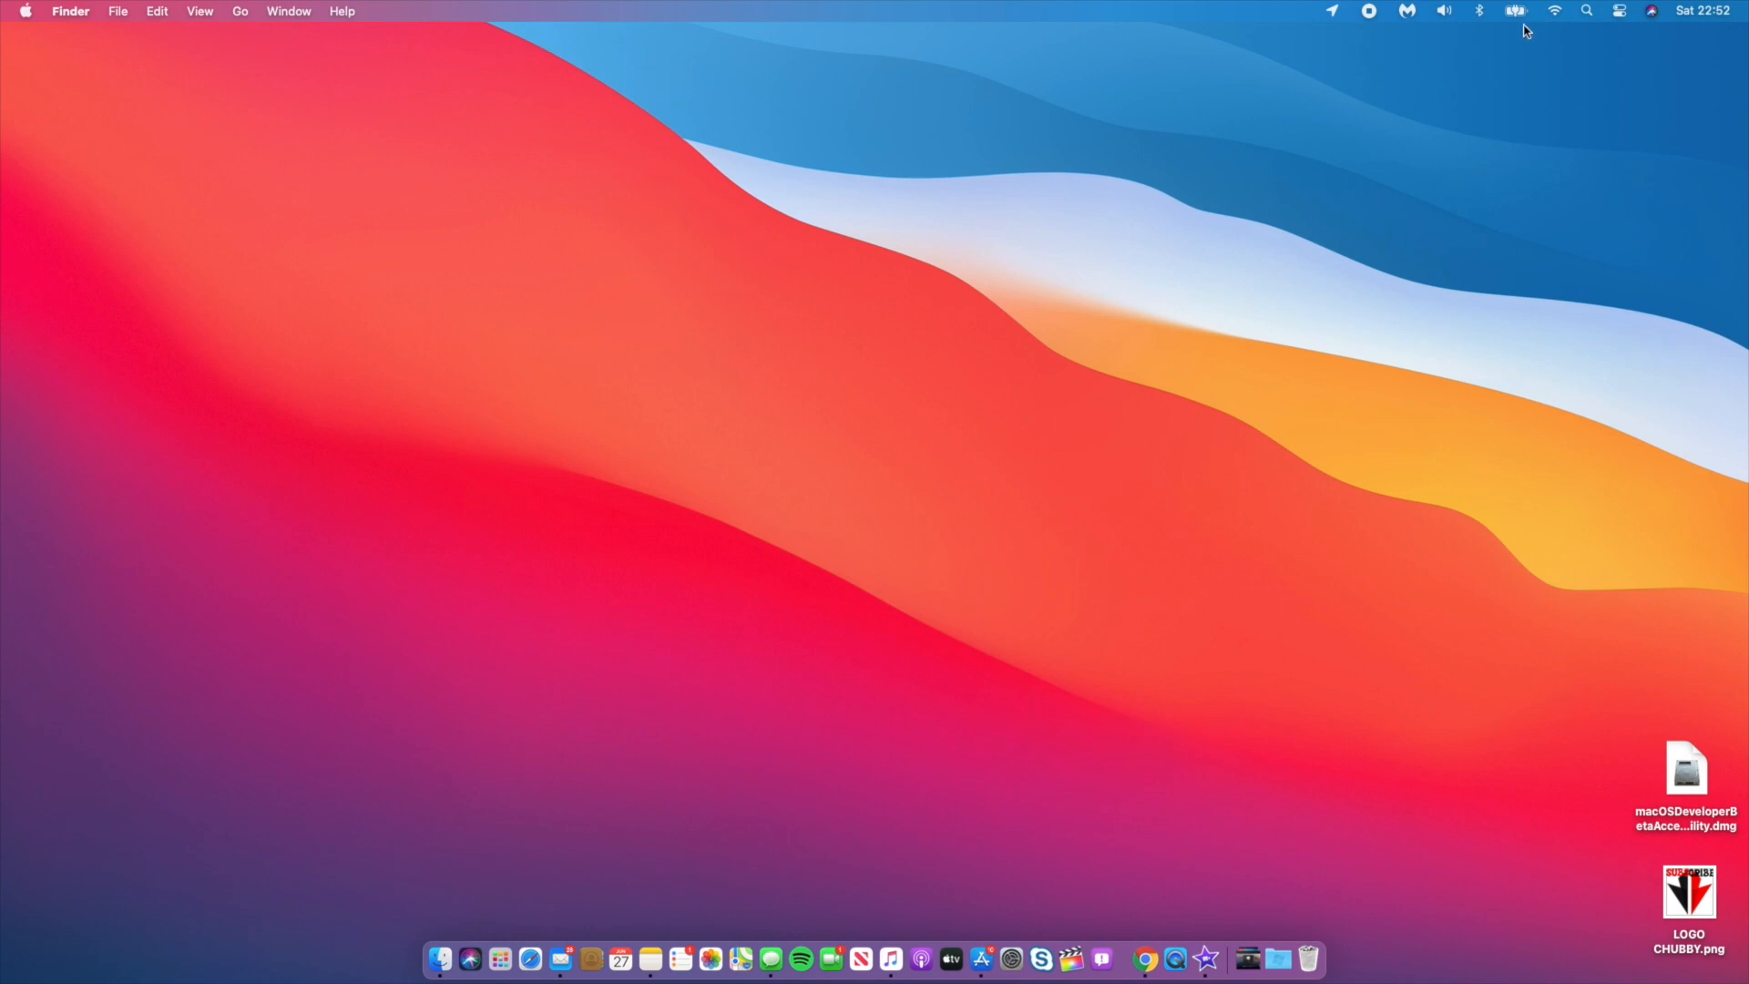
{"action": "mouse_move", "coordinate": [1192, 202]}
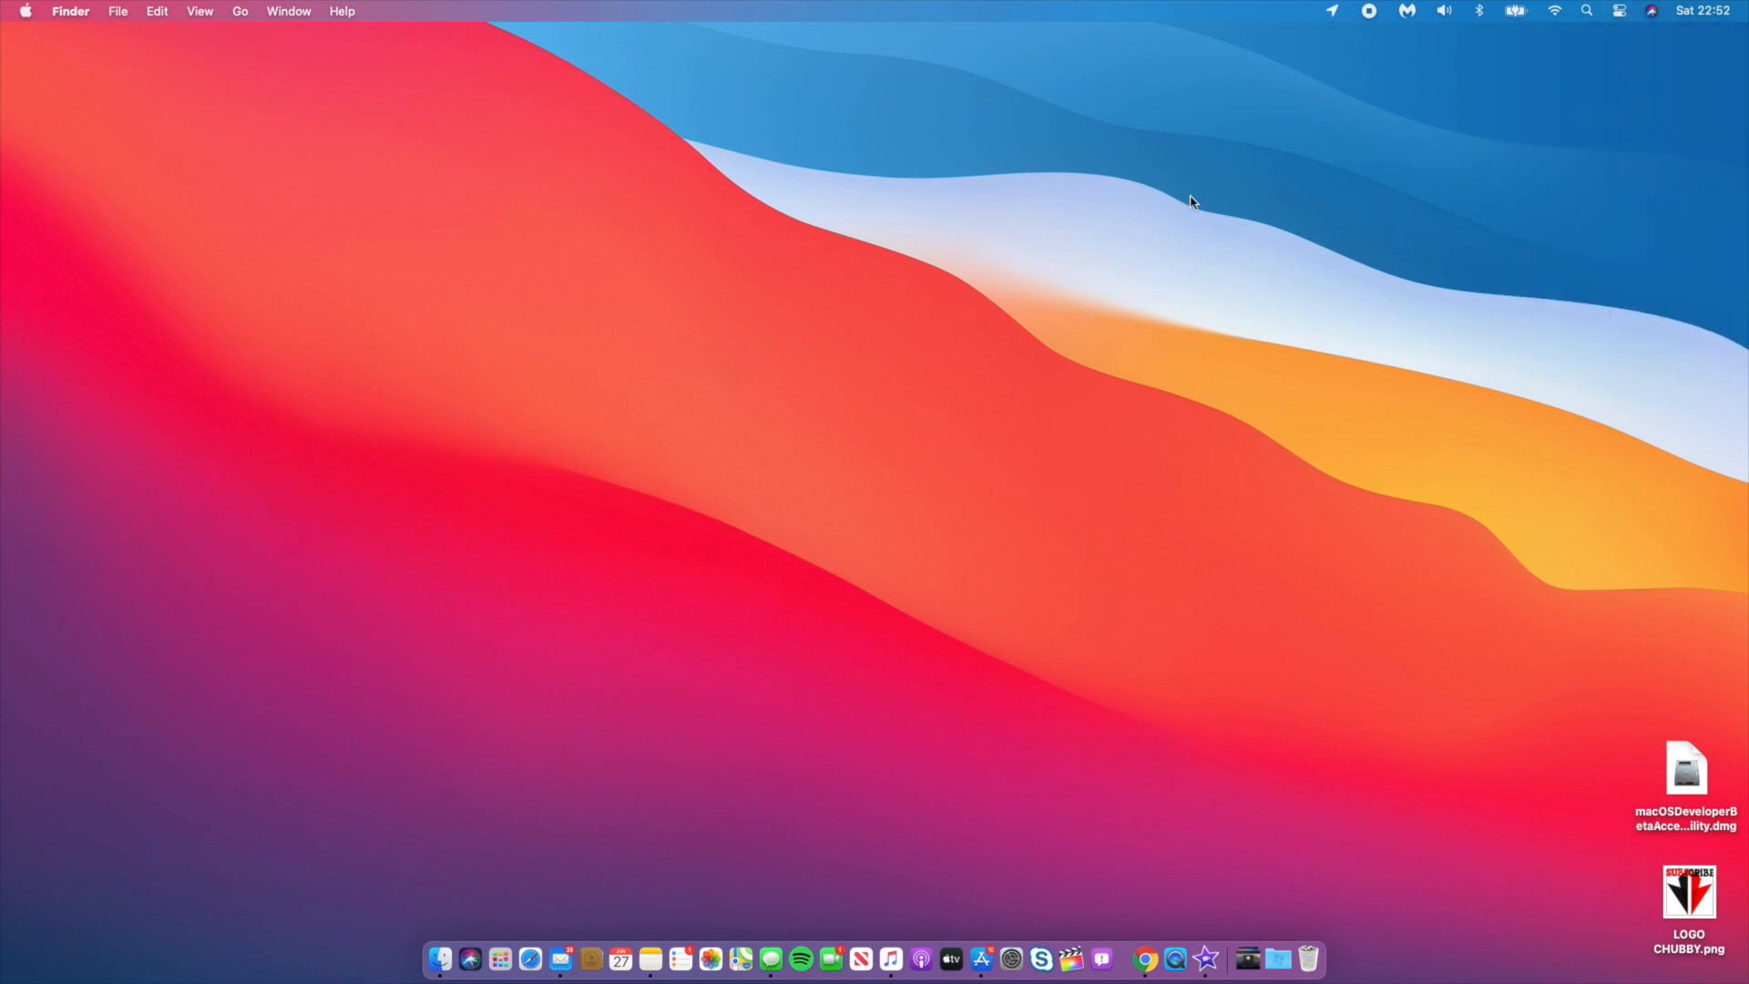
{"action": "left_click", "coordinate": [1617, 11]}
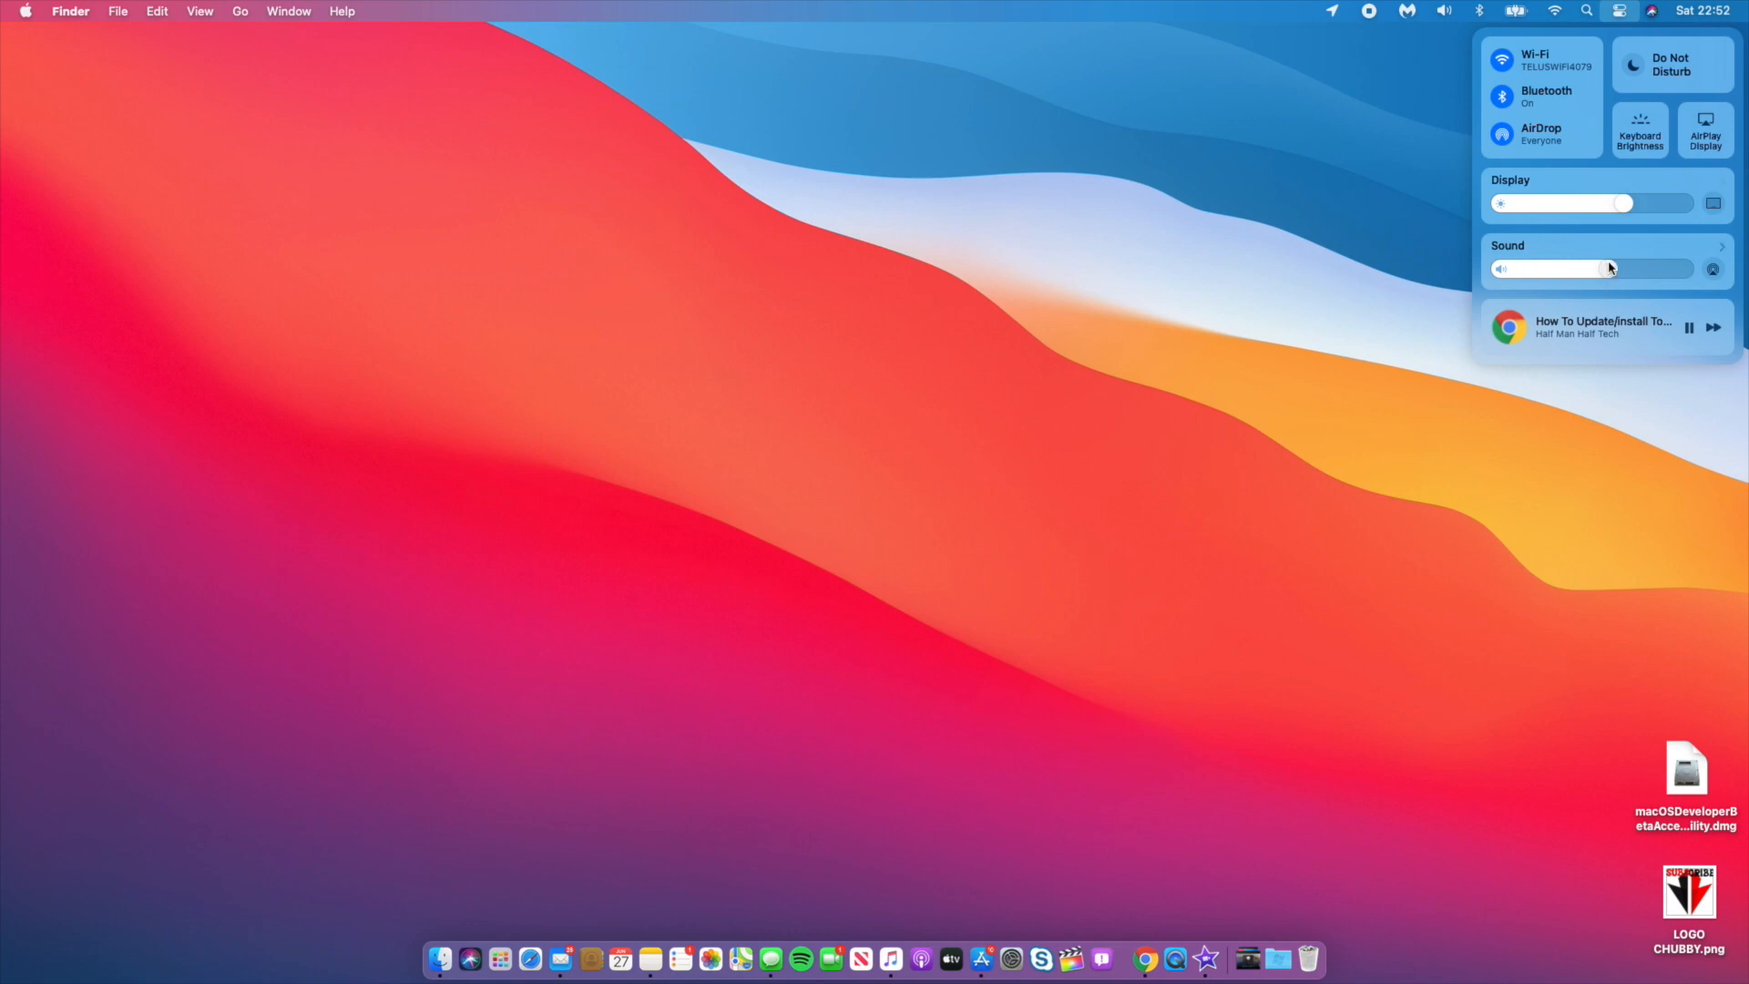
{"action": "left_click", "coordinate": [1637, 131]}
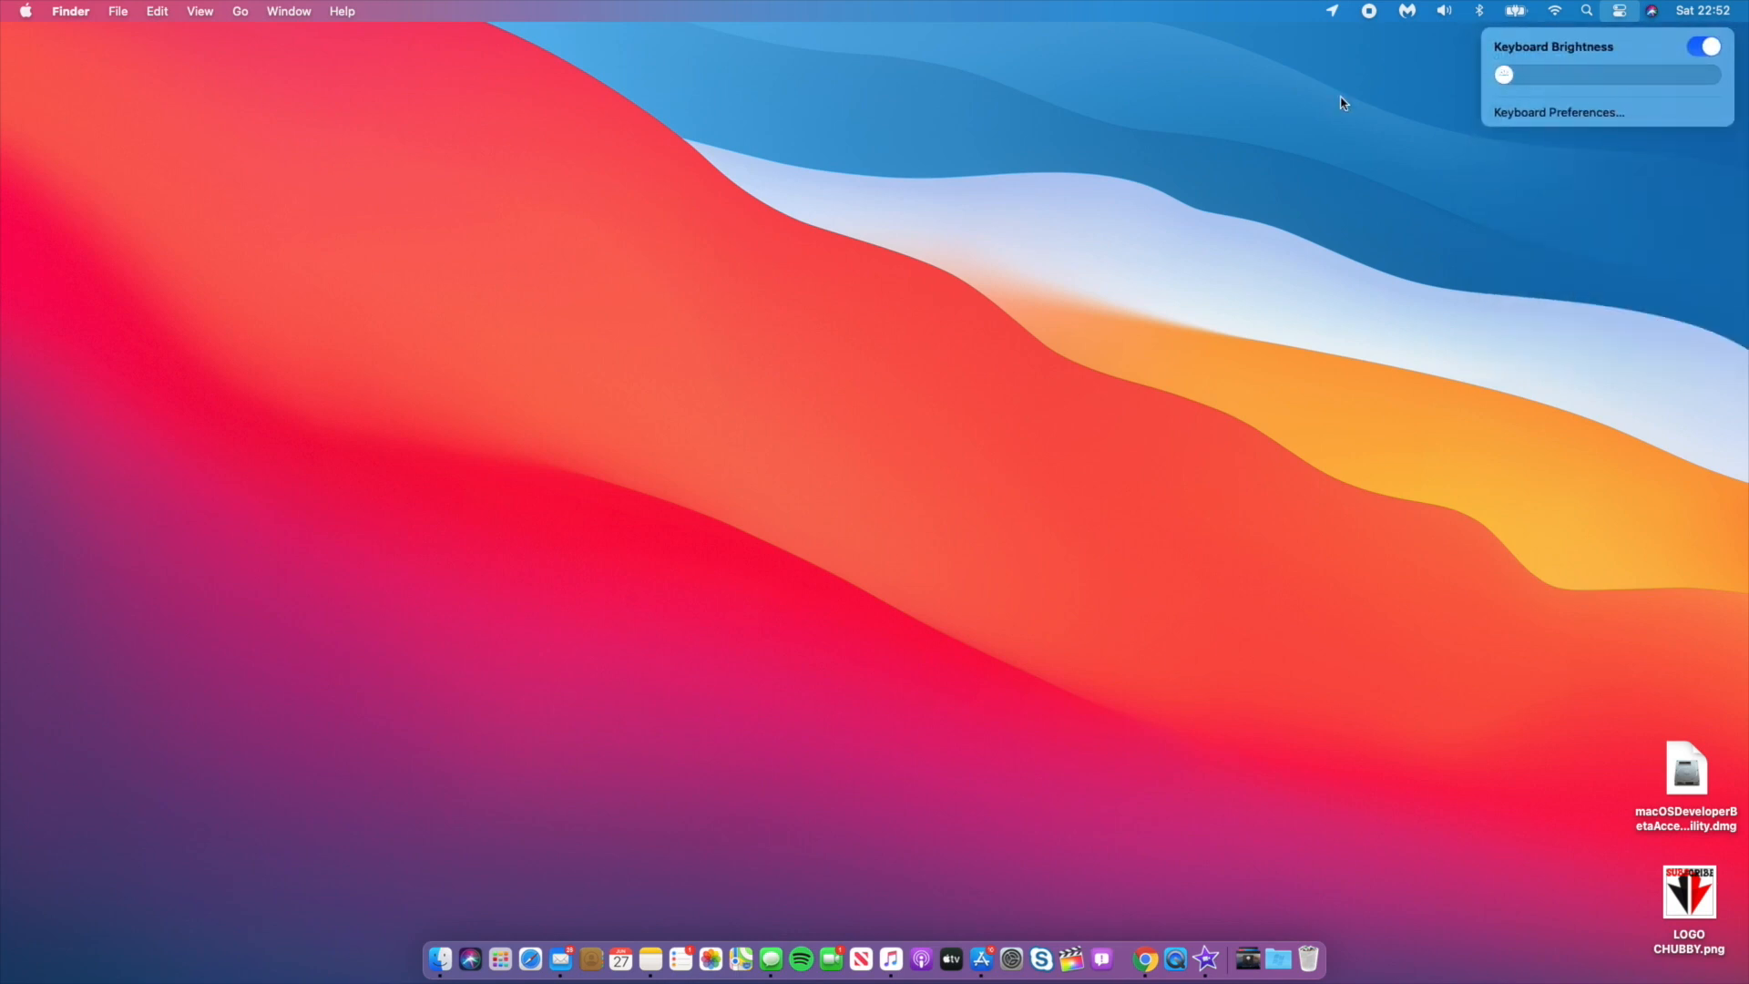
{"action": "mouse_move", "coordinate": [1313, 168]}
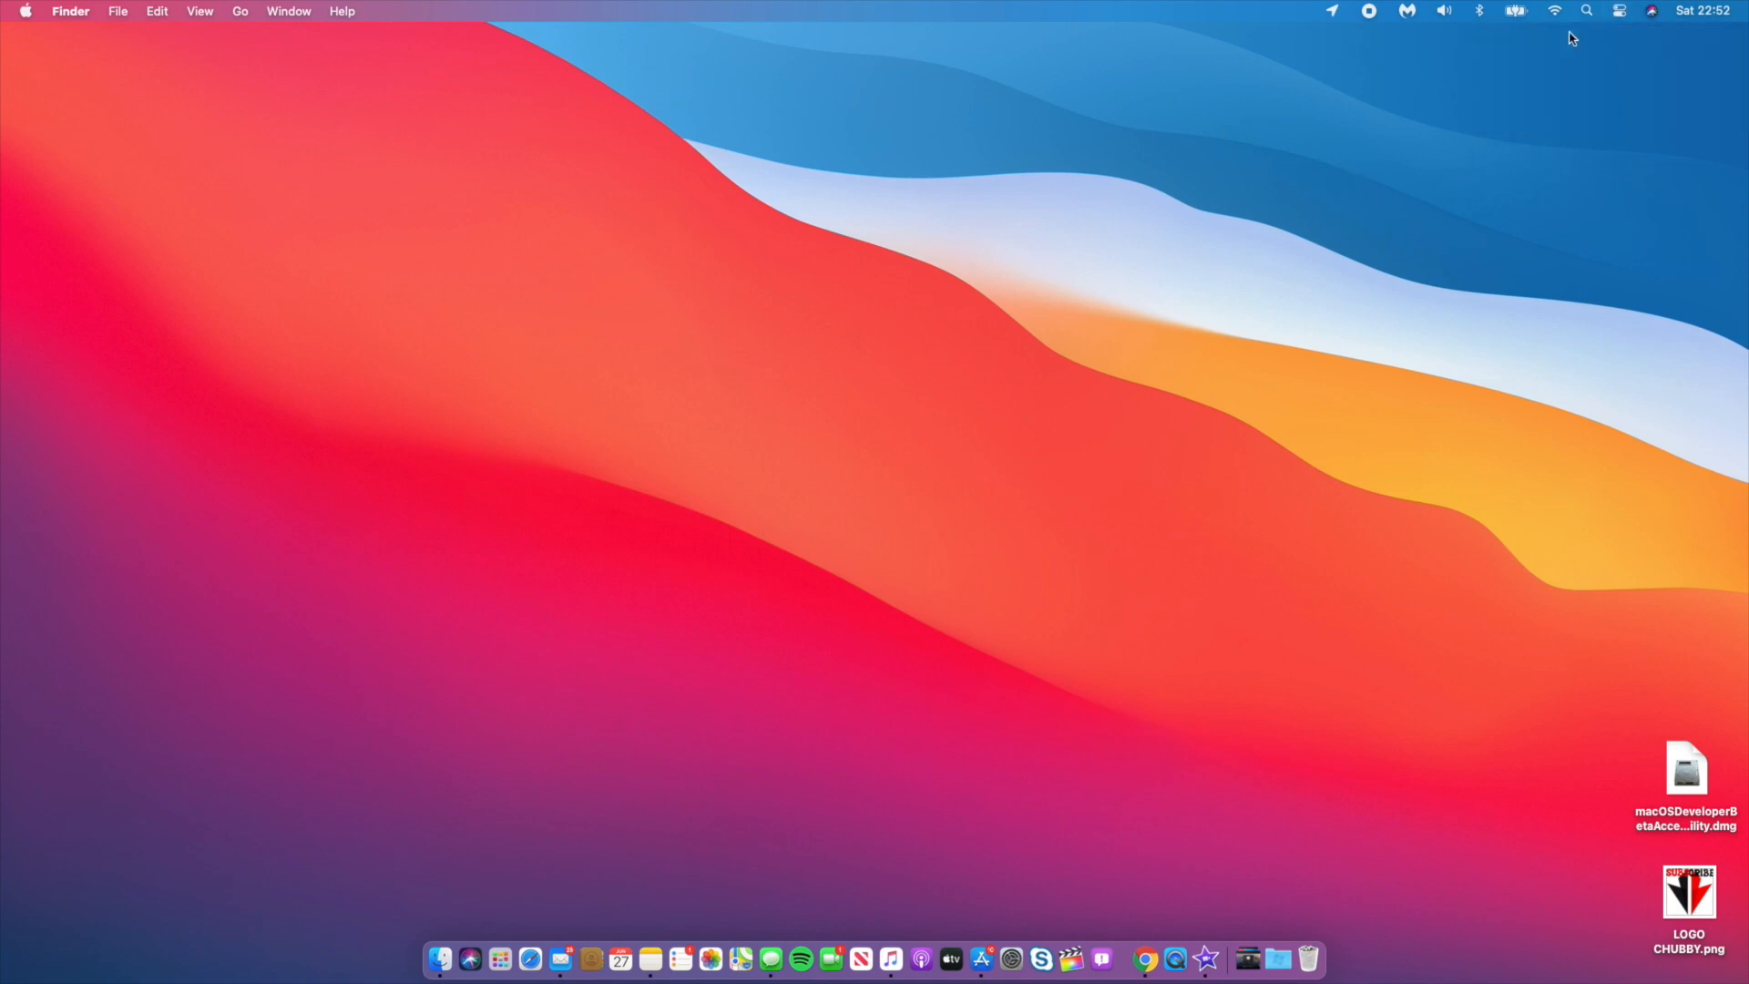
- Reopen Control Center and nudge the sound volume up, then slightly back down
{"action": "left_click", "coordinate": [1618, 11]}
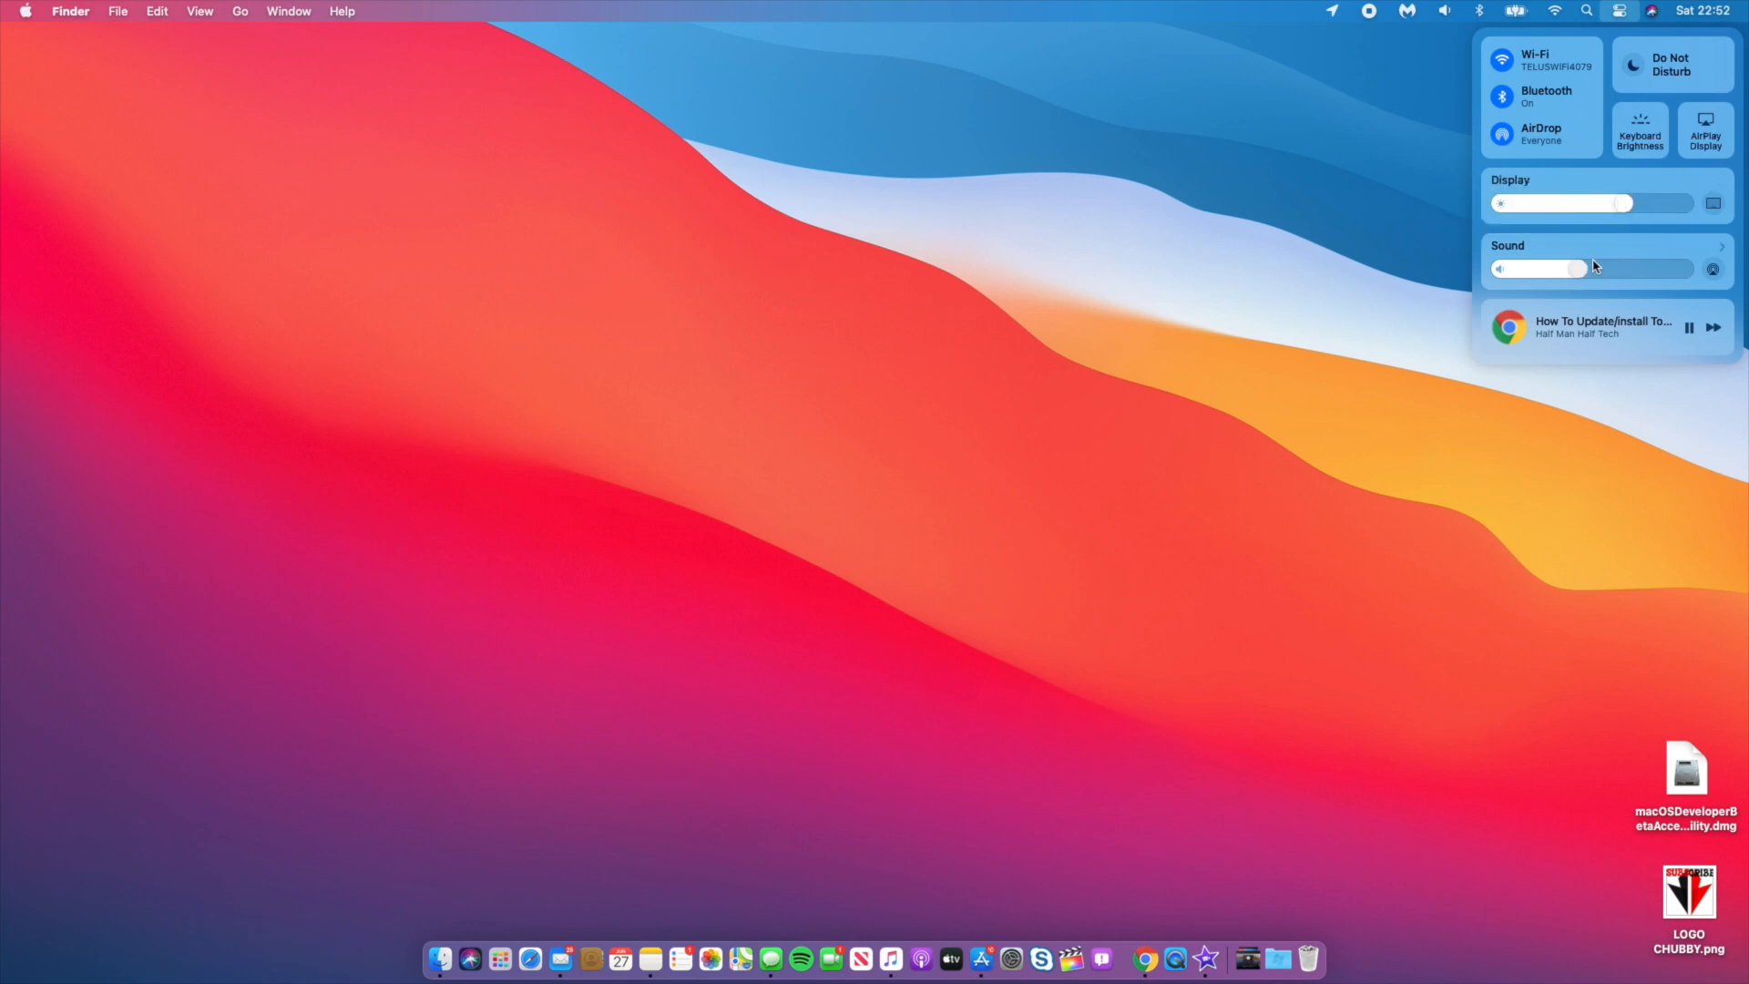
{"action": "left_click_drag", "start_coordinate": [1578, 269], "coordinate": [1623, 270]}
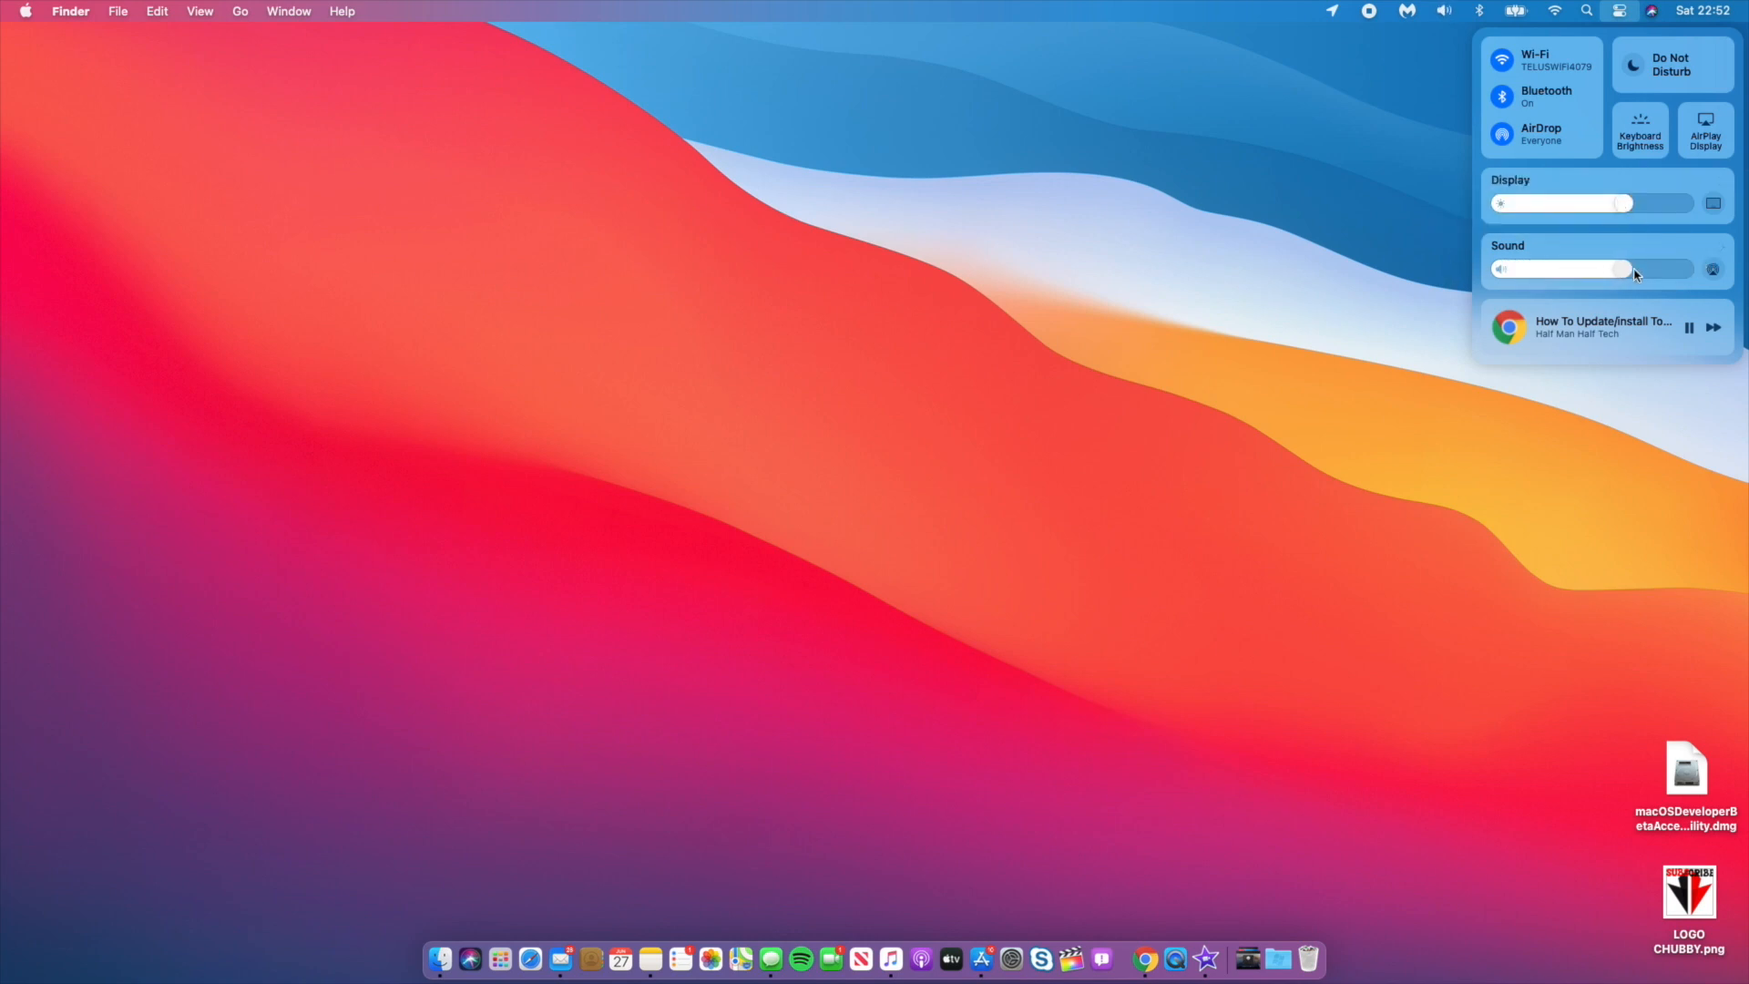
{"action": "left_click_drag", "start_coordinate": [1627, 269], "coordinate": [1603, 269]}
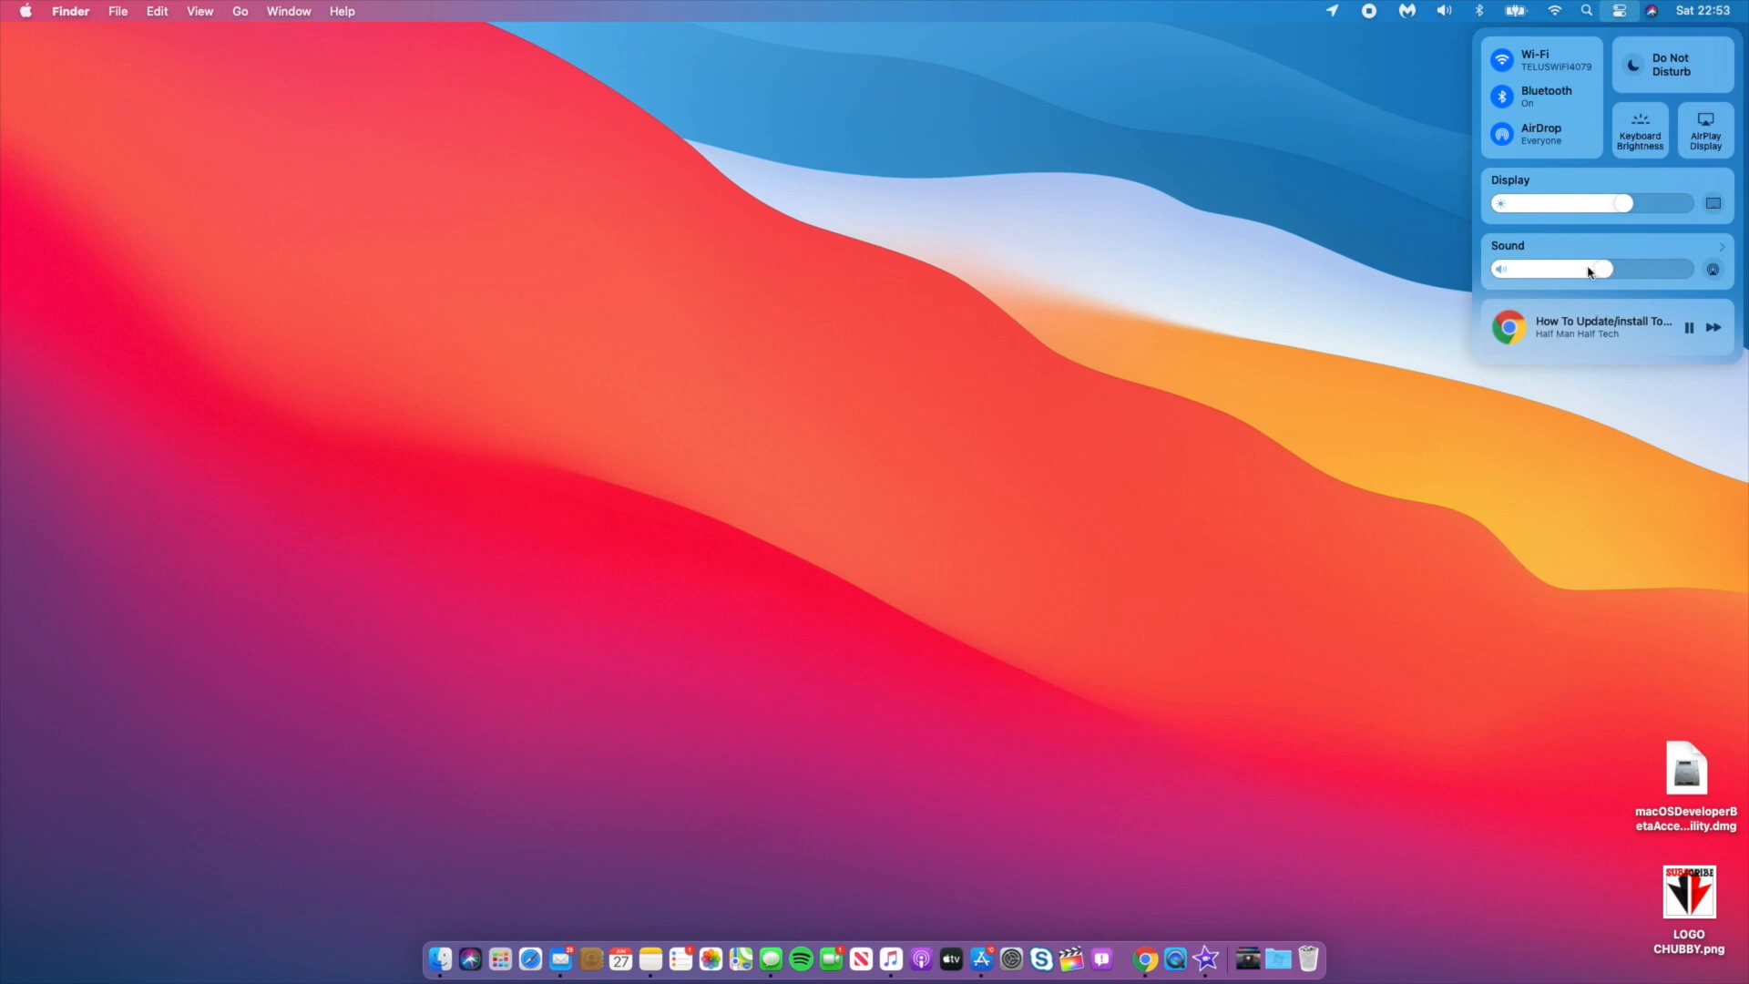
- Turn Dark Mode on and back off from Control Center's display settings
{"action": "left_click", "coordinate": [1509, 189]}
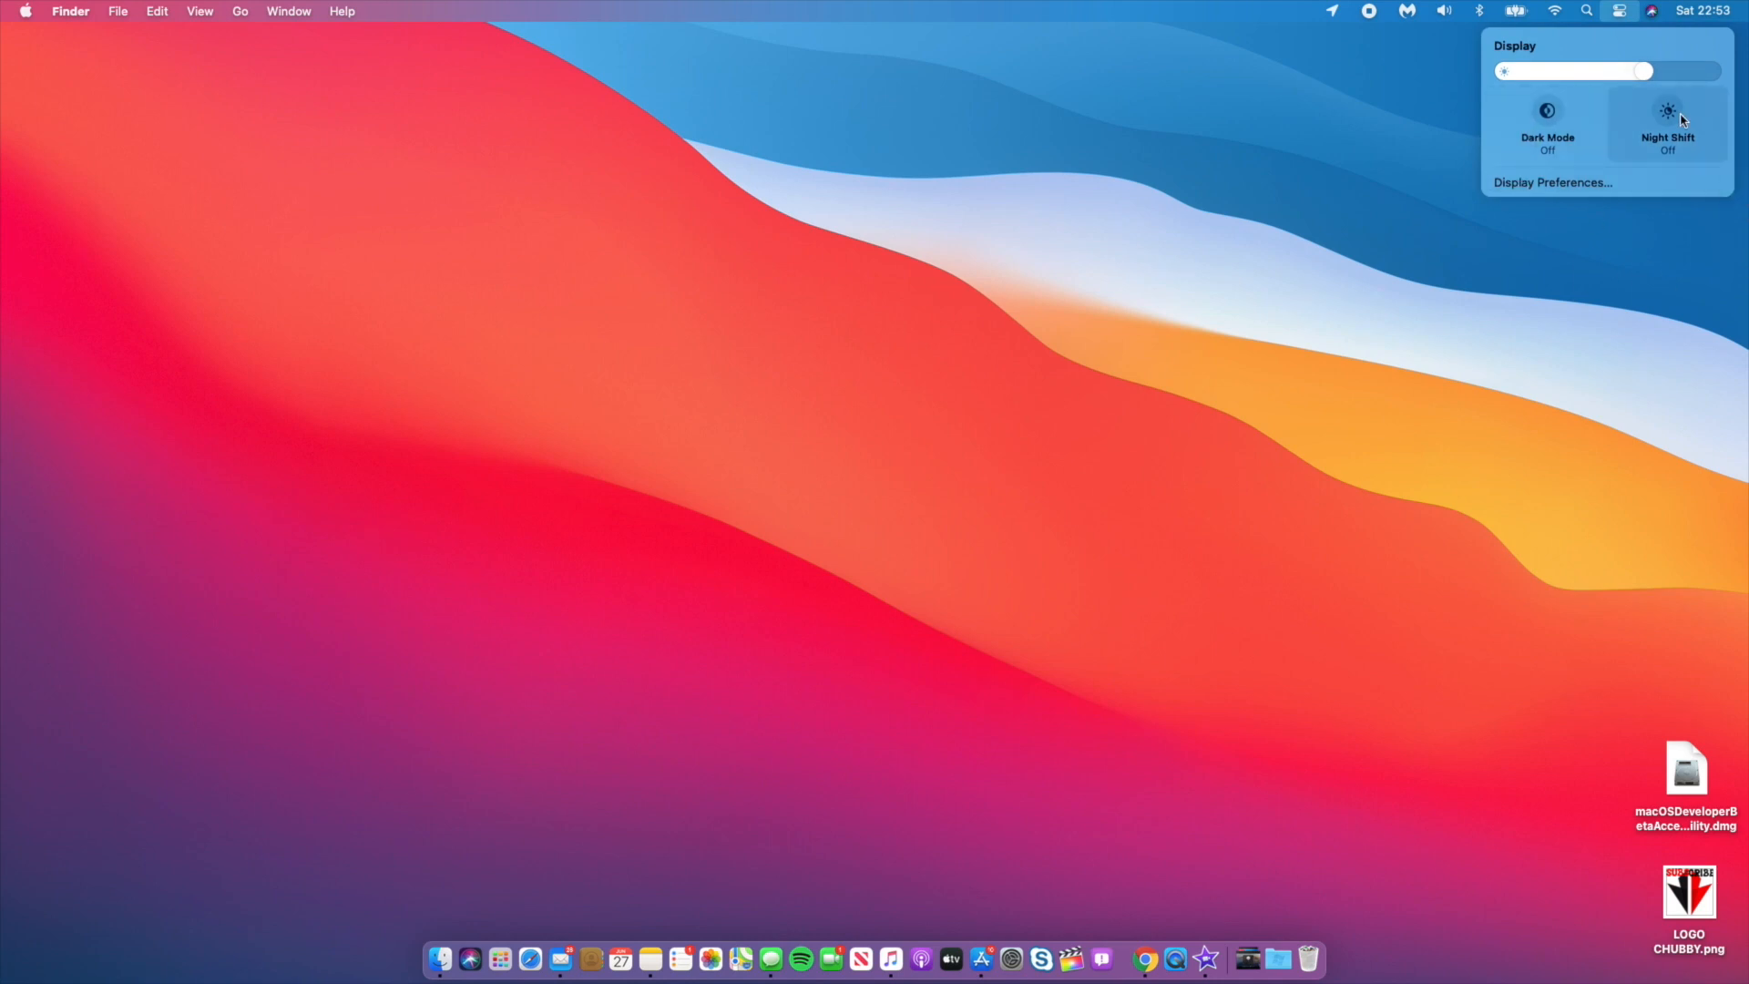
{"action": "left_click", "coordinate": [1547, 117]}
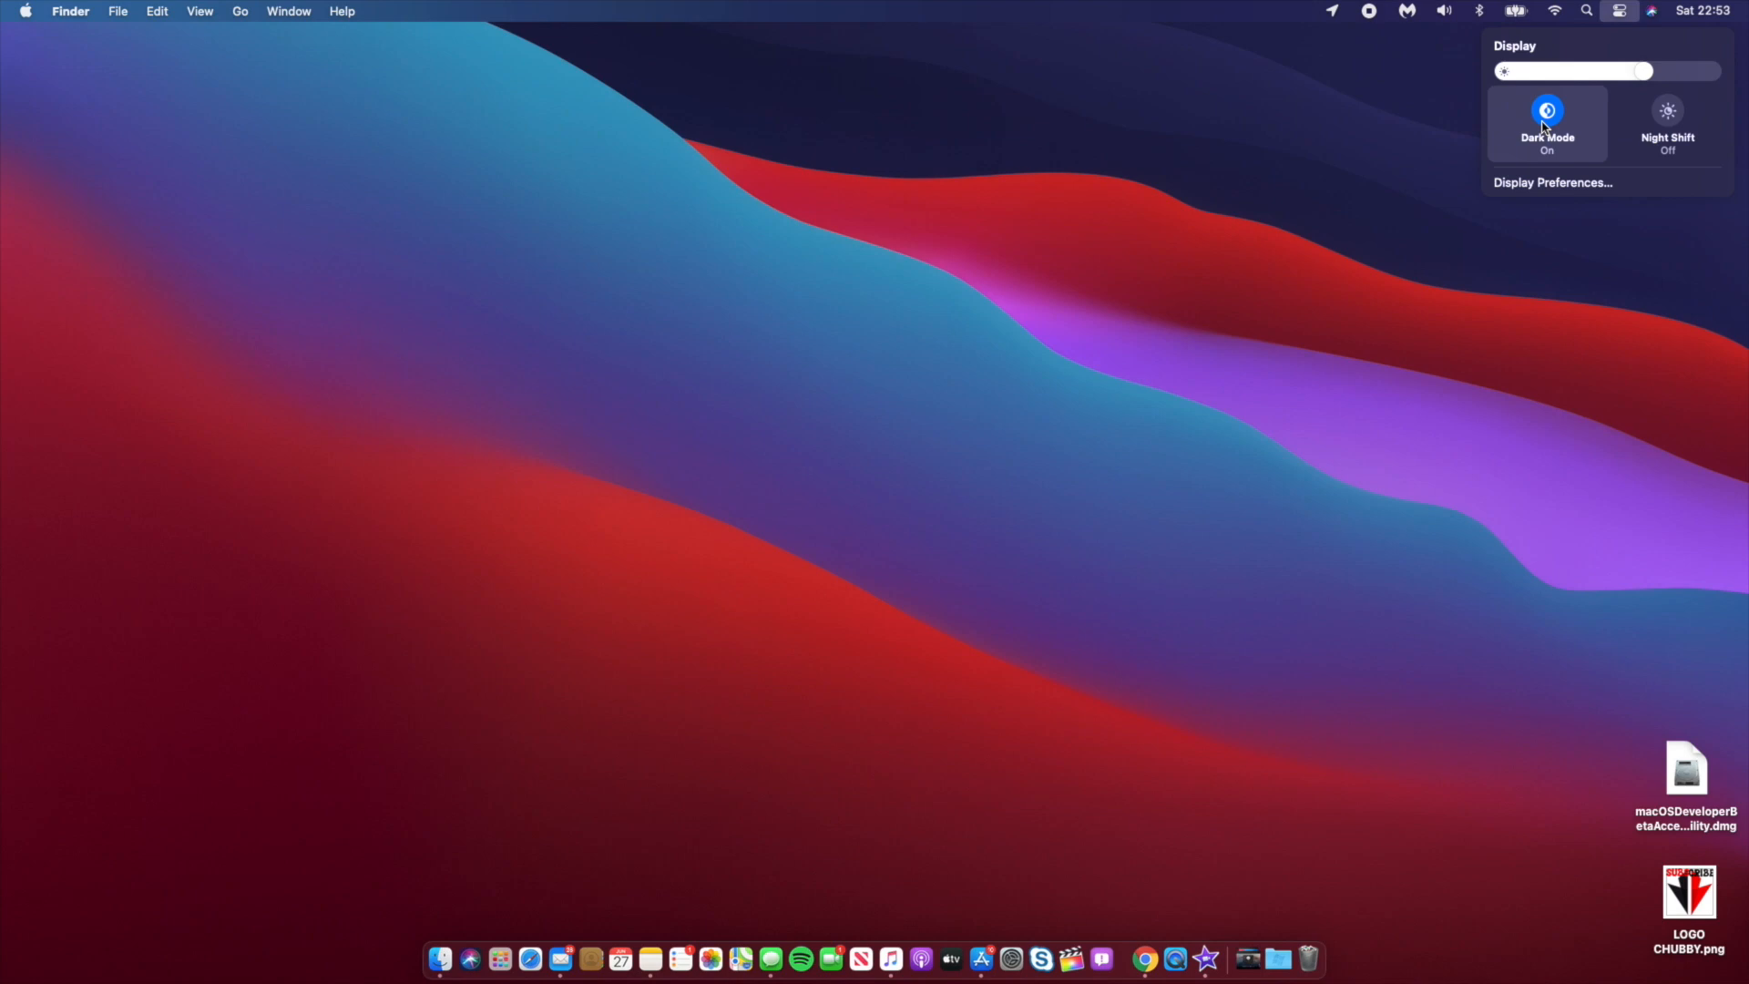
{"action": "left_click", "coordinate": [1546, 120]}
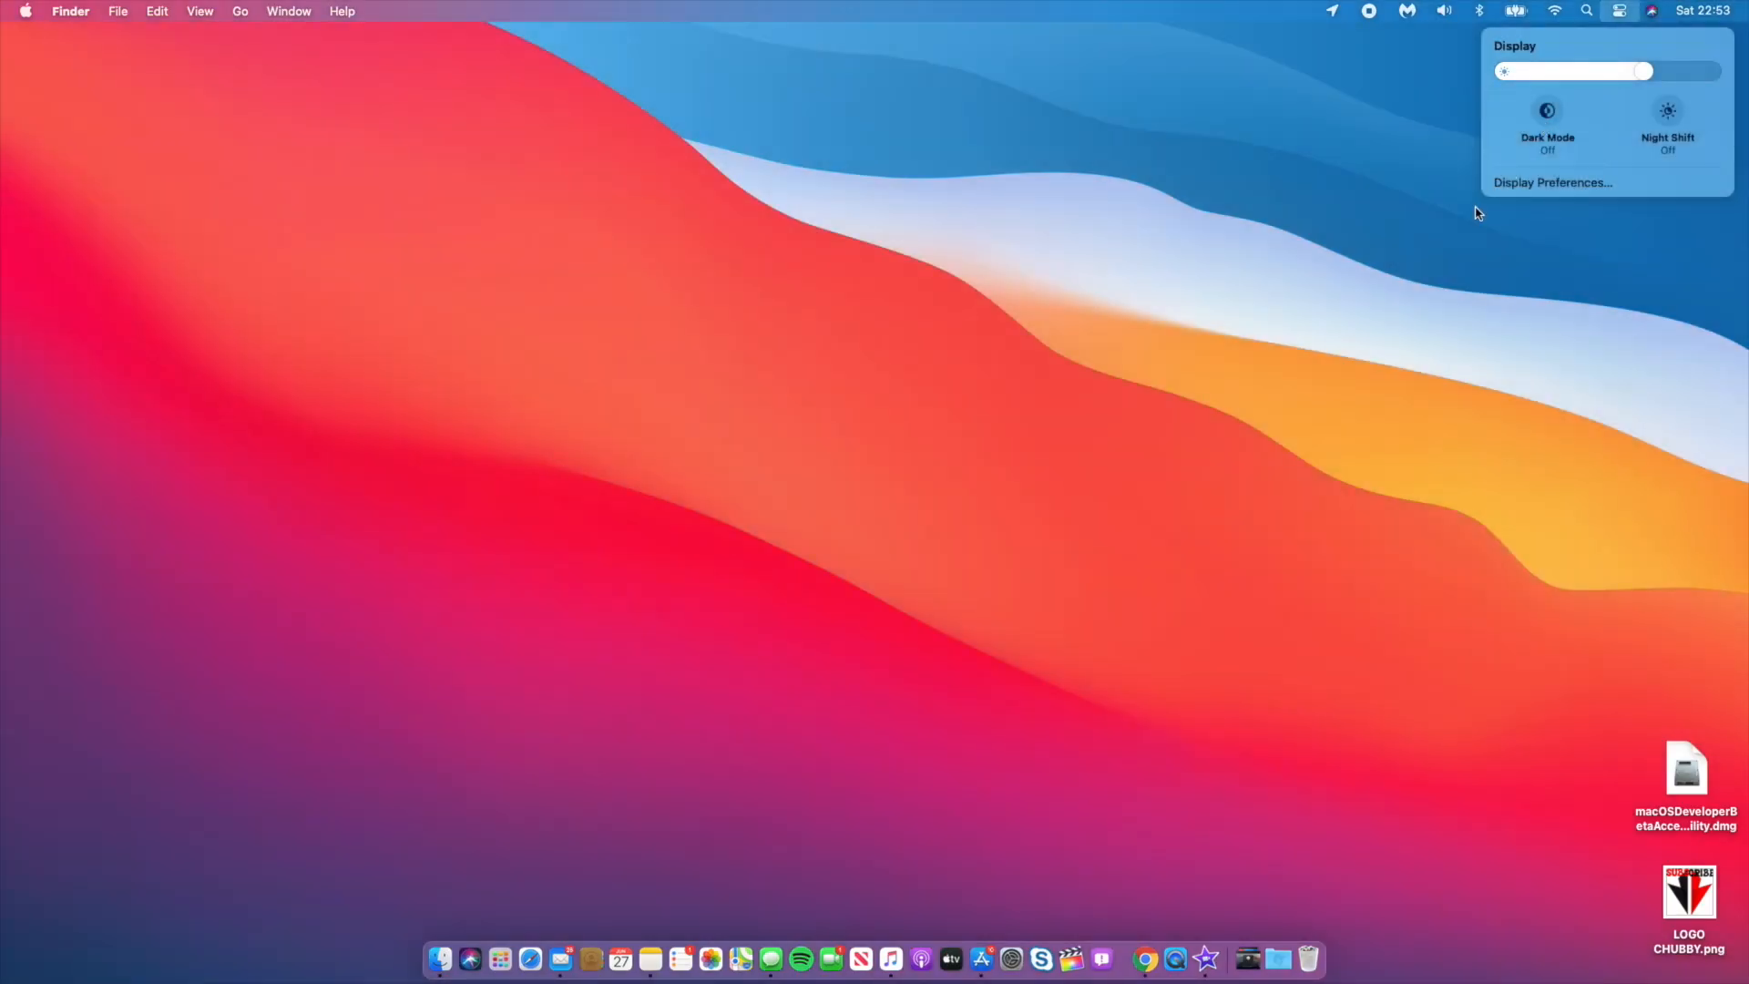
- Return to the main controls and launch System Preferences from the Dock
{"action": "left_click", "coordinate": [1619, 11]}
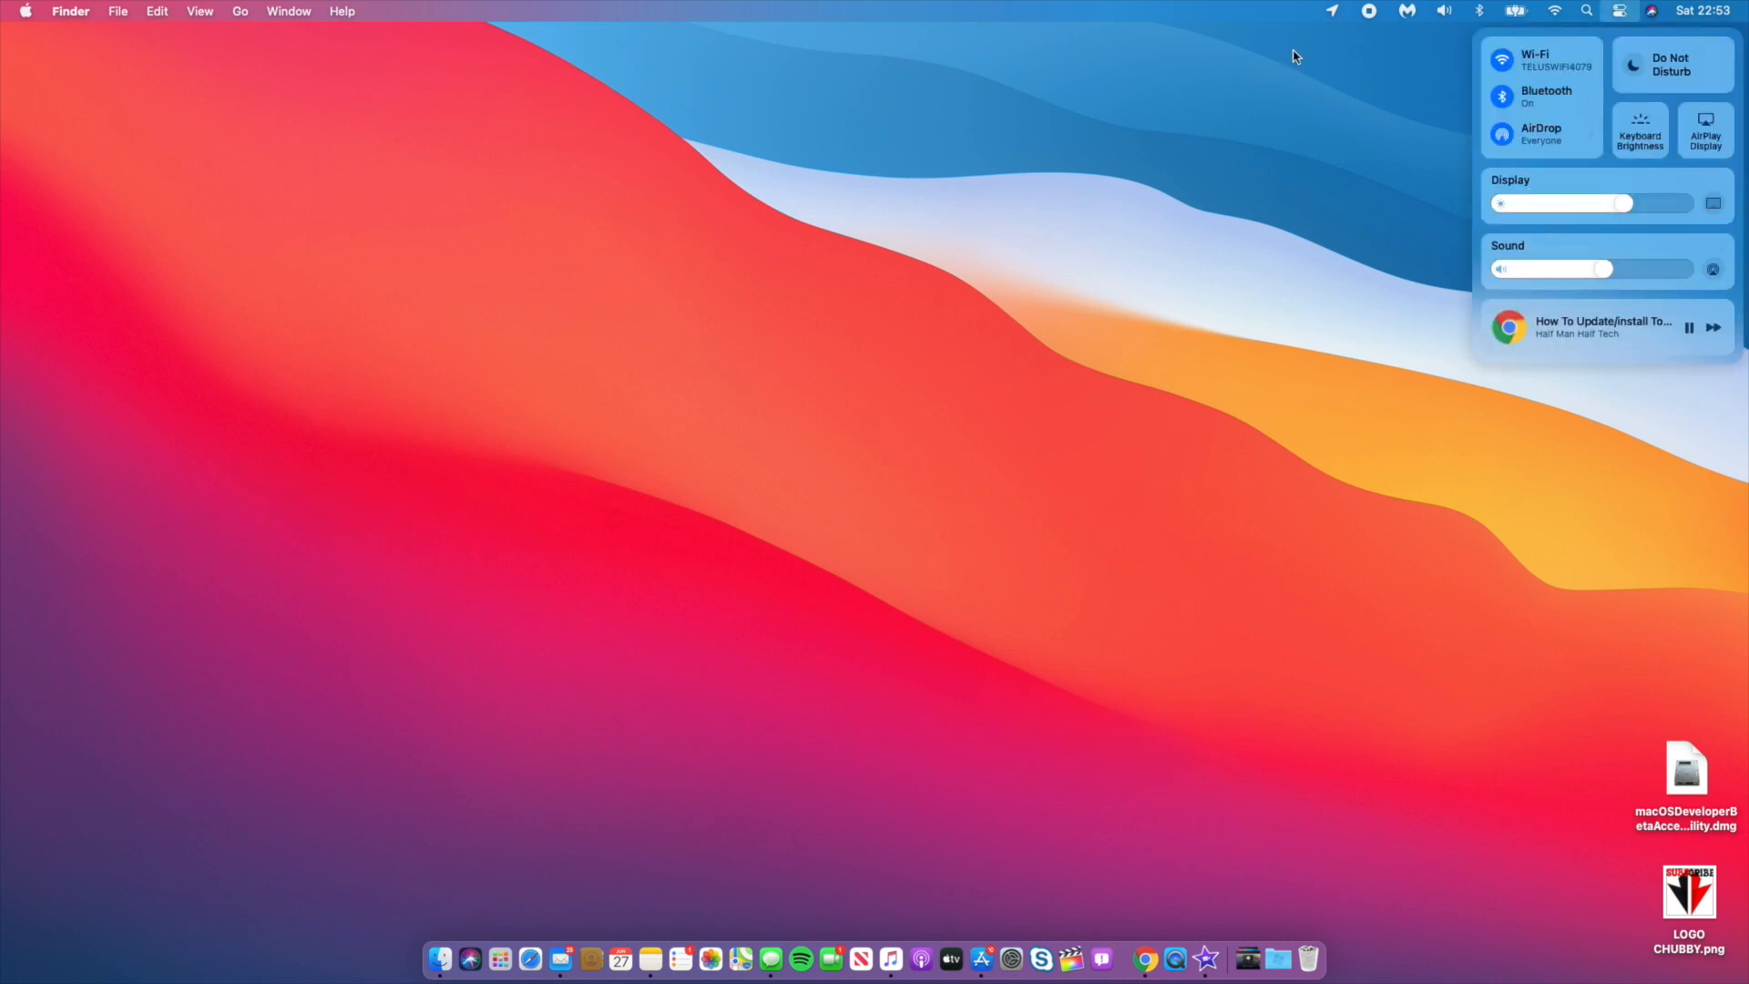
{"action": "mouse_move", "coordinate": [1419, 170]}
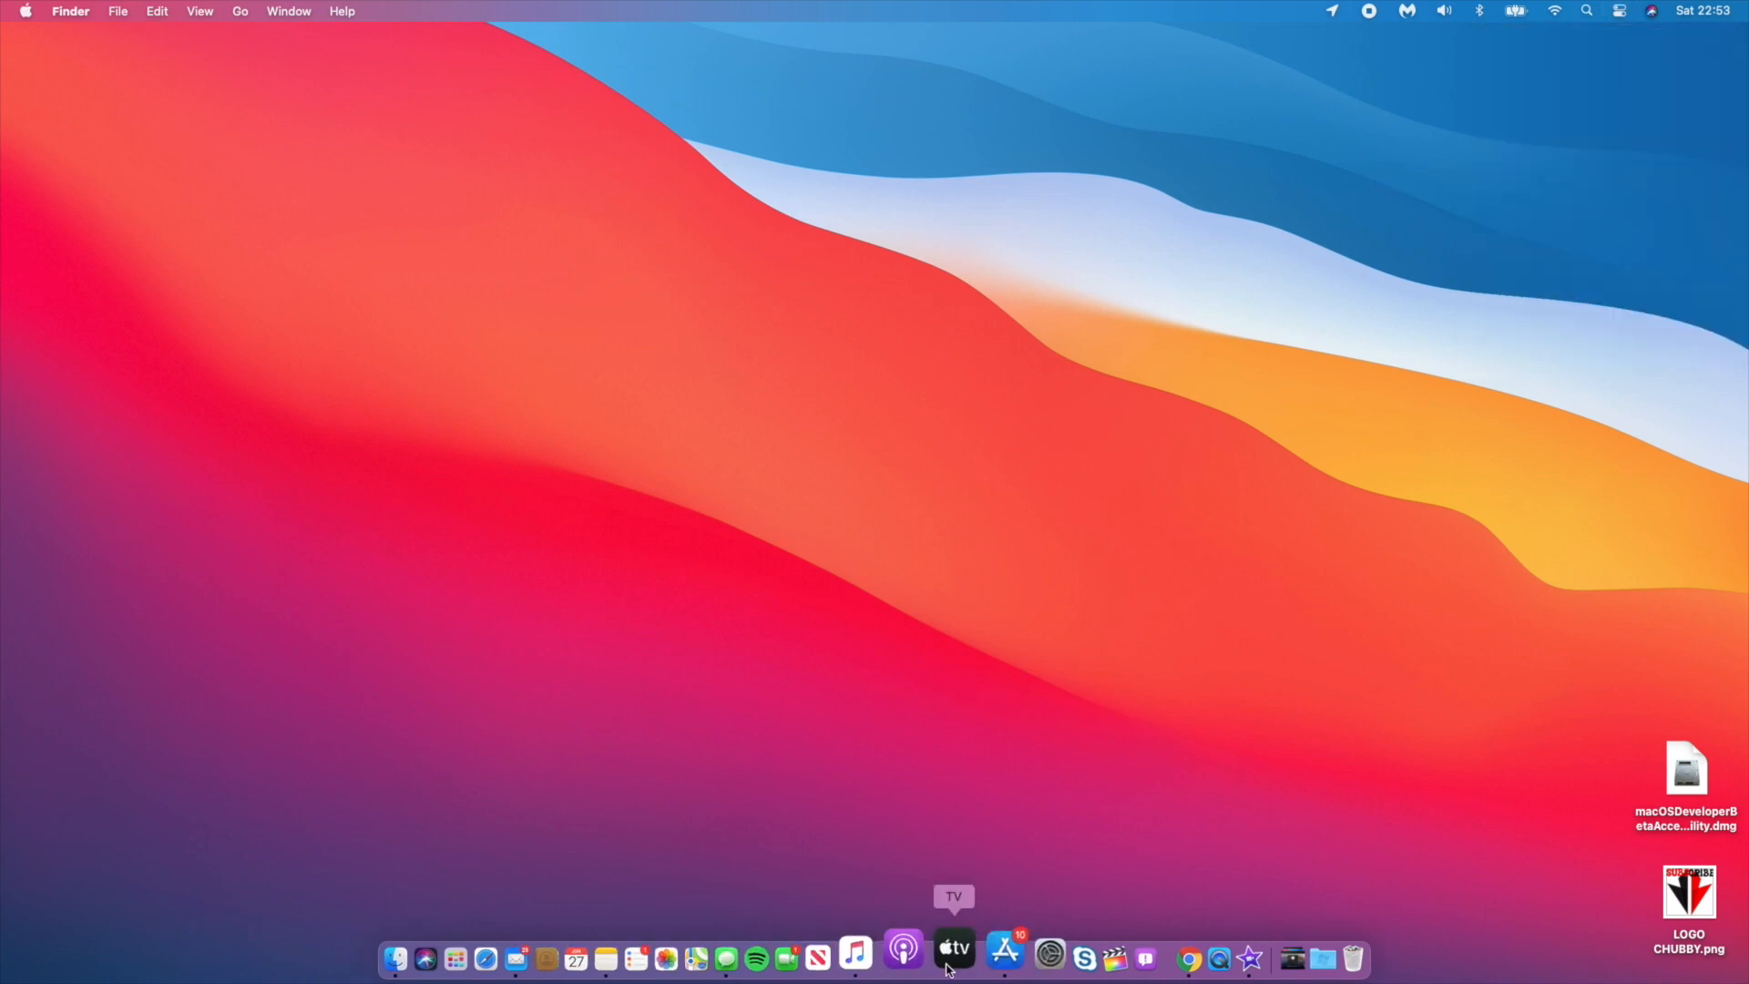
{"action": "left_click", "coordinate": [1009, 956]}
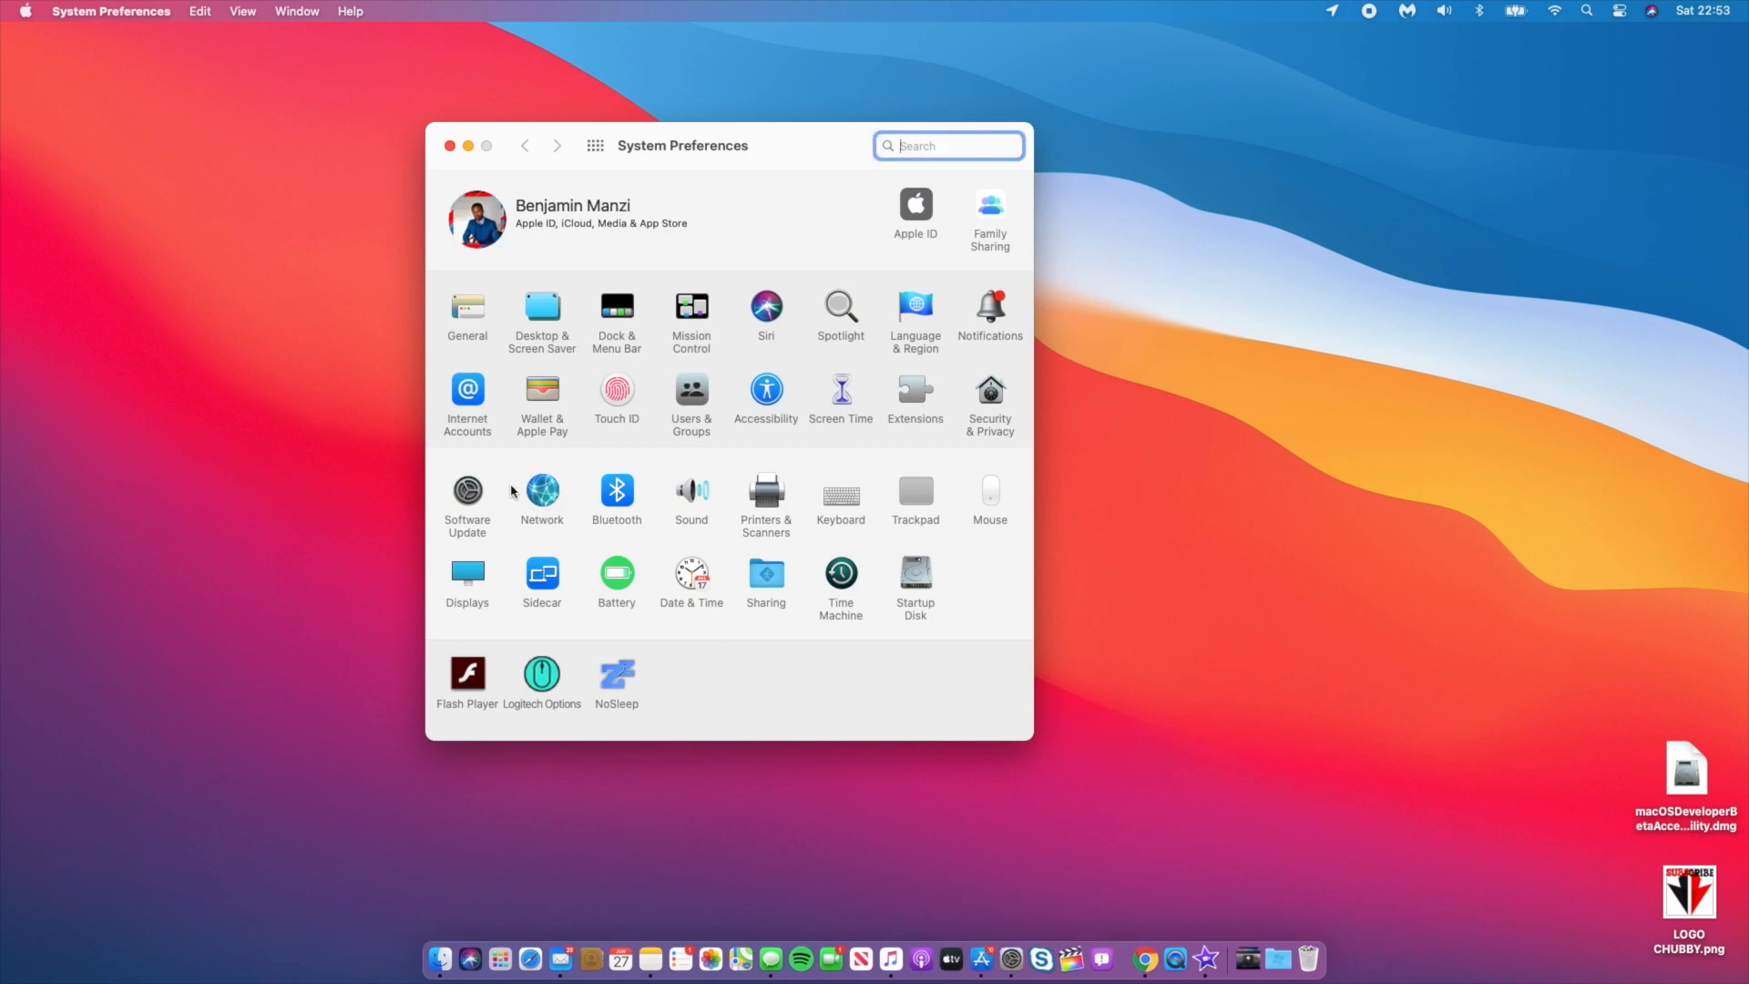
{"action": "mouse_move", "coordinate": [554, 649]}
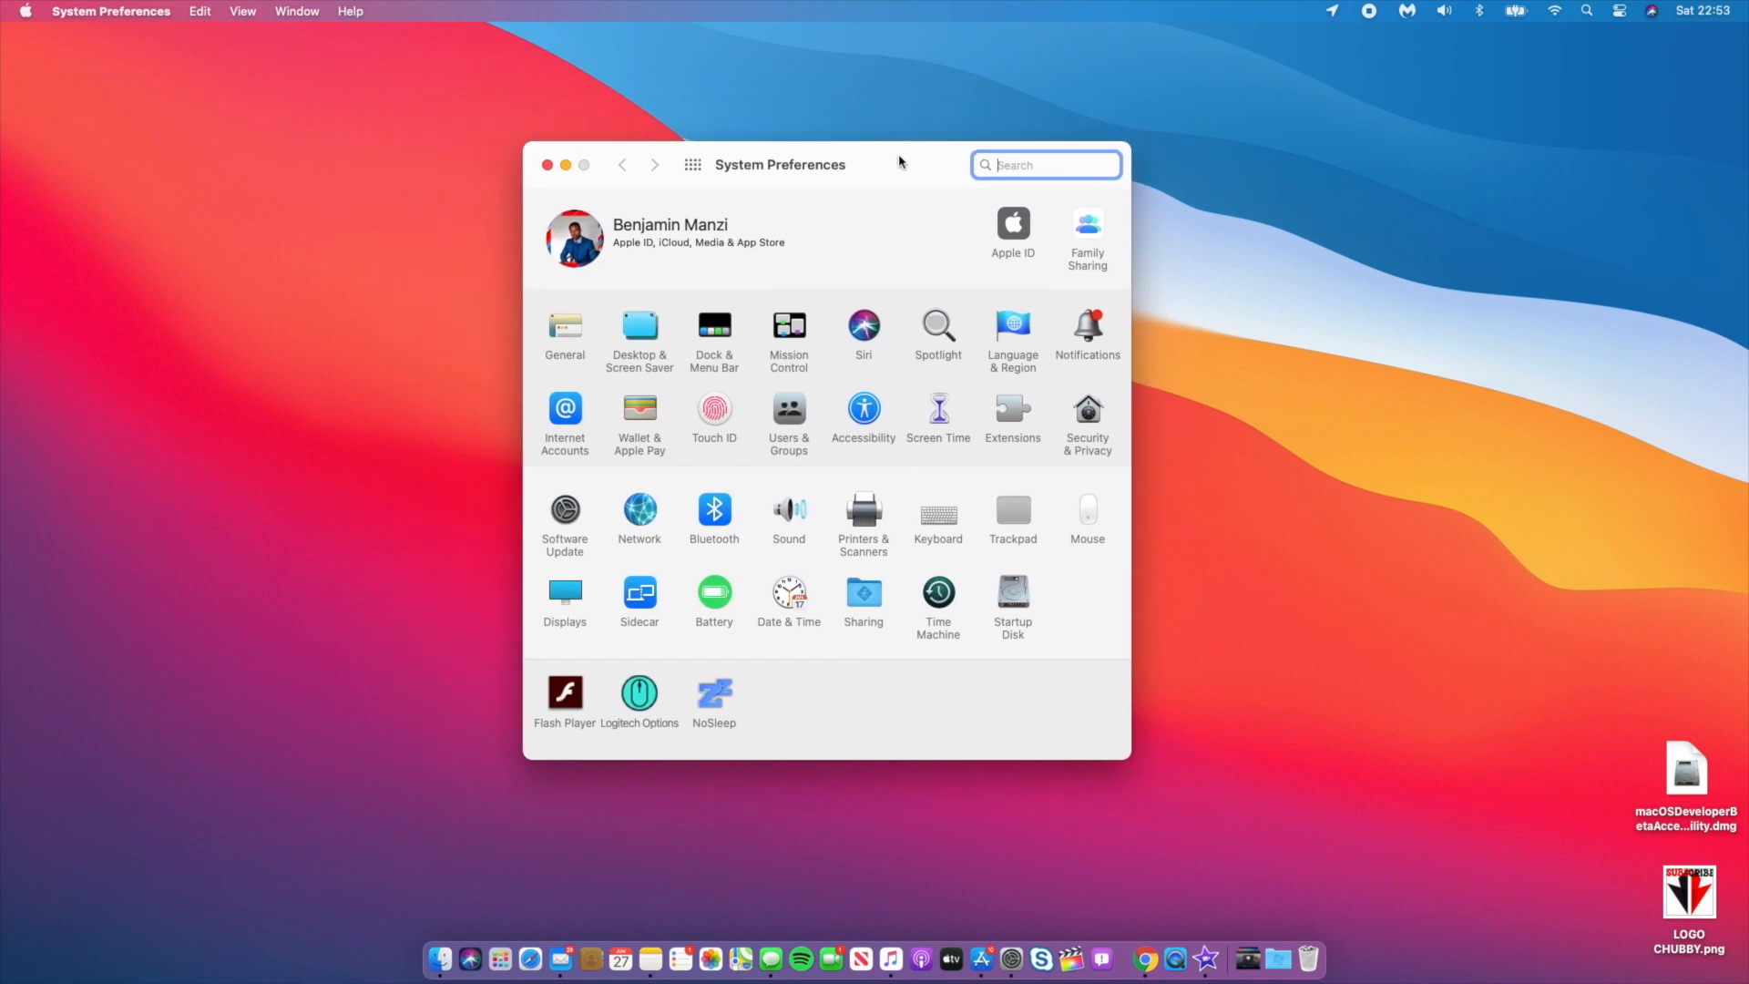
- Centre the System Preferences window and show the Battery usage history for the last 24 hours
{"action": "left_click_drag", "start_coordinate": [781, 164], "coordinate": [820, 151]}
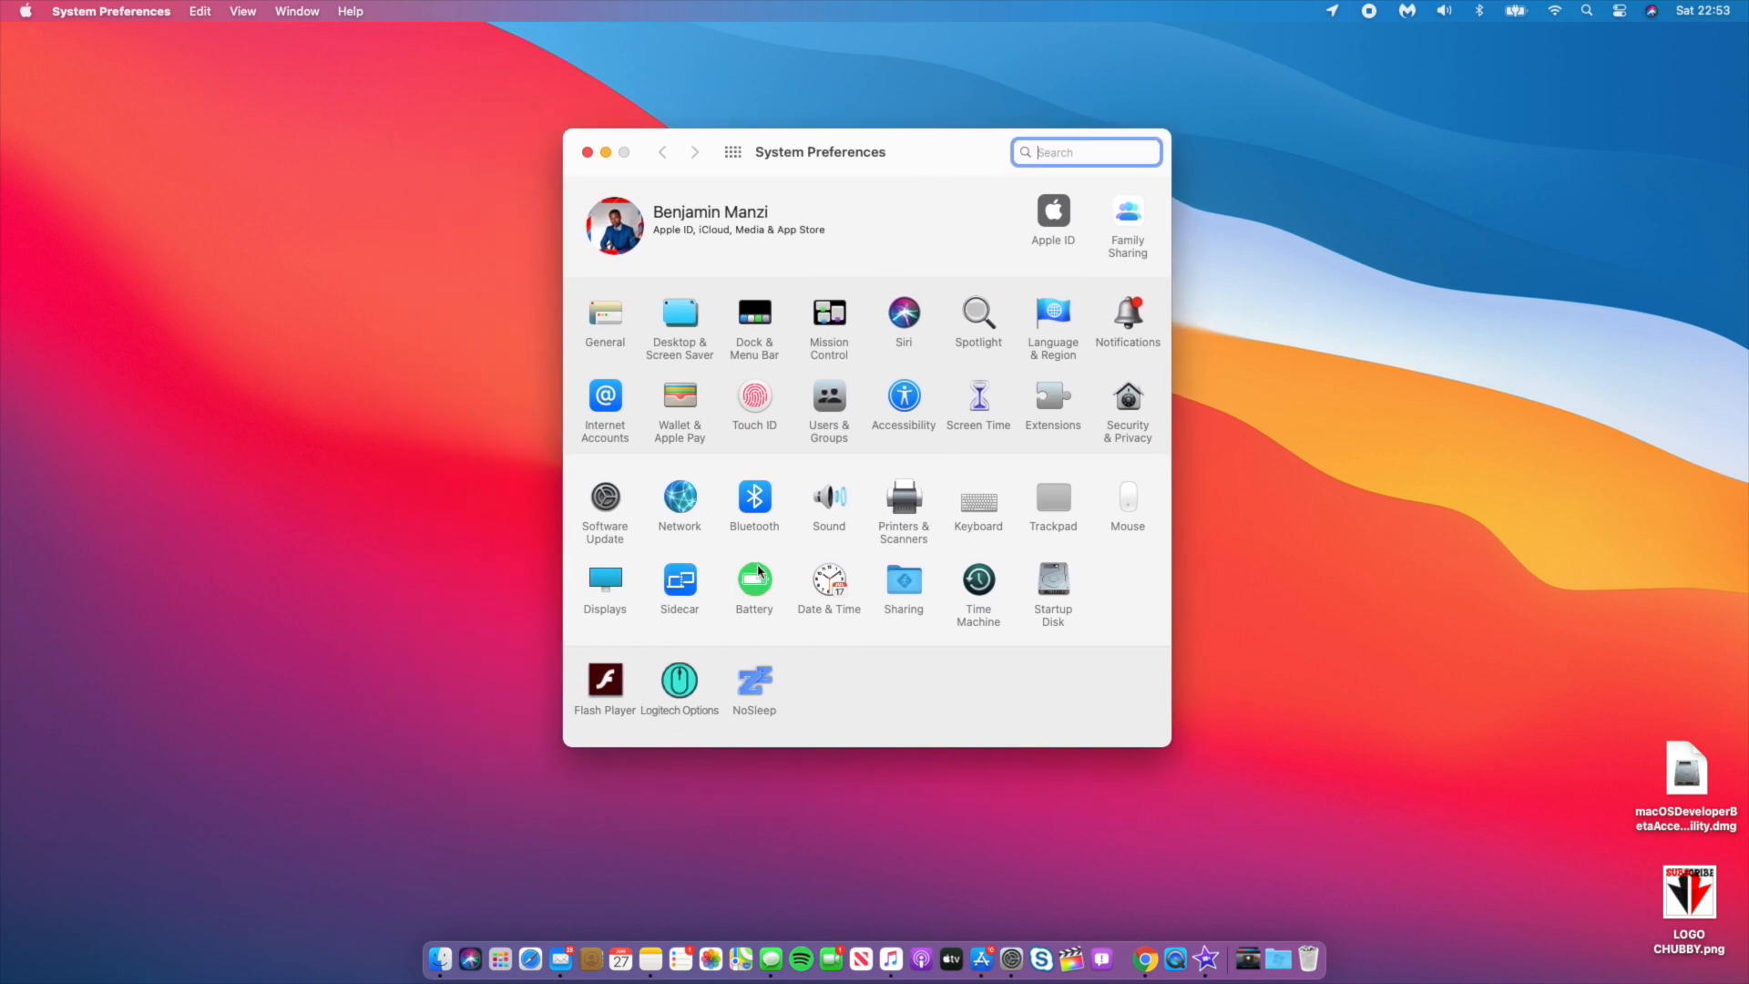
{"action": "mouse_move", "coordinate": [778, 579]}
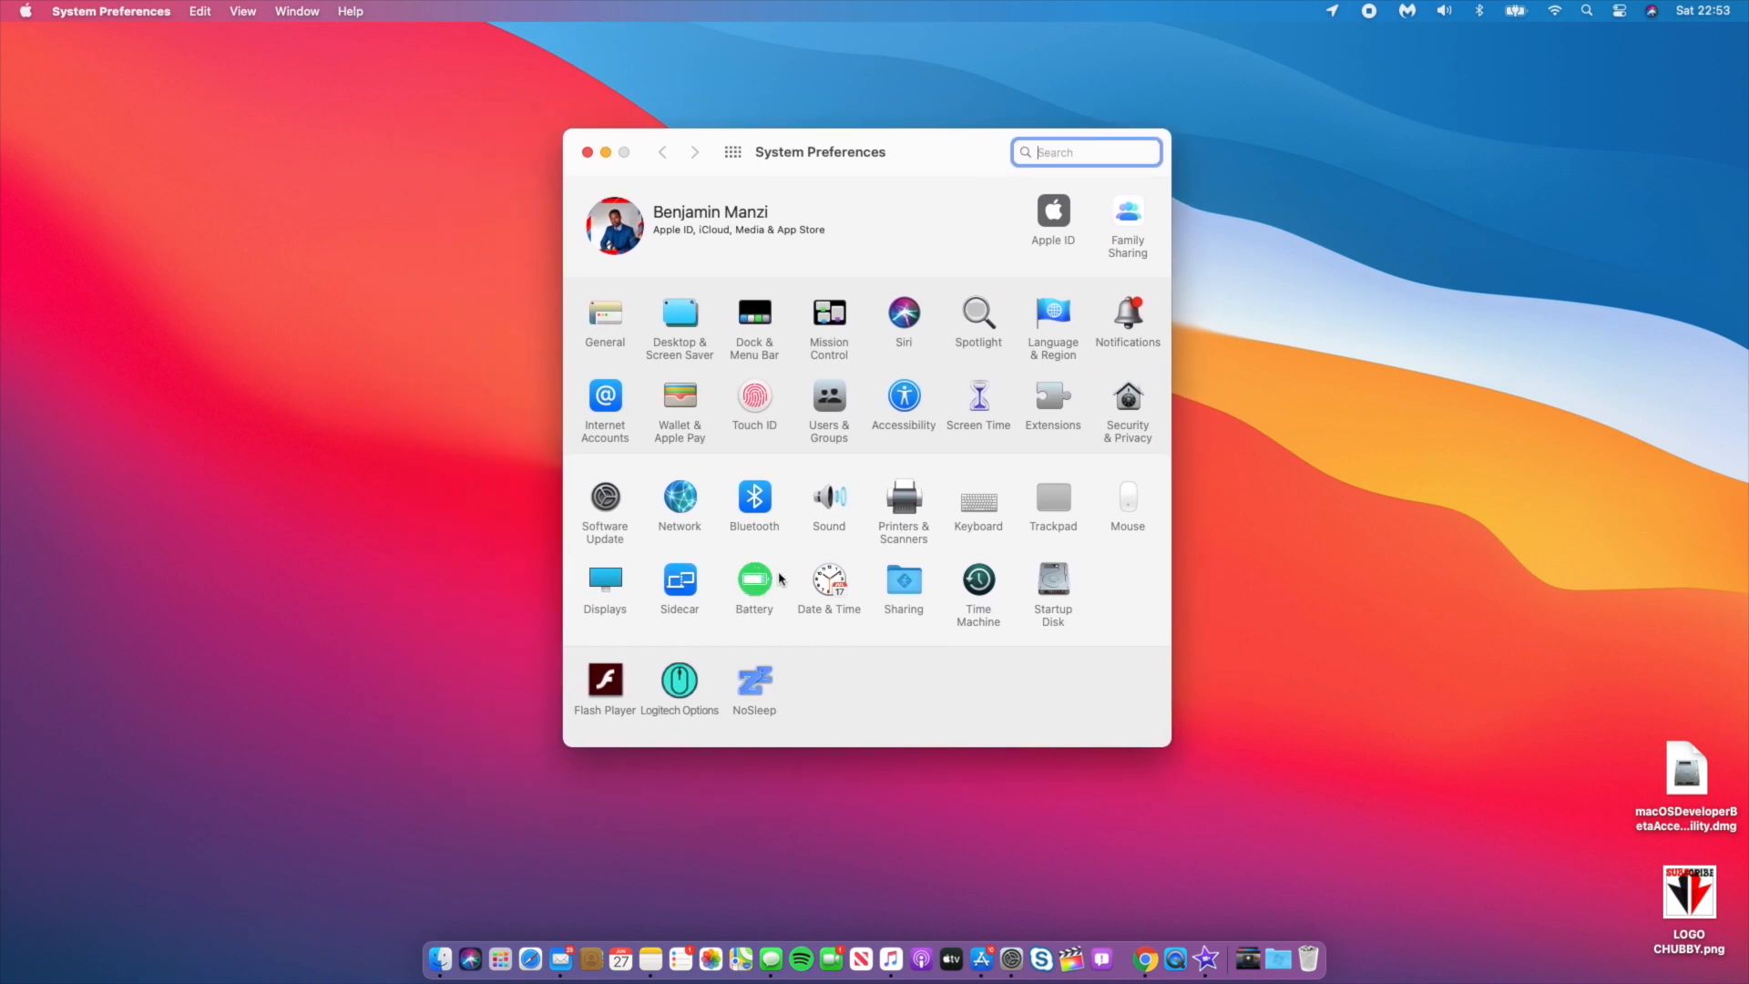
{"action": "left_click", "coordinate": [754, 581]}
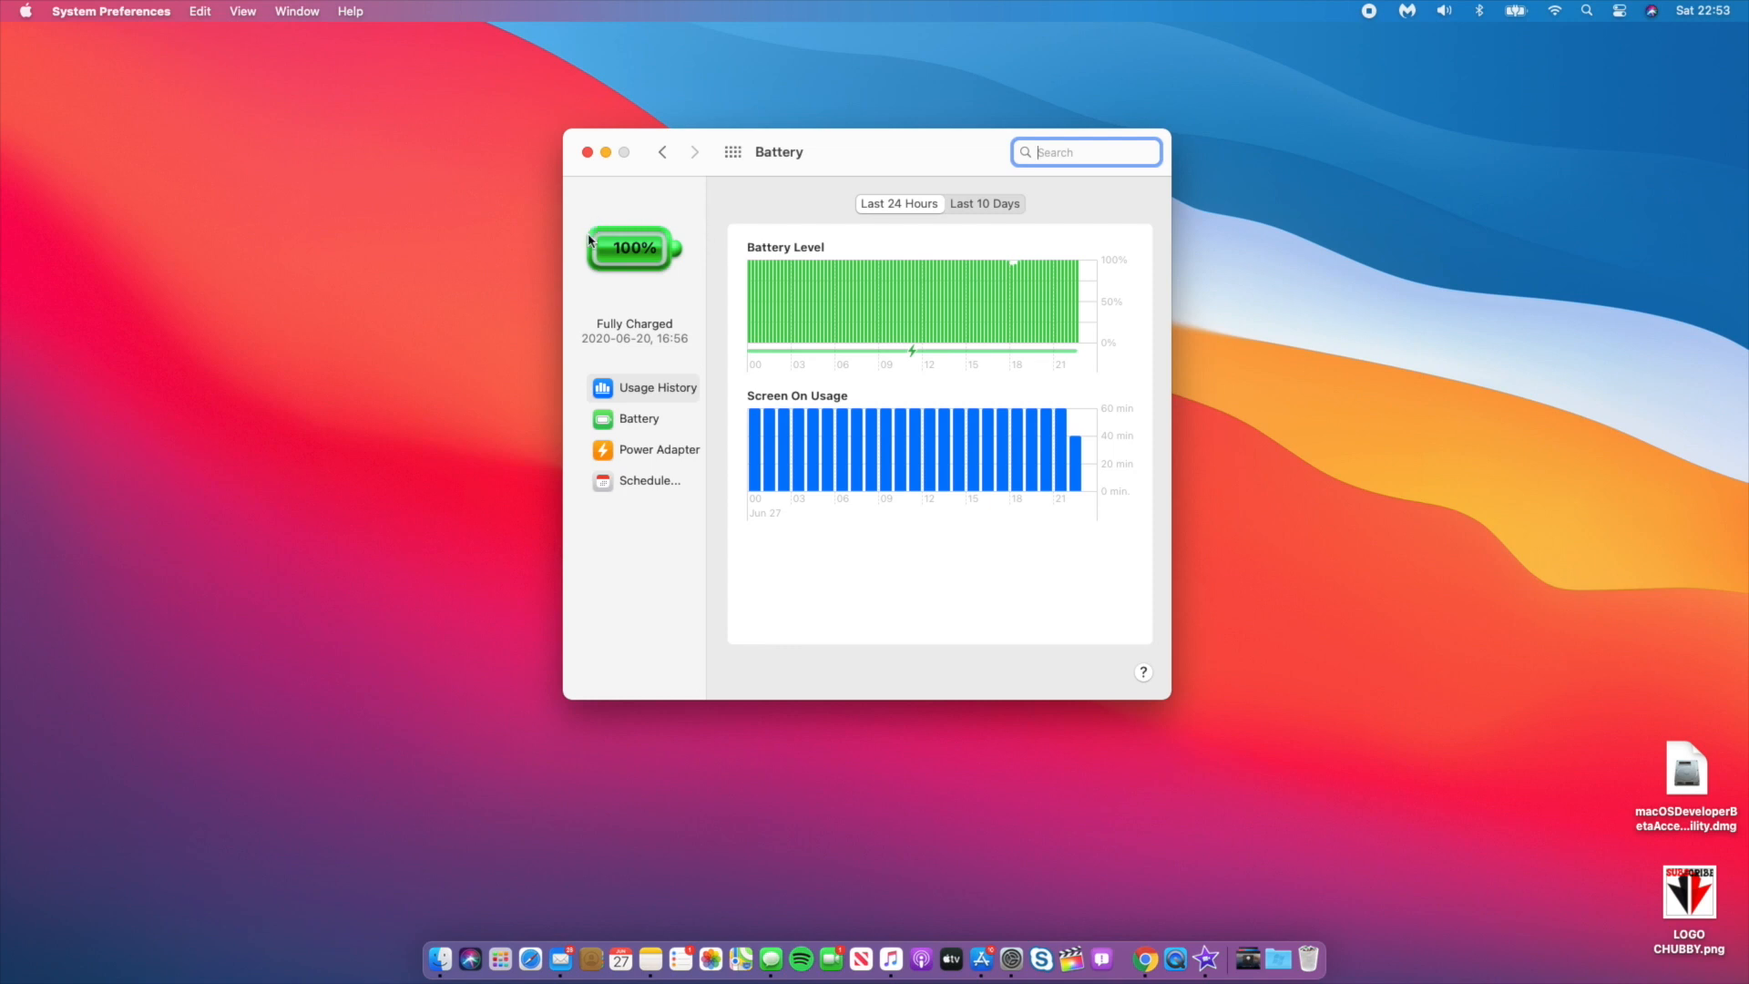
{"action": "mouse_move", "coordinate": [657, 289]}
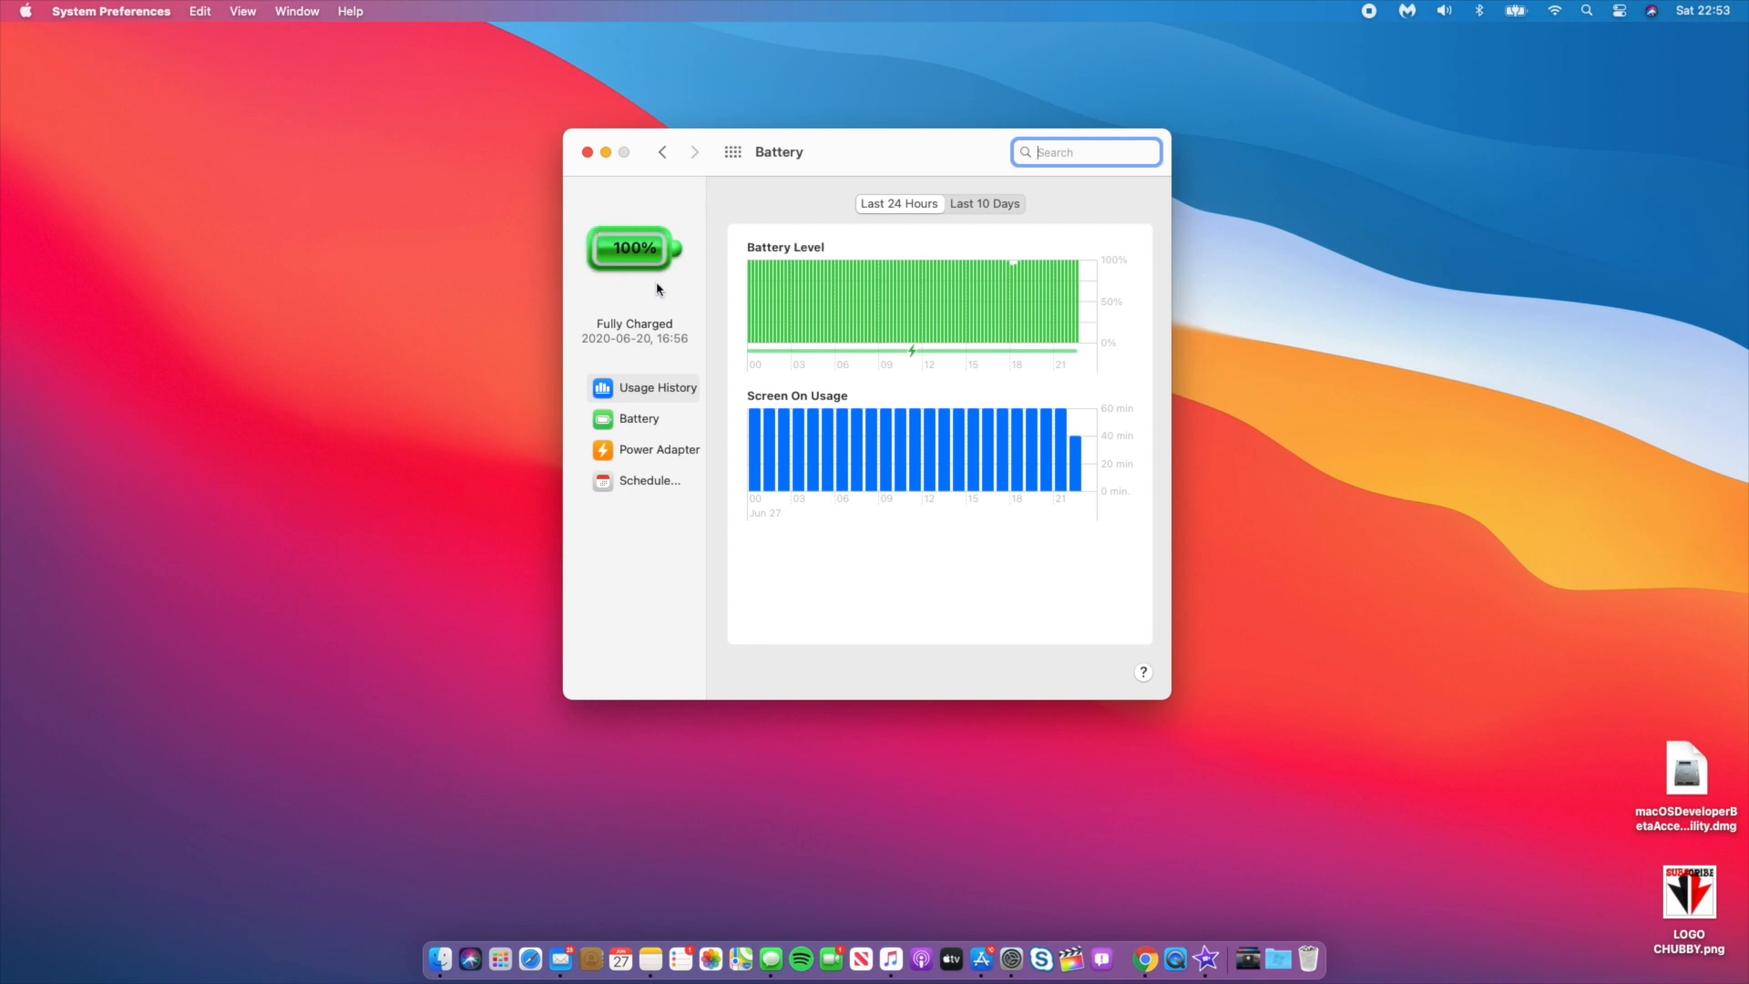
{"action": "mouse_move", "coordinate": [676, 357]}
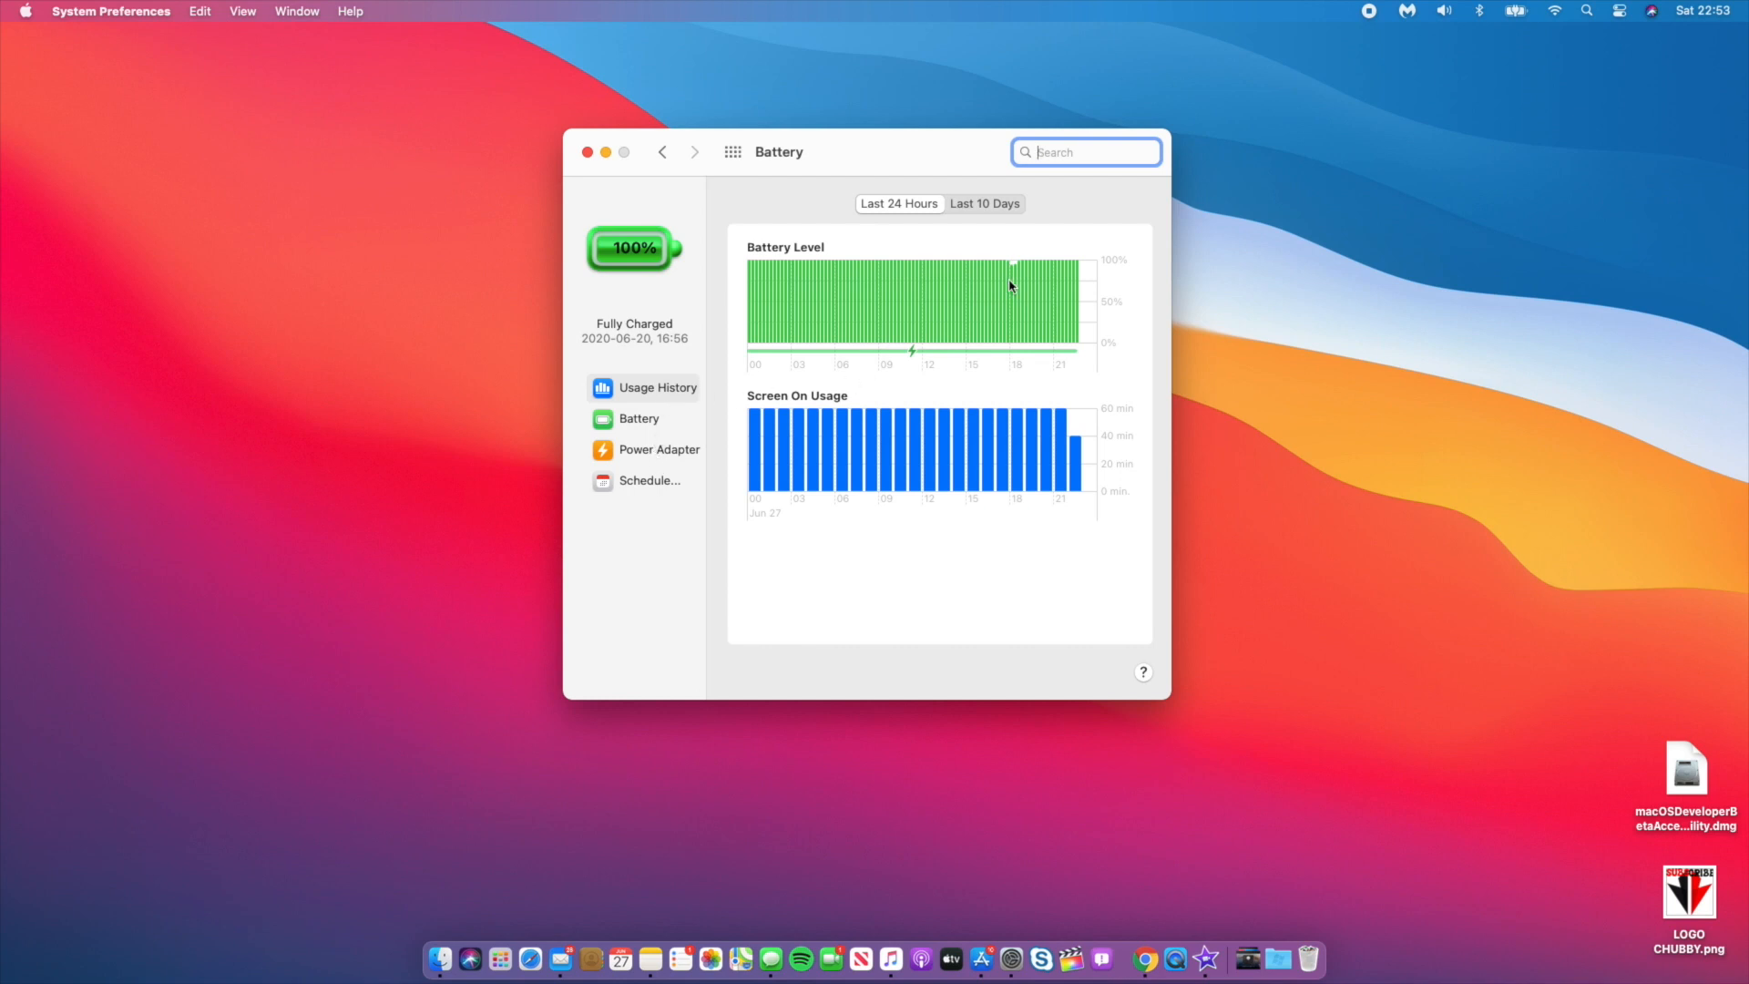
{"action": "mouse_move", "coordinate": [933, 315]}
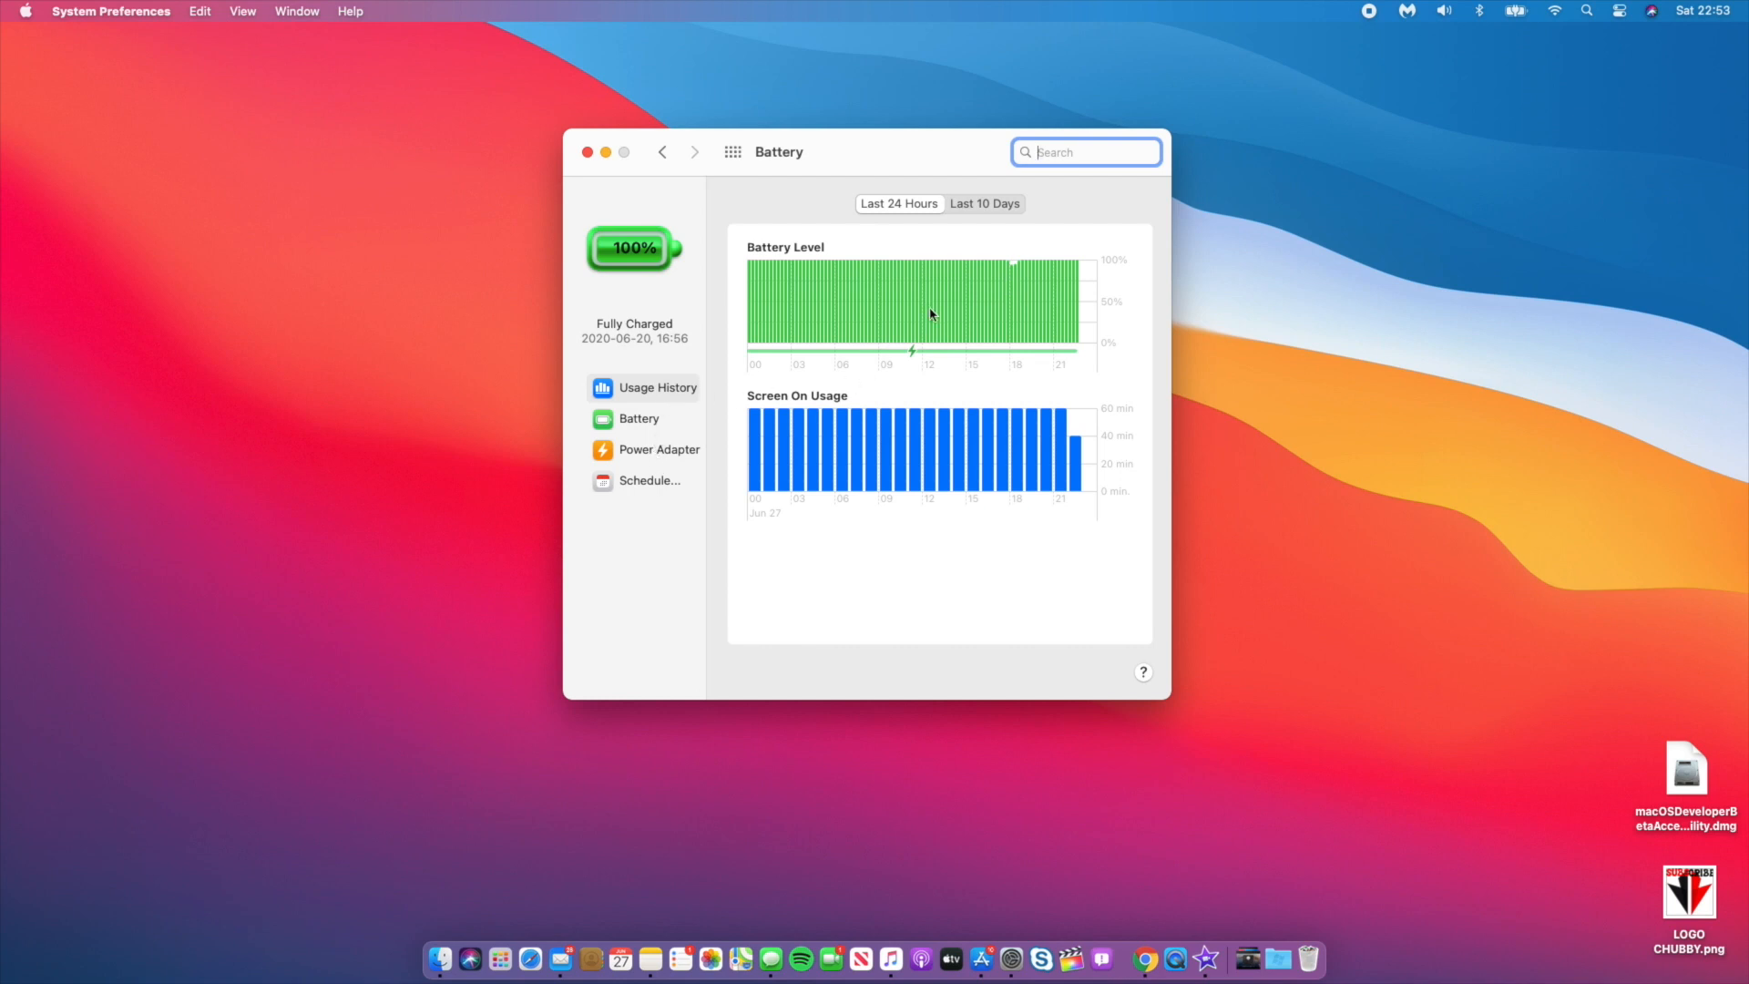
- Show the battery usage history for the last 10 days
{"action": "left_click", "coordinate": [983, 203]}
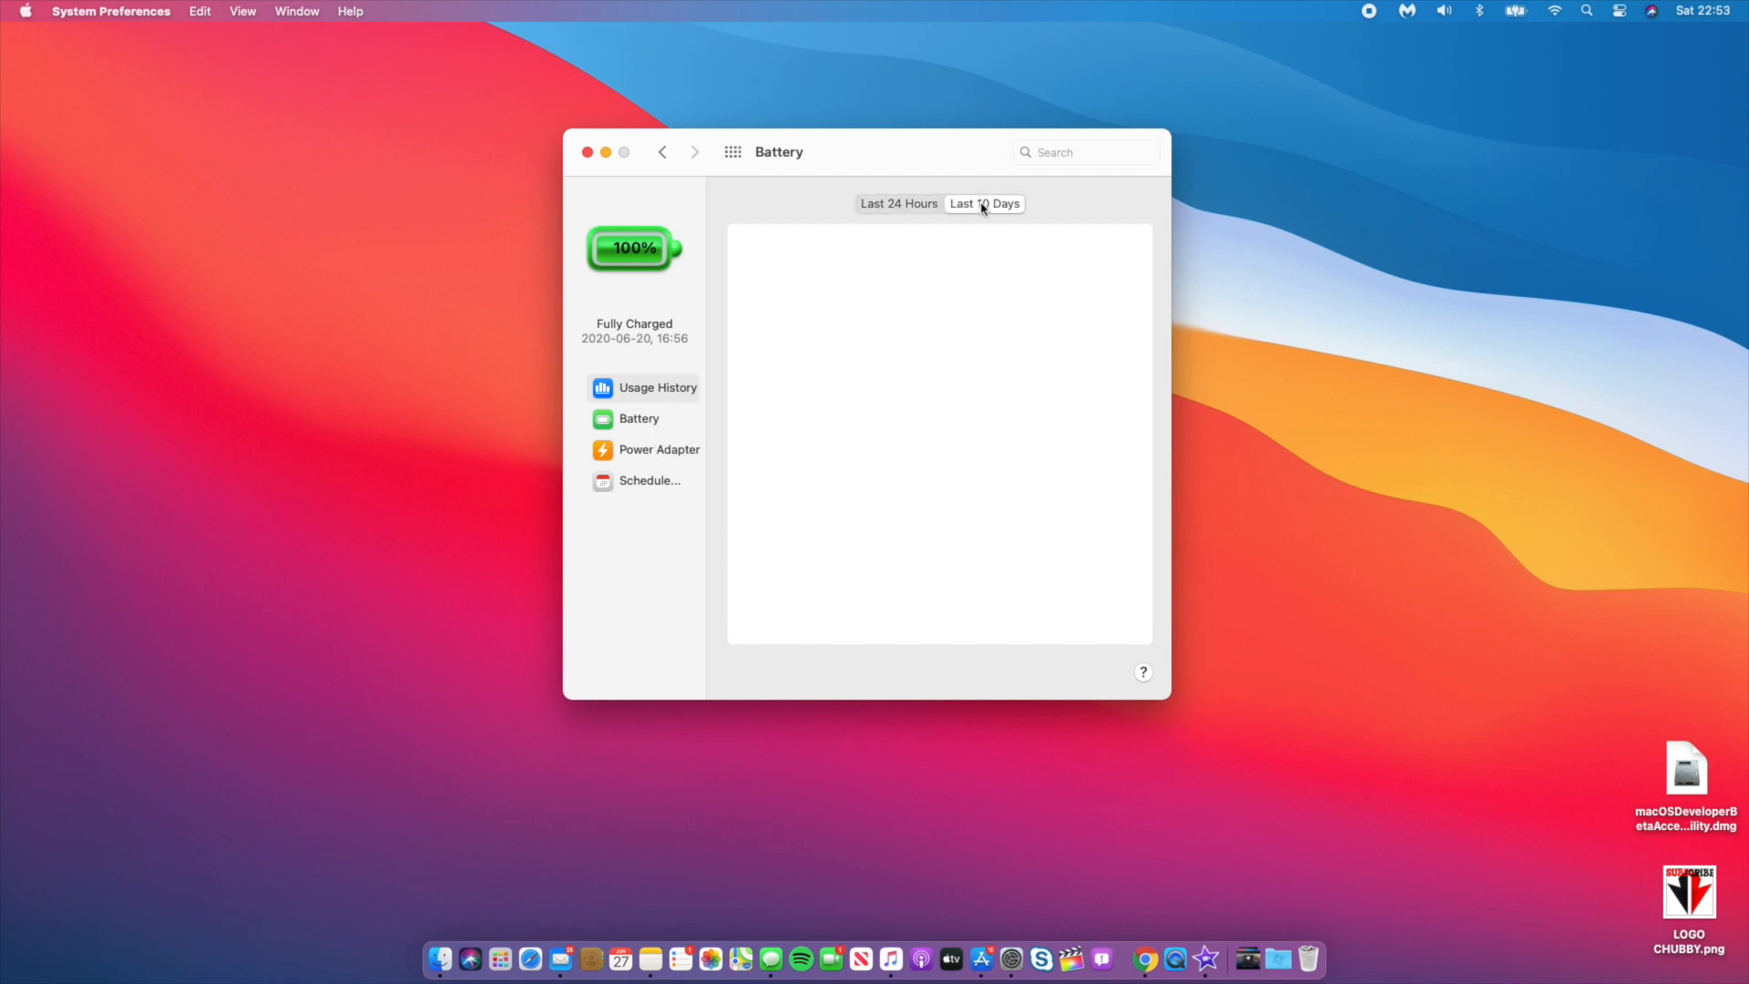
{"action": "left_click", "coordinate": [983, 202]}
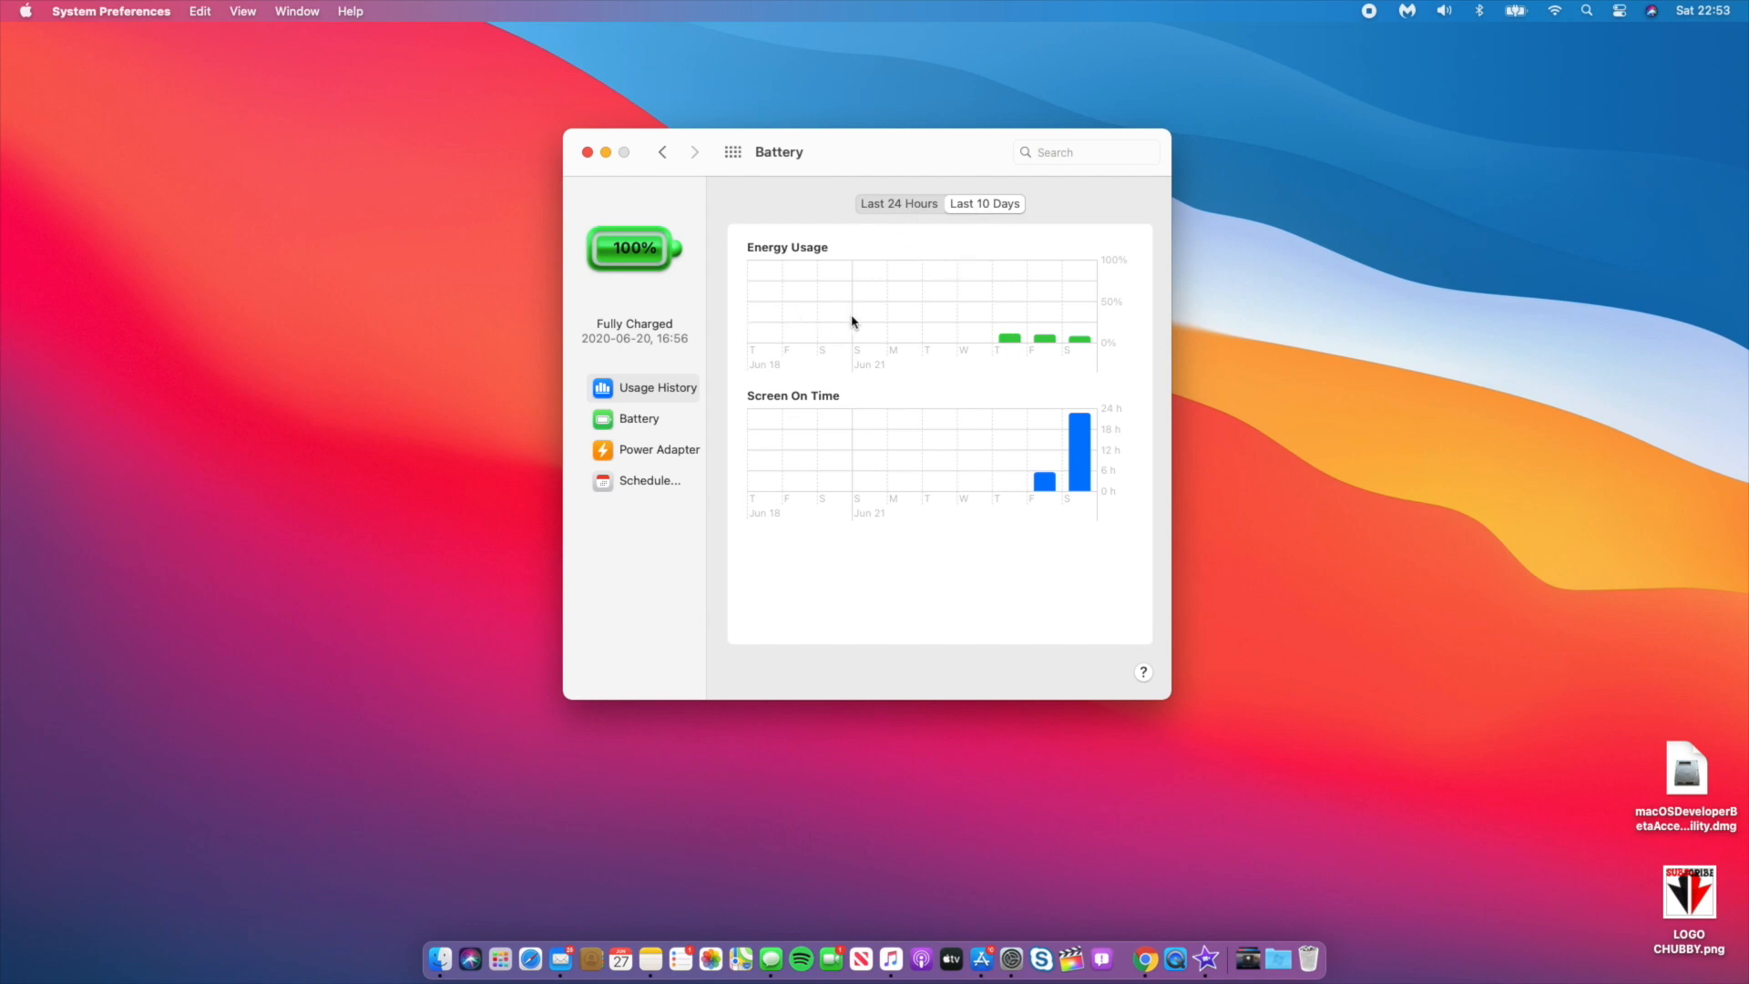
{"action": "mouse_move", "coordinate": [756, 481]}
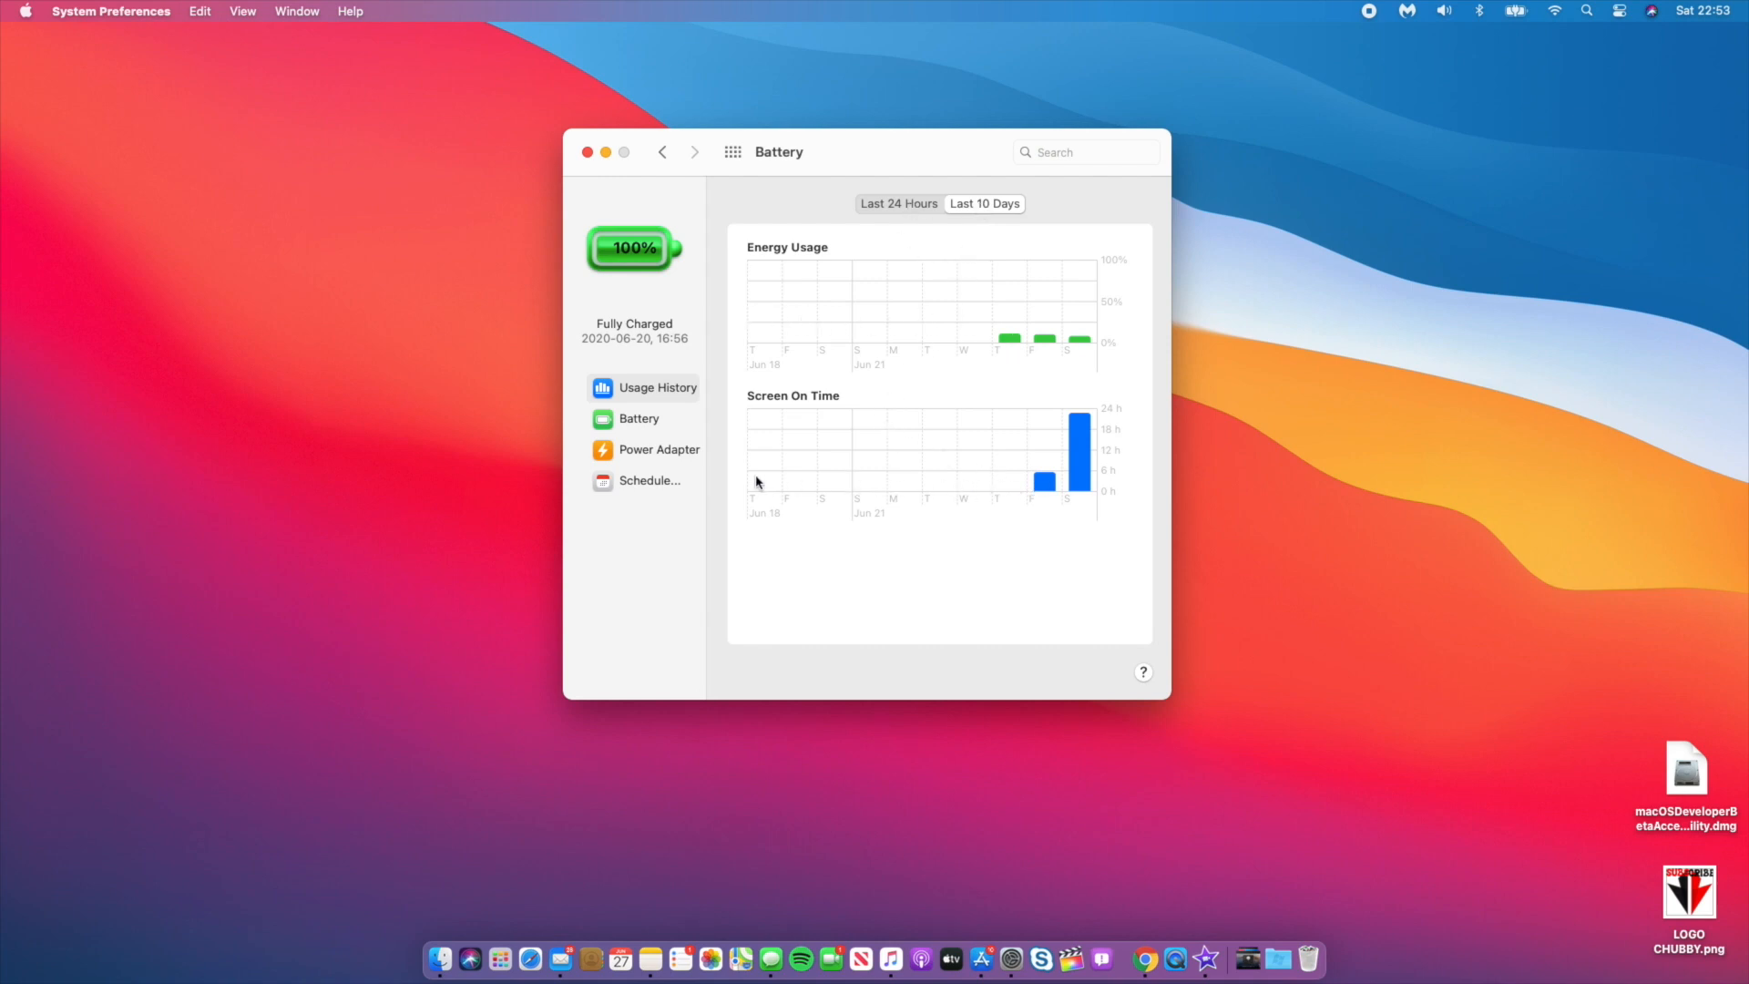
{"action": "mouse_move", "coordinate": [980, 326]}
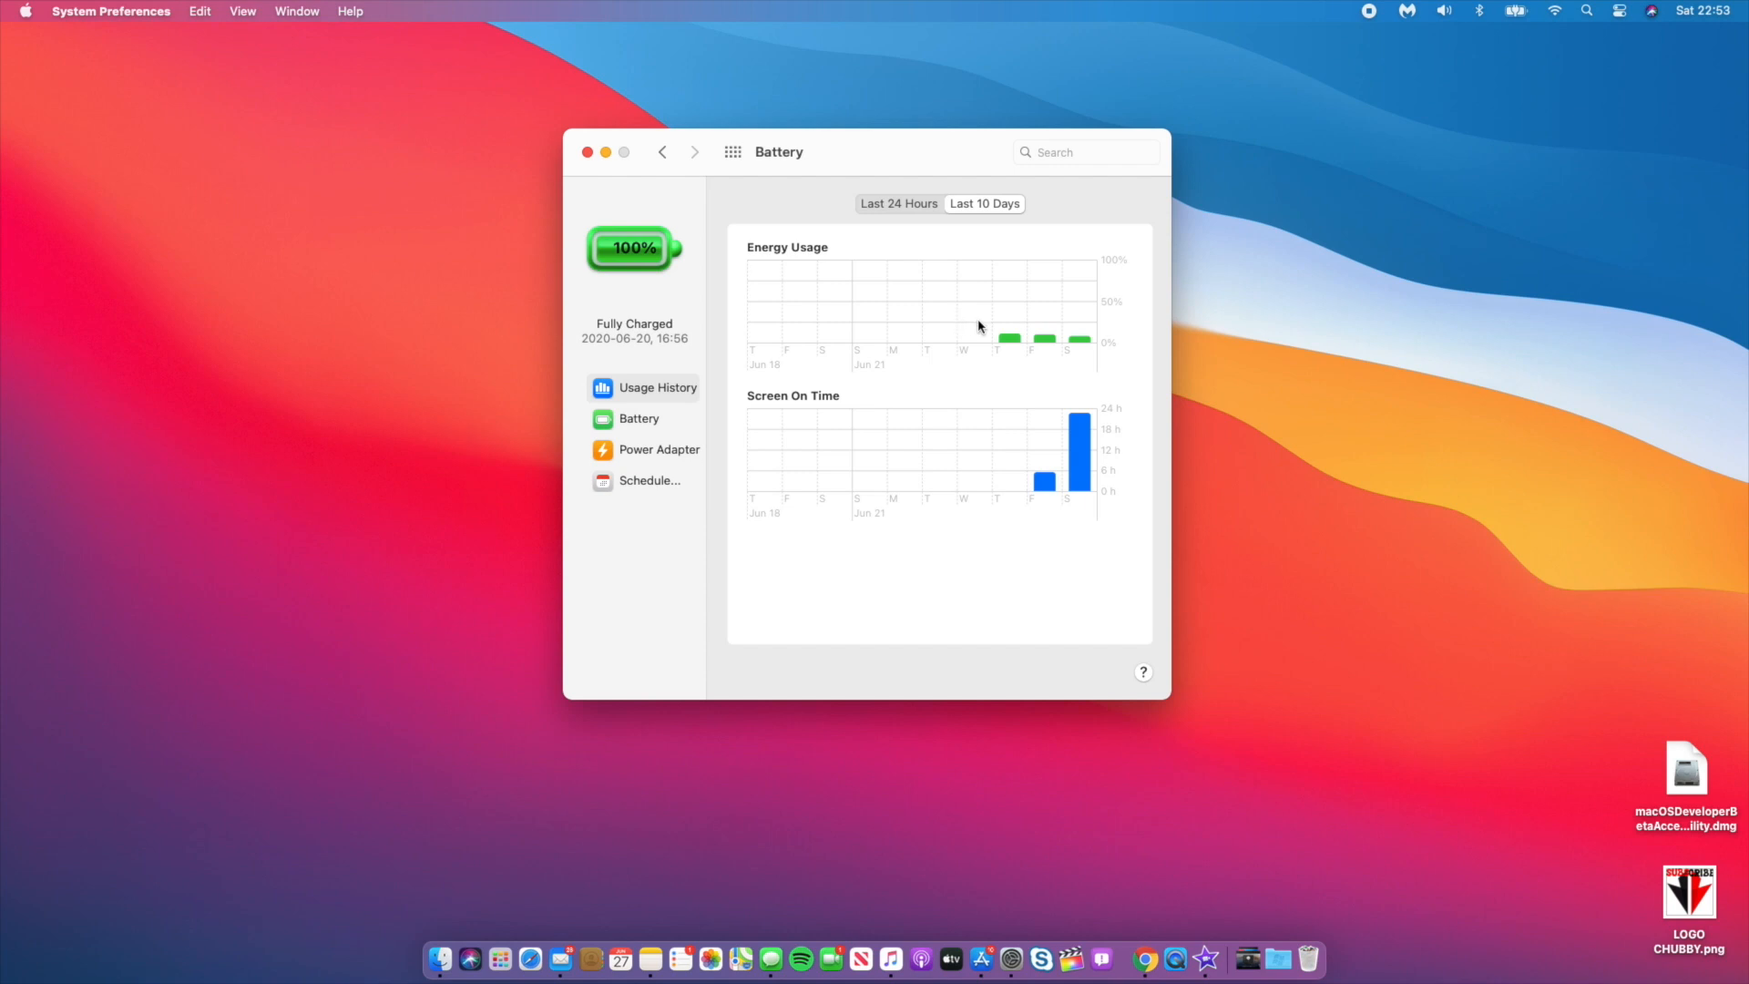
{"action": "mouse_move", "coordinate": [932, 343]}
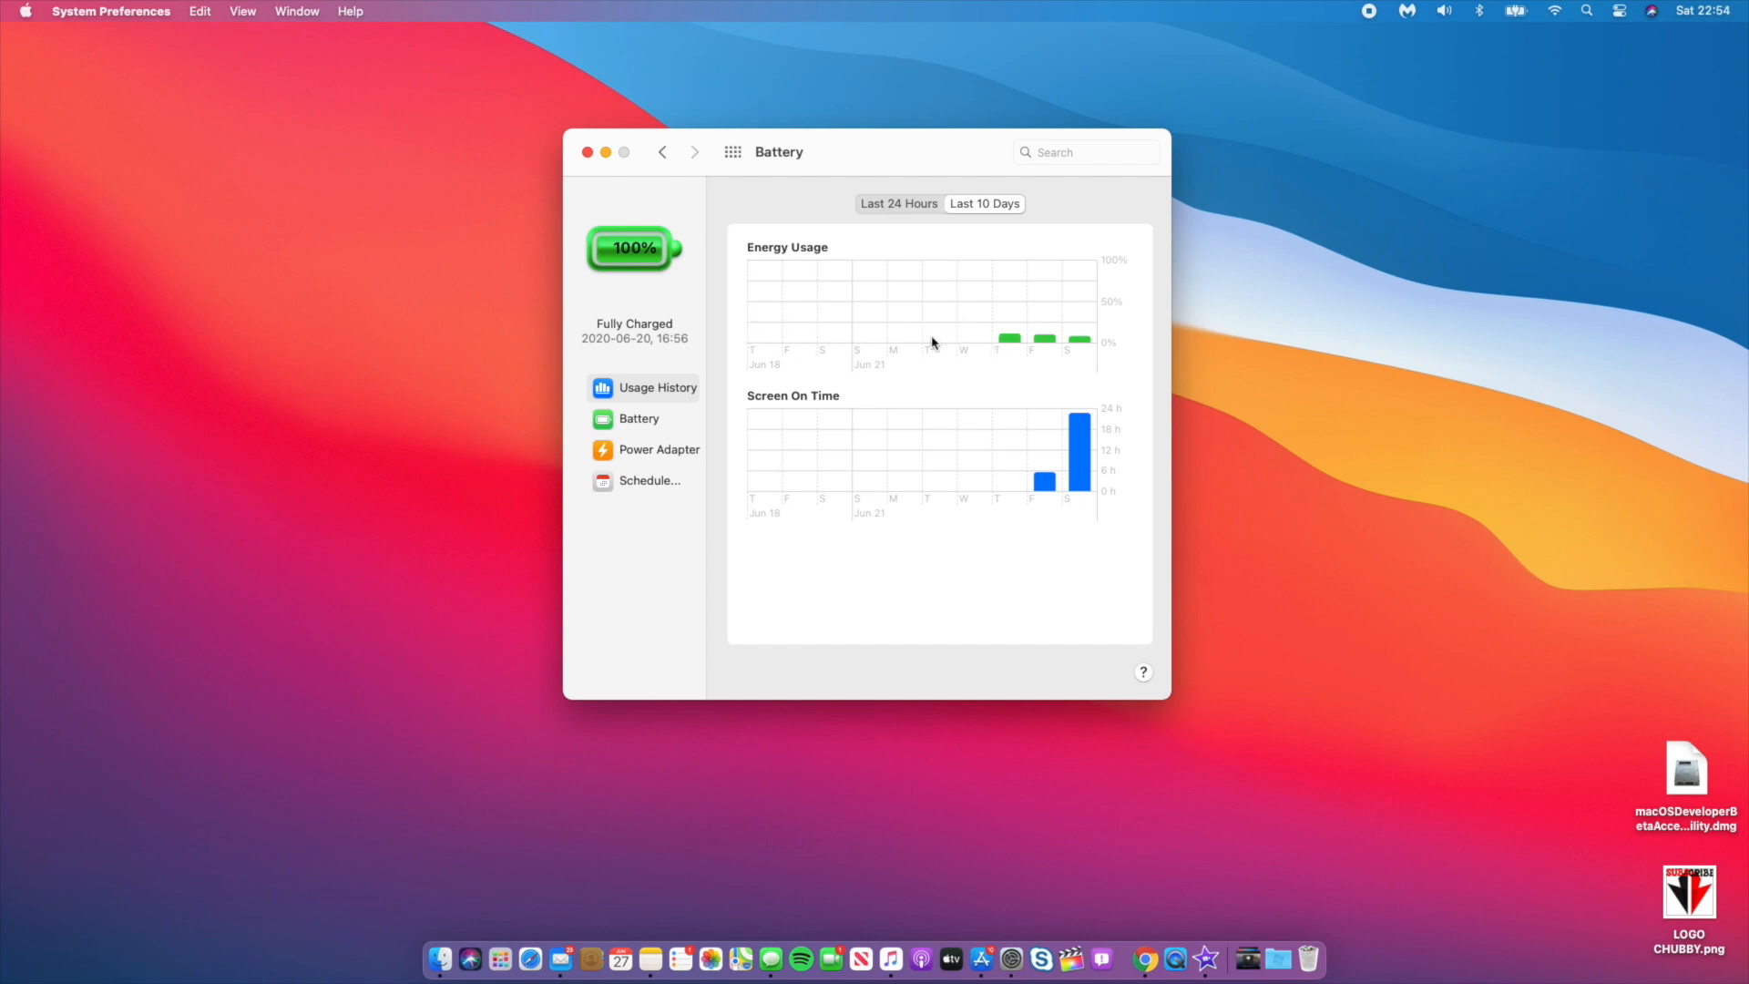
{"action": "mouse_move", "coordinate": [908, 524]}
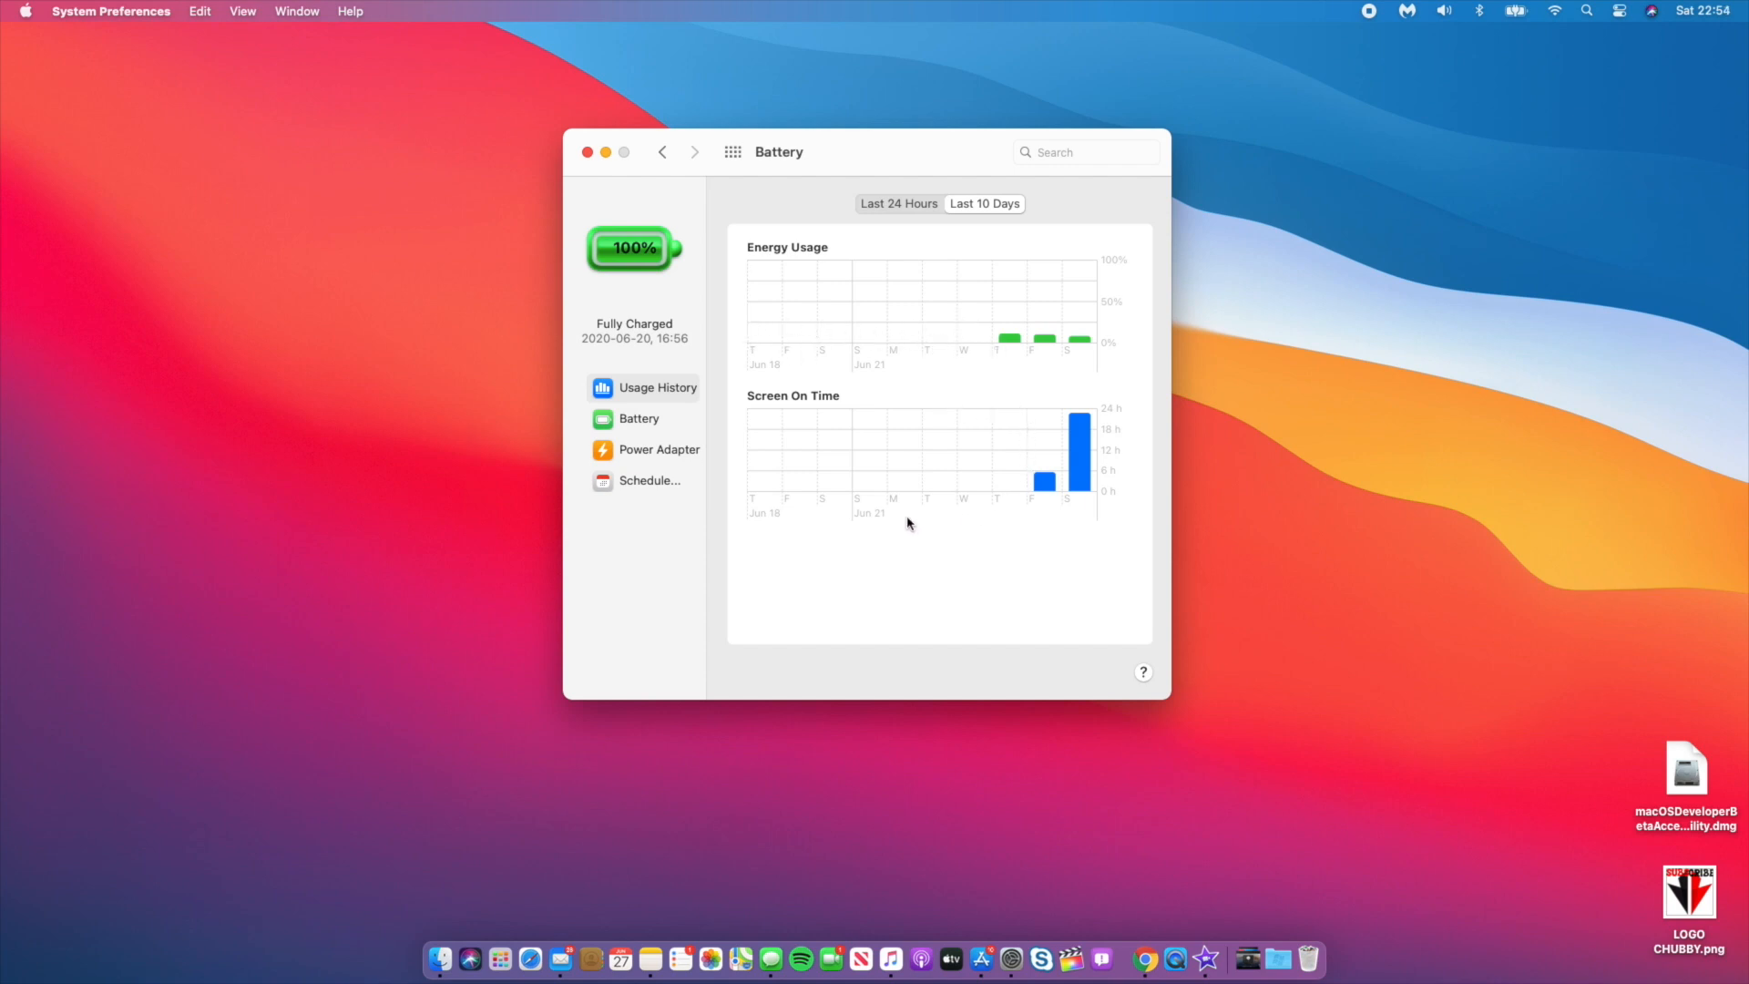
{"action": "mouse_move", "coordinate": [837, 257]}
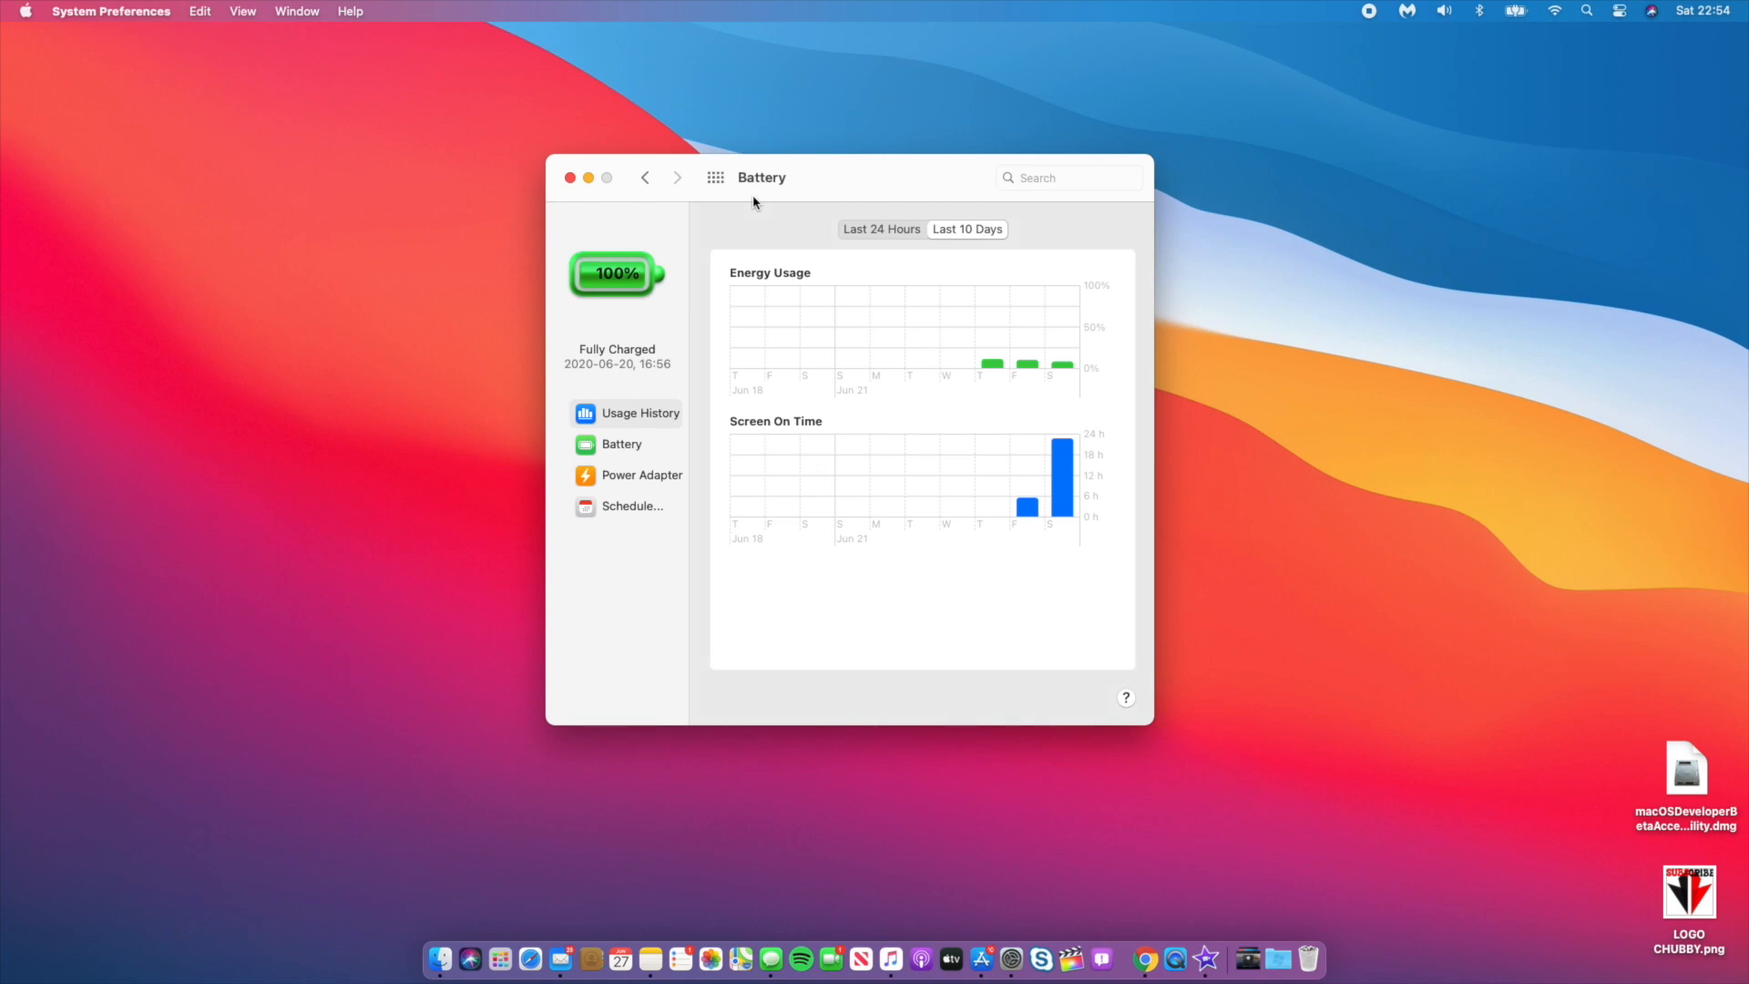
{"action": "mouse_move", "coordinate": [918, 323]}
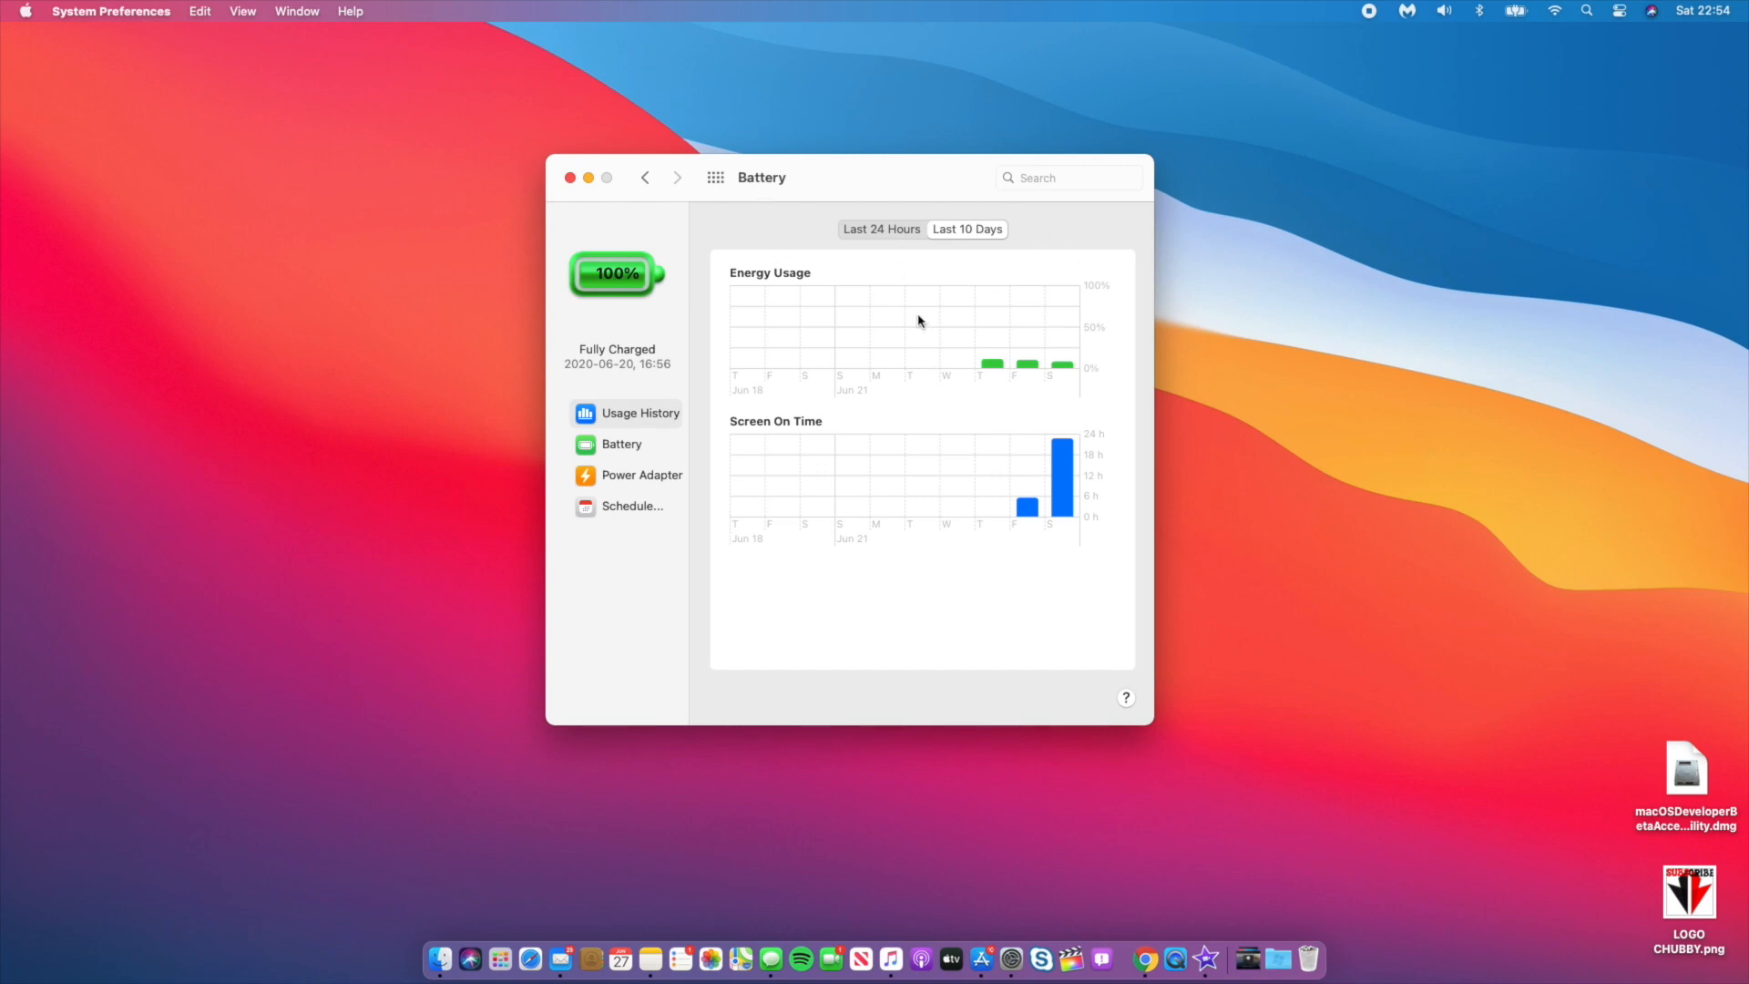
{"action": "mouse_move", "coordinate": [799, 248]}
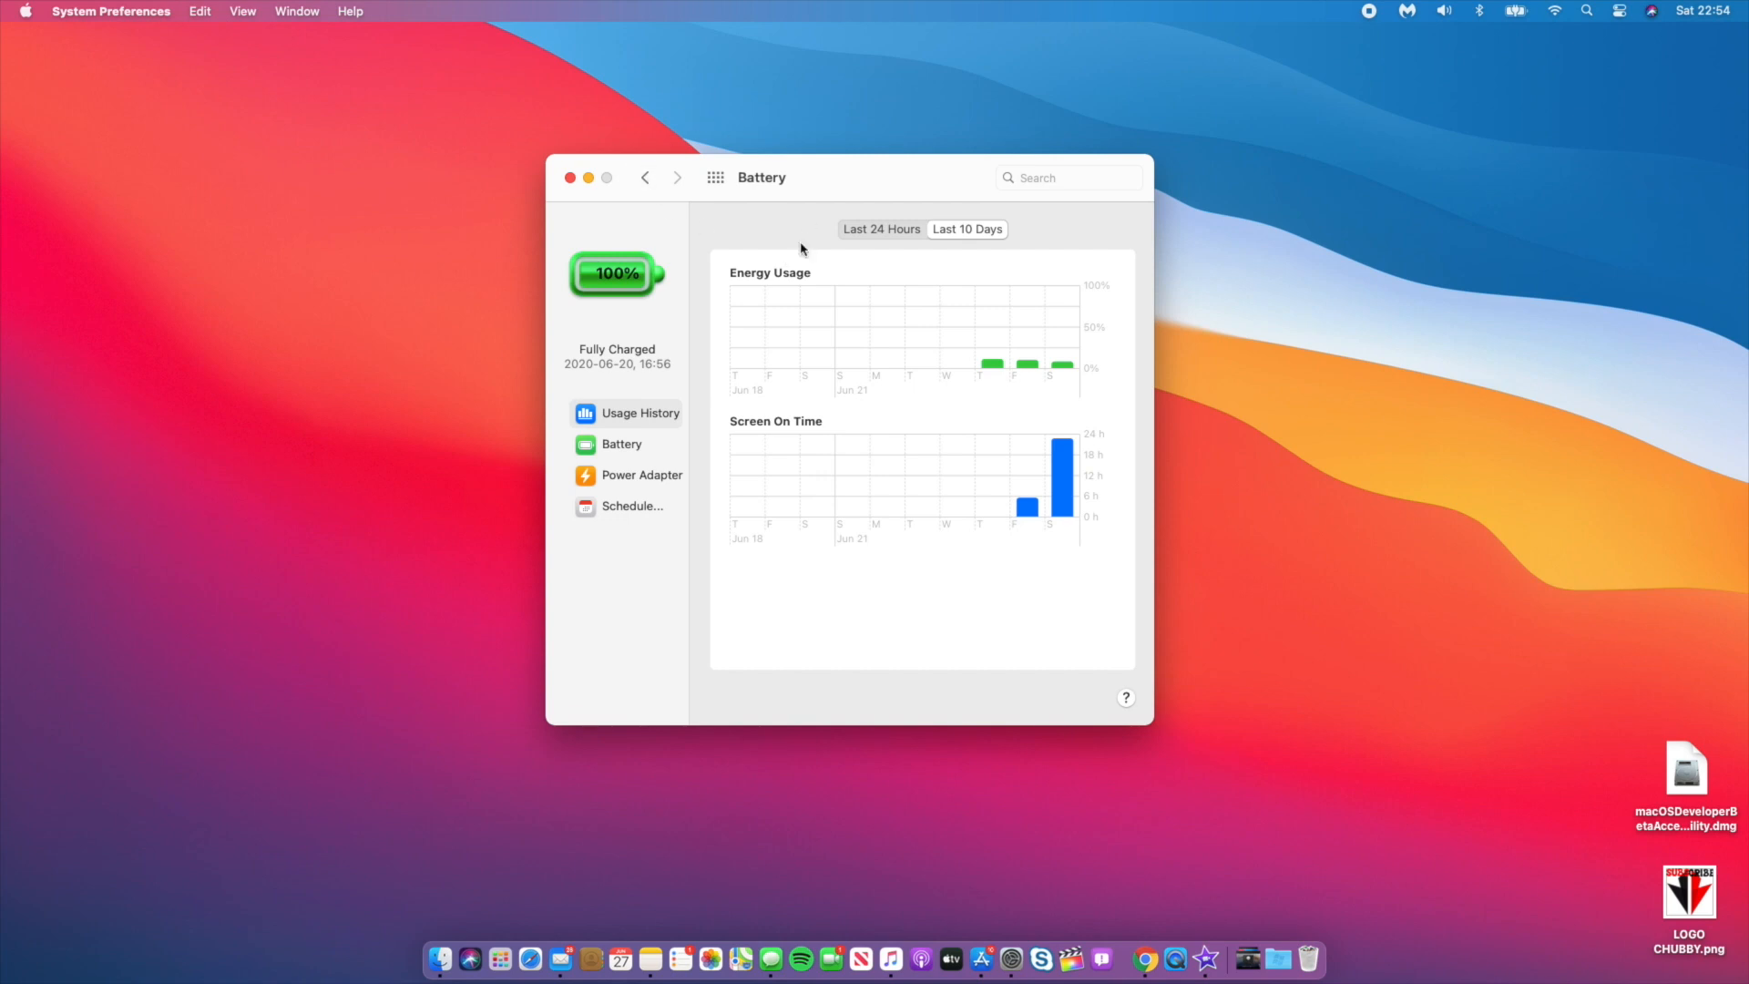
{"action": "mouse_move", "coordinate": [683, 147]}
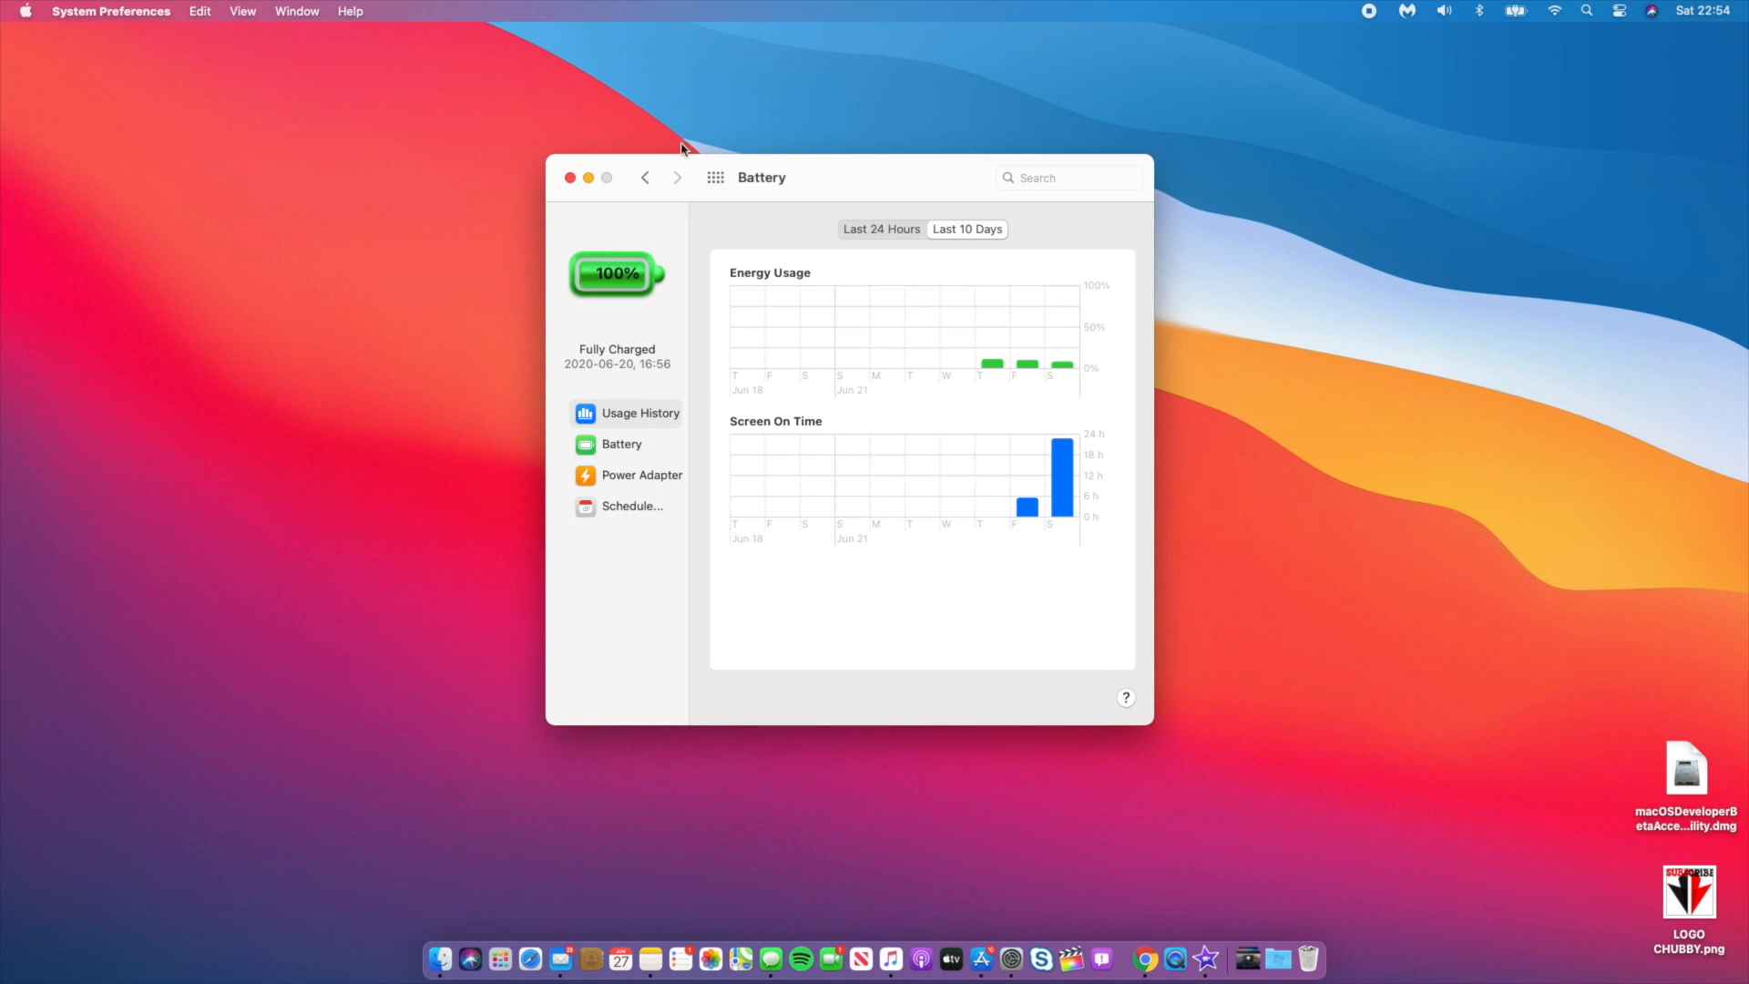
{"action": "mouse_move", "coordinate": [830, 230]}
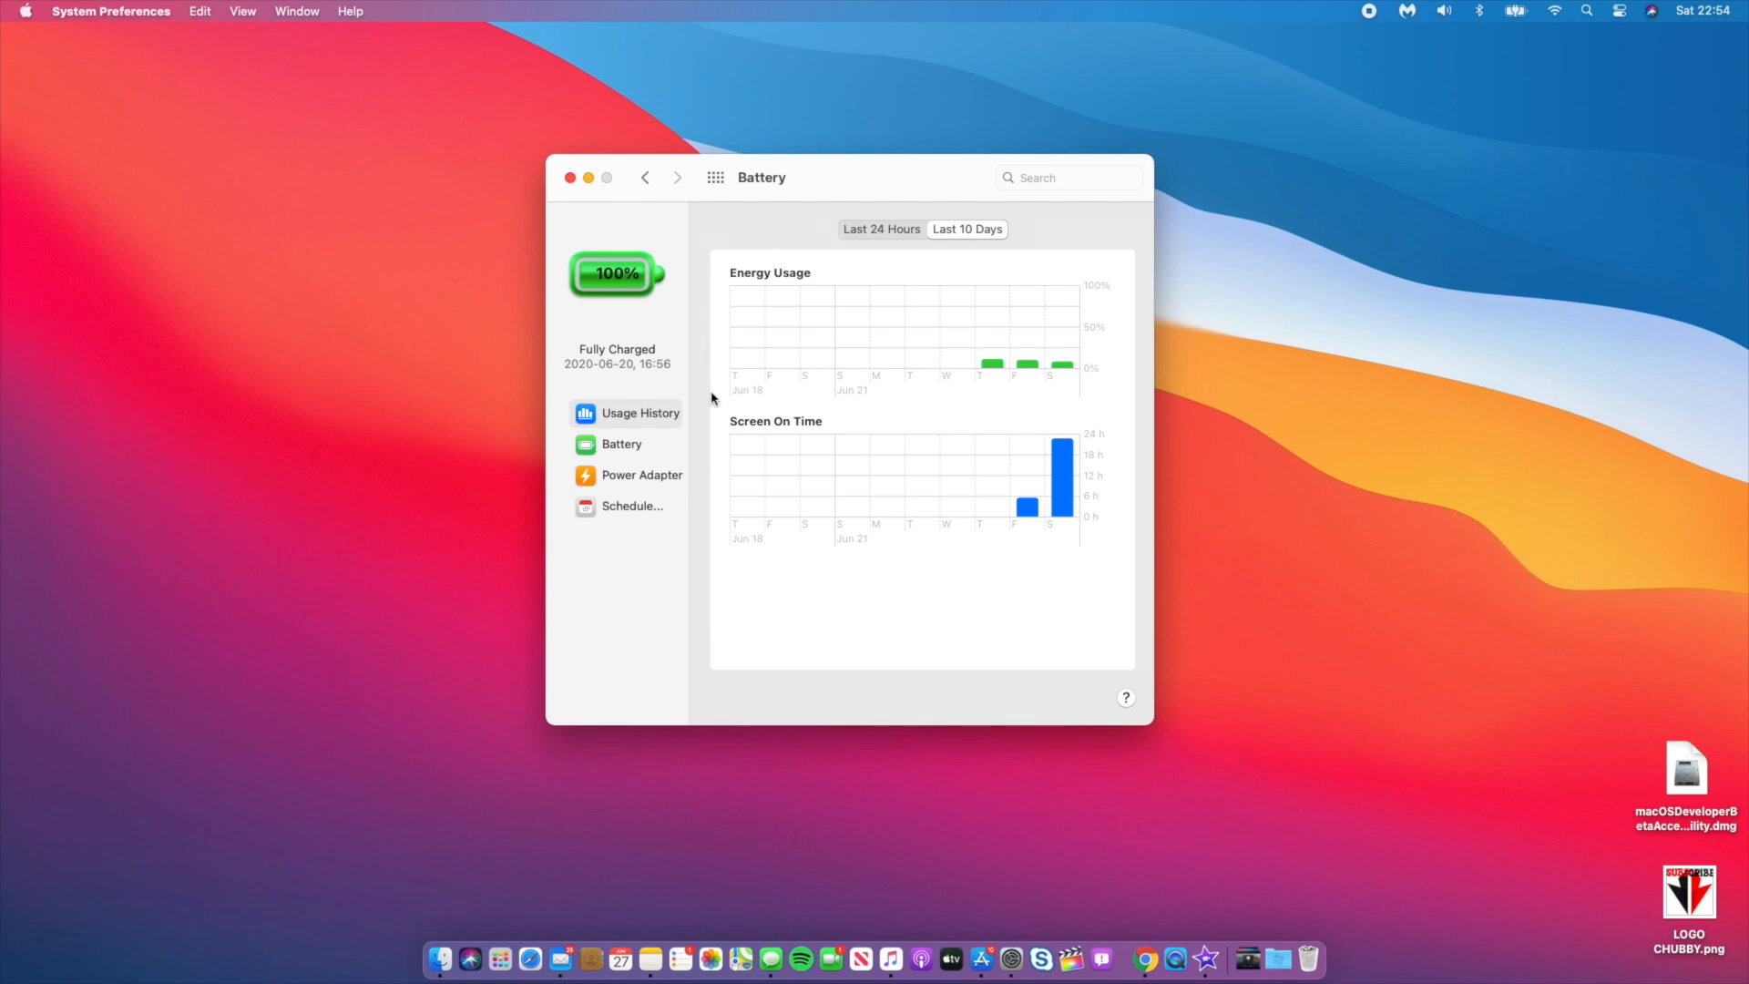
{"action": "mouse_move", "coordinate": [685, 213]}
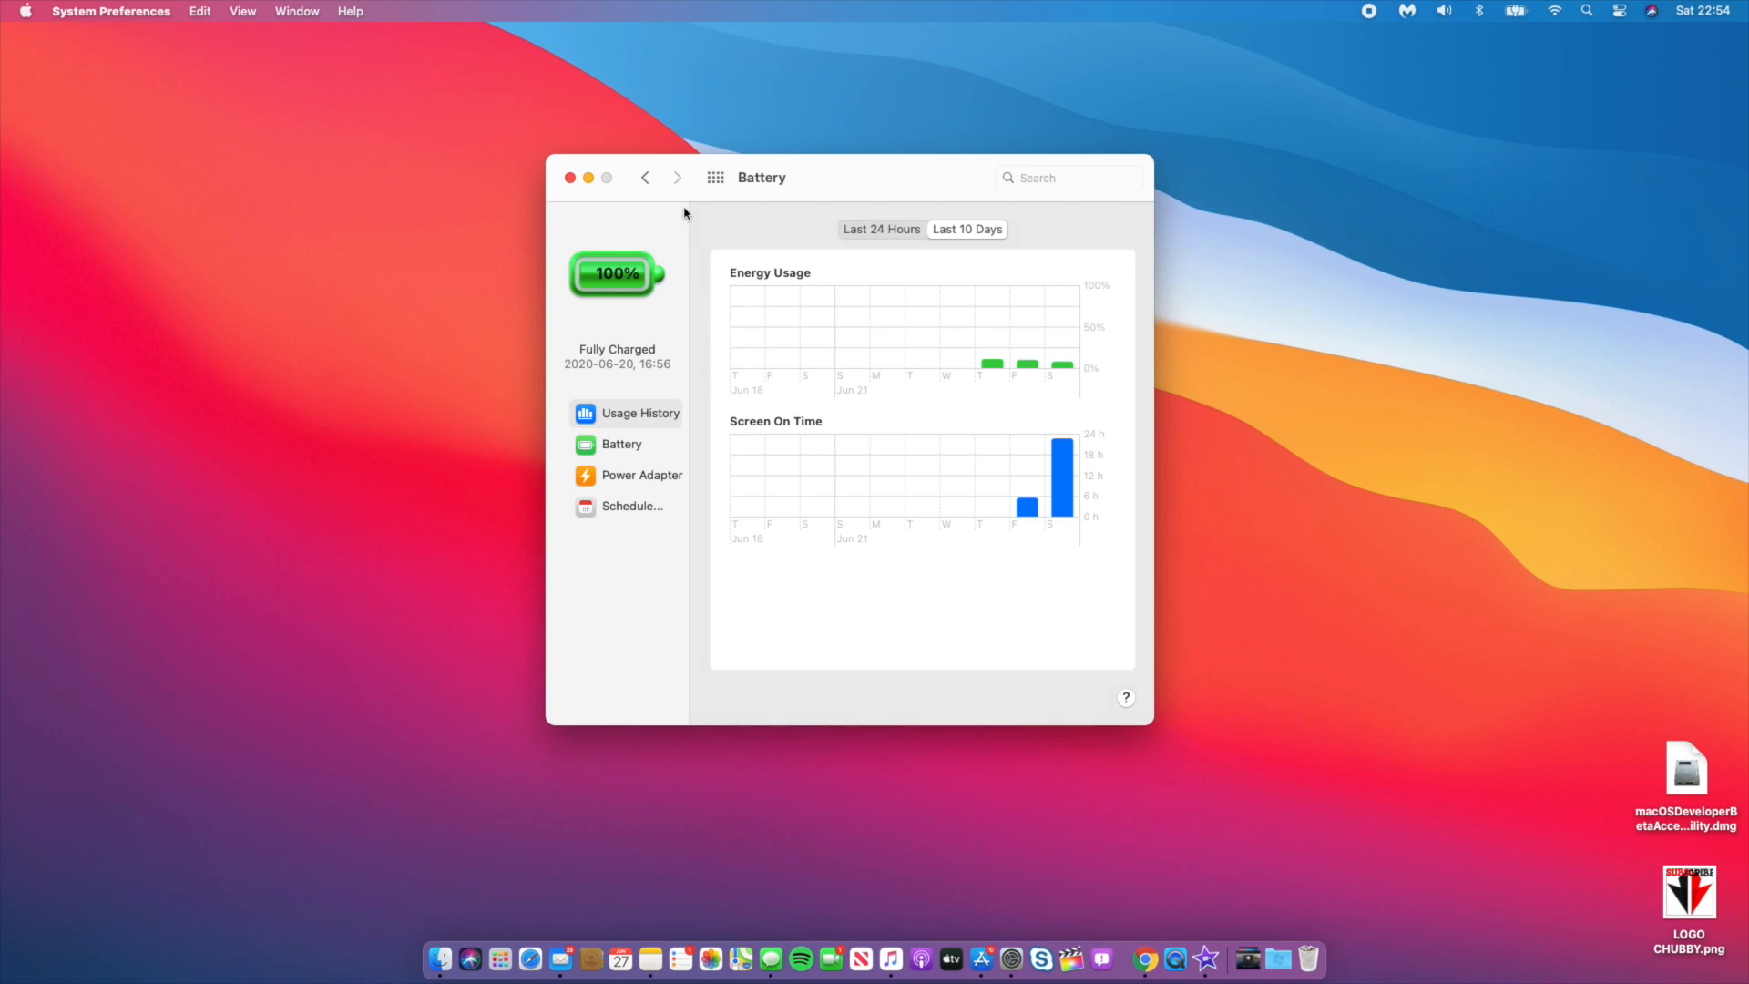
- Go back to all preference panes and close System Preferences
{"action": "left_click", "coordinate": [714, 177]}
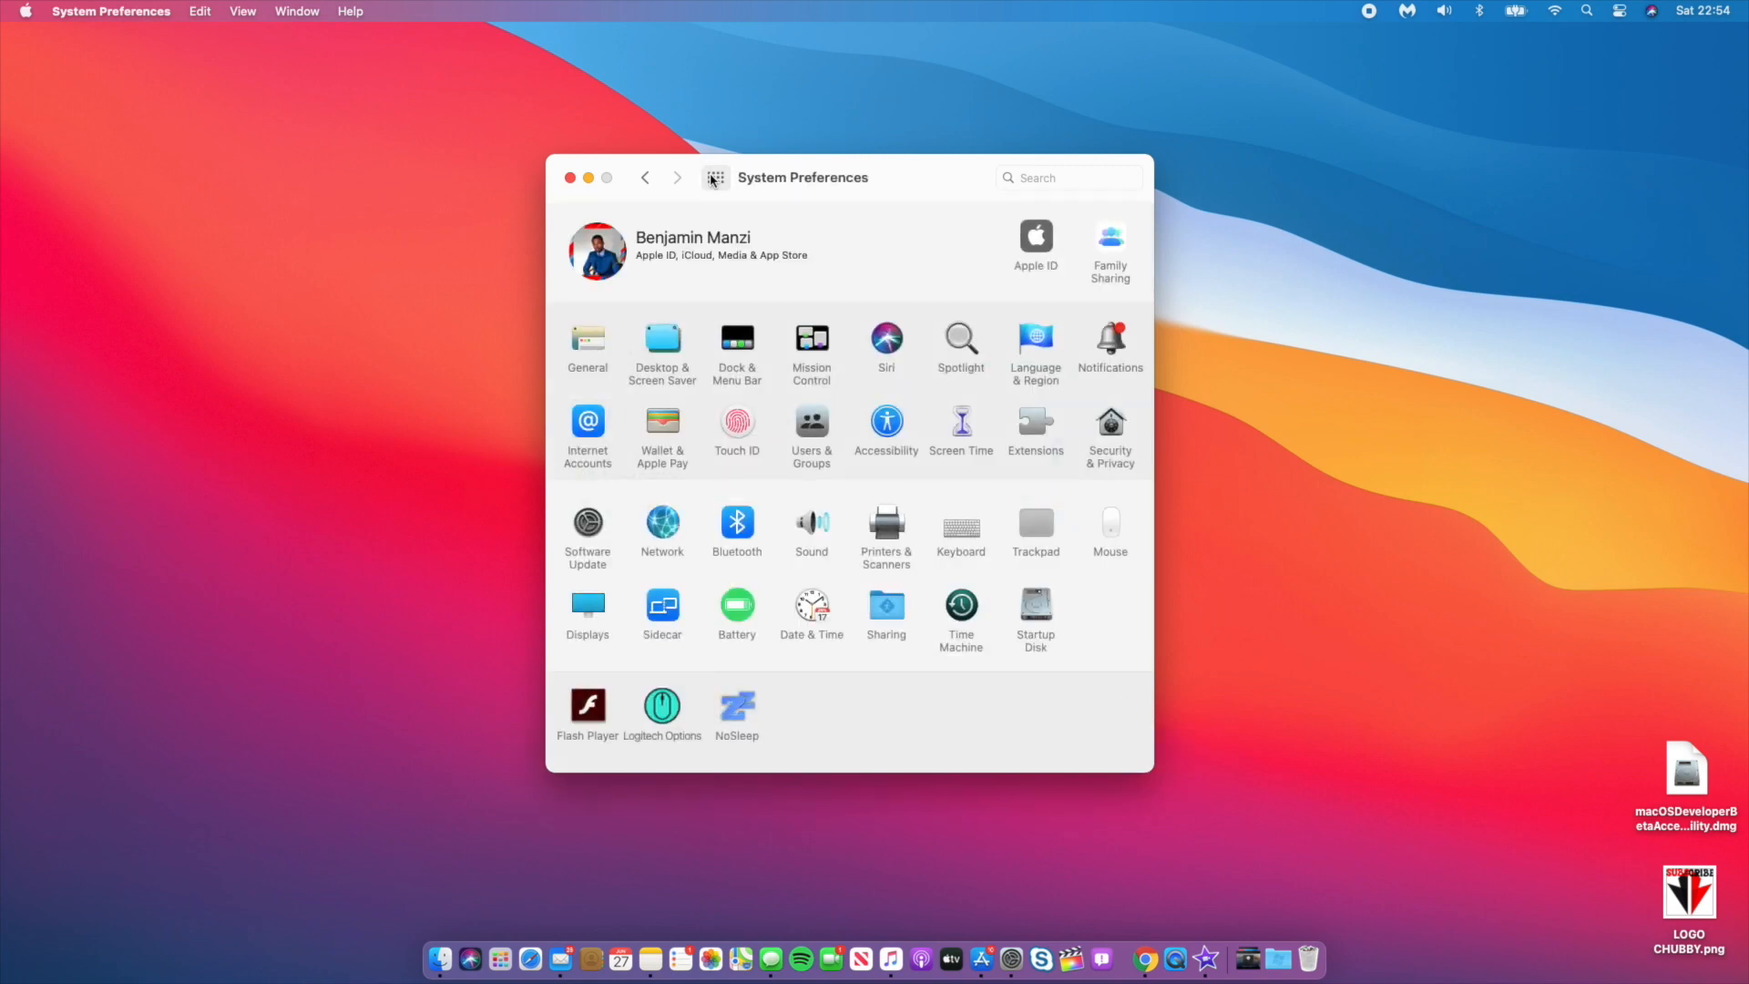
{"action": "left_click", "coordinate": [570, 176]}
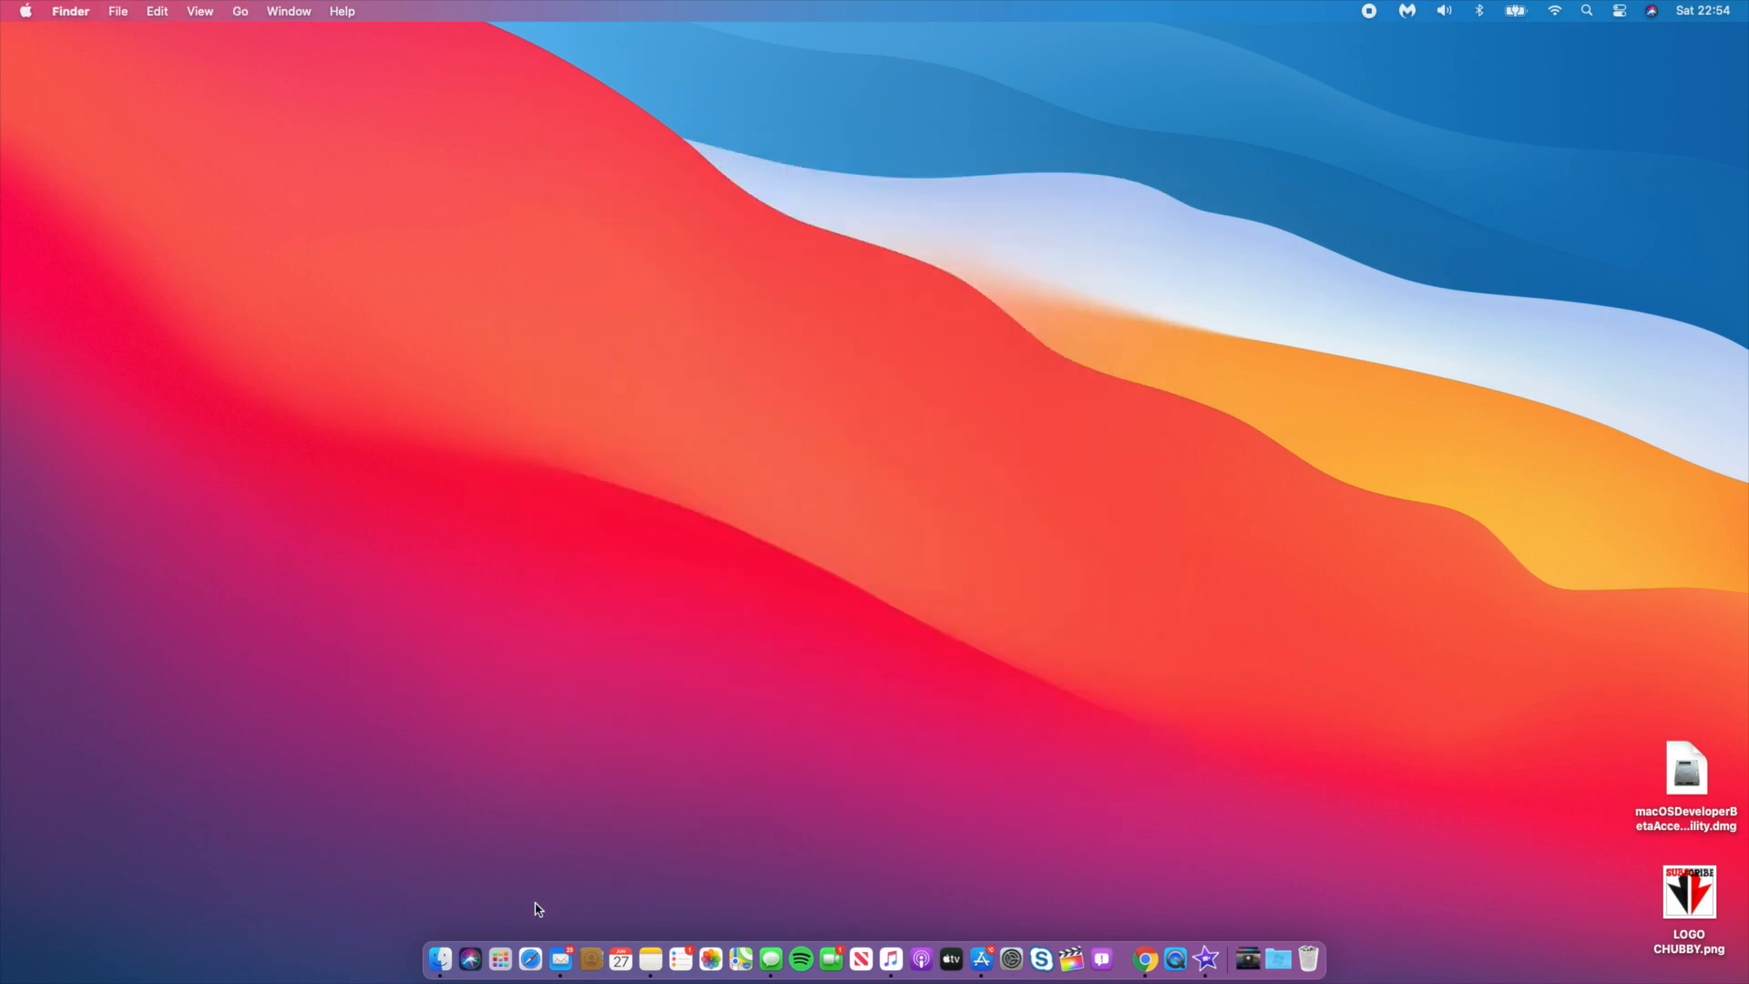
- Launch Safari from the Dock to show its YouTube tab
{"action": "left_click", "coordinate": [514, 960]}
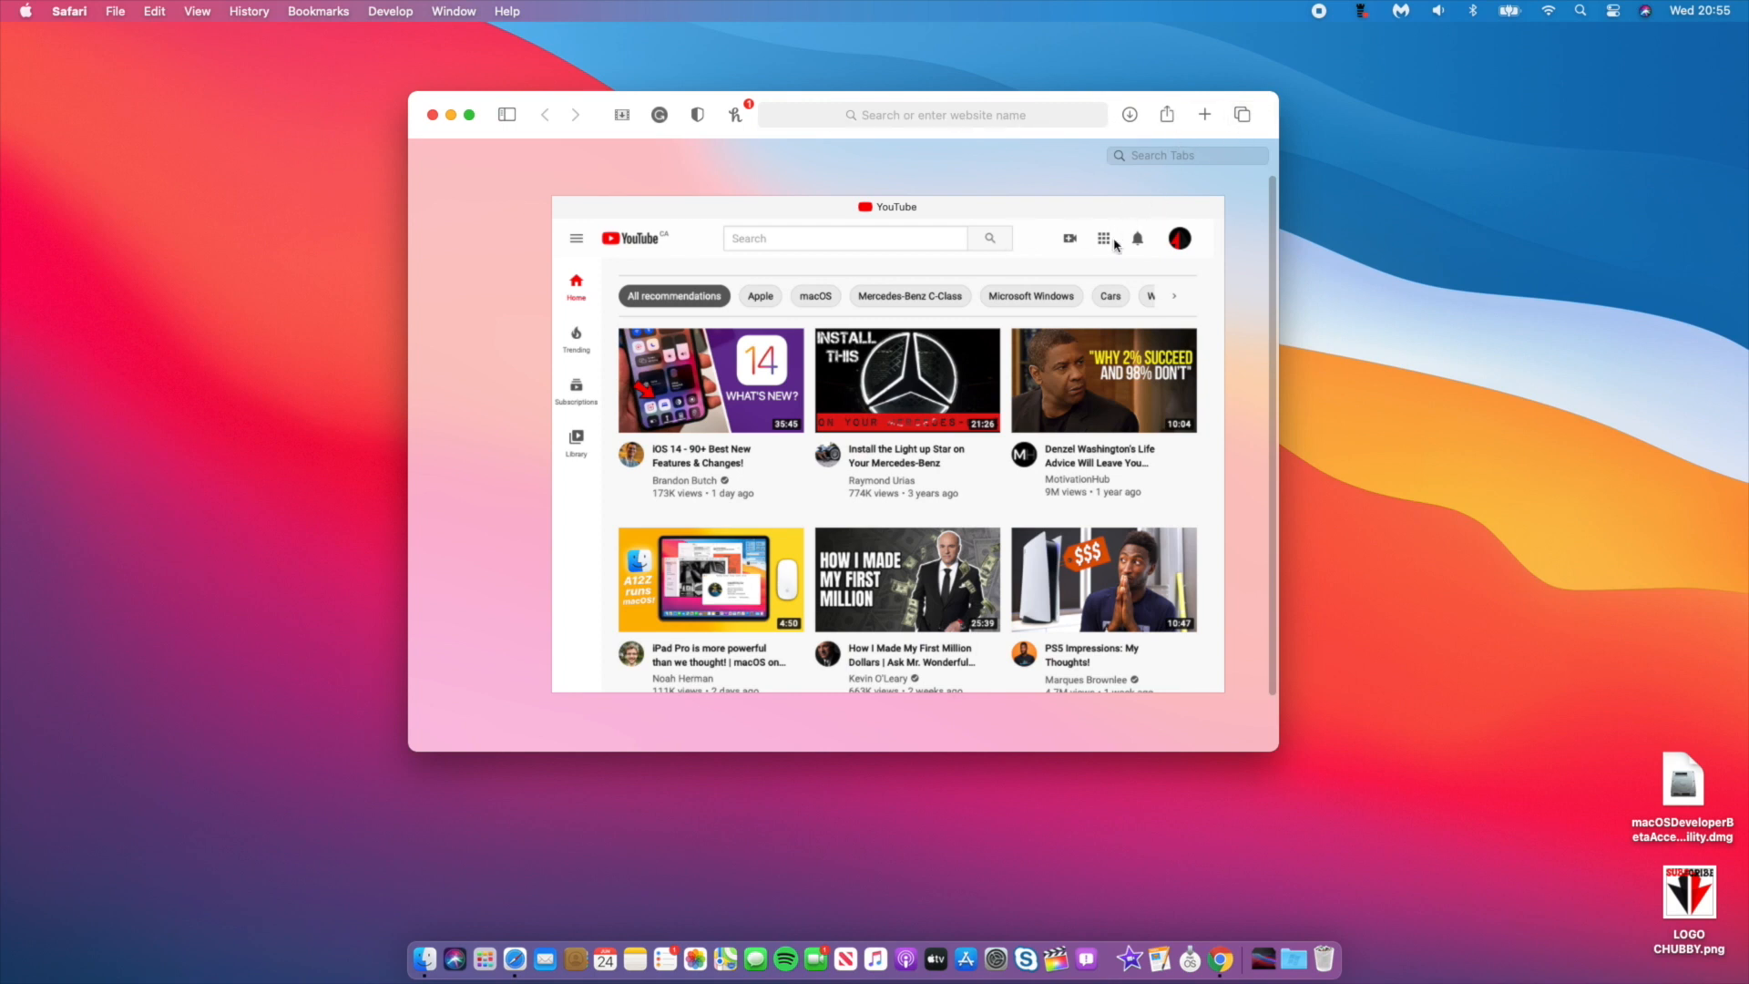
{"action": "mouse_move", "coordinate": [829, 255]}
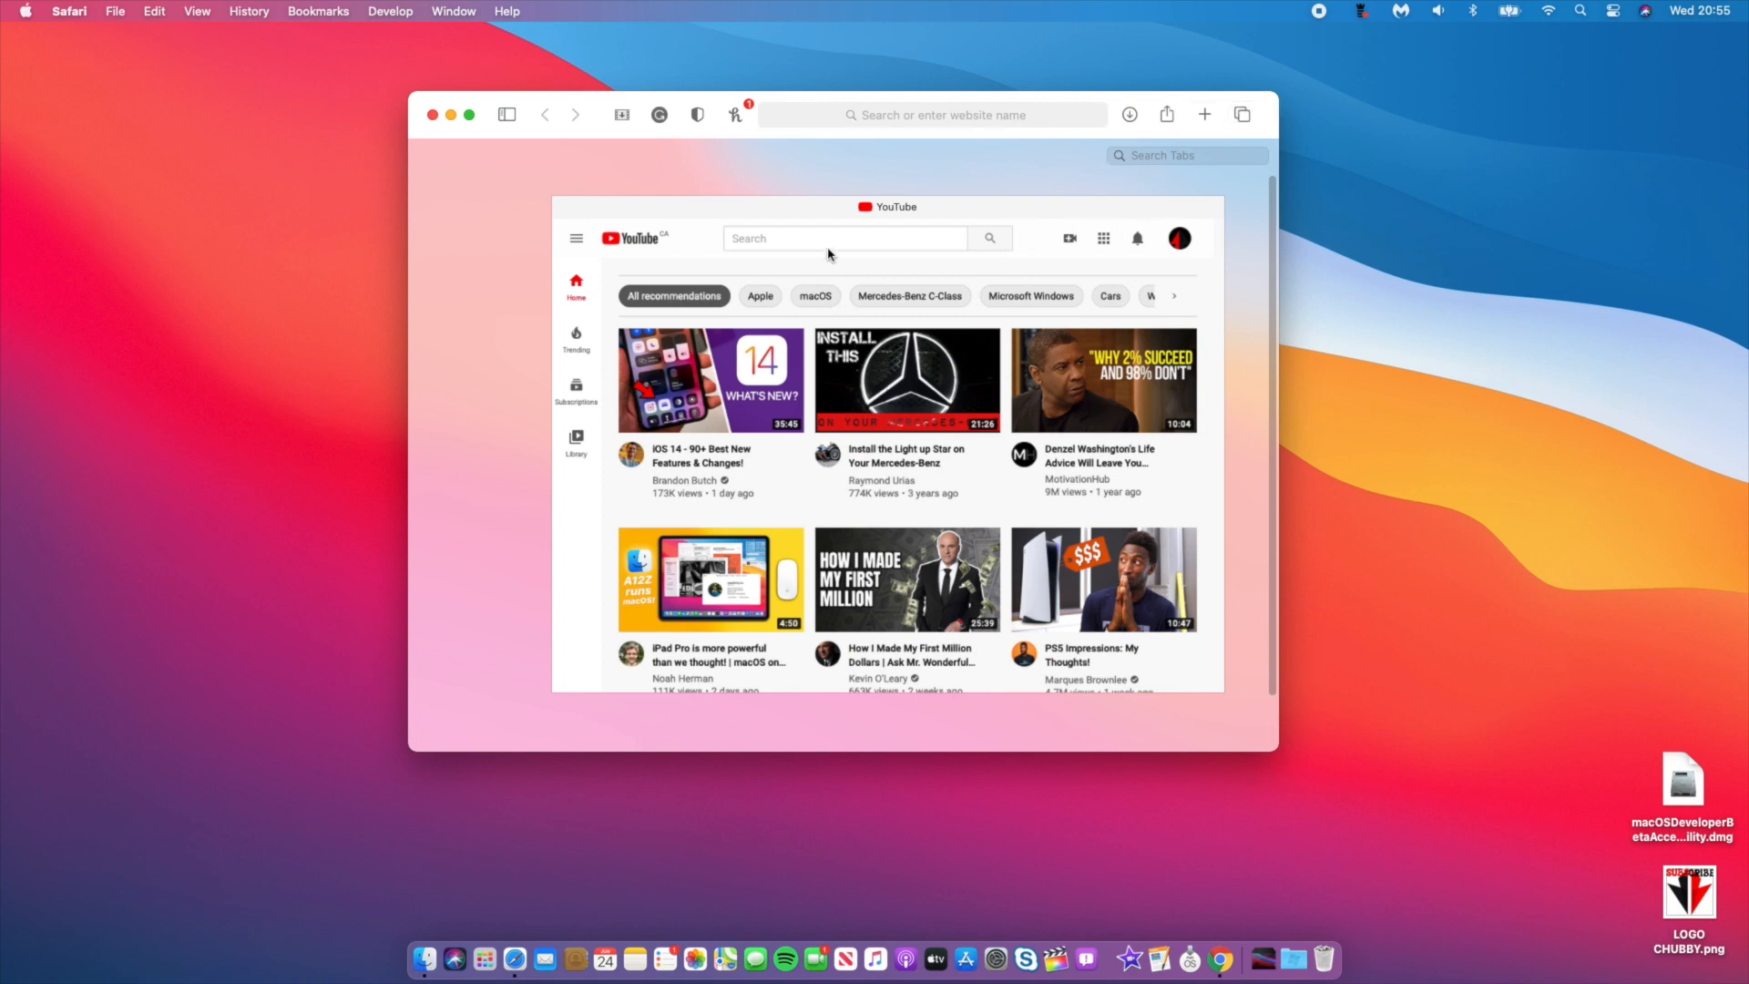
- Close the Safari window and glance at Safari's Dock shortcut options
{"action": "left_click", "coordinate": [930, 112]}
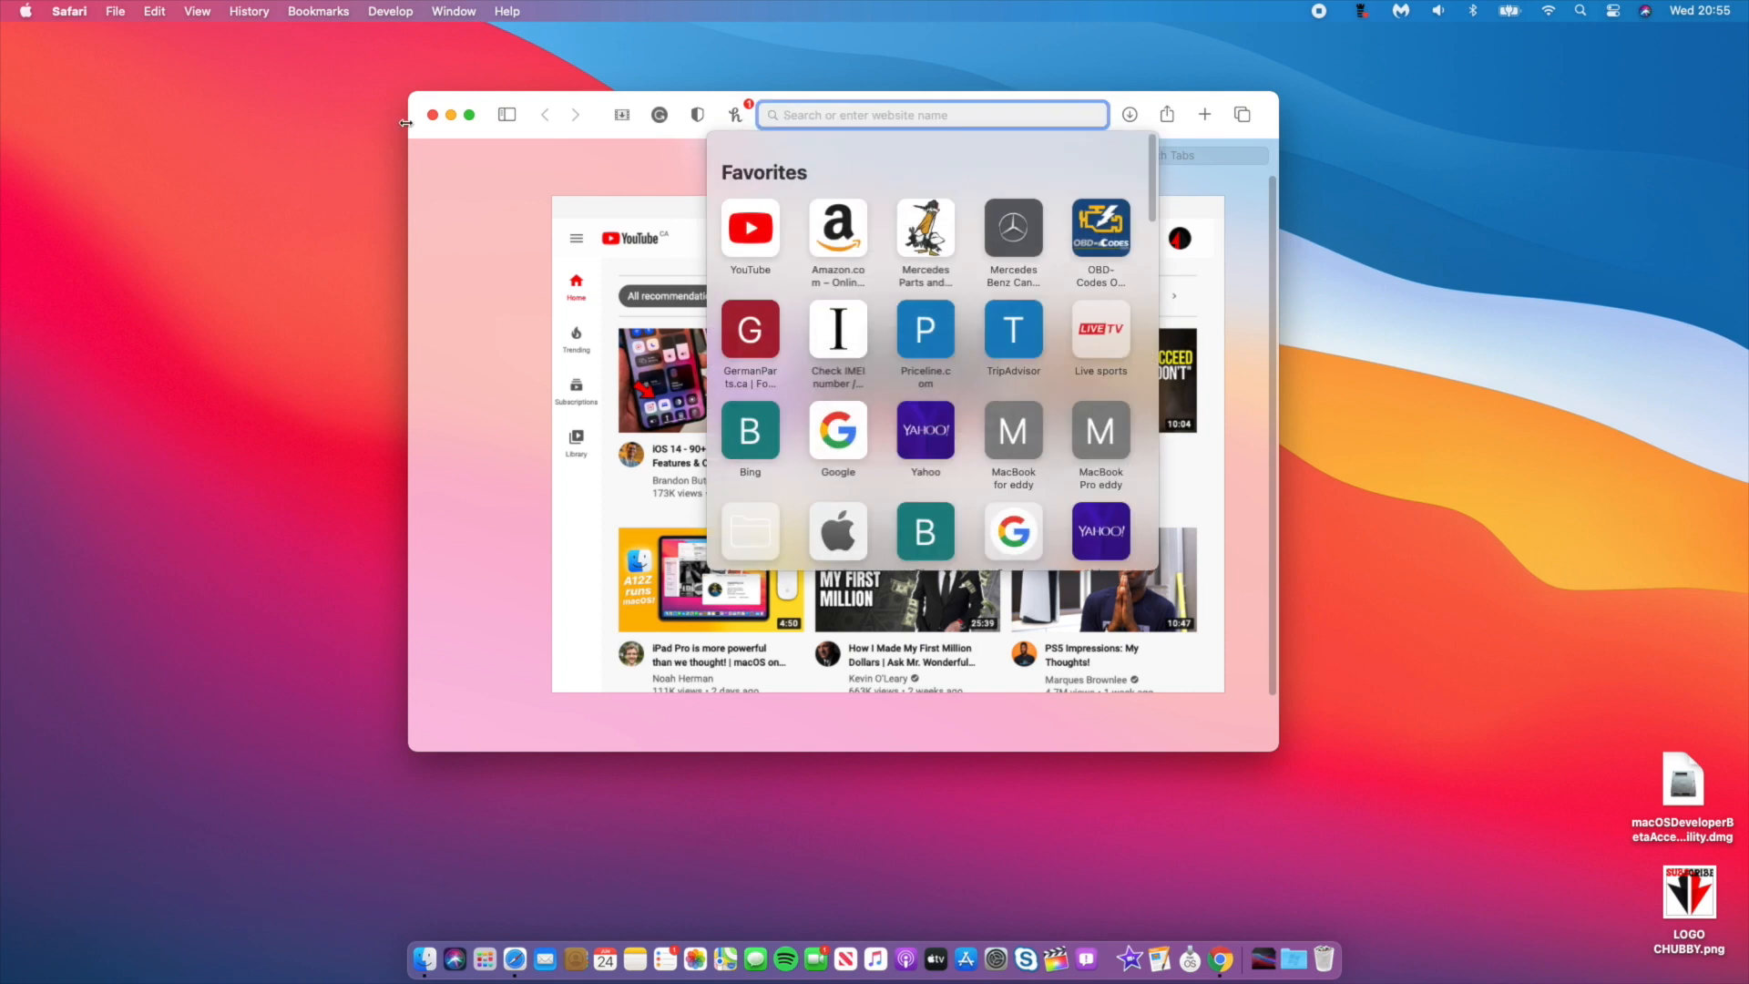
{"action": "left_click", "coordinate": [431, 113]}
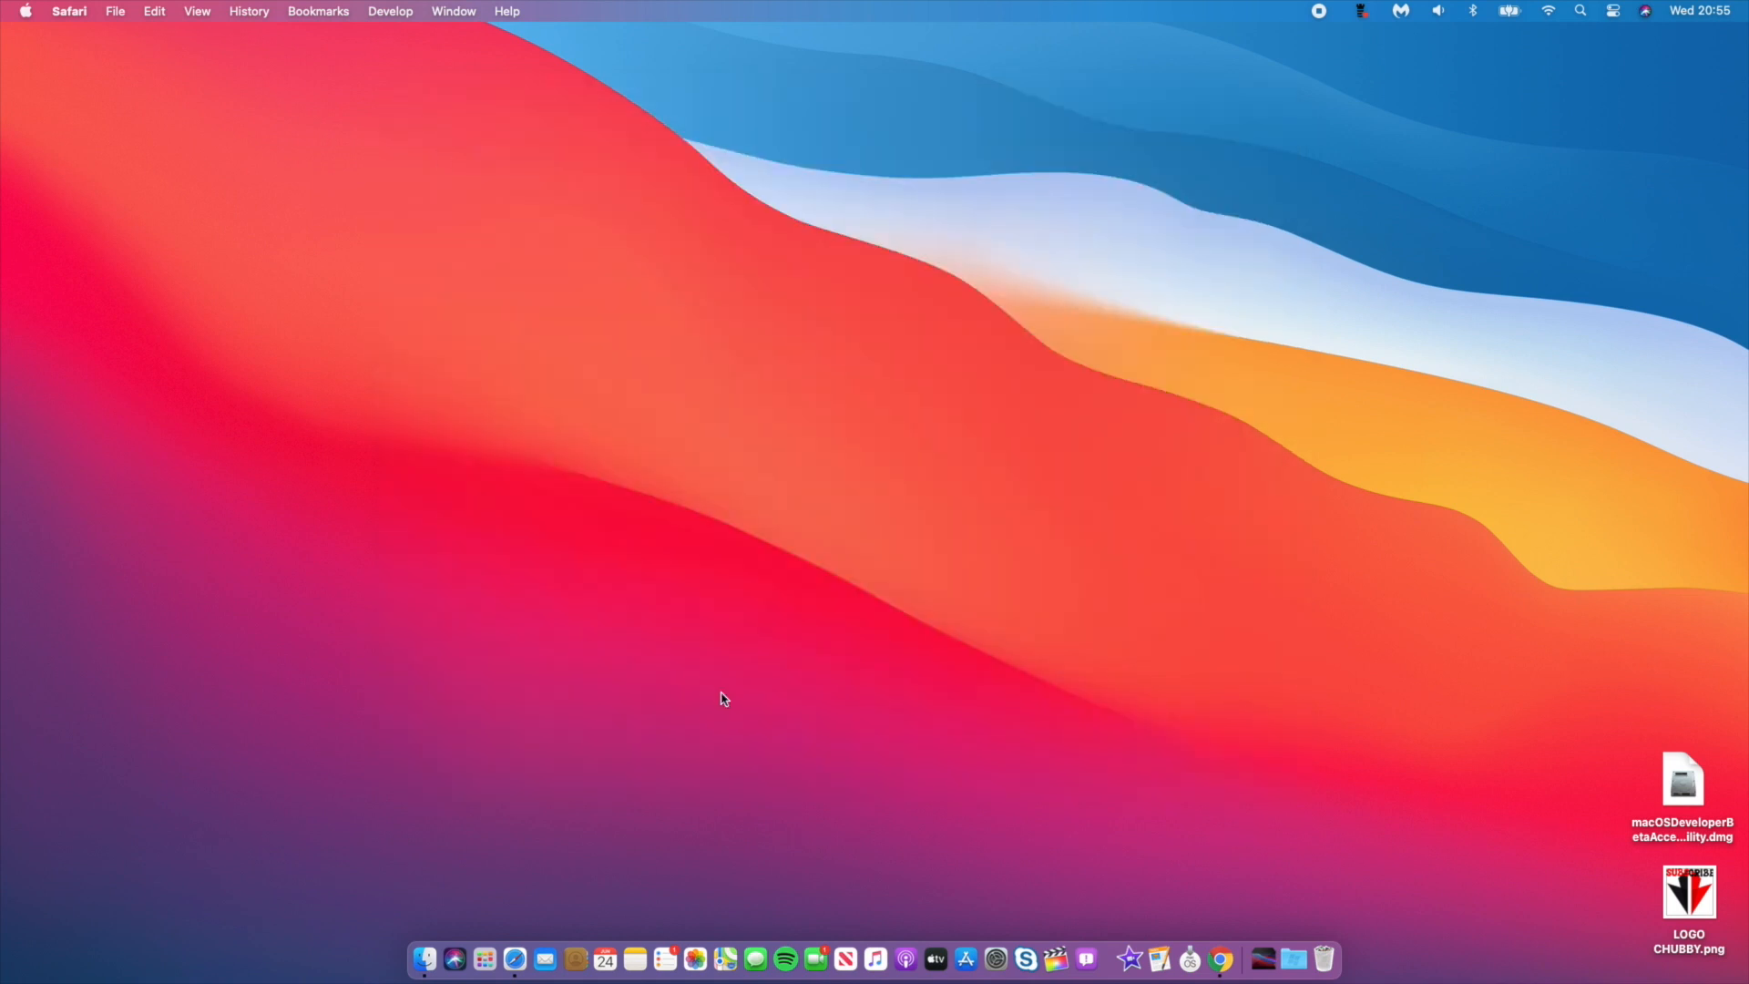
{"action": "right_click", "coordinate": [522, 956]}
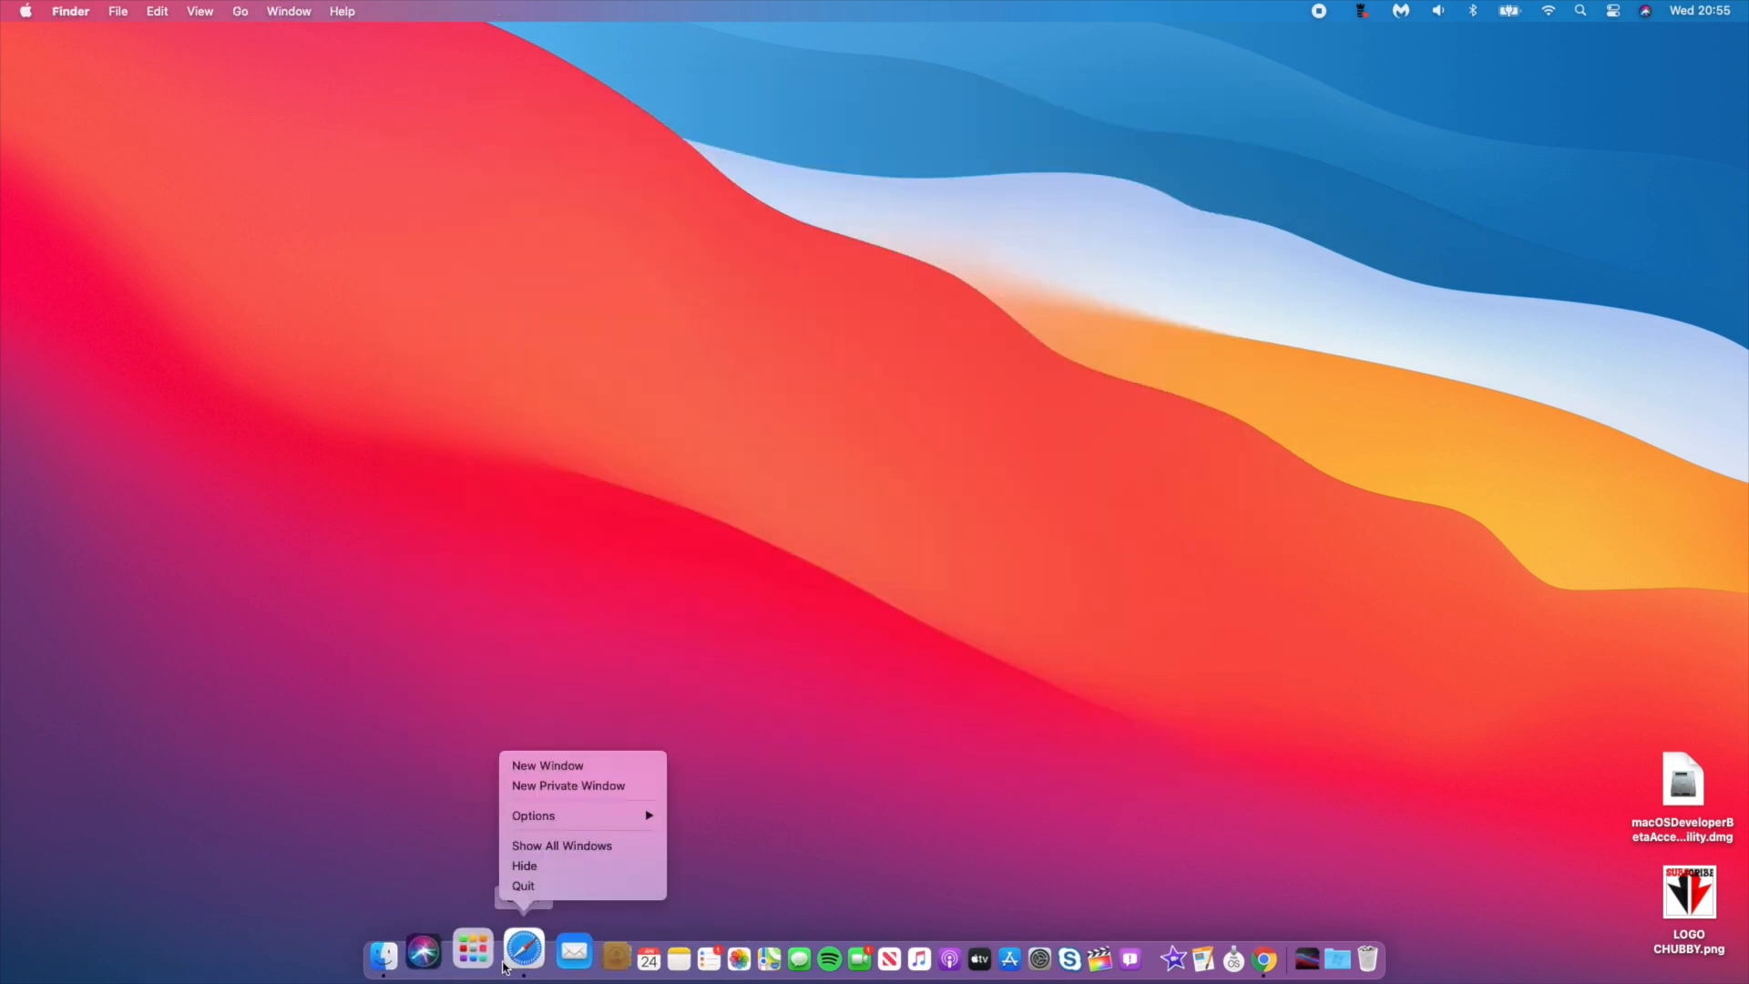
{"action": "left_click", "coordinate": [543, 896]}
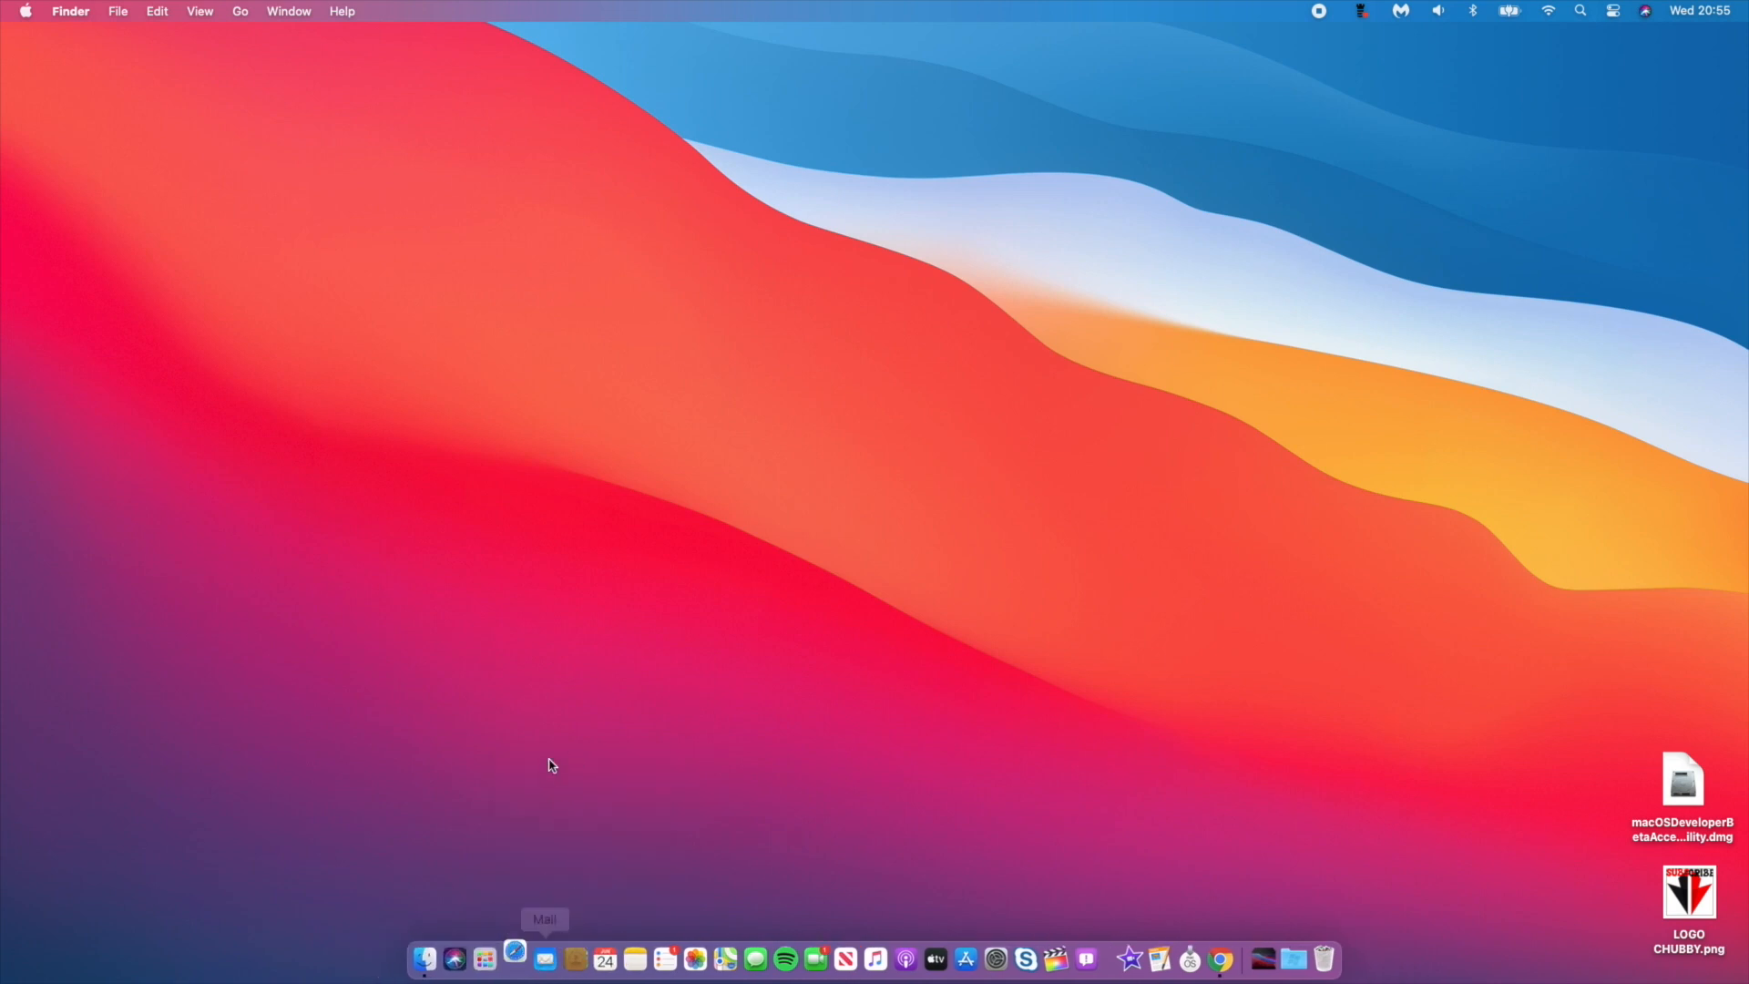
- Reopen Safari on apple.com and add a second Apple tab
{"action": "left_click", "coordinate": [514, 960]}
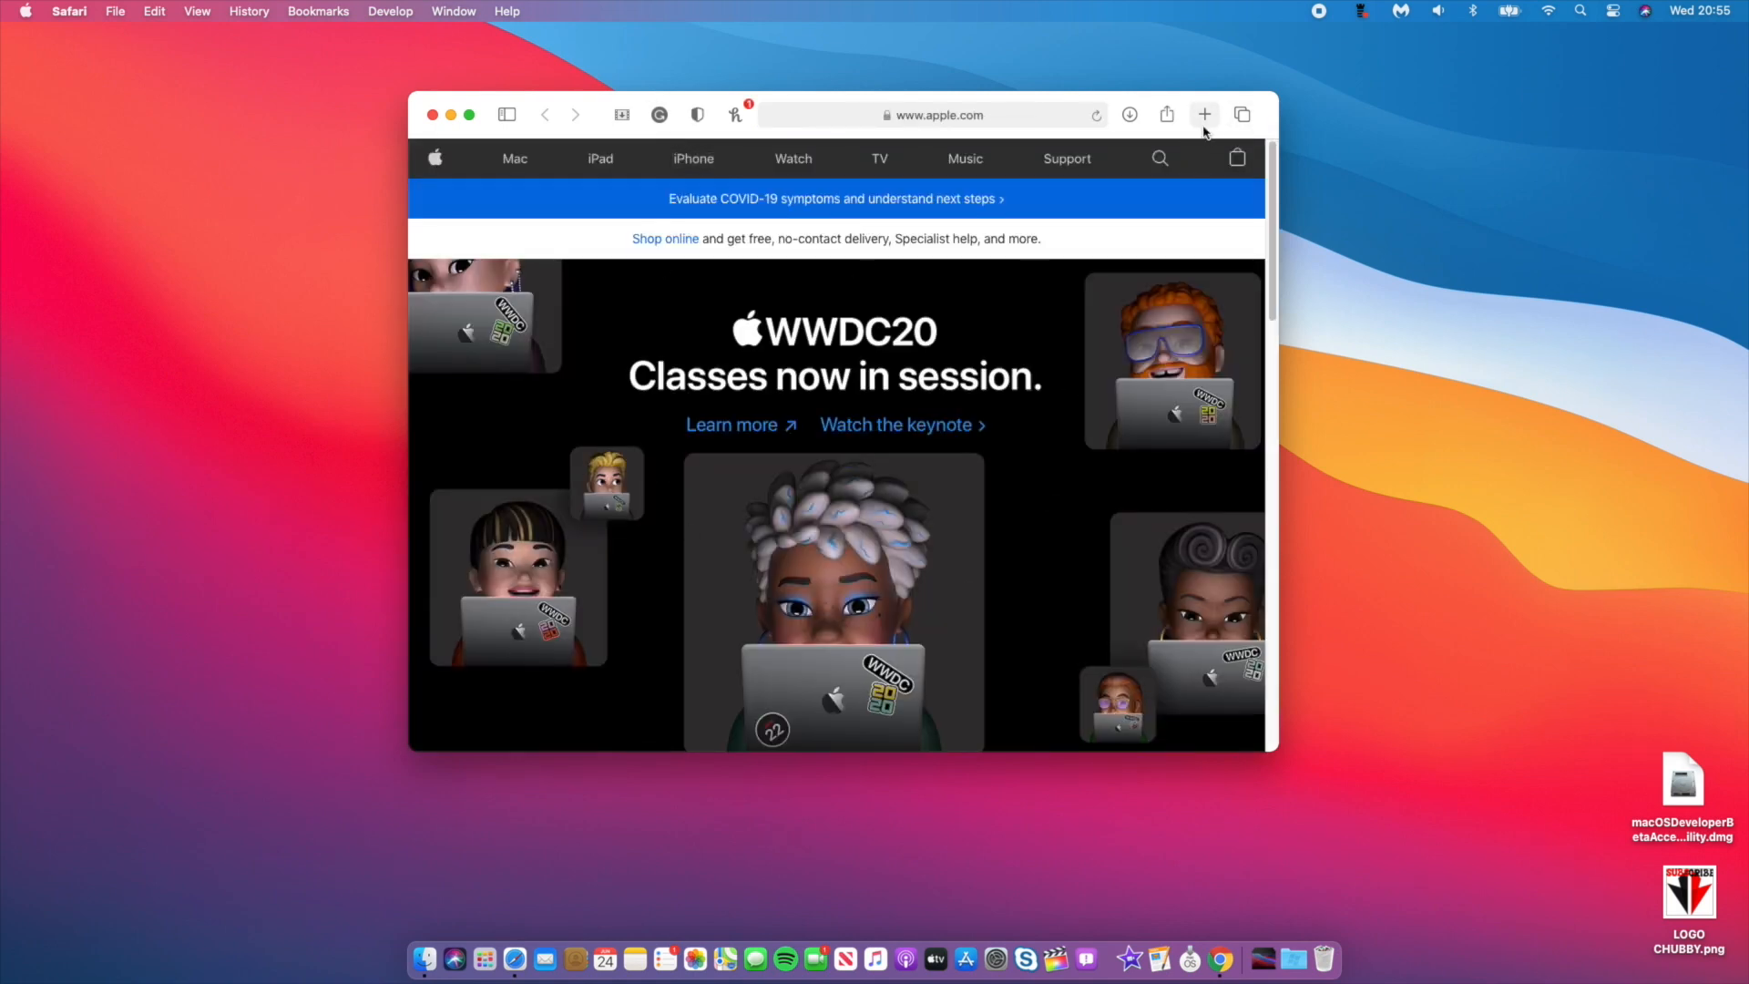
{"action": "left_click", "coordinate": [1204, 114]}
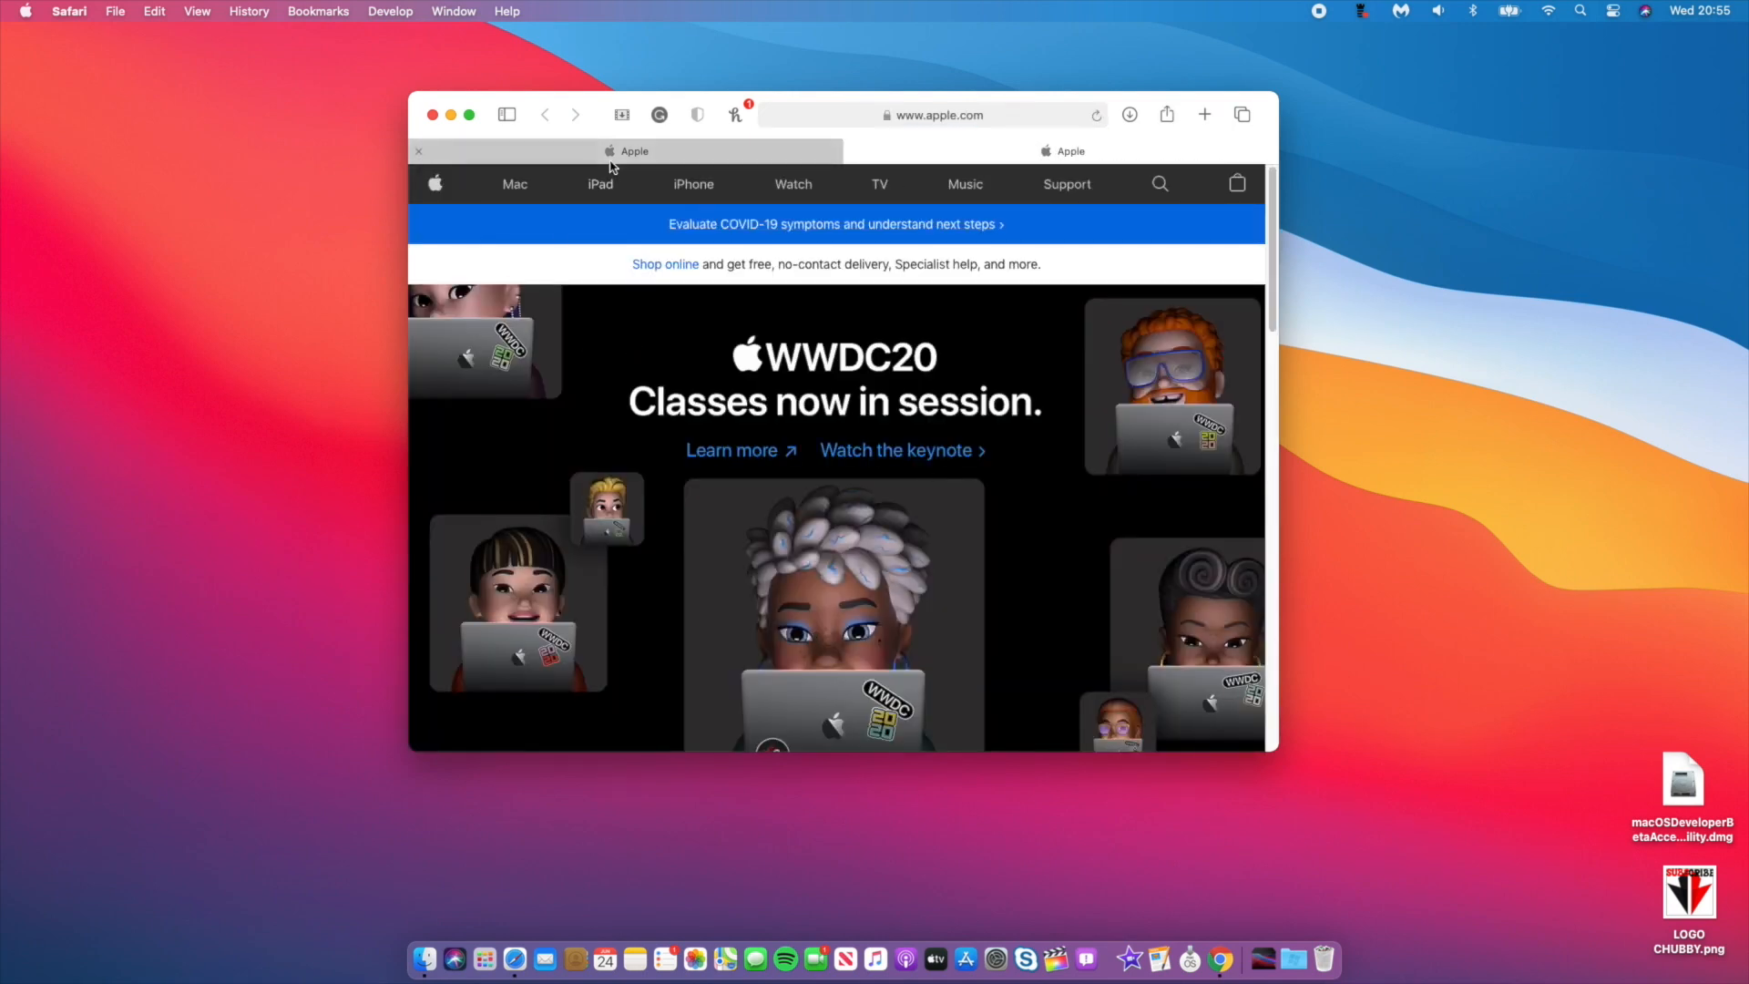
{"action": "mouse_move", "coordinate": [829, 195]}
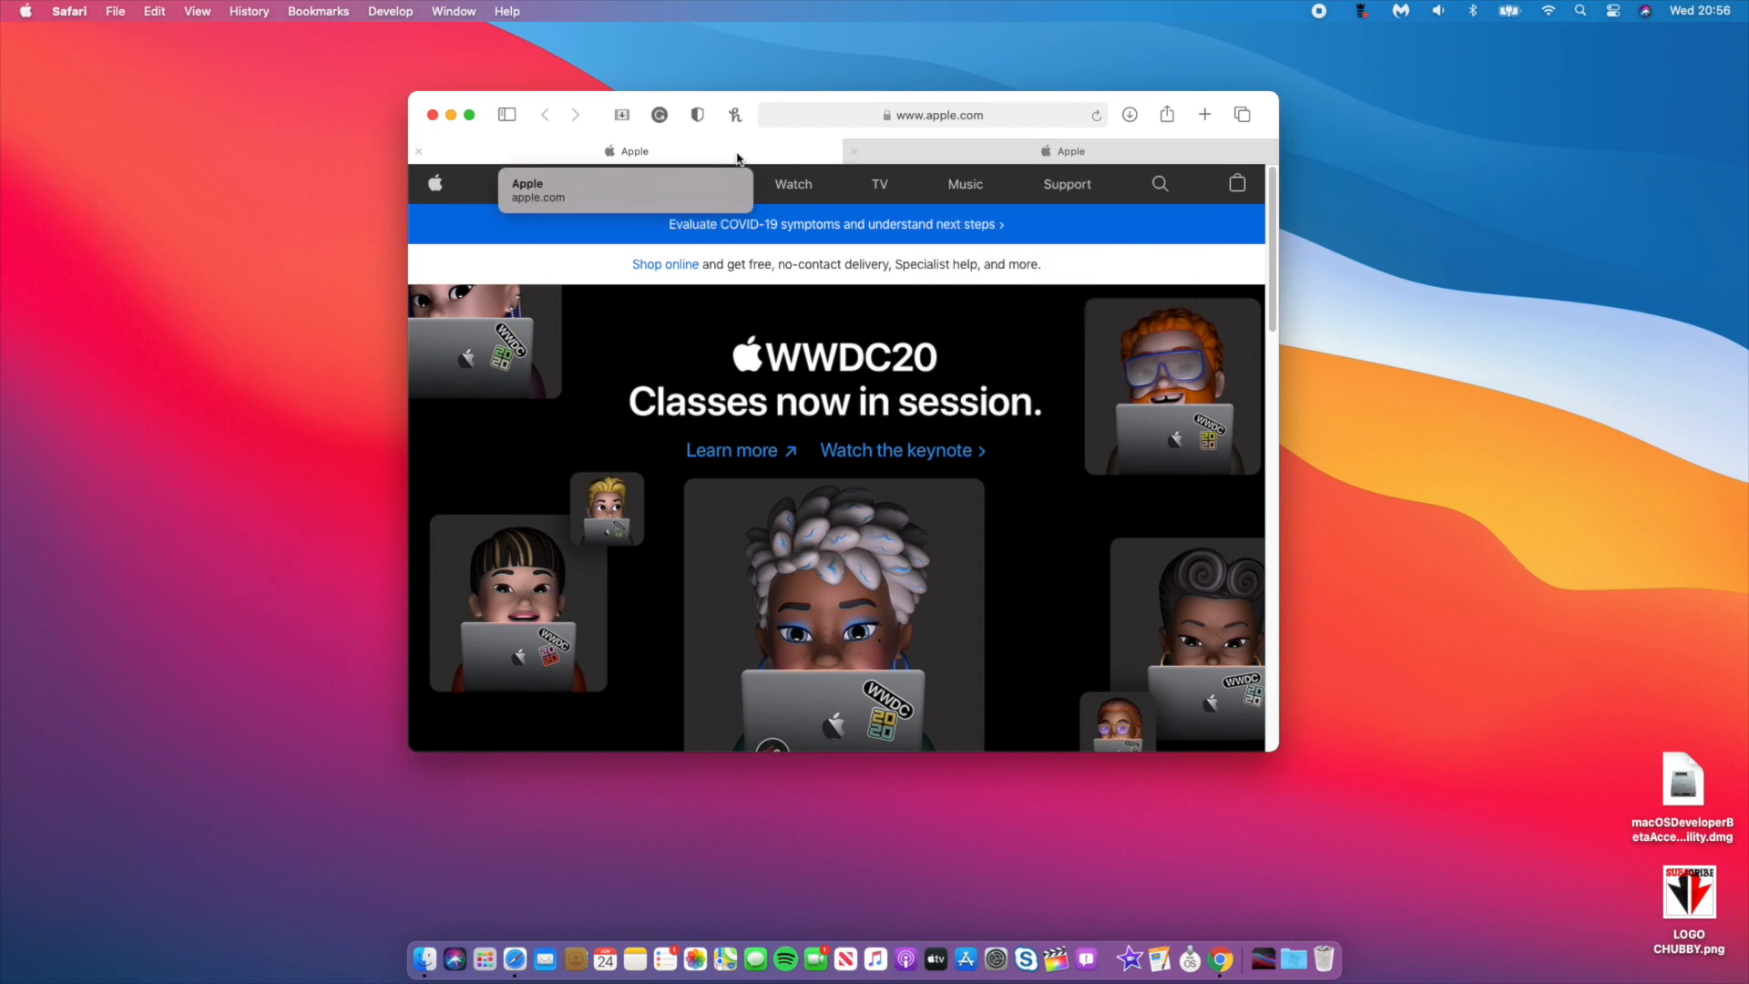
{"action": "mouse_move", "coordinate": [574, 160]}
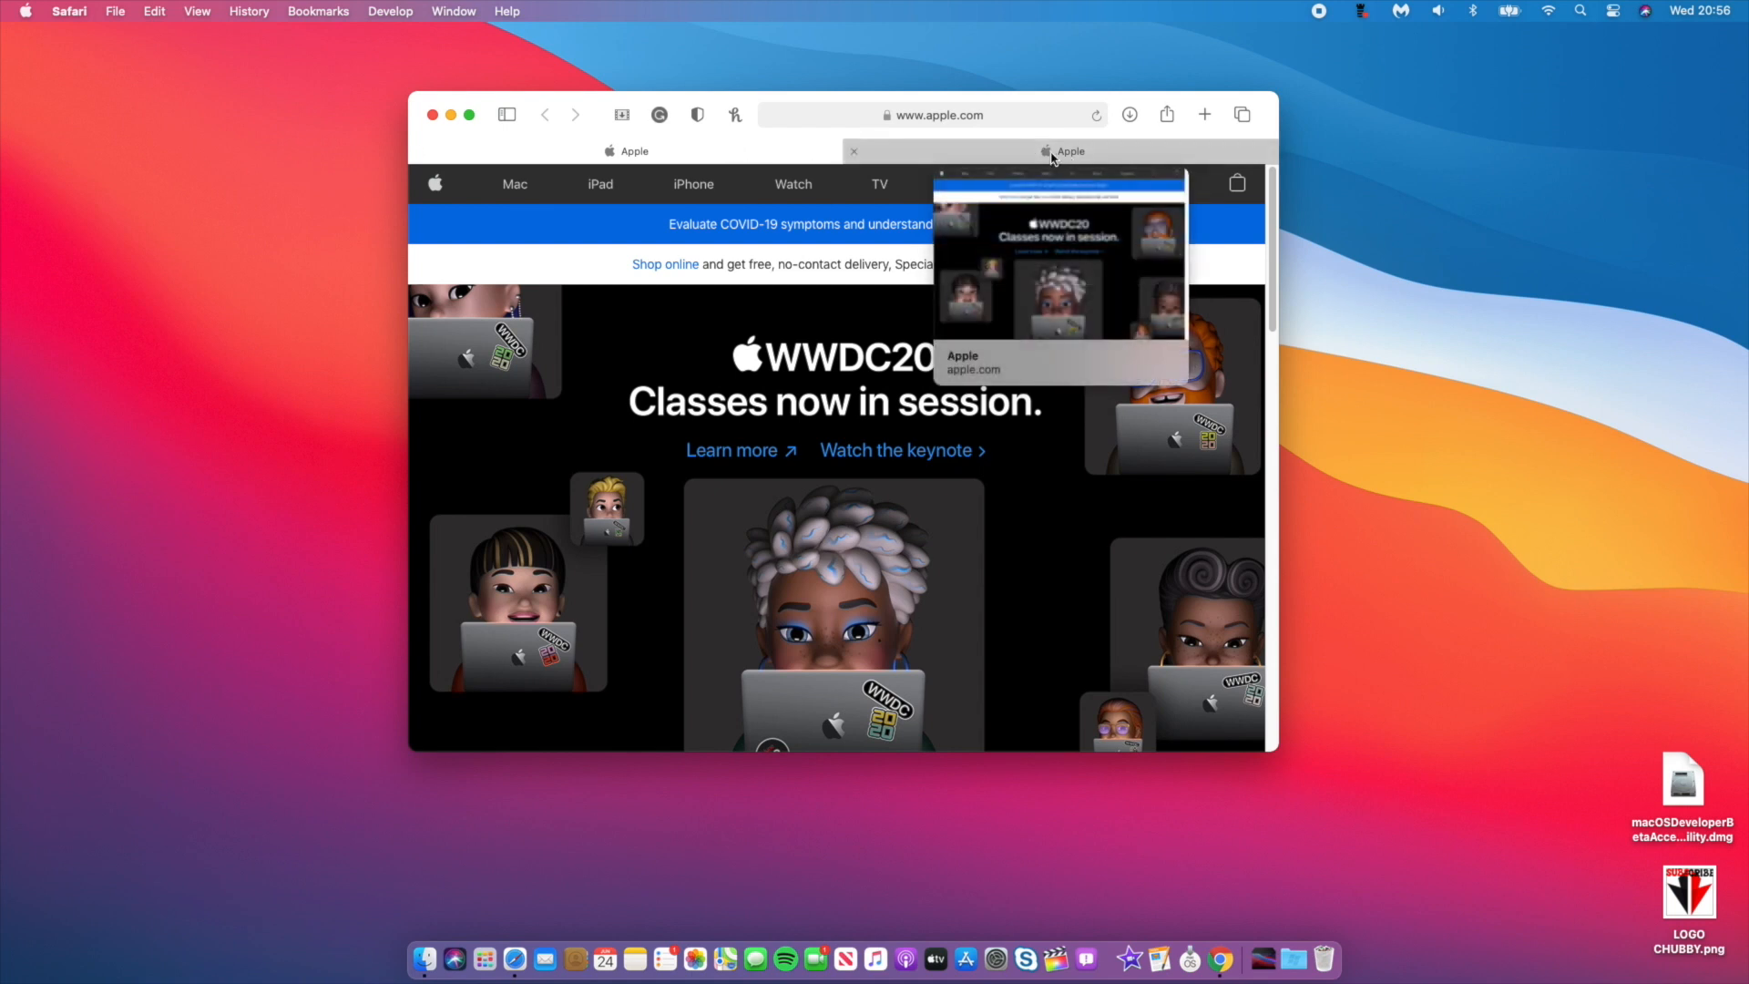
{"action": "mouse_move", "coordinate": [955, 162]}
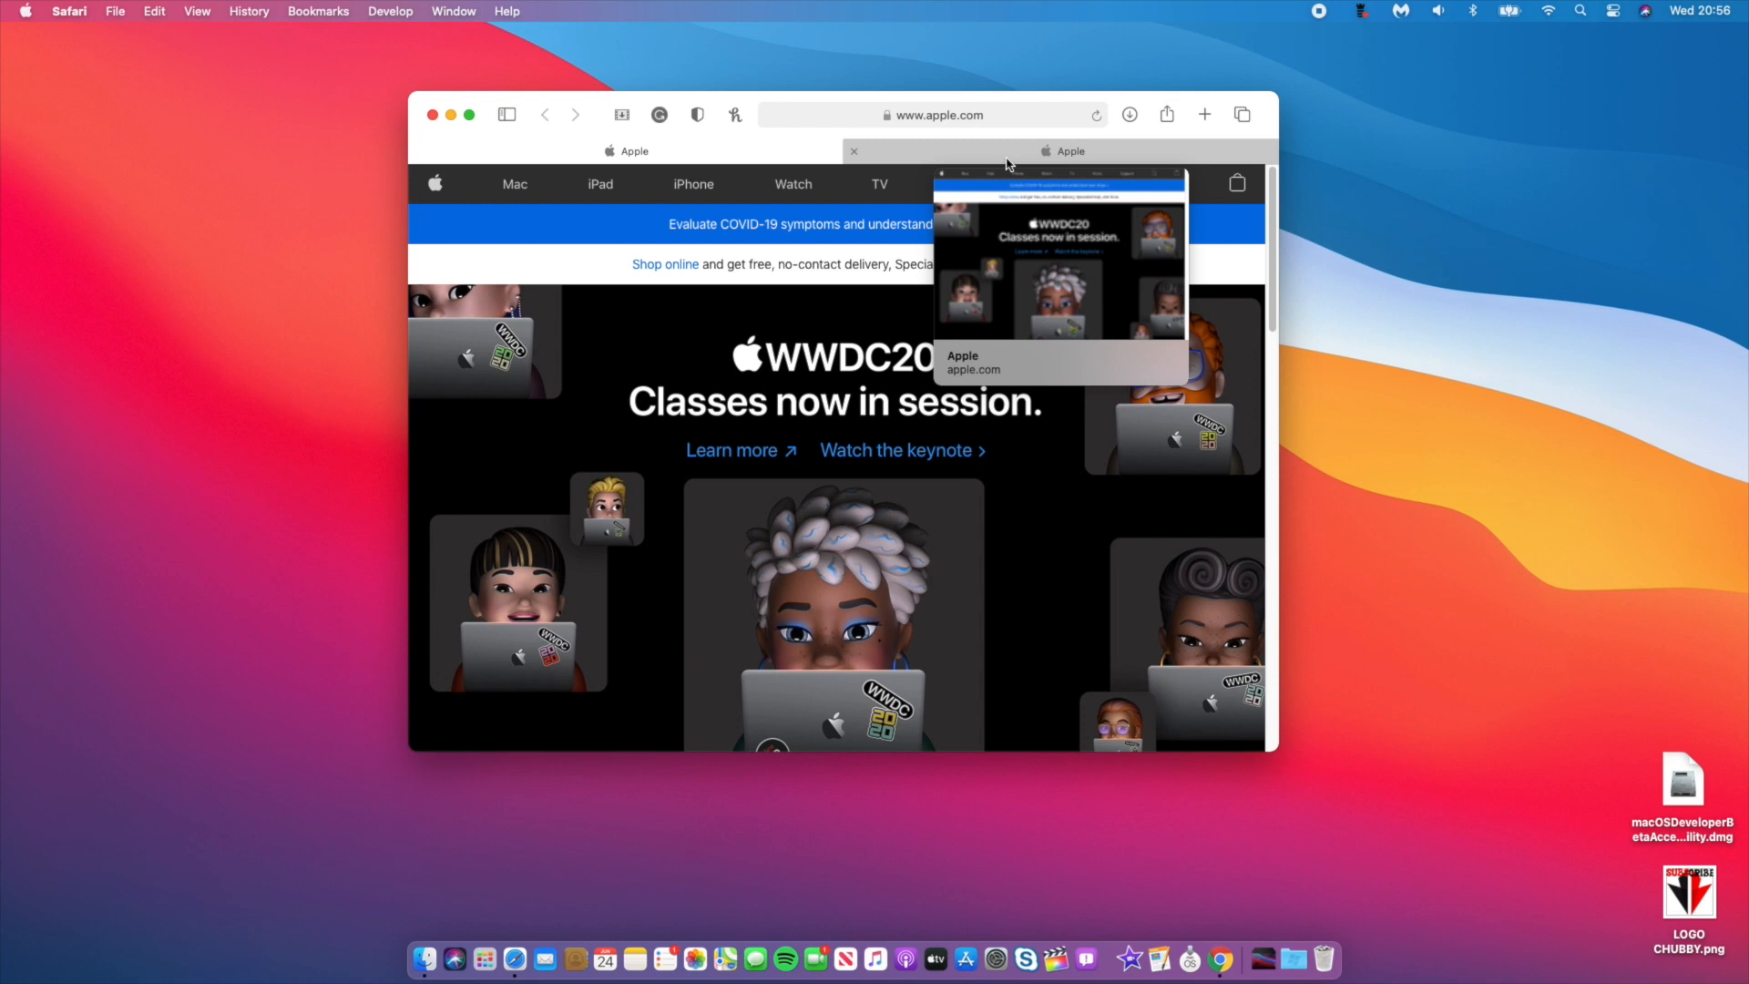
{"action": "mouse_move", "coordinate": [920, 133]}
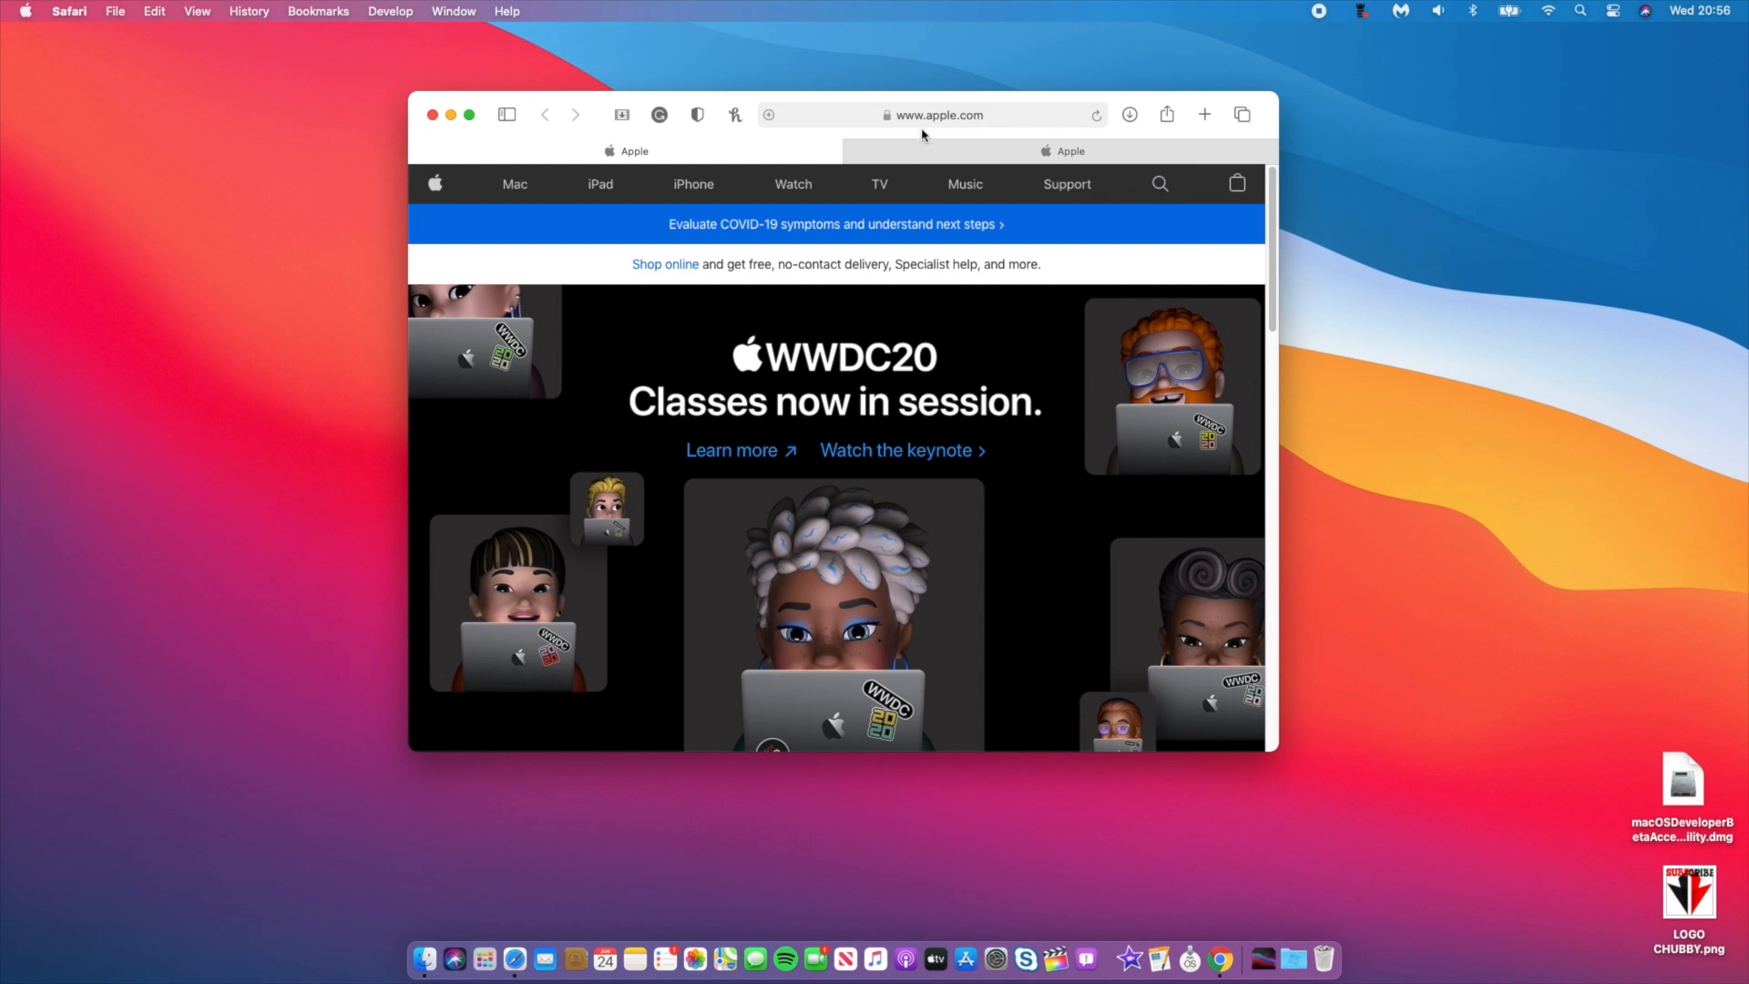
{"action": "mouse_move", "coordinate": [962, 133]}
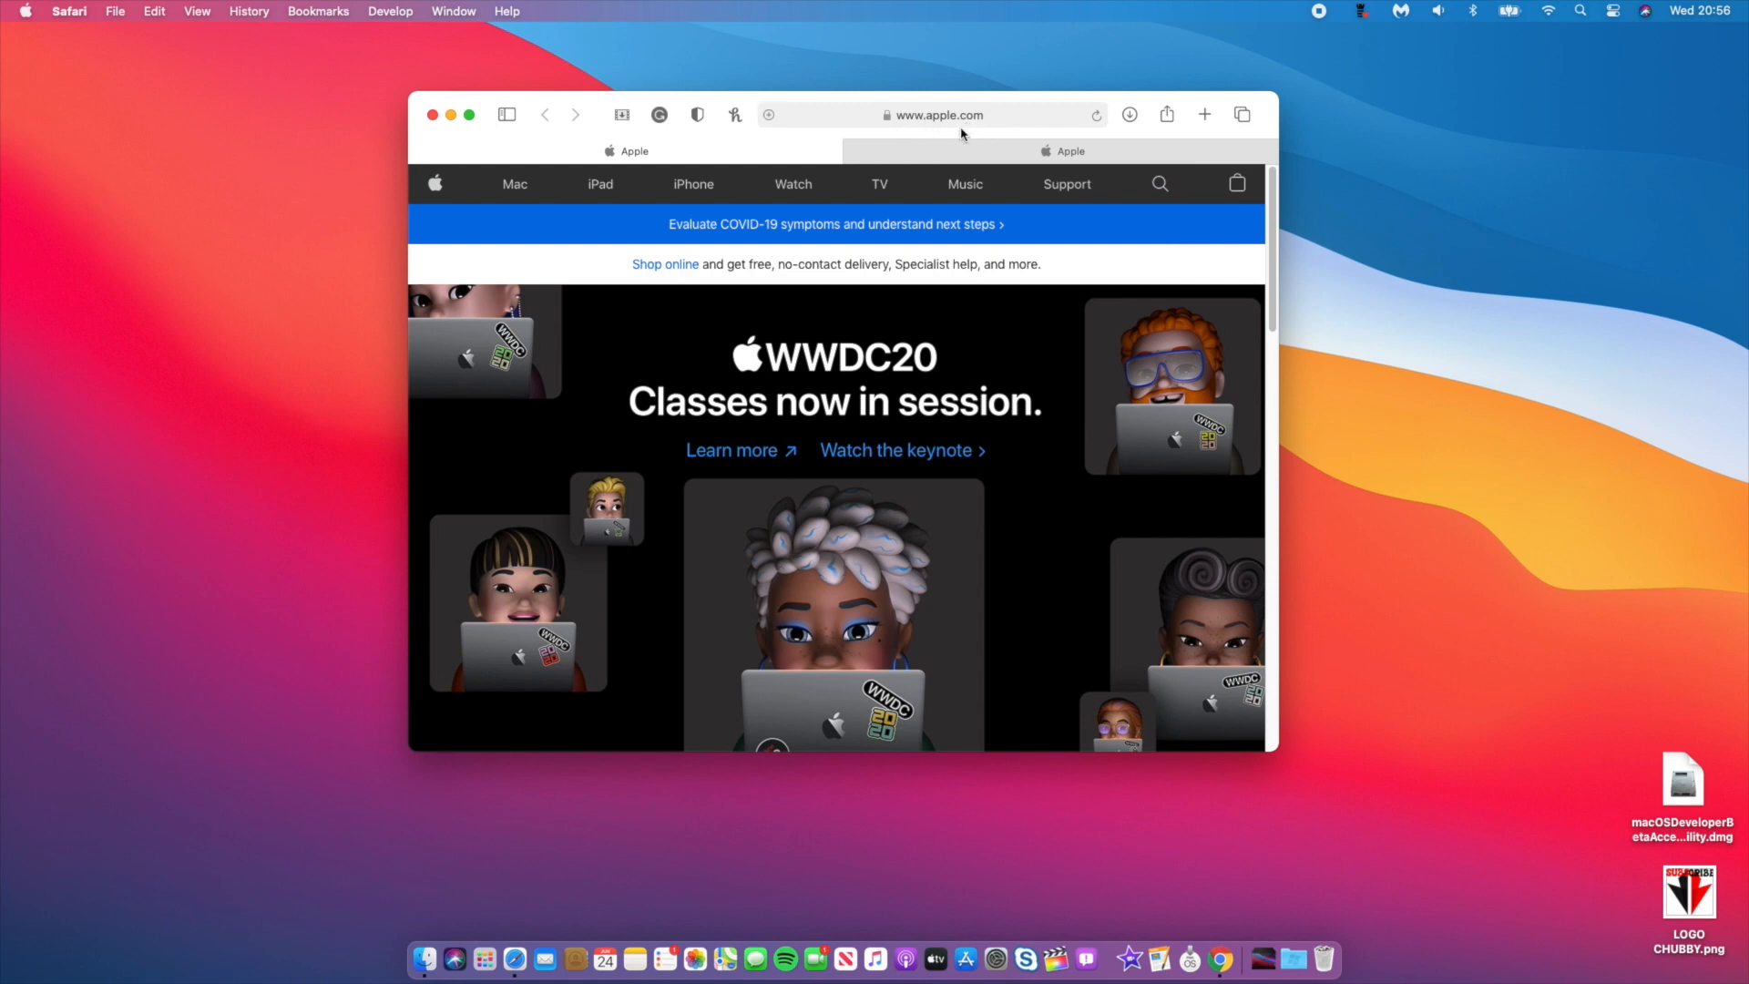
- Add a third tab and load yahoo.com in it
{"action": "left_click", "coordinate": [1204, 115]}
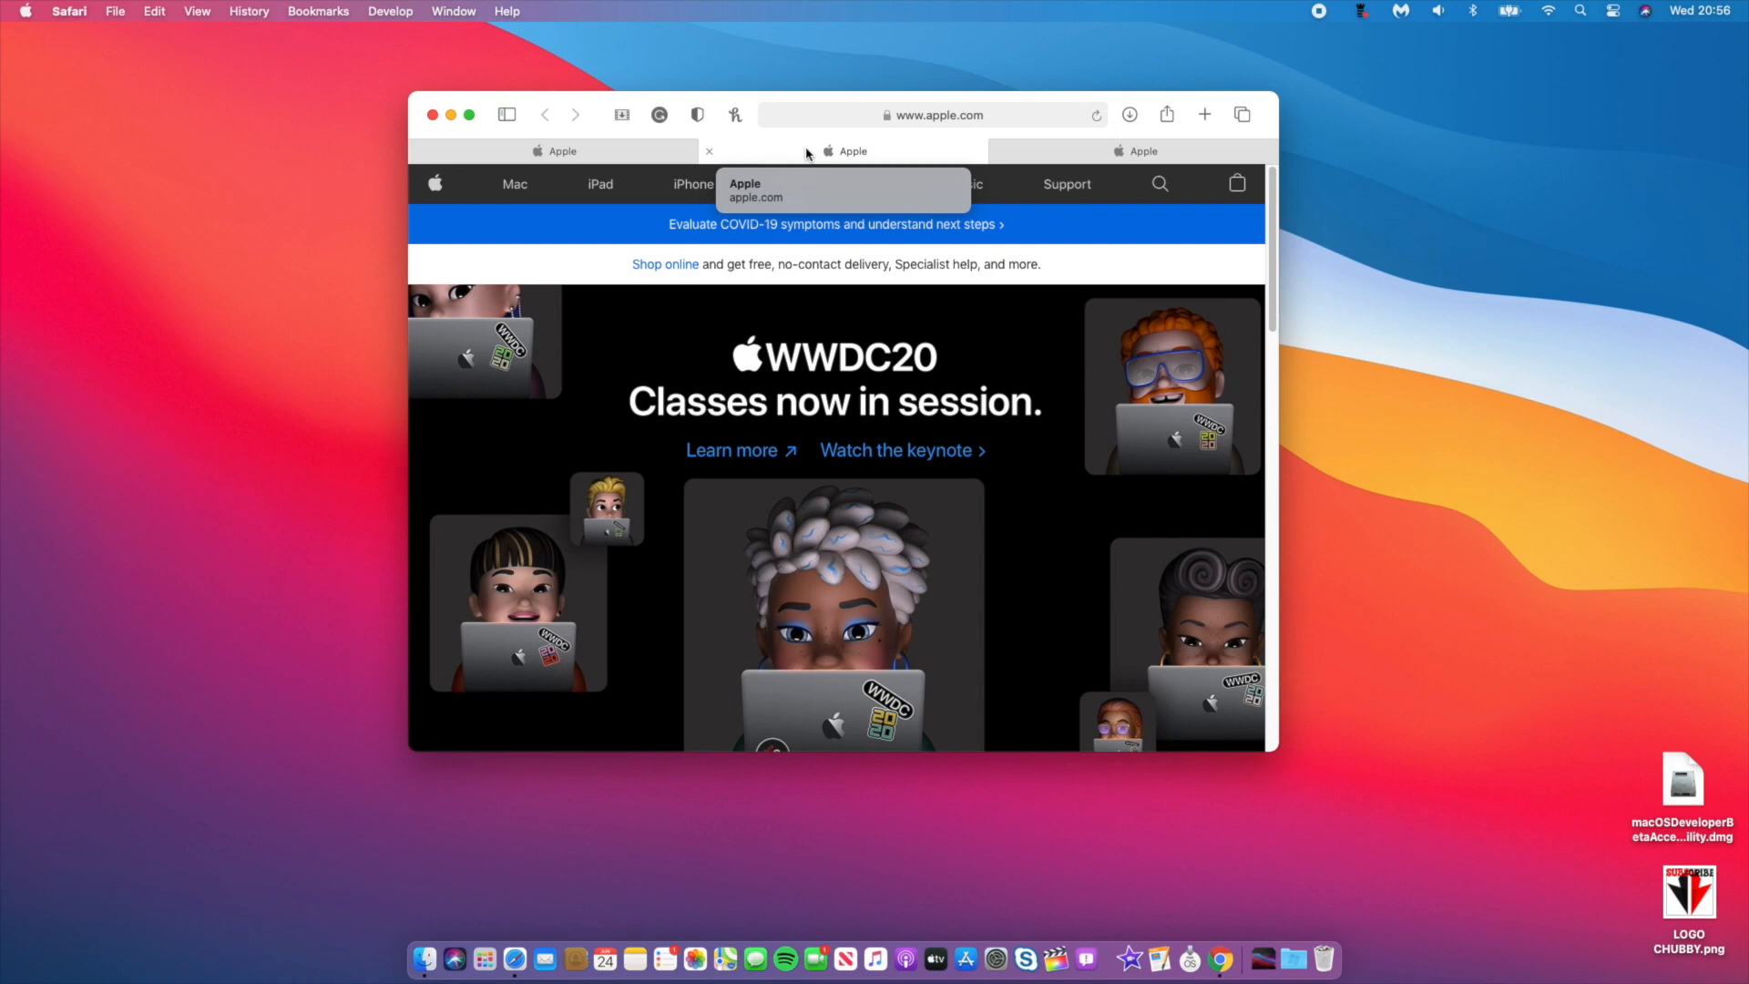
{"action": "left_click", "coordinate": [930, 113]}
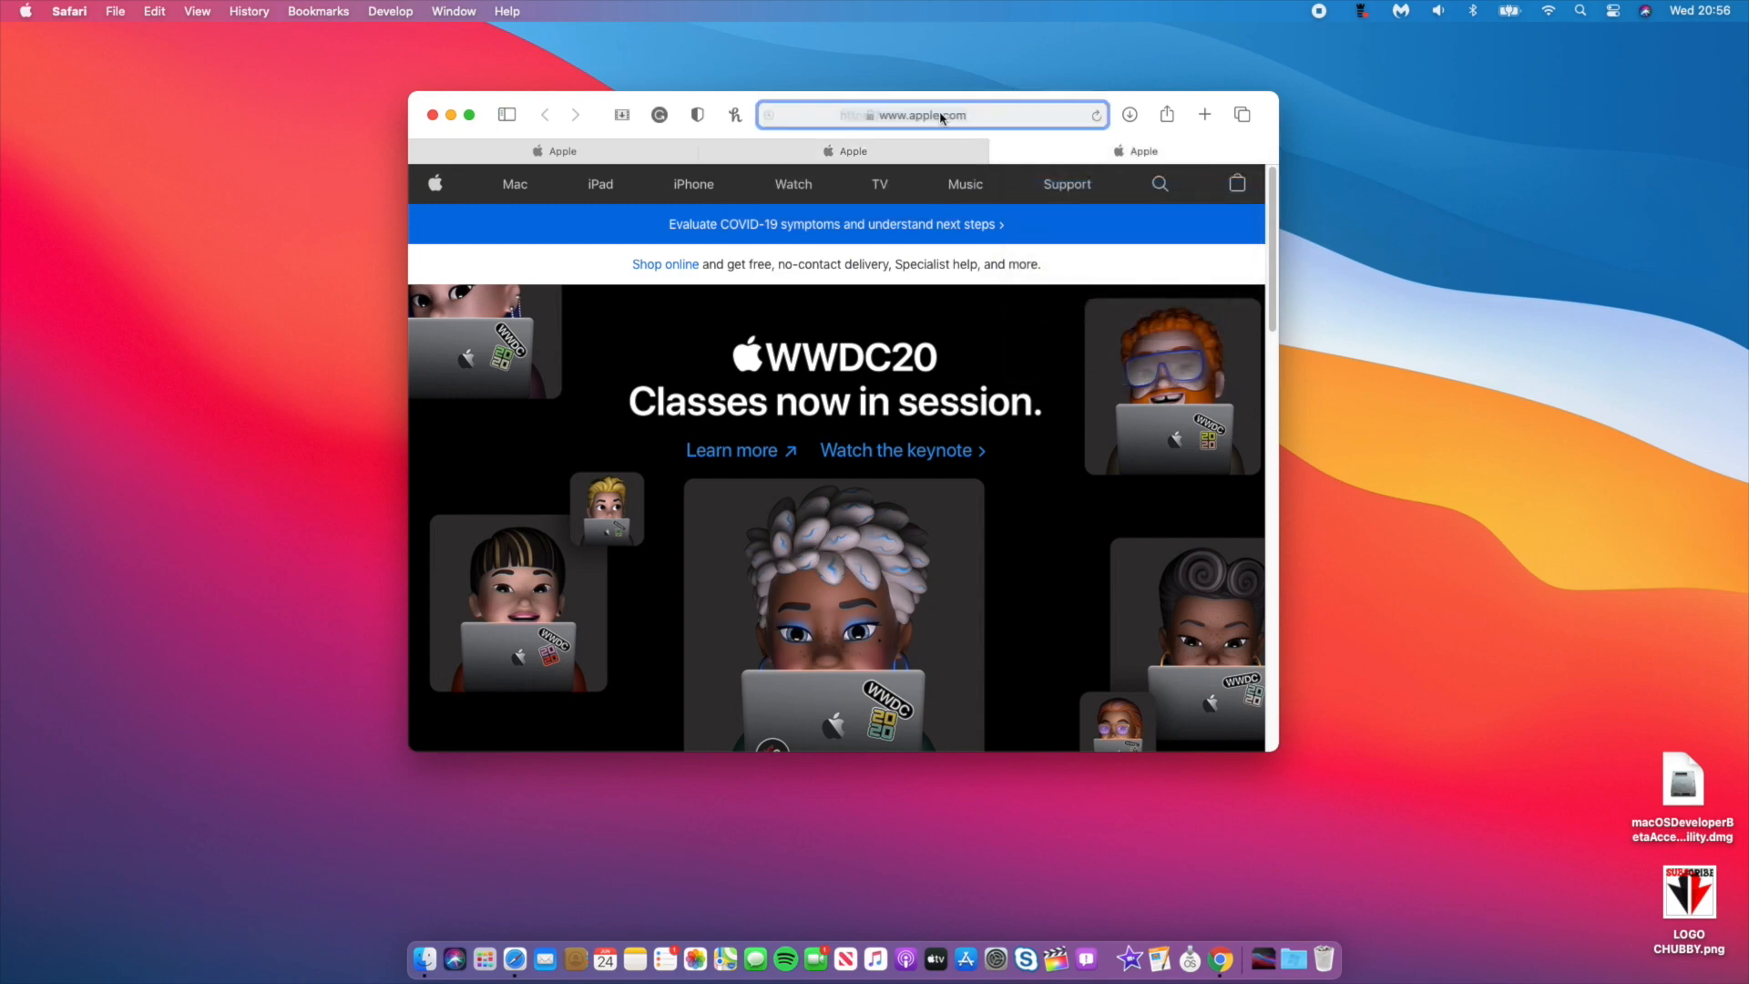
{"action": "left_click", "coordinate": [931, 115]}
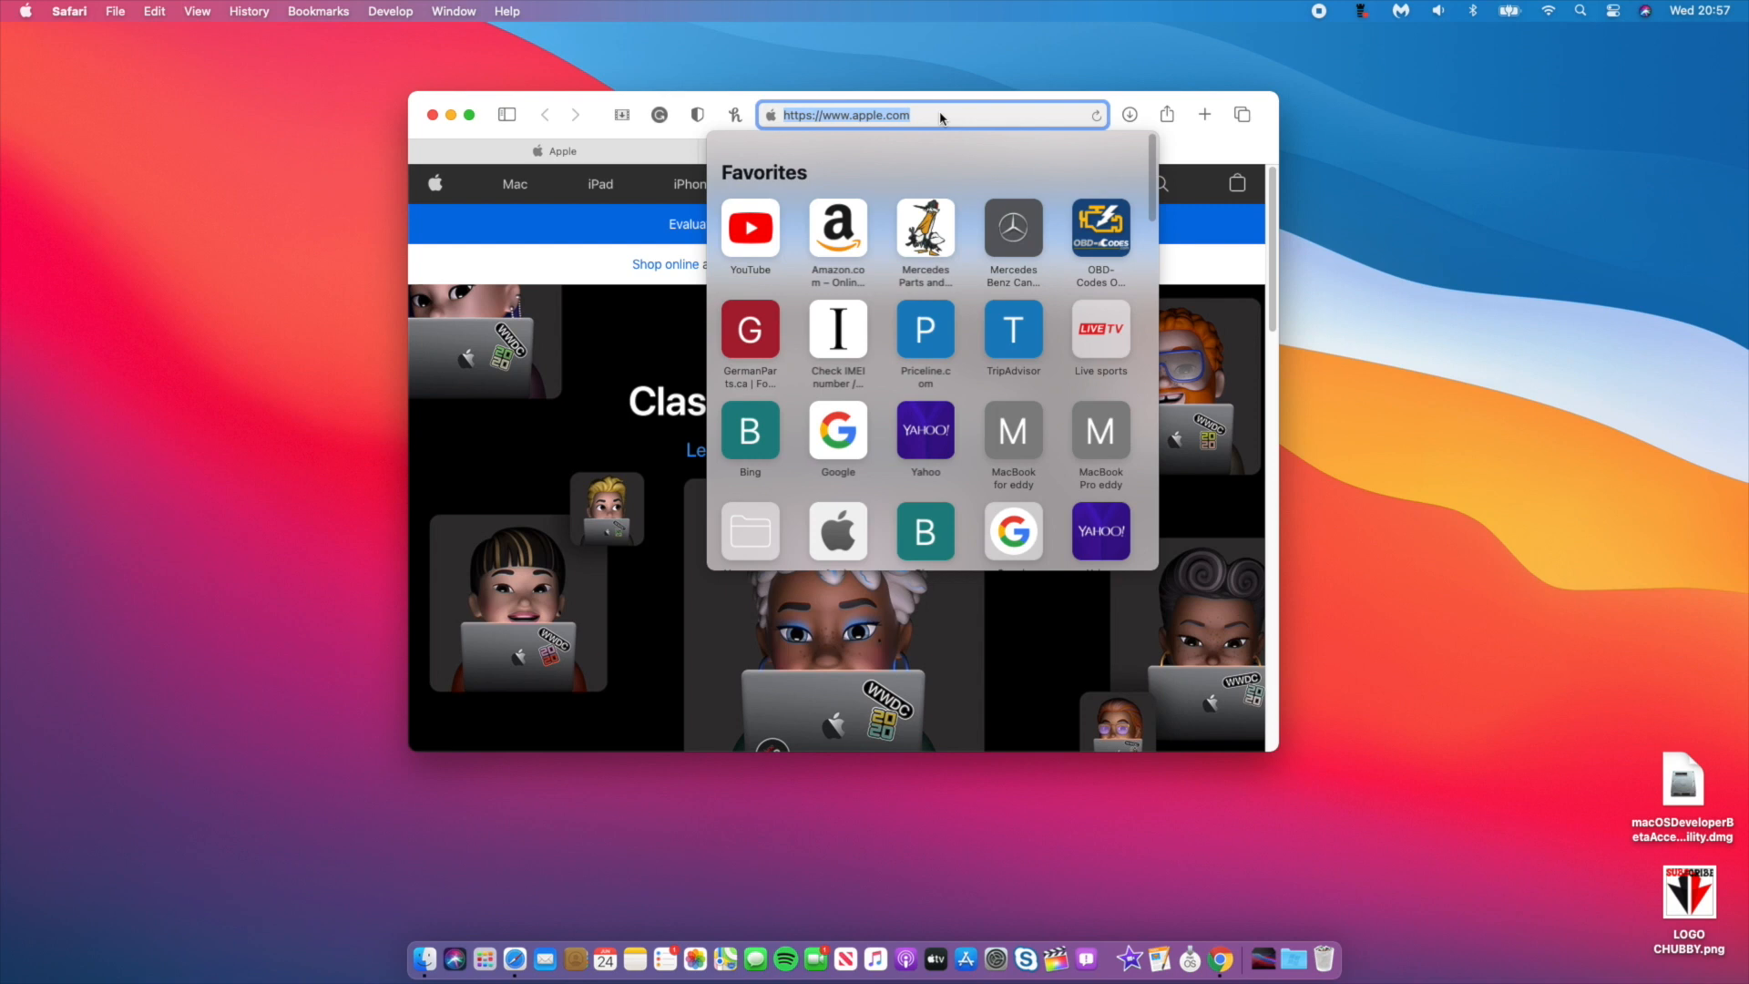
{"action": "type", "text": "yahoo.com/?p=fr"}
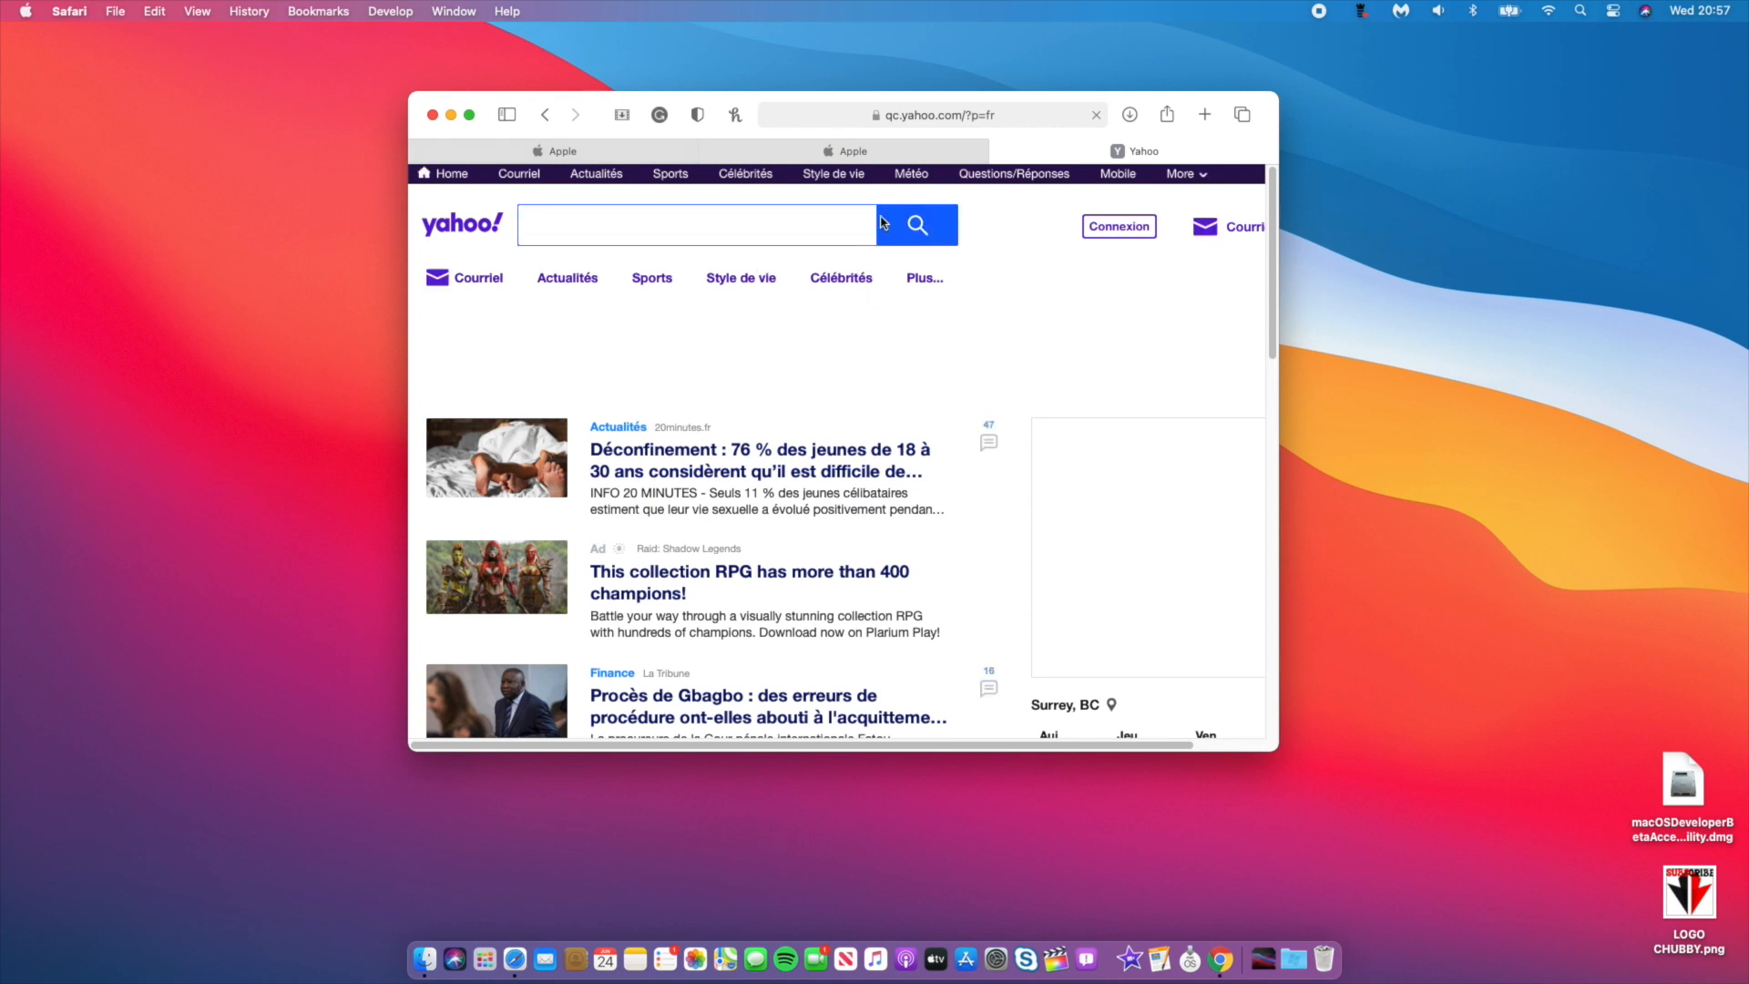
{"action": "mouse_move", "coordinate": [889, 213]}
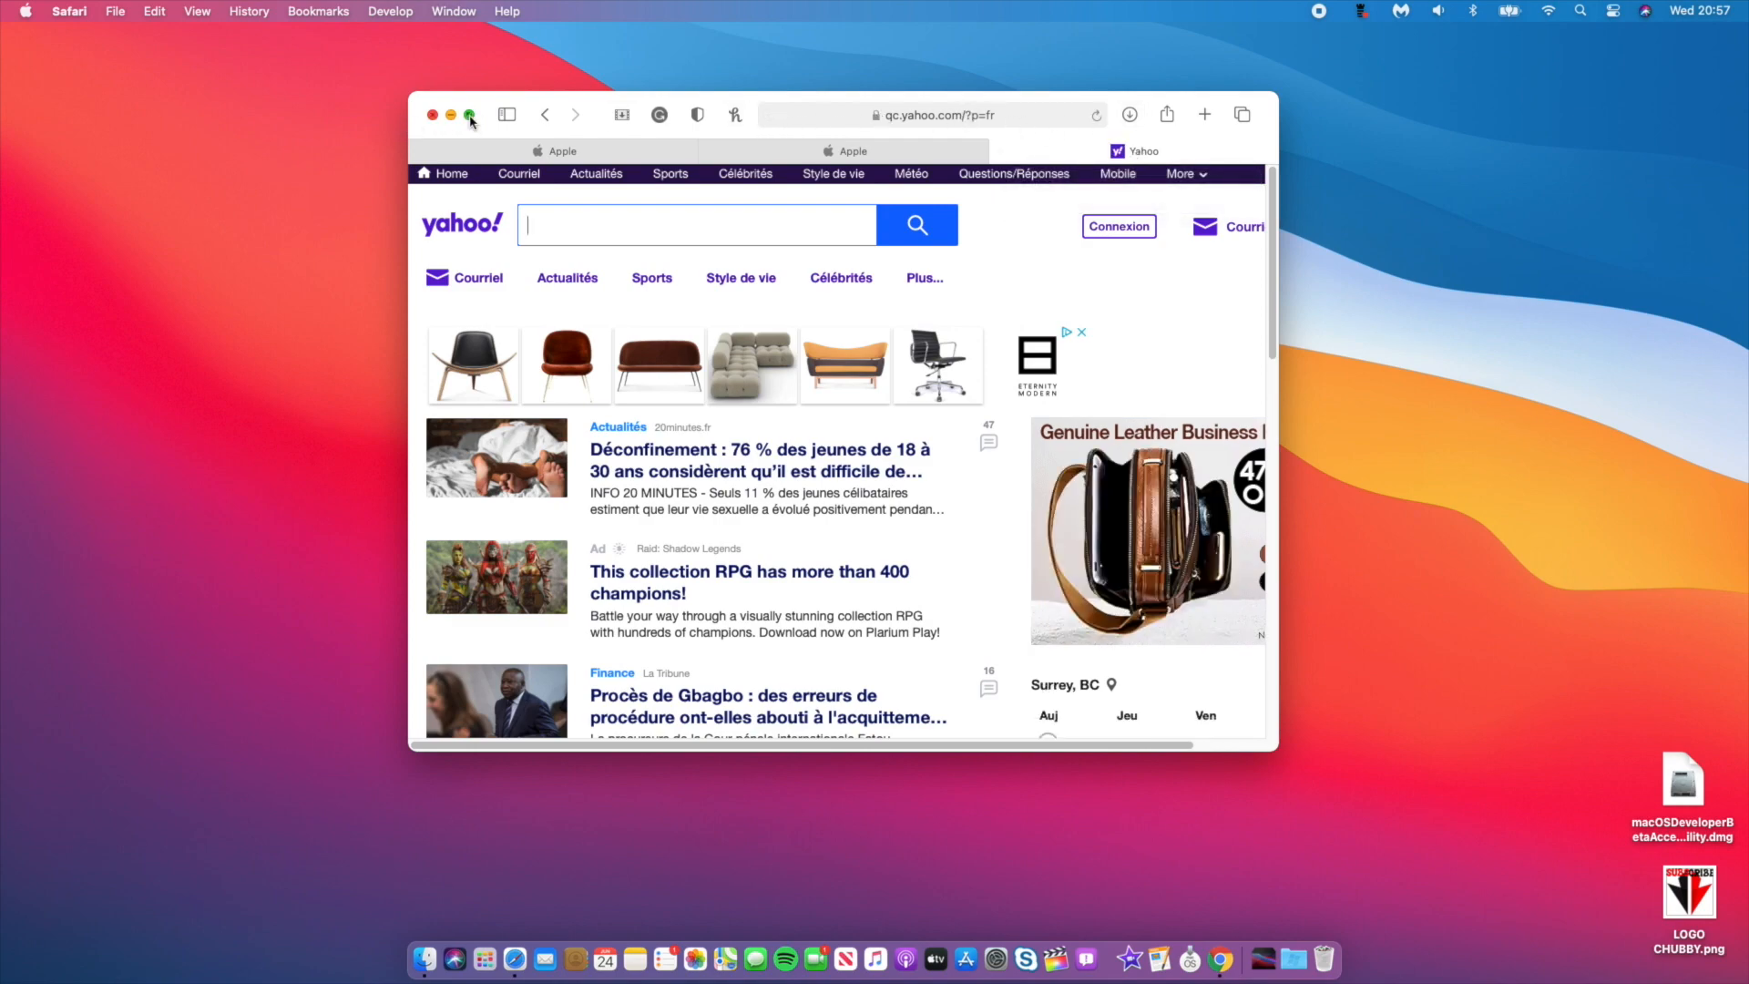
- Make Safari full screen and view the Privacy Report showing 27 trackers prevented on yahoo.com
{"action": "left_click", "coordinate": [470, 115]}
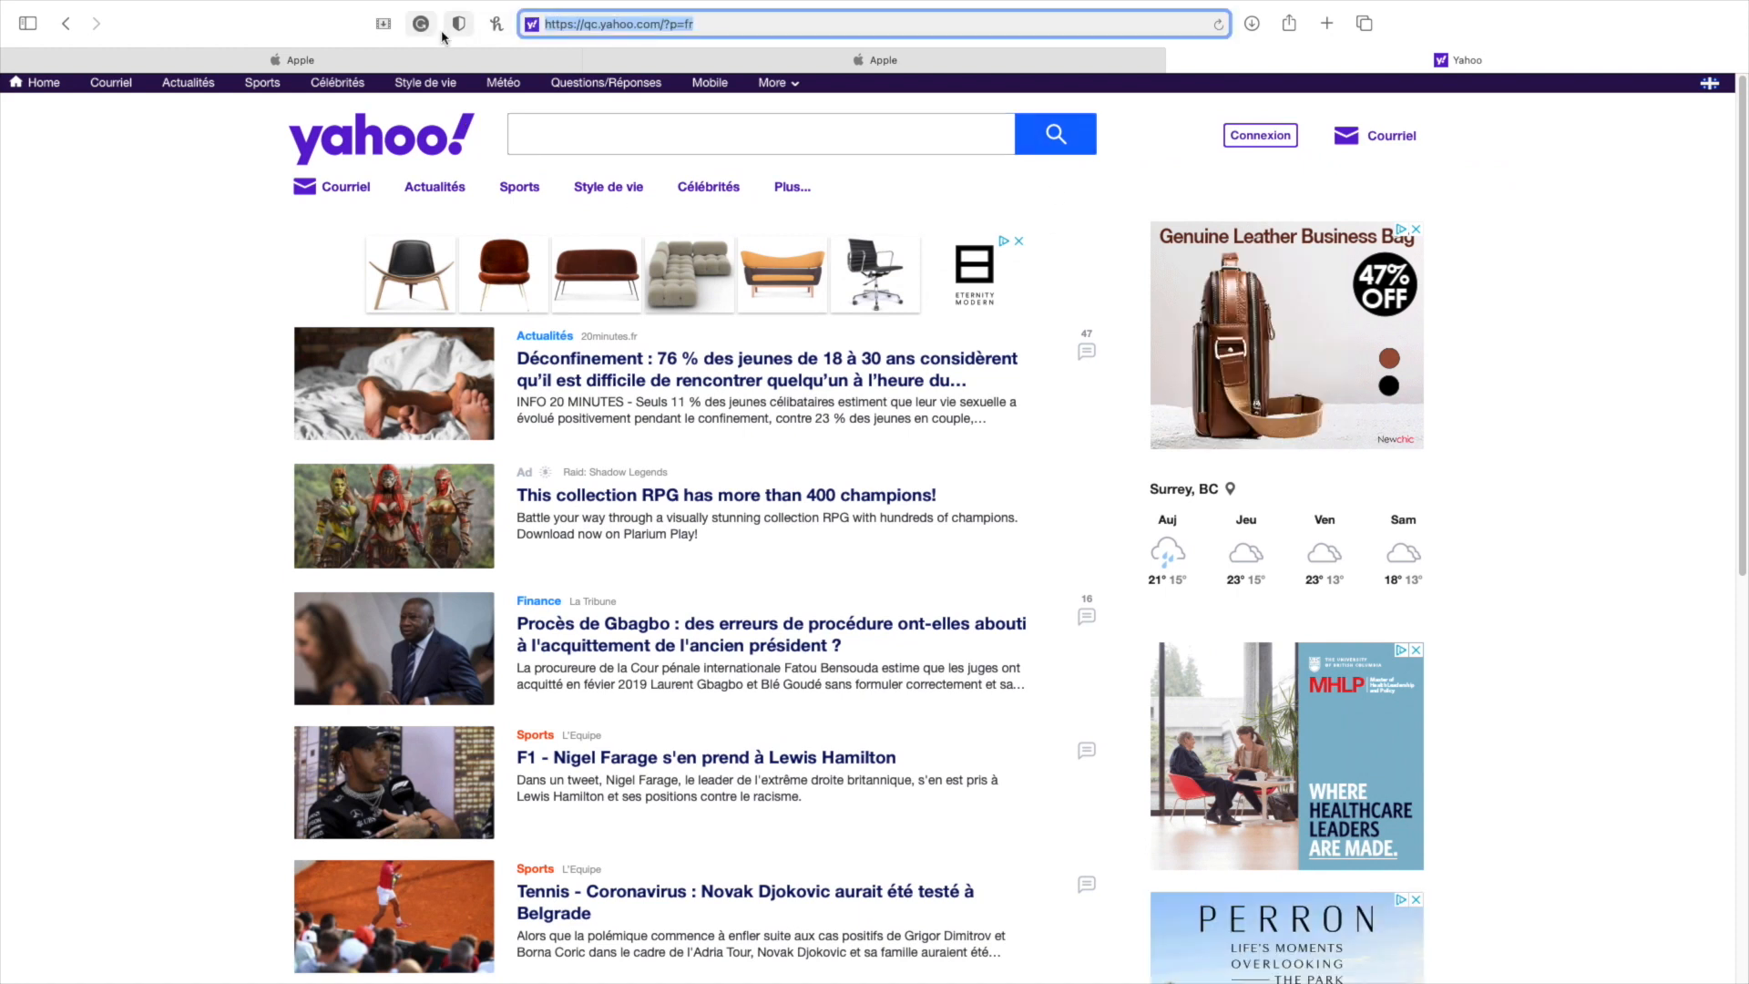
{"action": "left_click", "coordinate": [419, 24]}
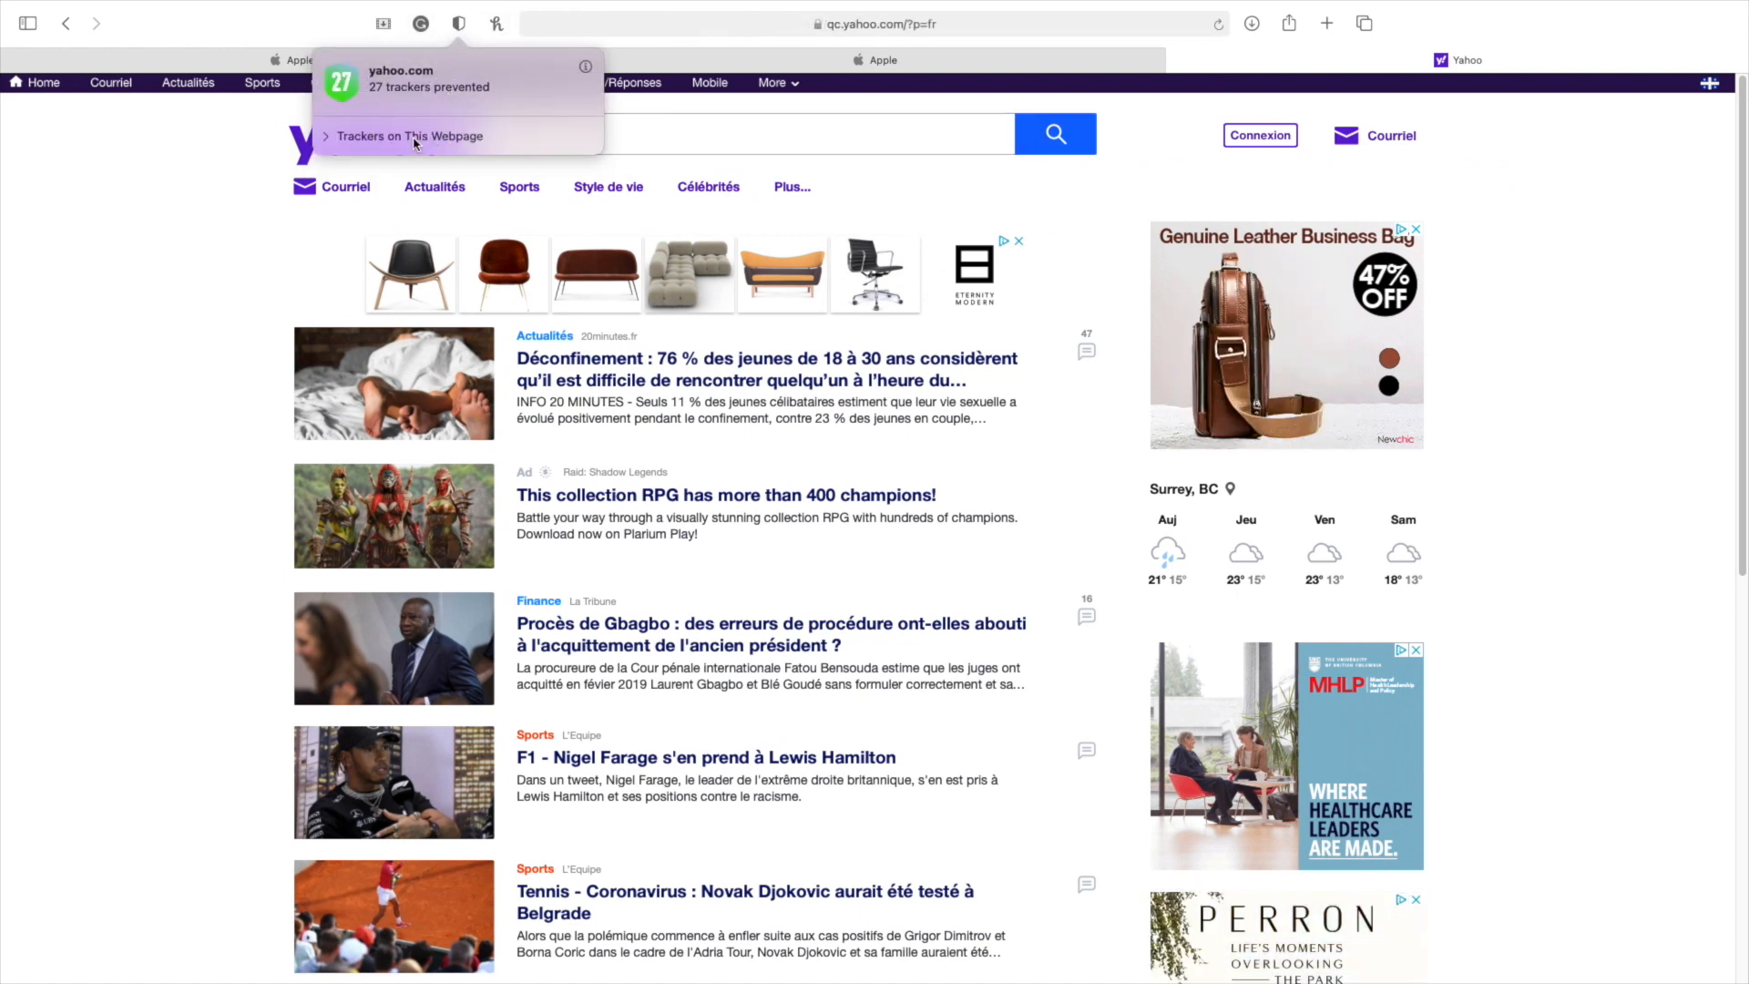
{"action": "left_click", "coordinate": [407, 135]}
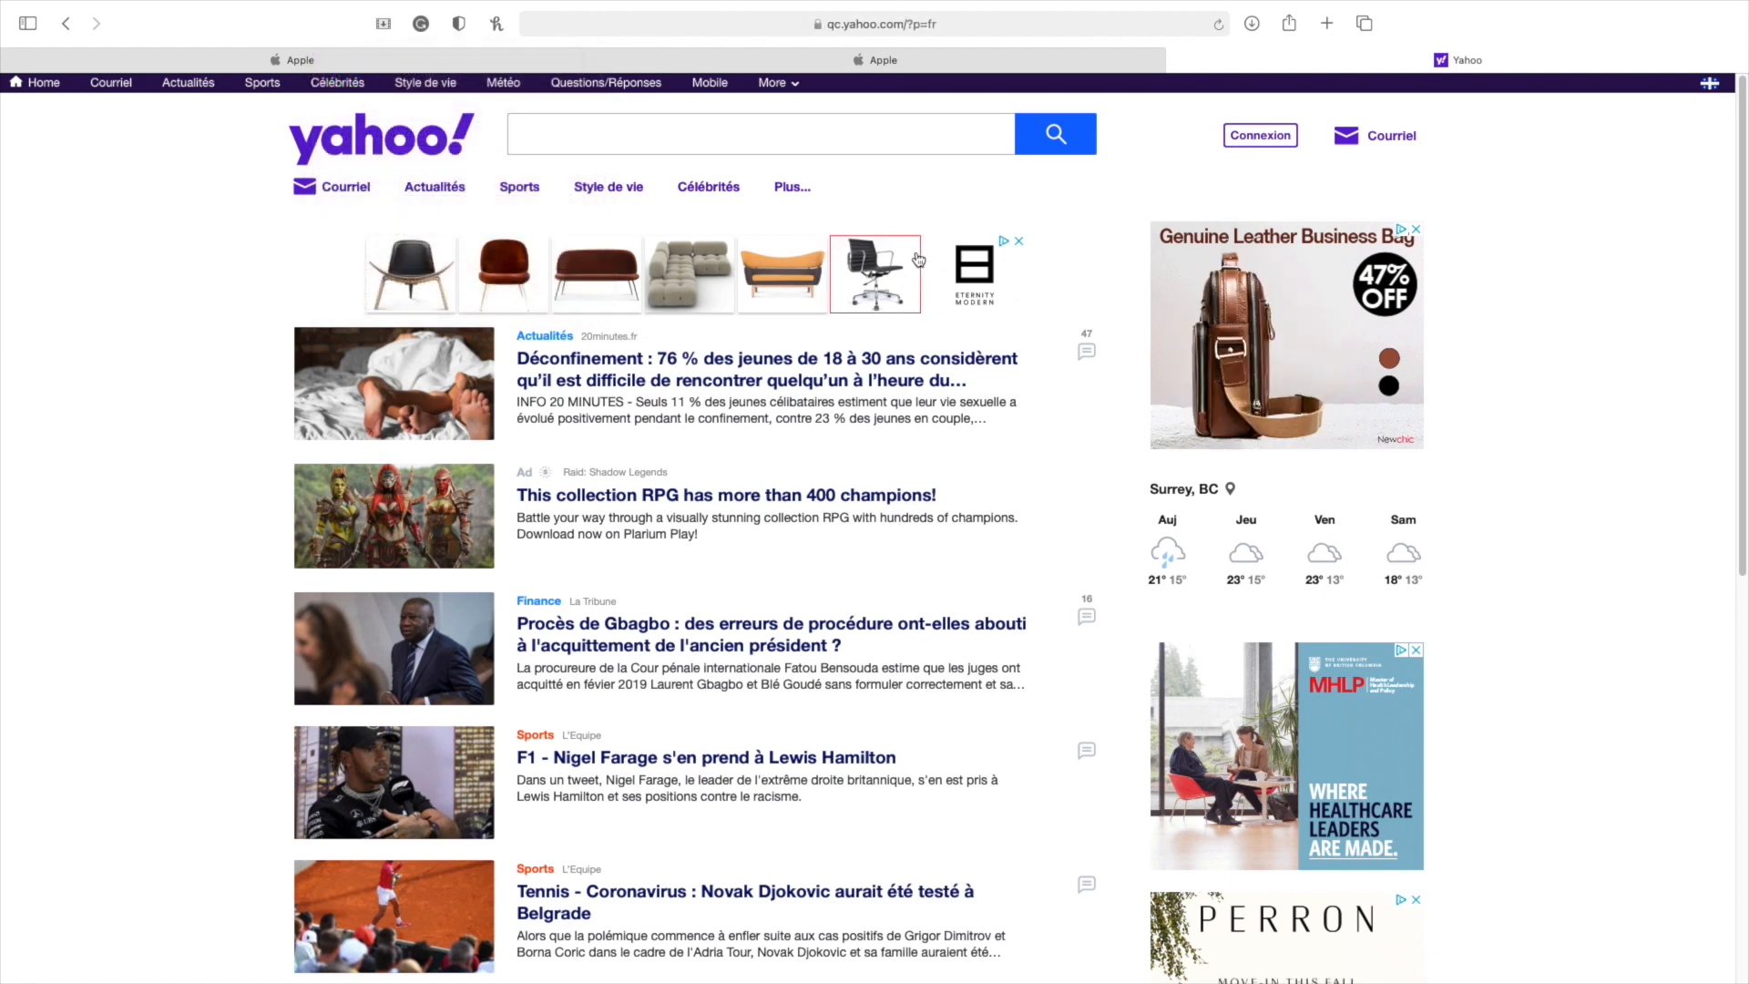
{"action": "scroll", "scroll_direction": "down", "scroll_amount": 3}
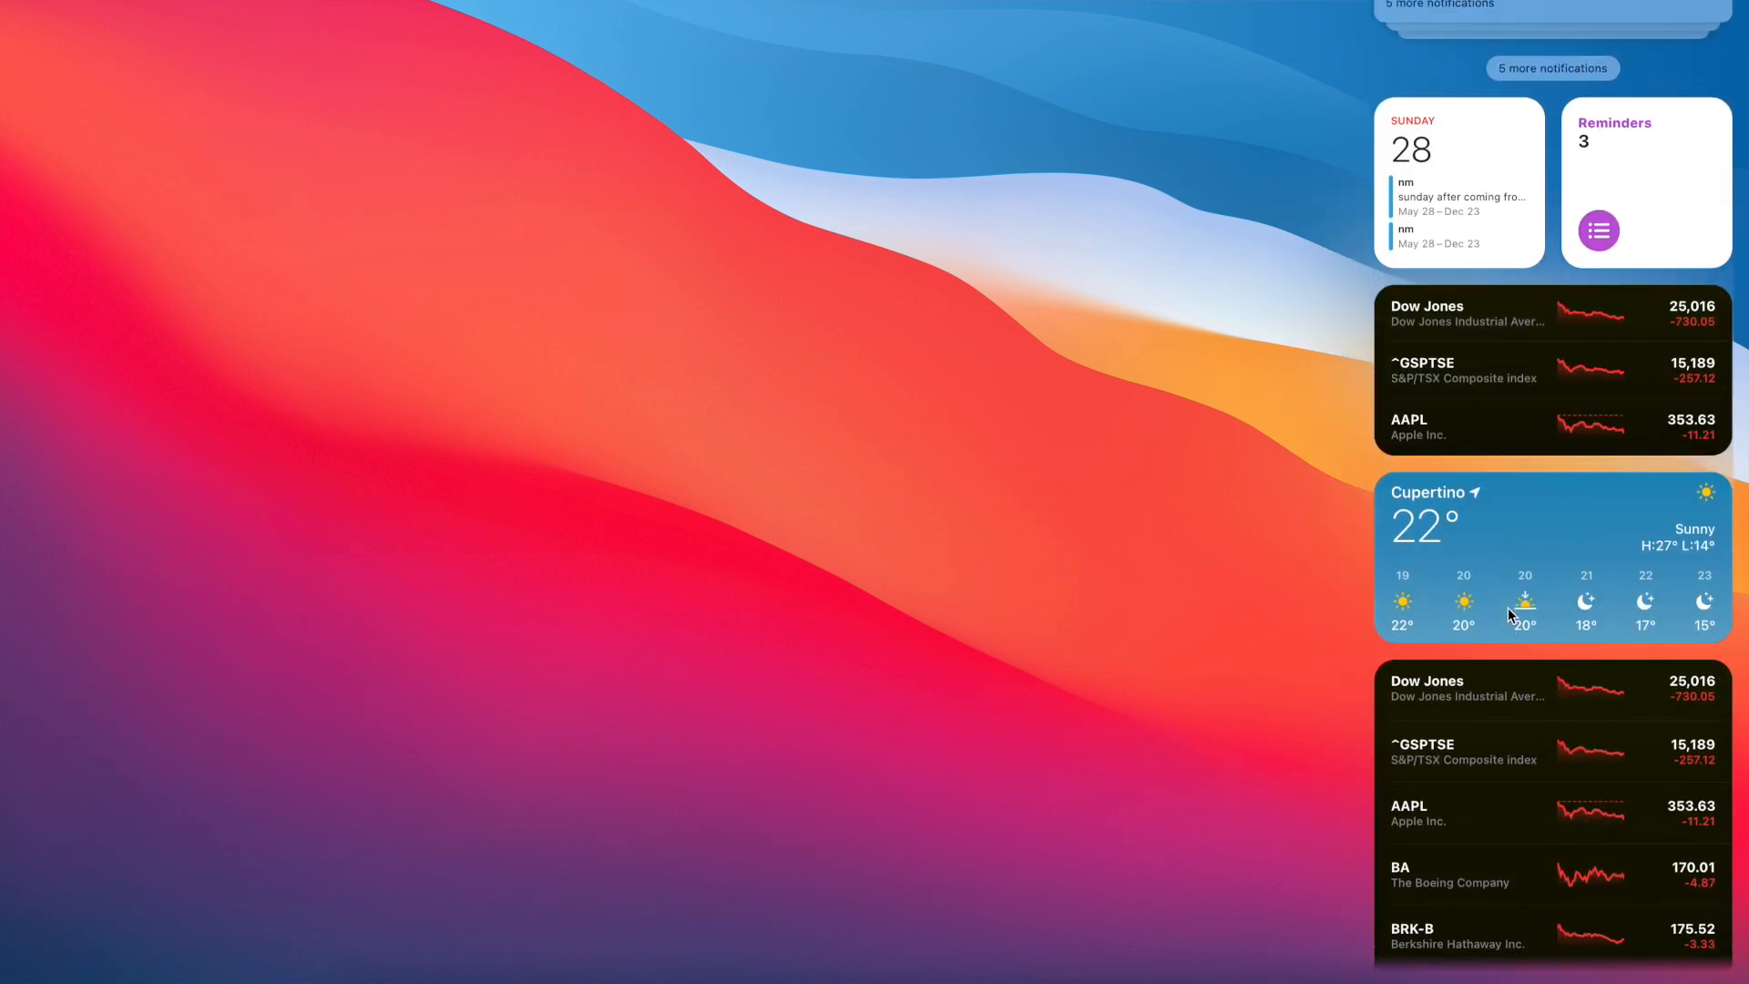
- Edit the widgets and preview the Stocks Watchlist widget in large size
{"action": "scroll", "scroll_direction": "down", "scroll_amount": 3}
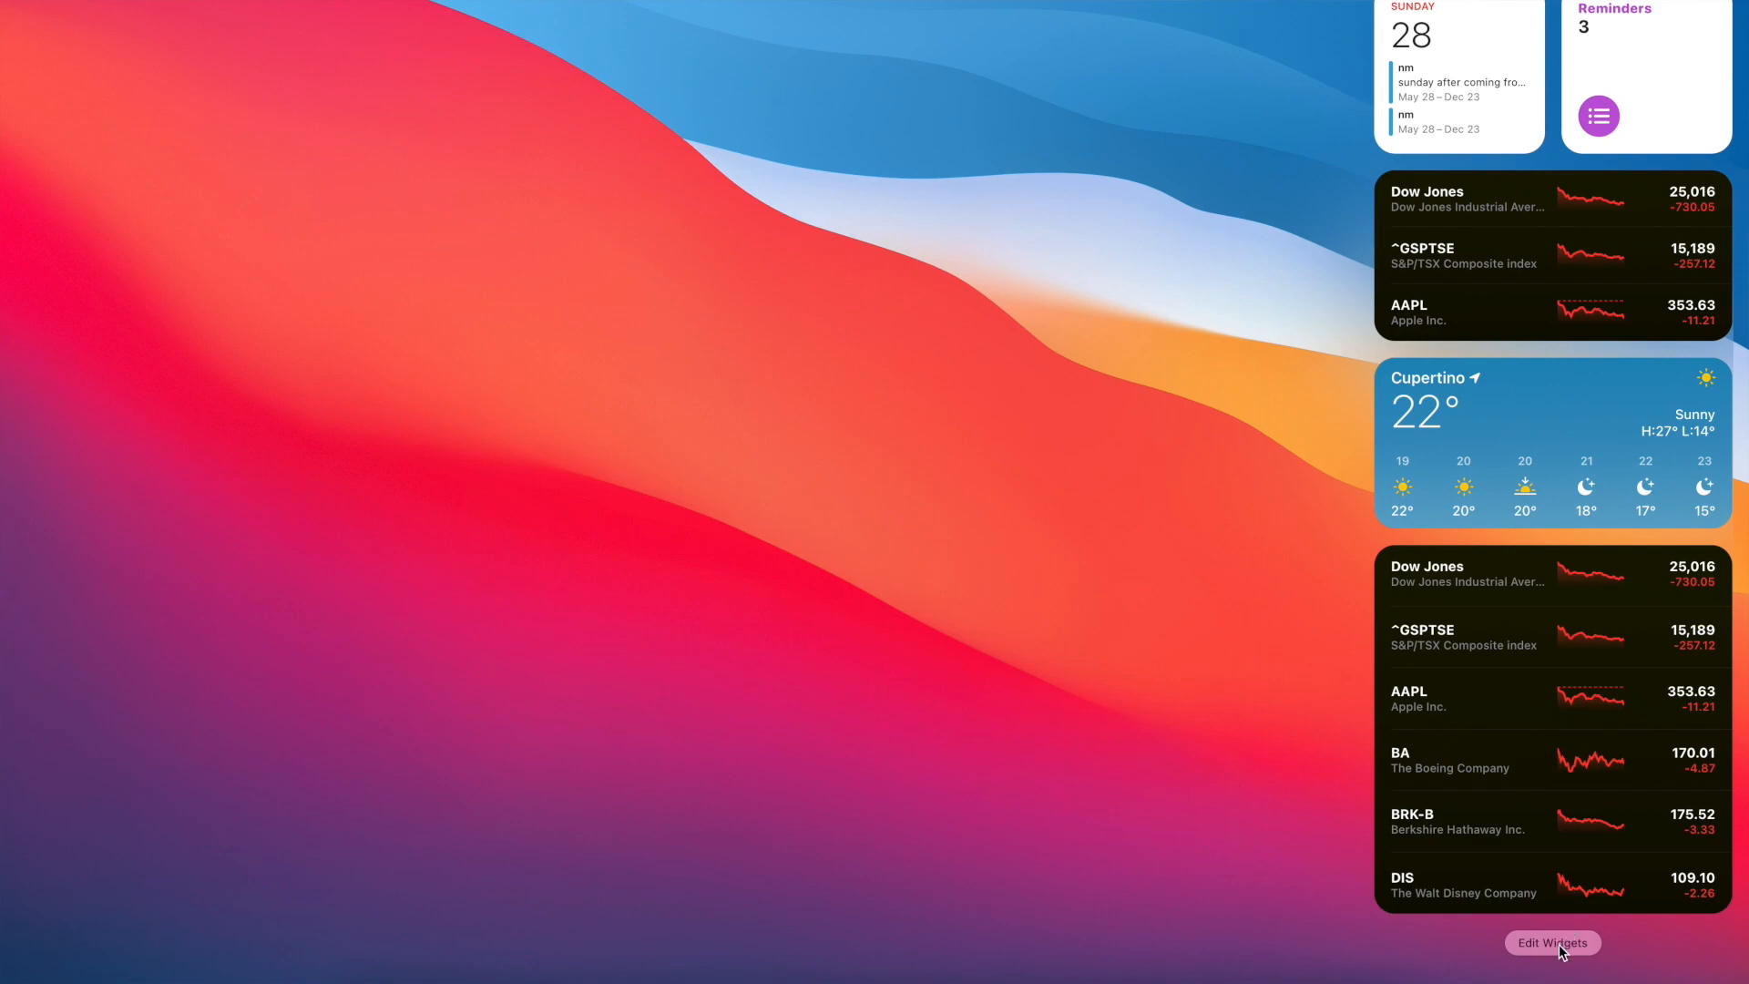
{"action": "left_click", "coordinate": [1552, 942]}
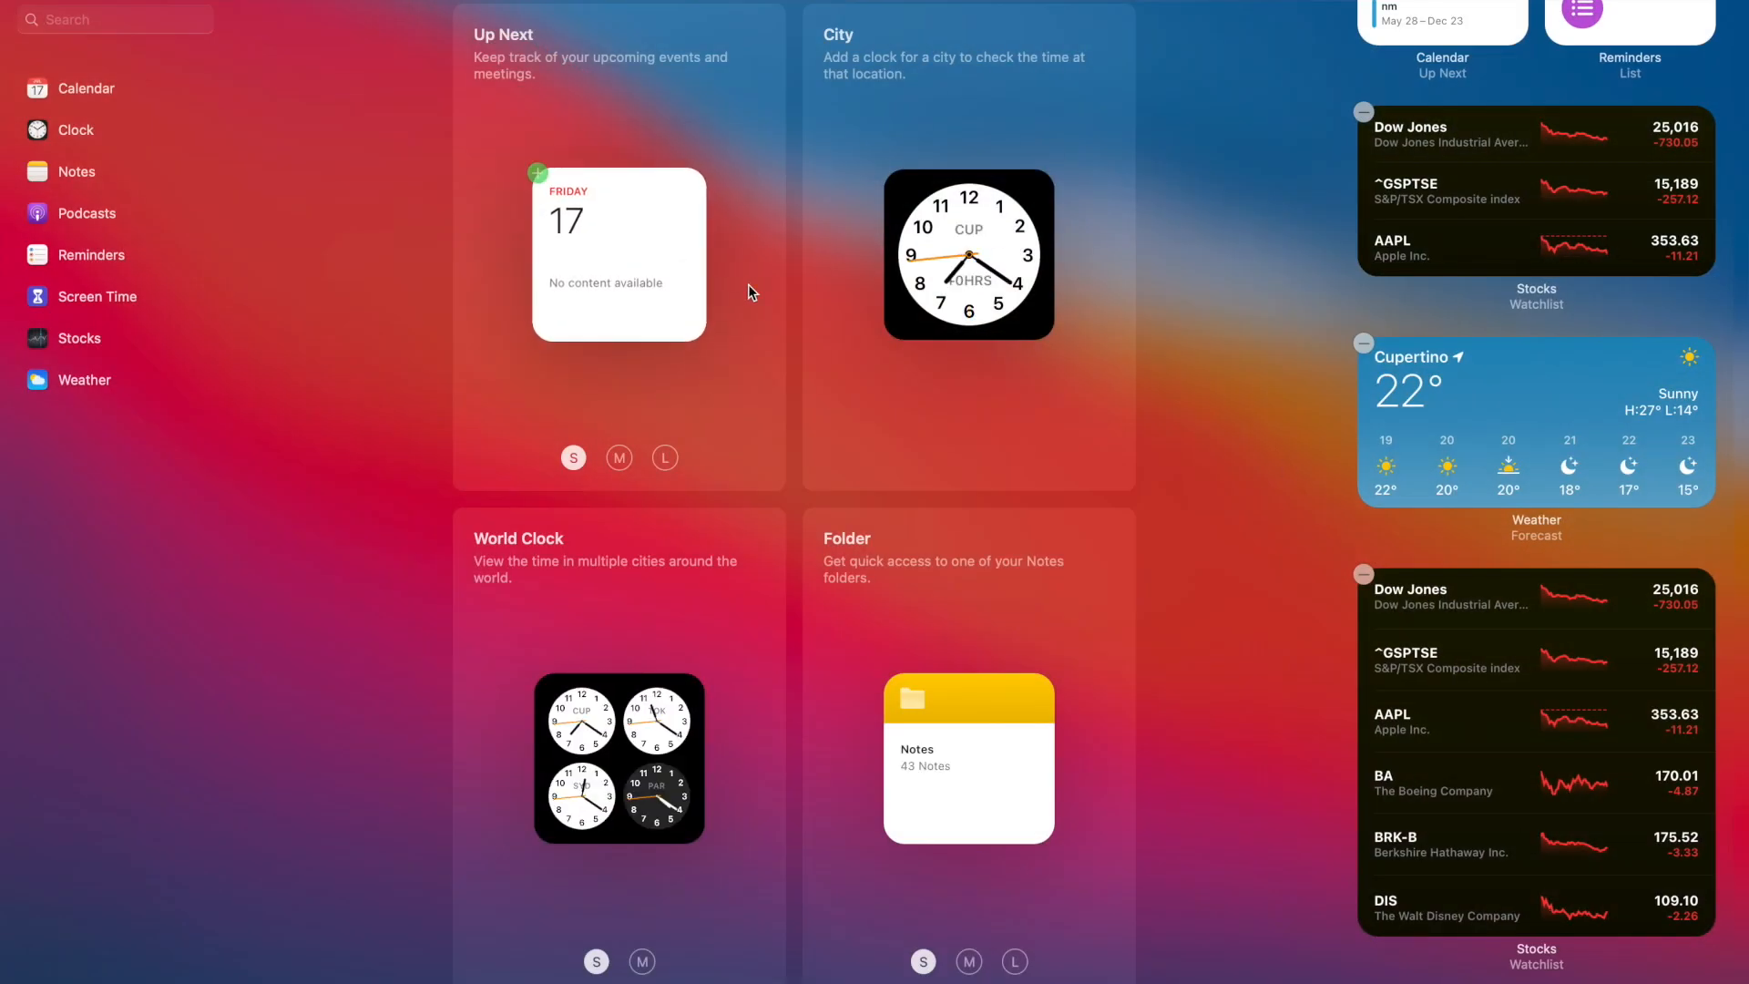
{"action": "scroll", "scroll_direction": "down", "scroll_amount": 3}
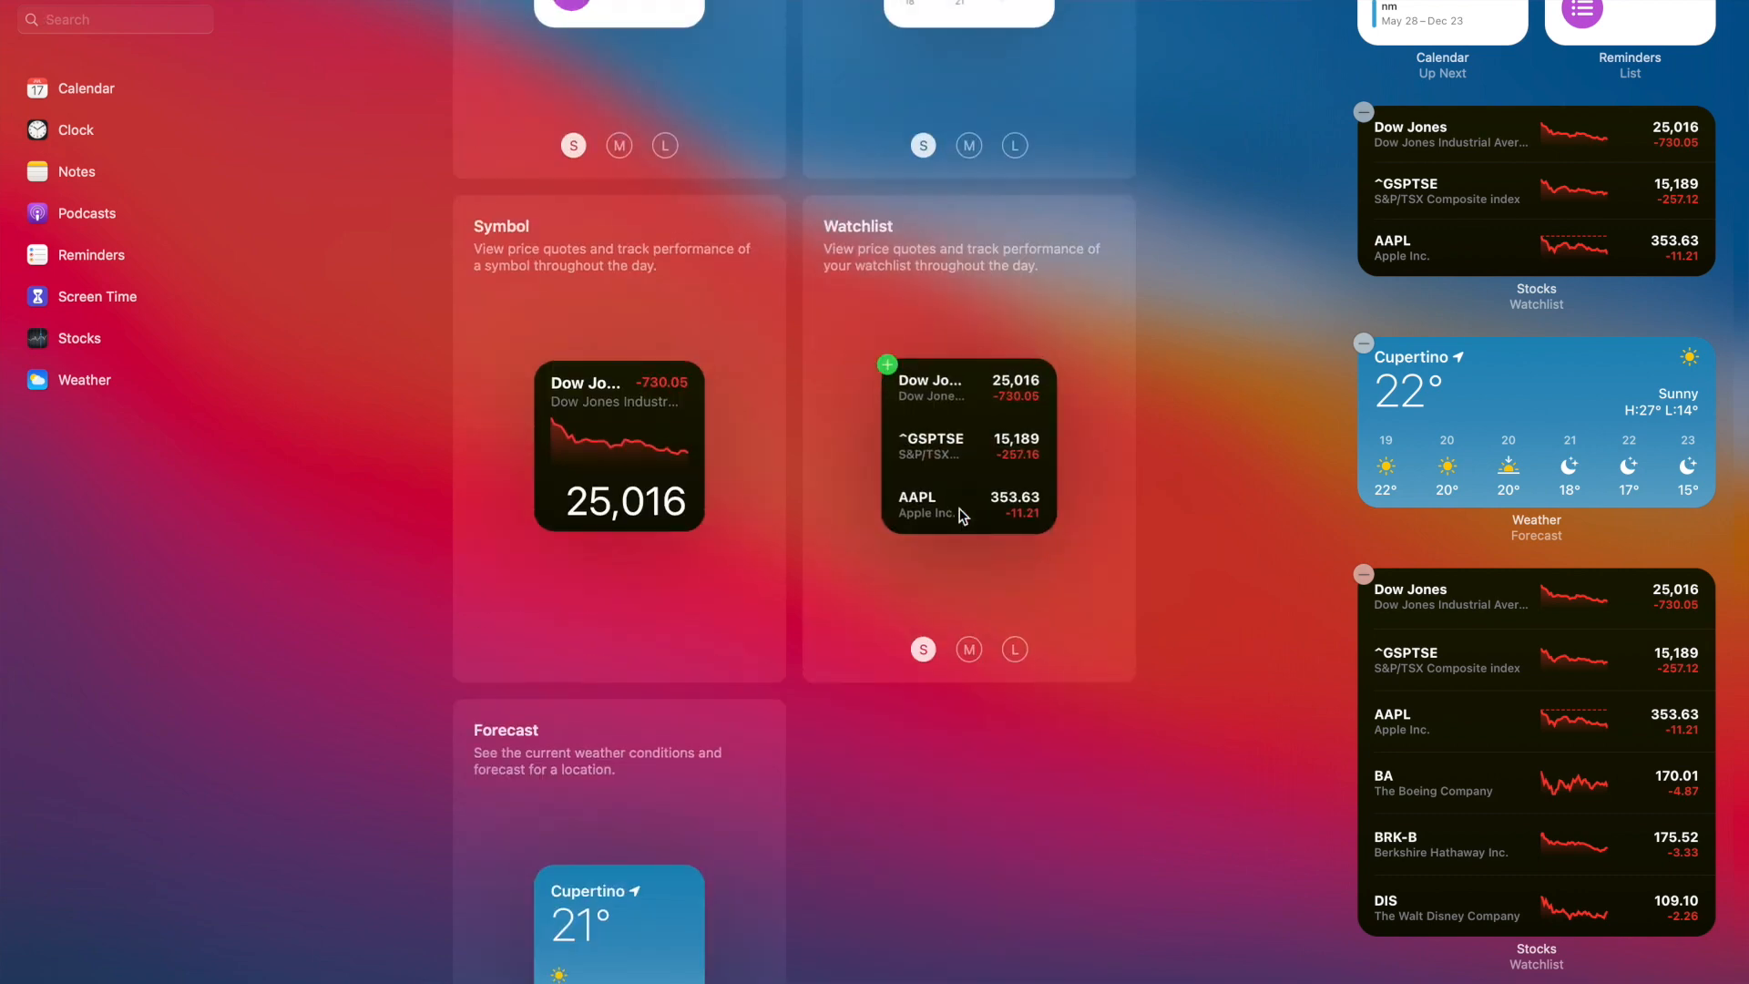
{"action": "mouse_move", "coordinate": [1339, 734]}
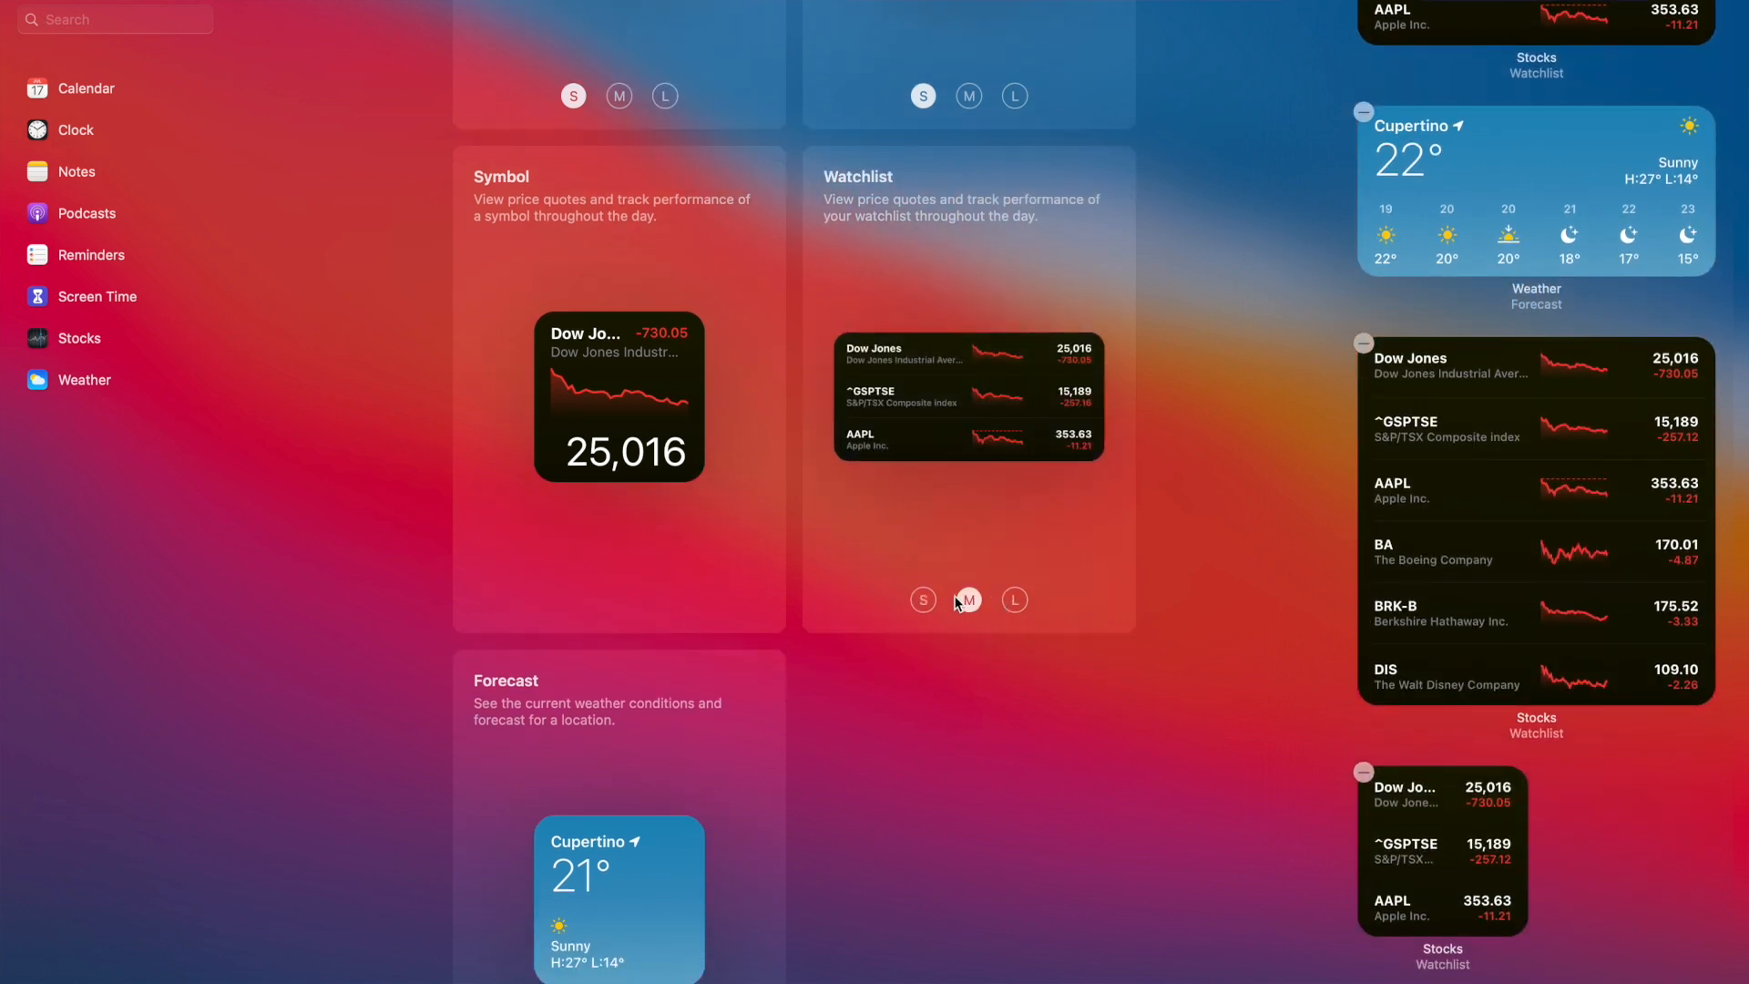
{"action": "left_click", "coordinate": [1015, 599]}
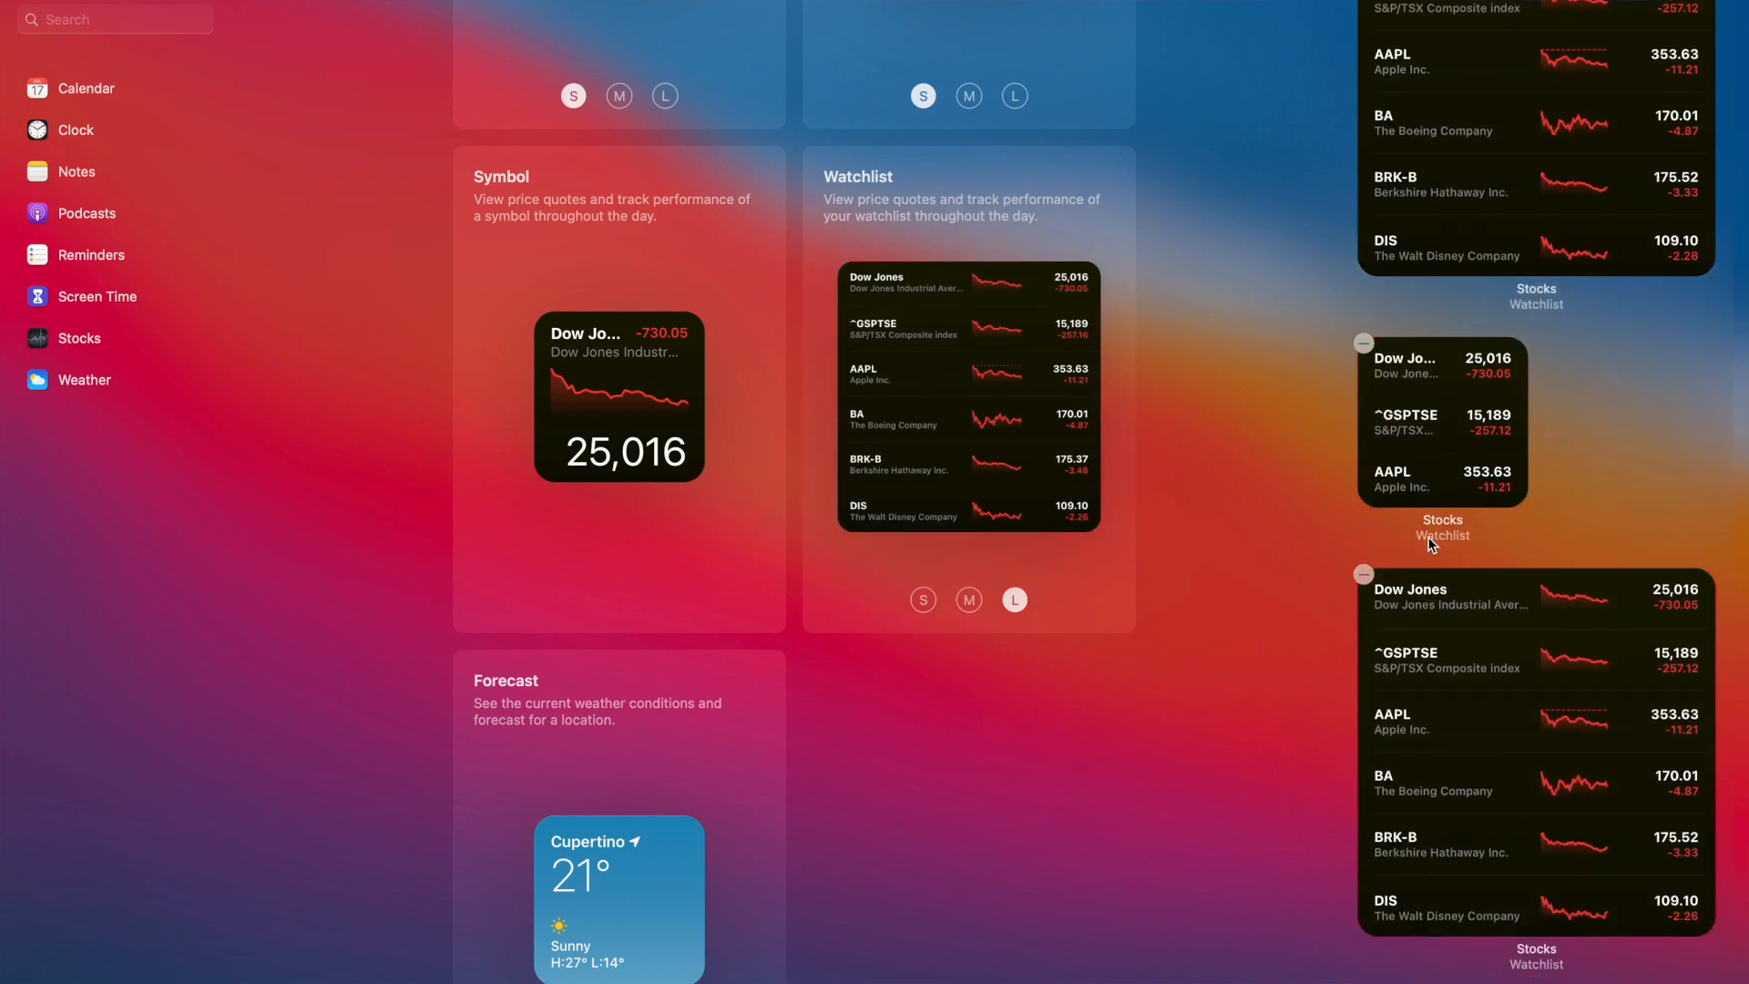
{"action": "scroll", "scroll_direction": "down", "scroll_amount": 3}
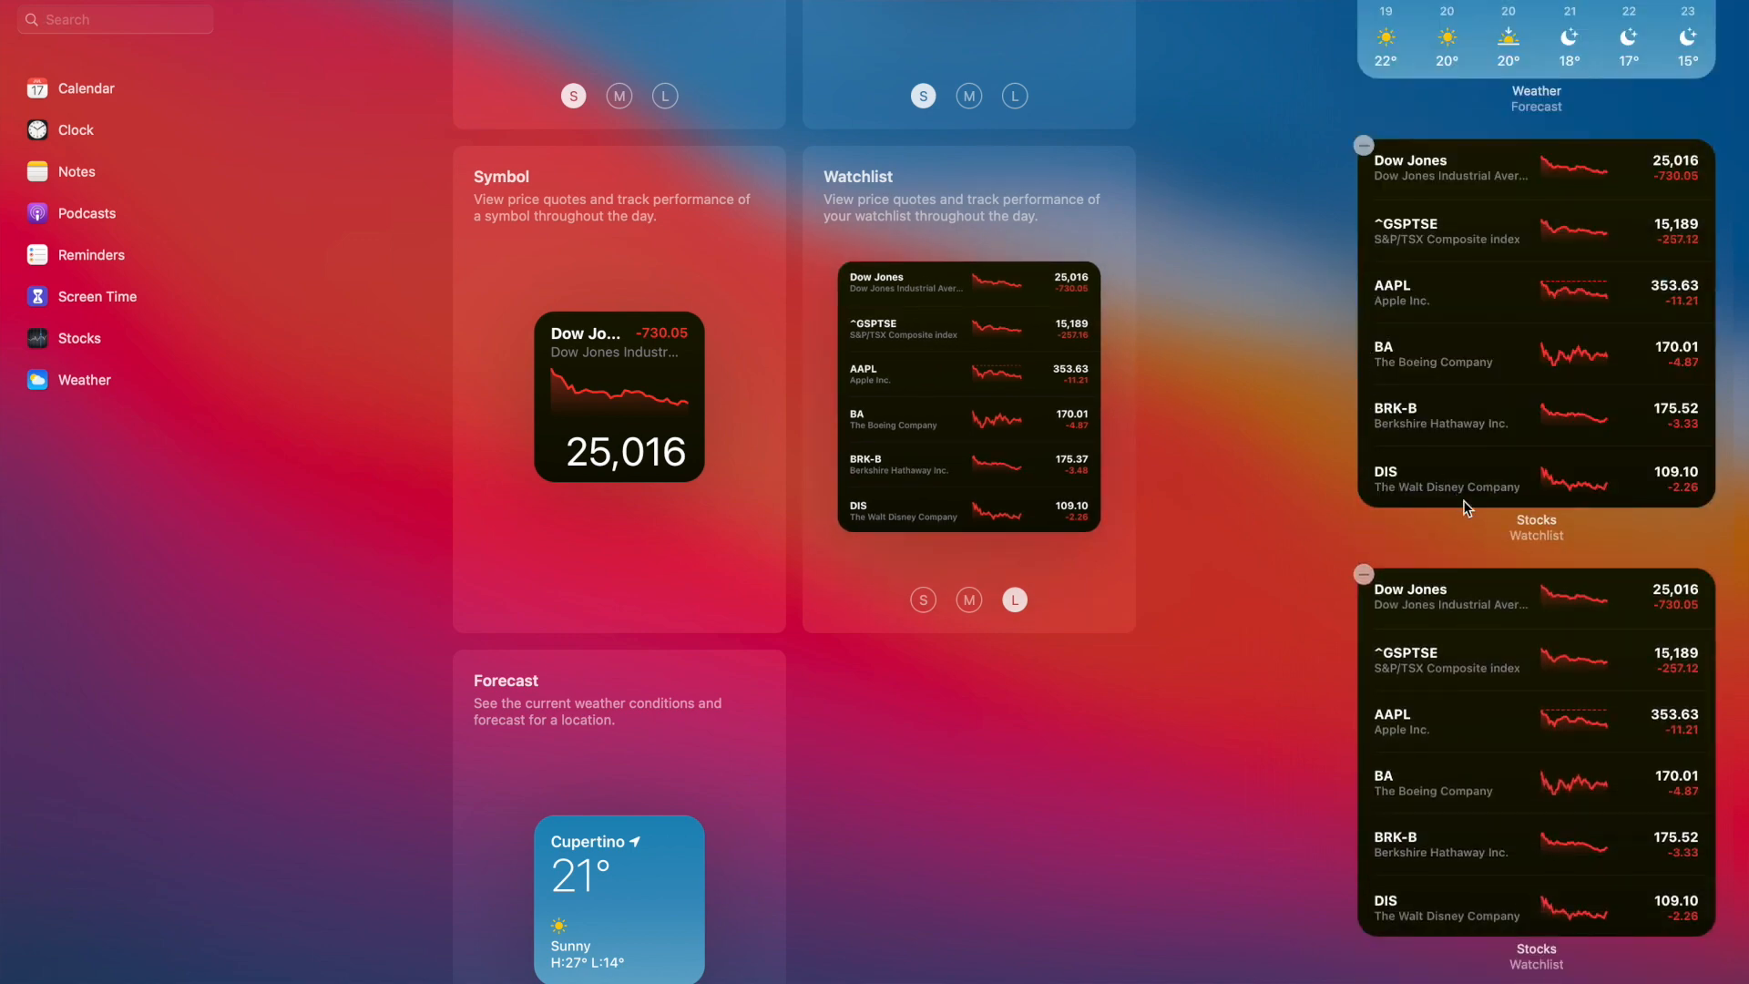
{"action": "scroll", "scroll_direction": "down", "scroll_amount": 3}
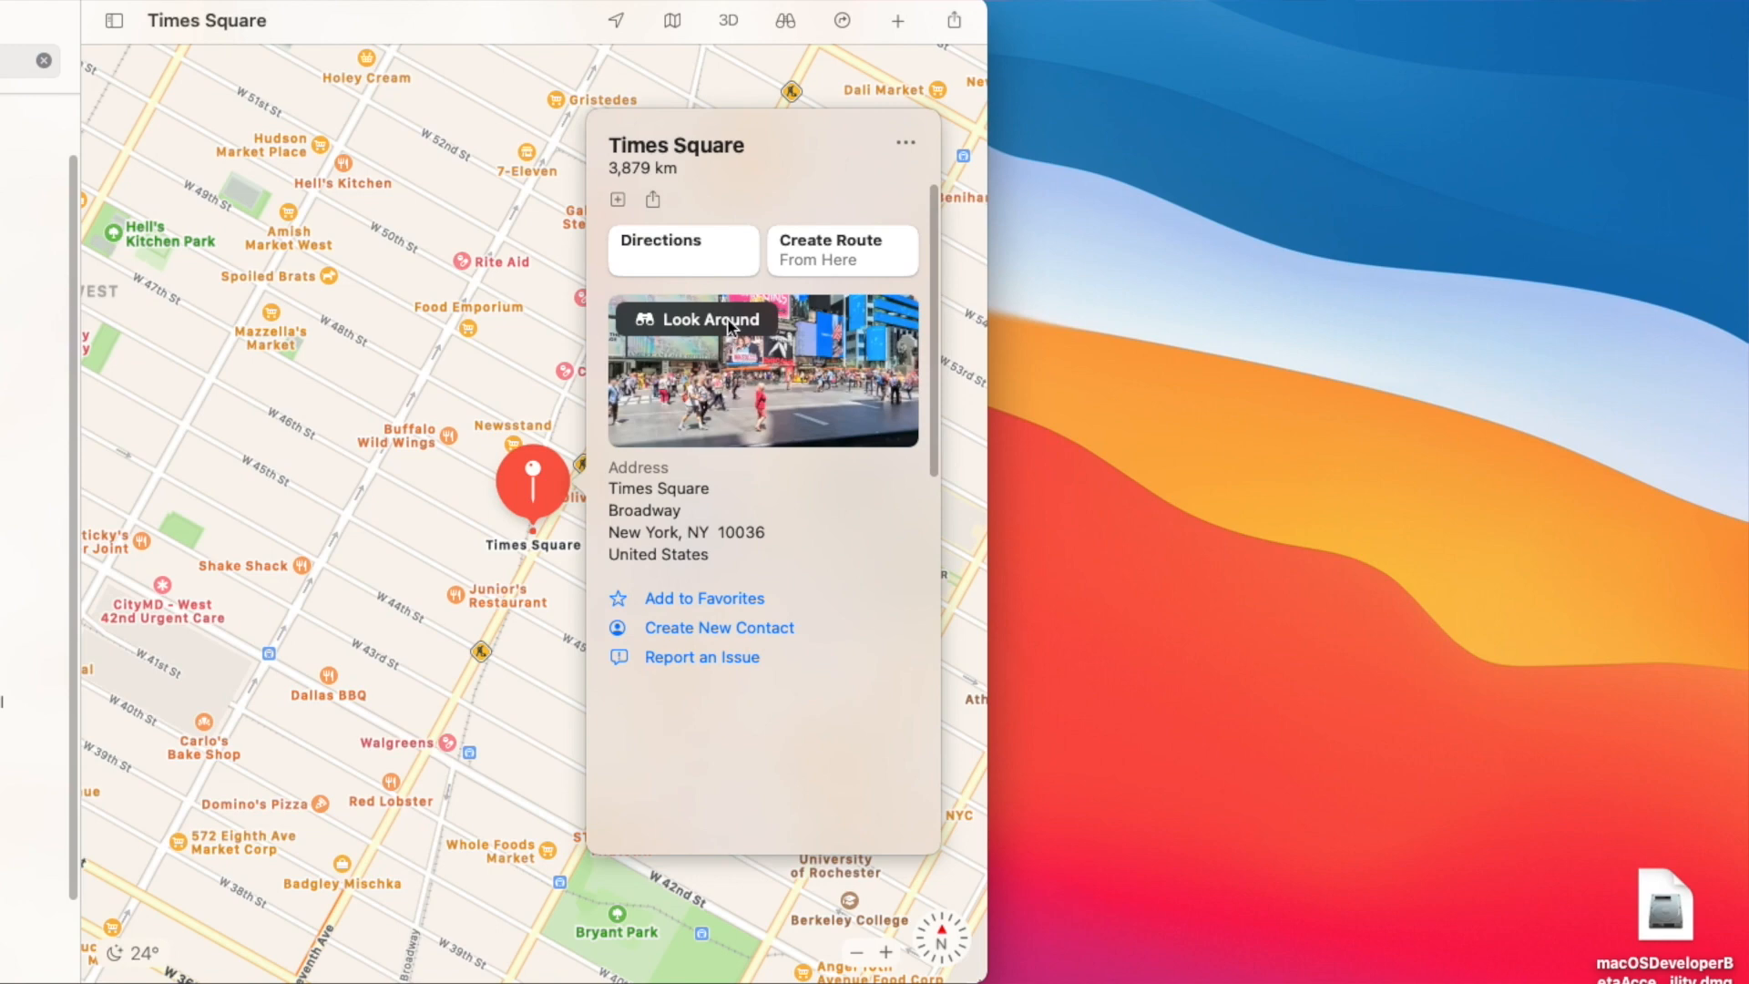
- Enter the Look Around street view of 49 St near Times Square
{"action": "left_click", "coordinate": [761, 372]}
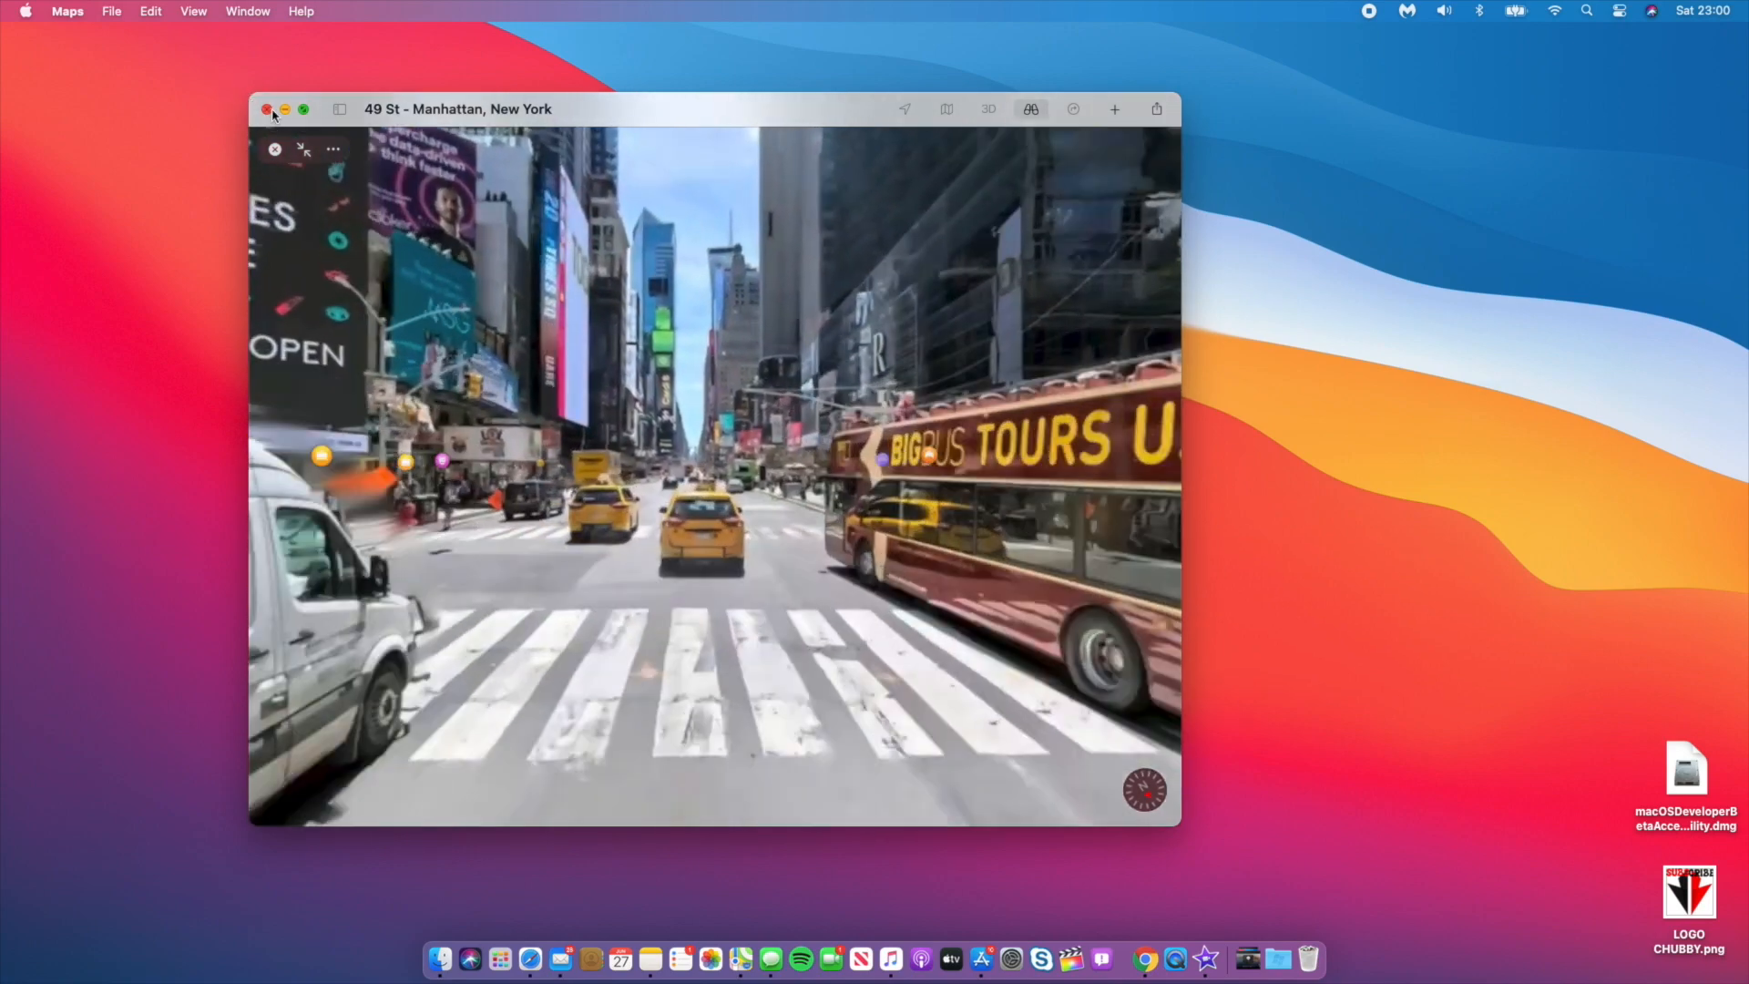
- Close Maps and raise the output volume from the menu-bar Sound control
{"action": "left_click", "coordinate": [266, 107]}
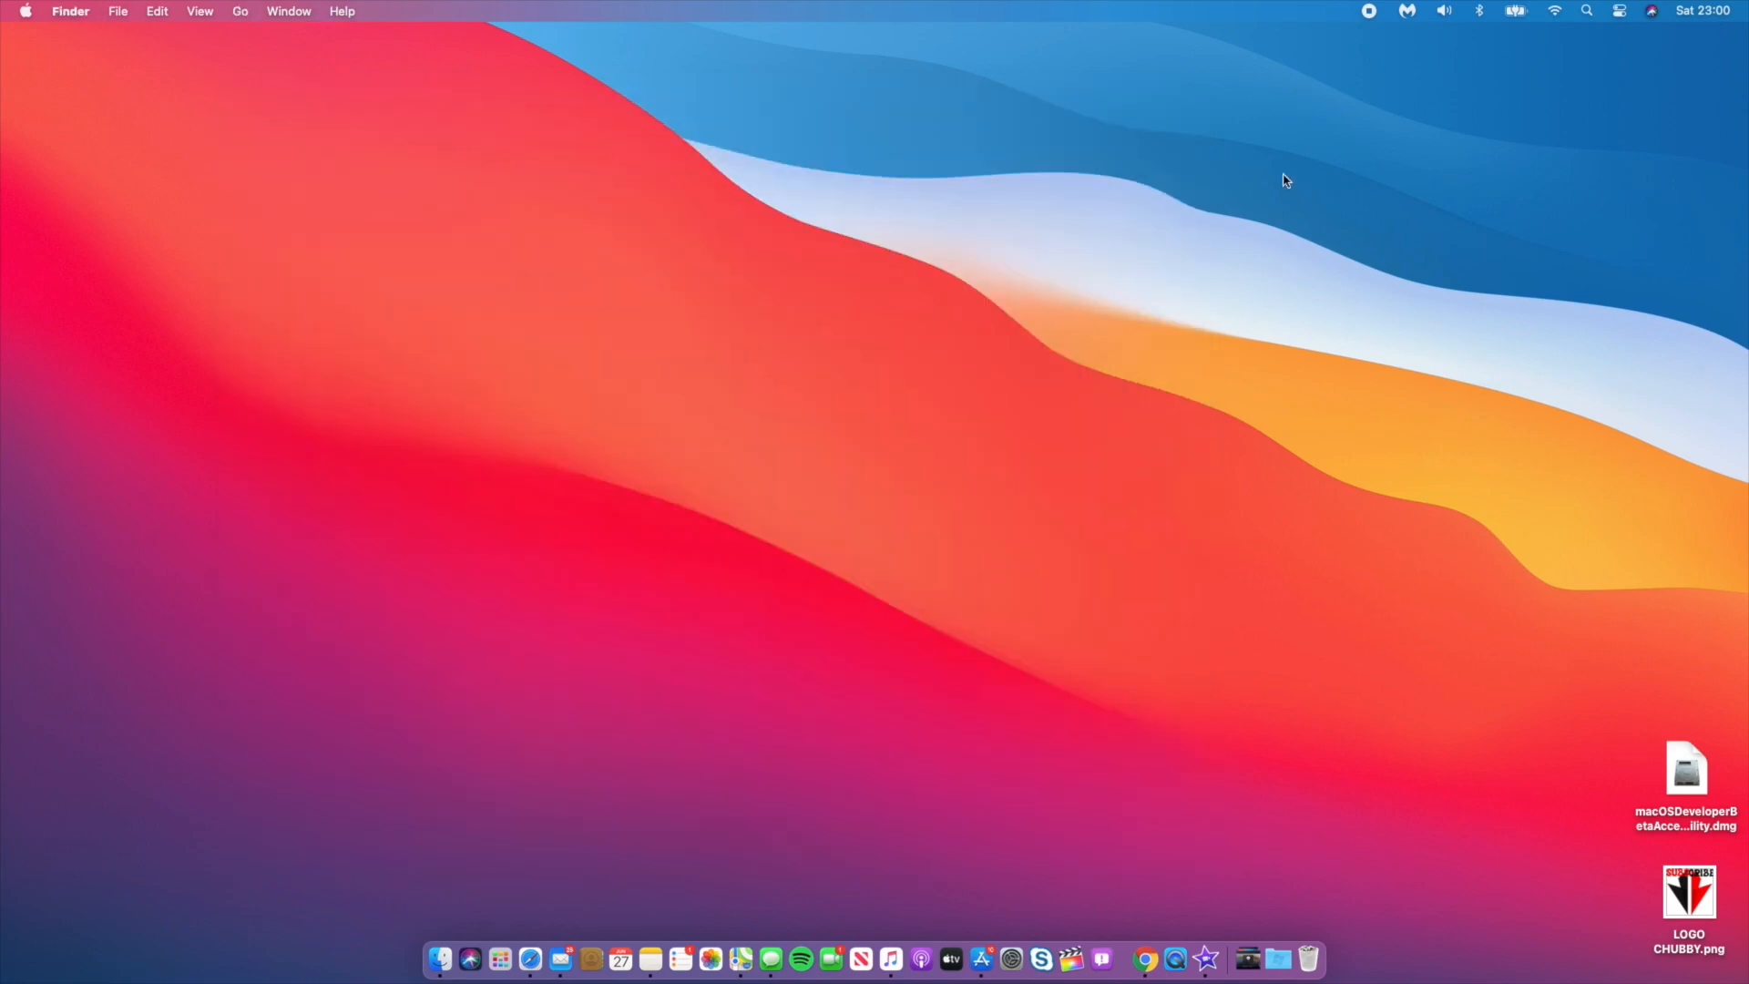
{"action": "left_click", "coordinate": [1443, 11]}
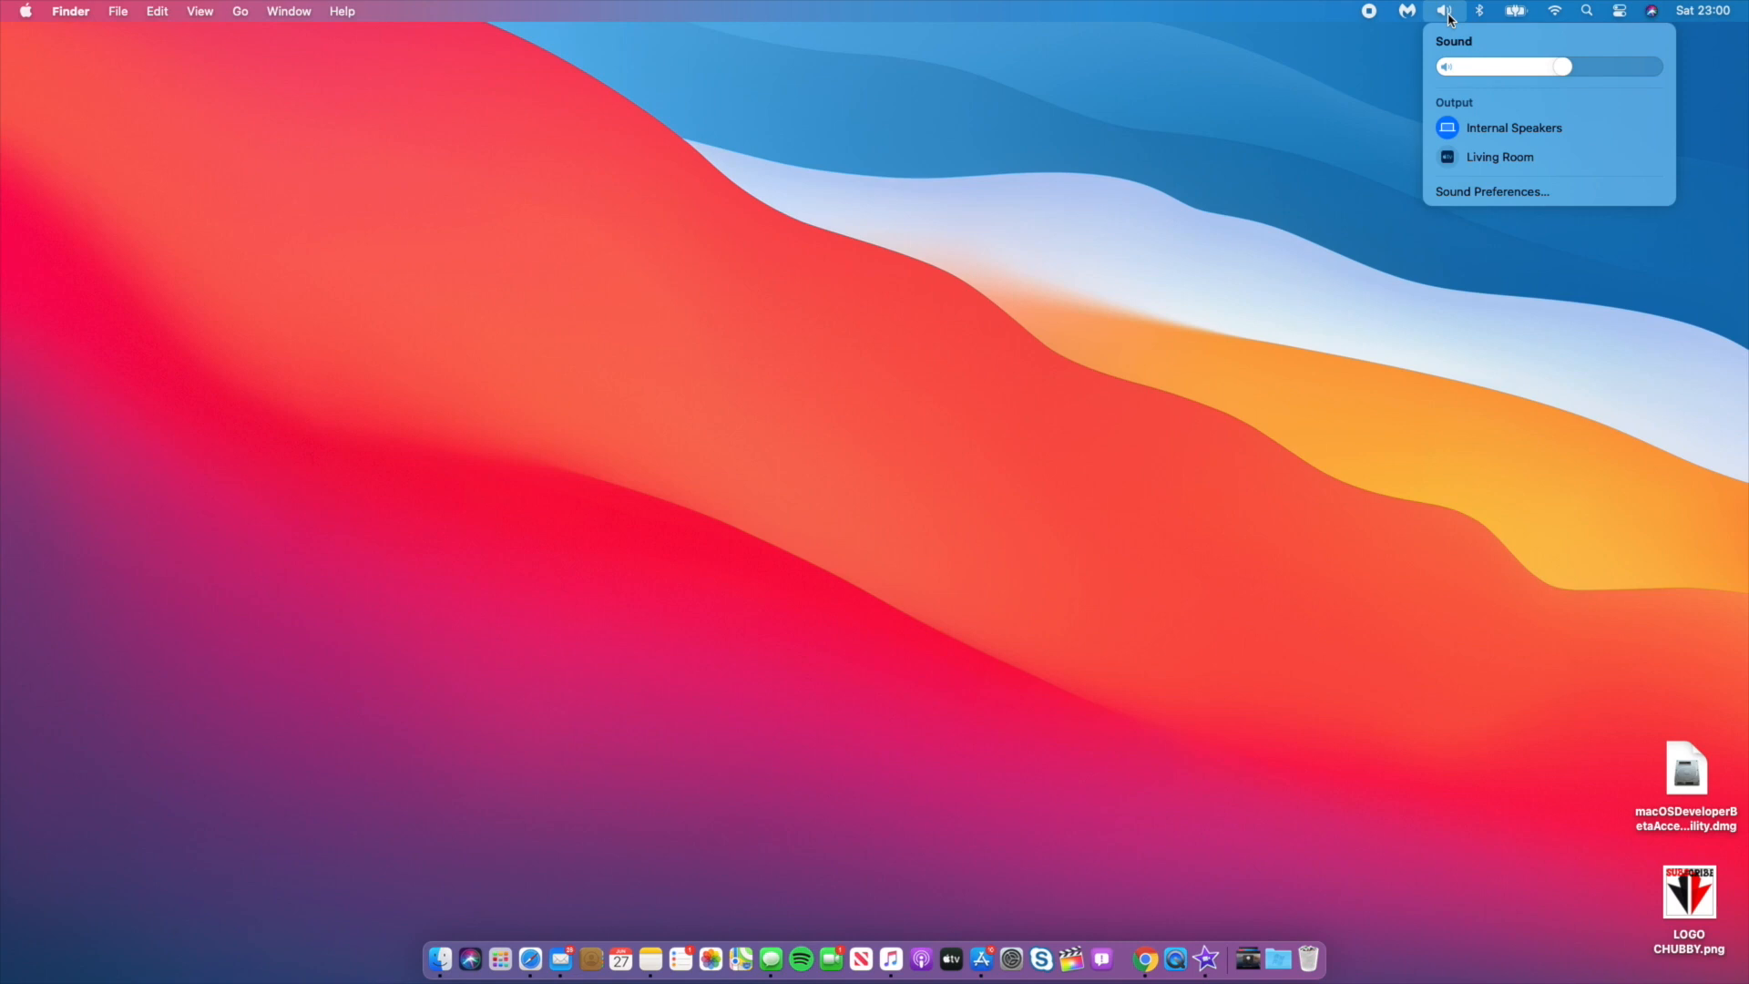
{"action": "mouse_move", "coordinate": [1486, 93]}
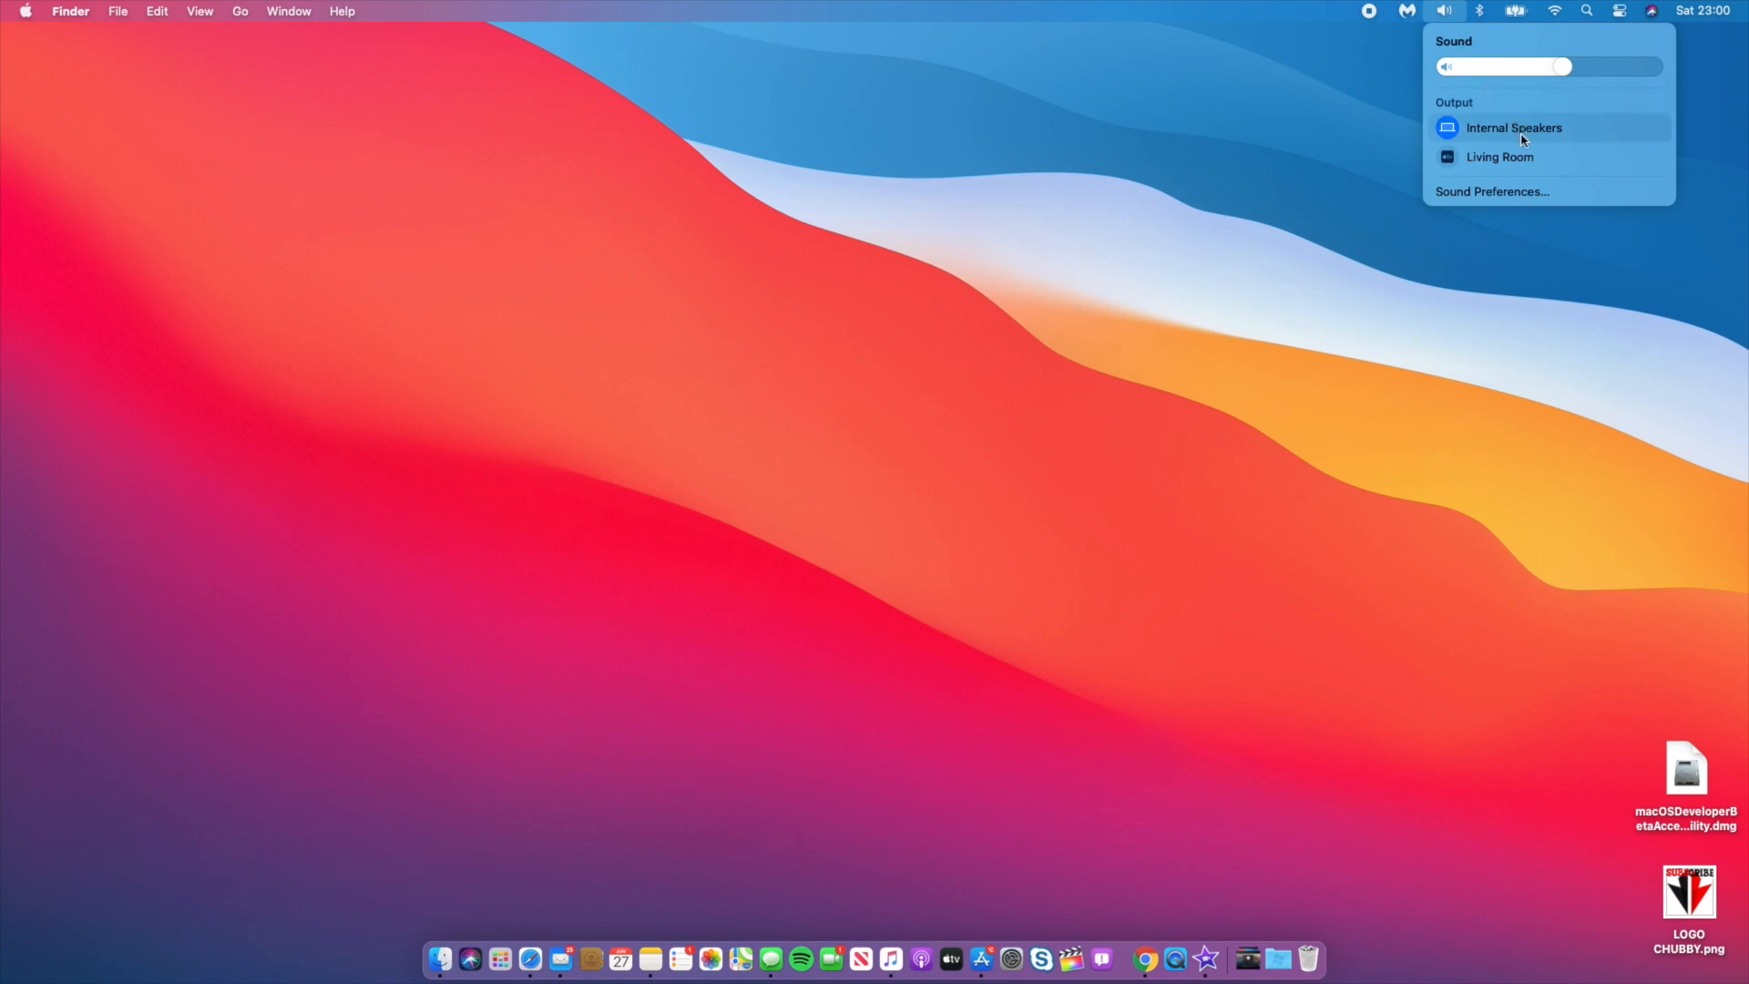
{"action": "mouse_move", "coordinate": [1521, 231]}
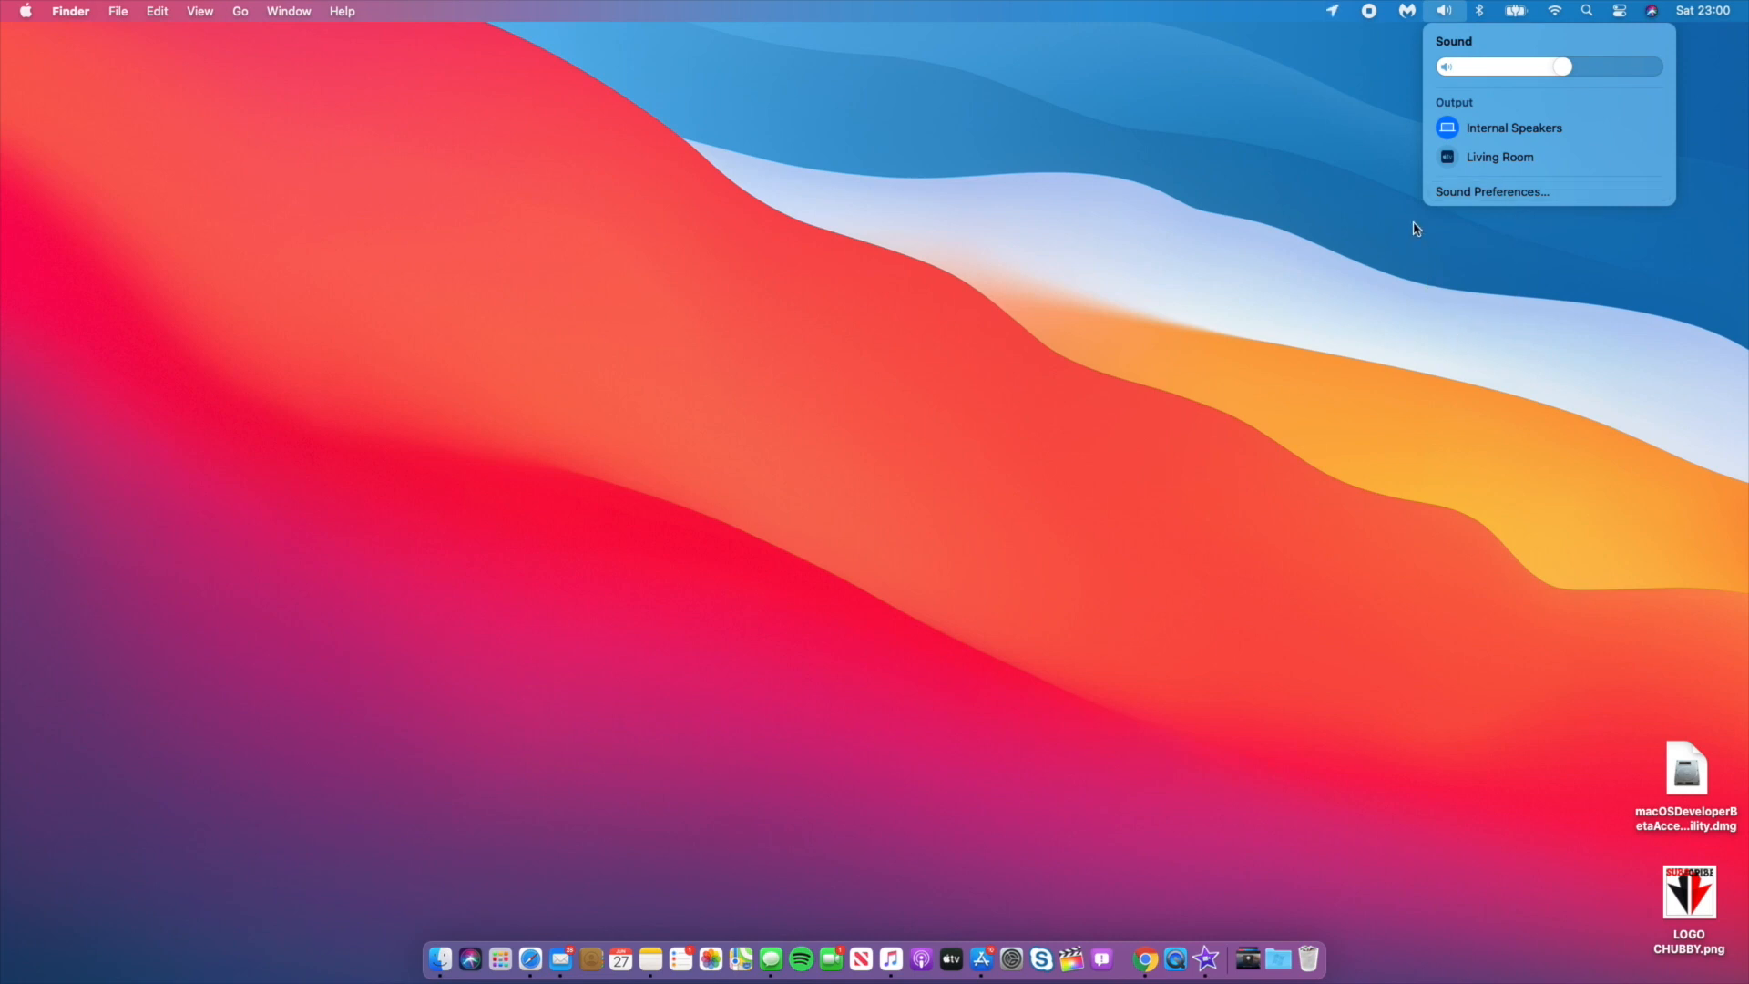
{"action": "mouse_move", "coordinate": [1430, 106]}
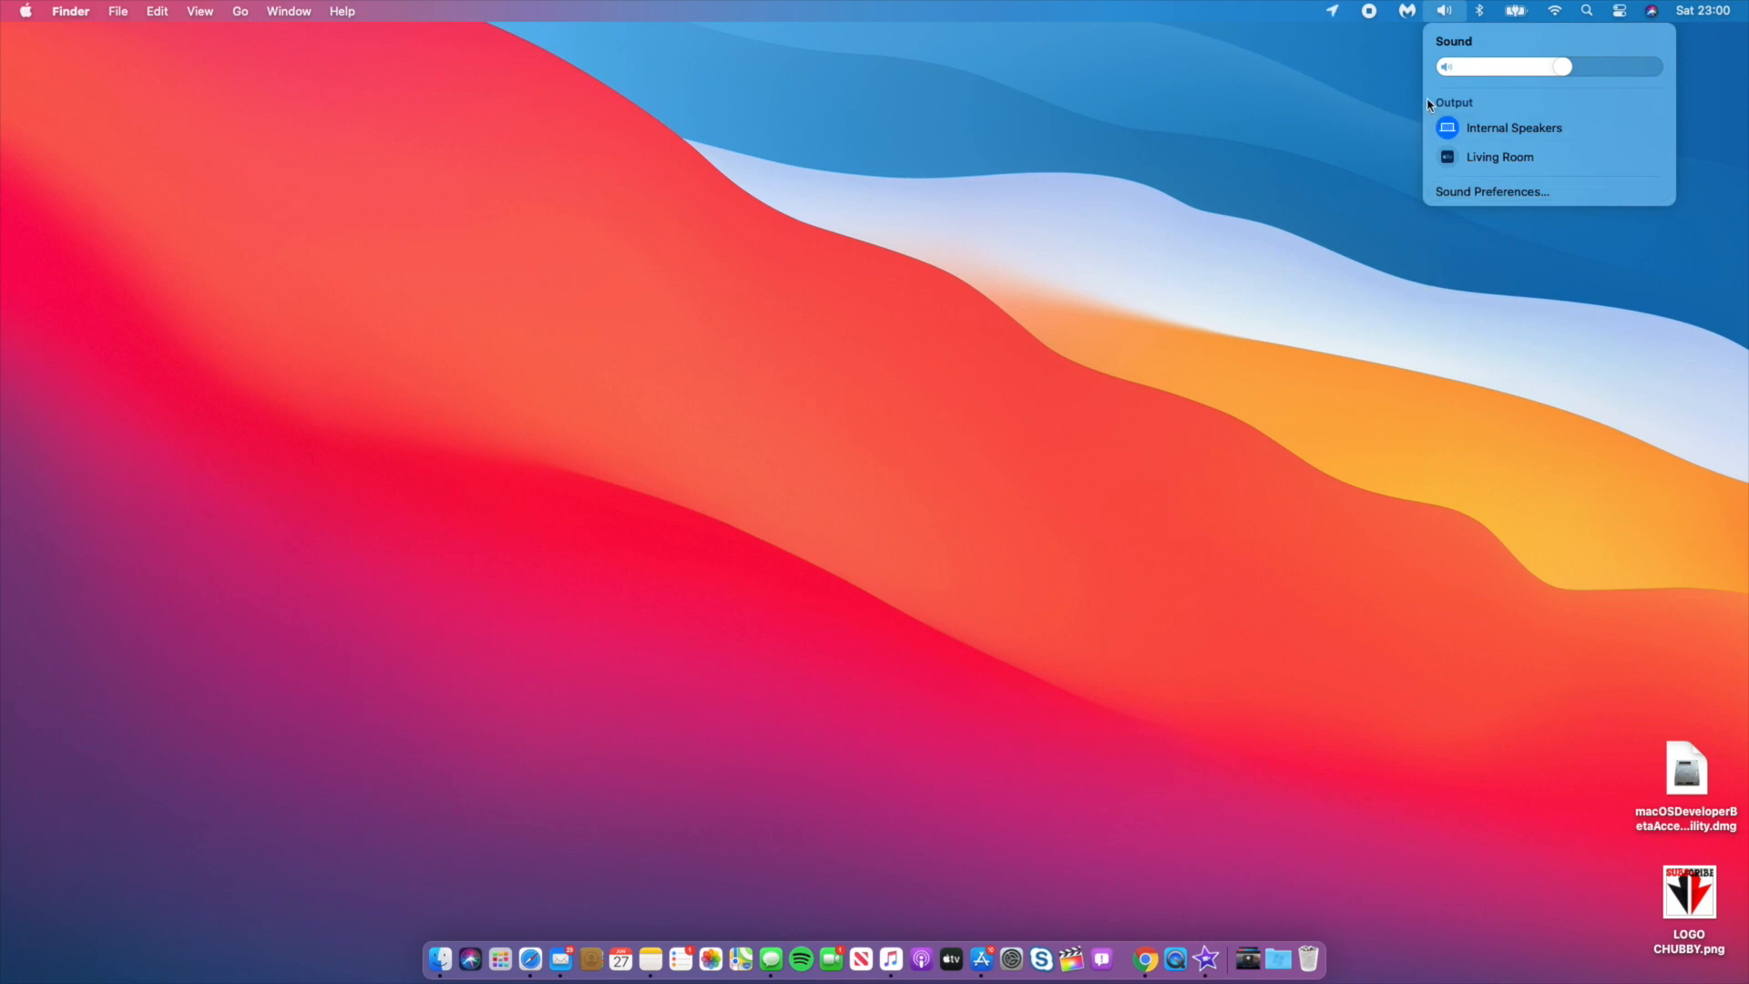
{"action": "mouse_move", "coordinate": [1439, 113]}
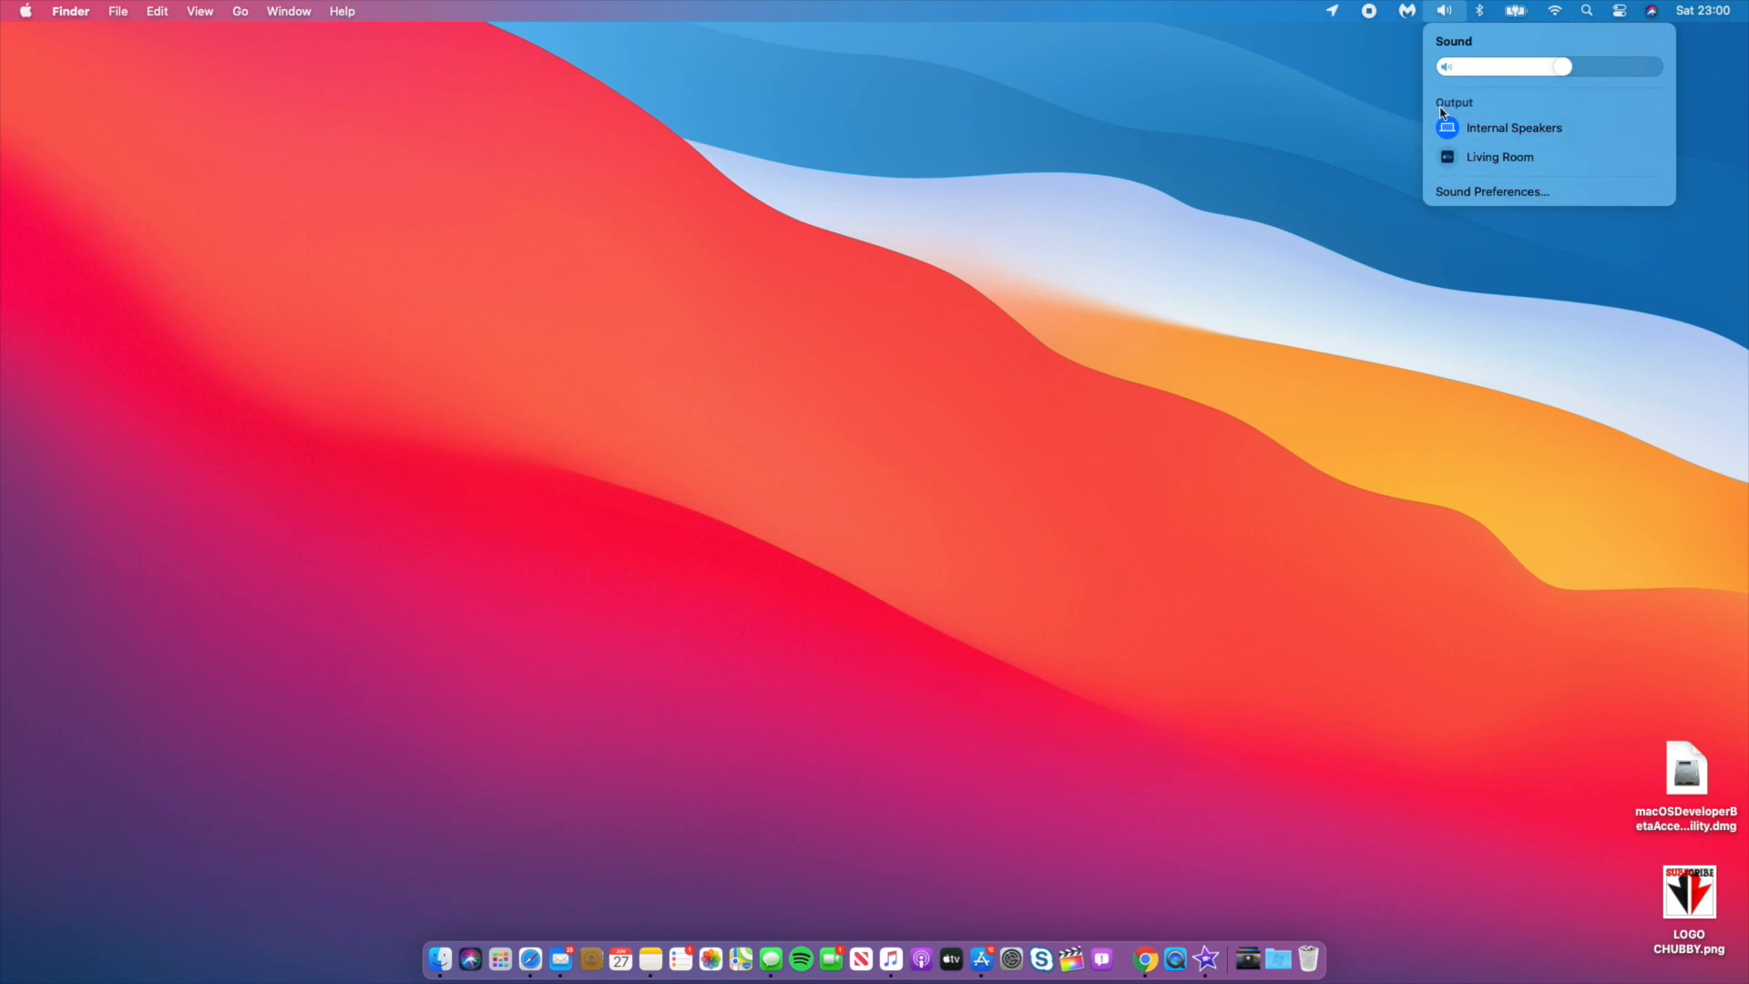
{"action": "mouse_move", "coordinate": [1488, 175]}
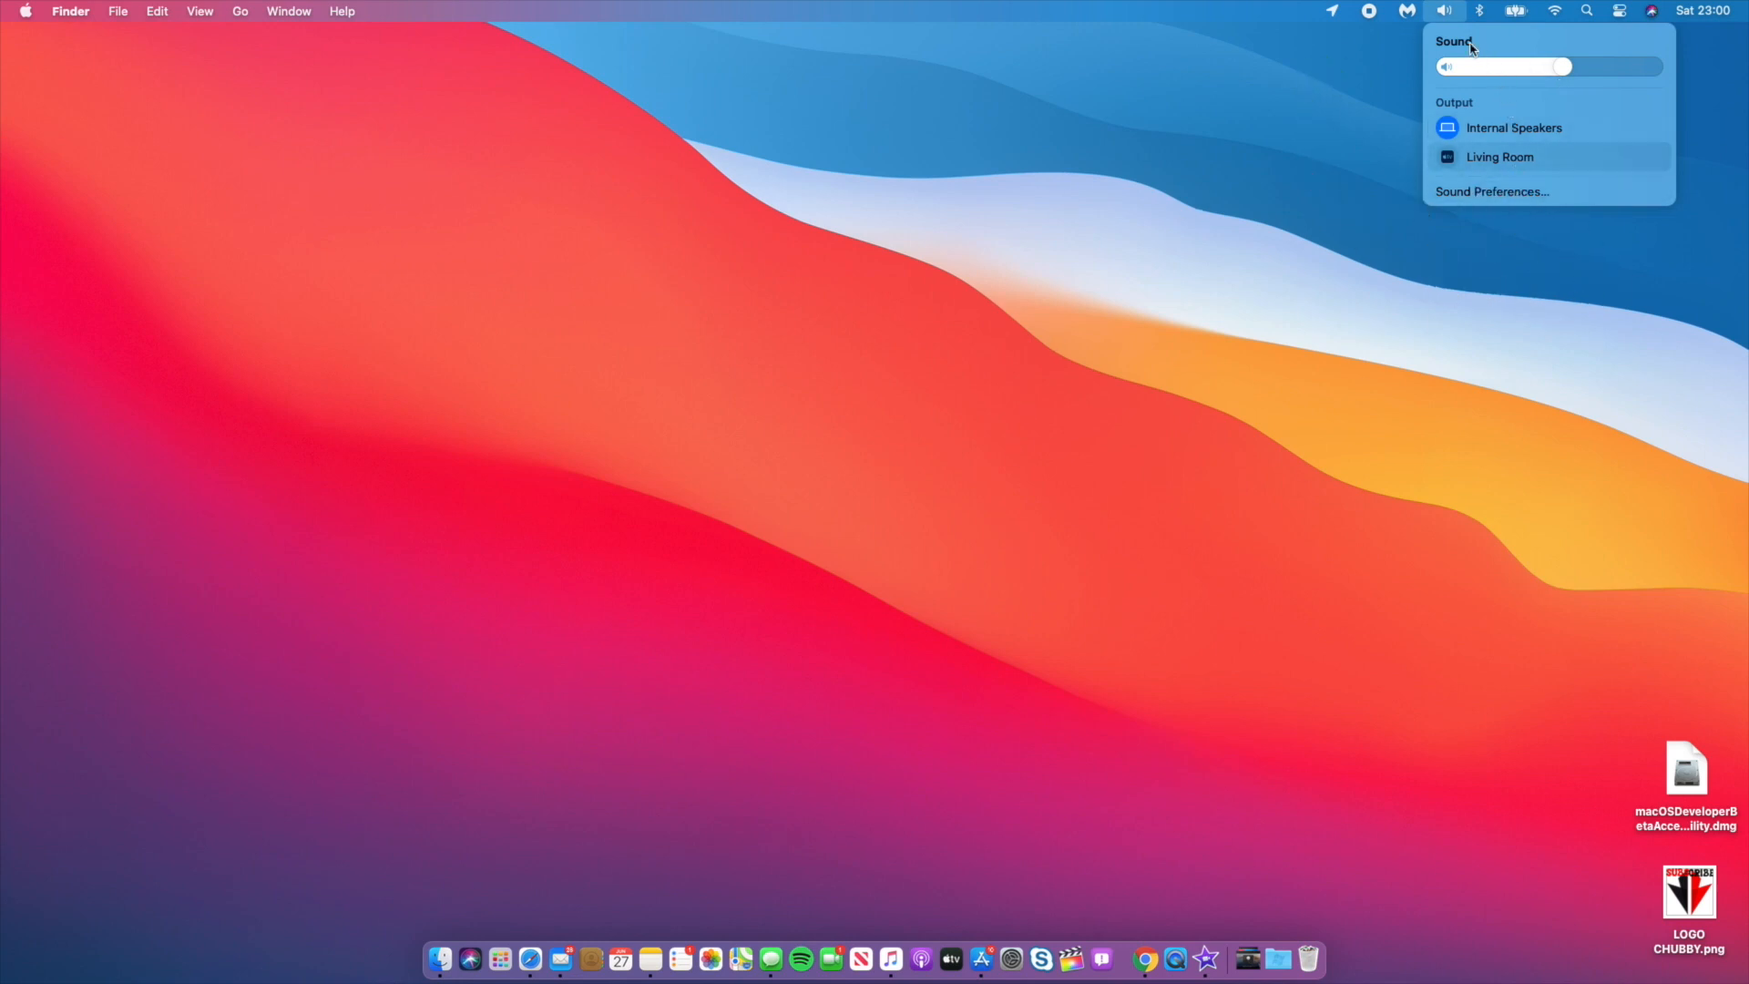
{"action": "mouse_move", "coordinate": [1310, 277]}
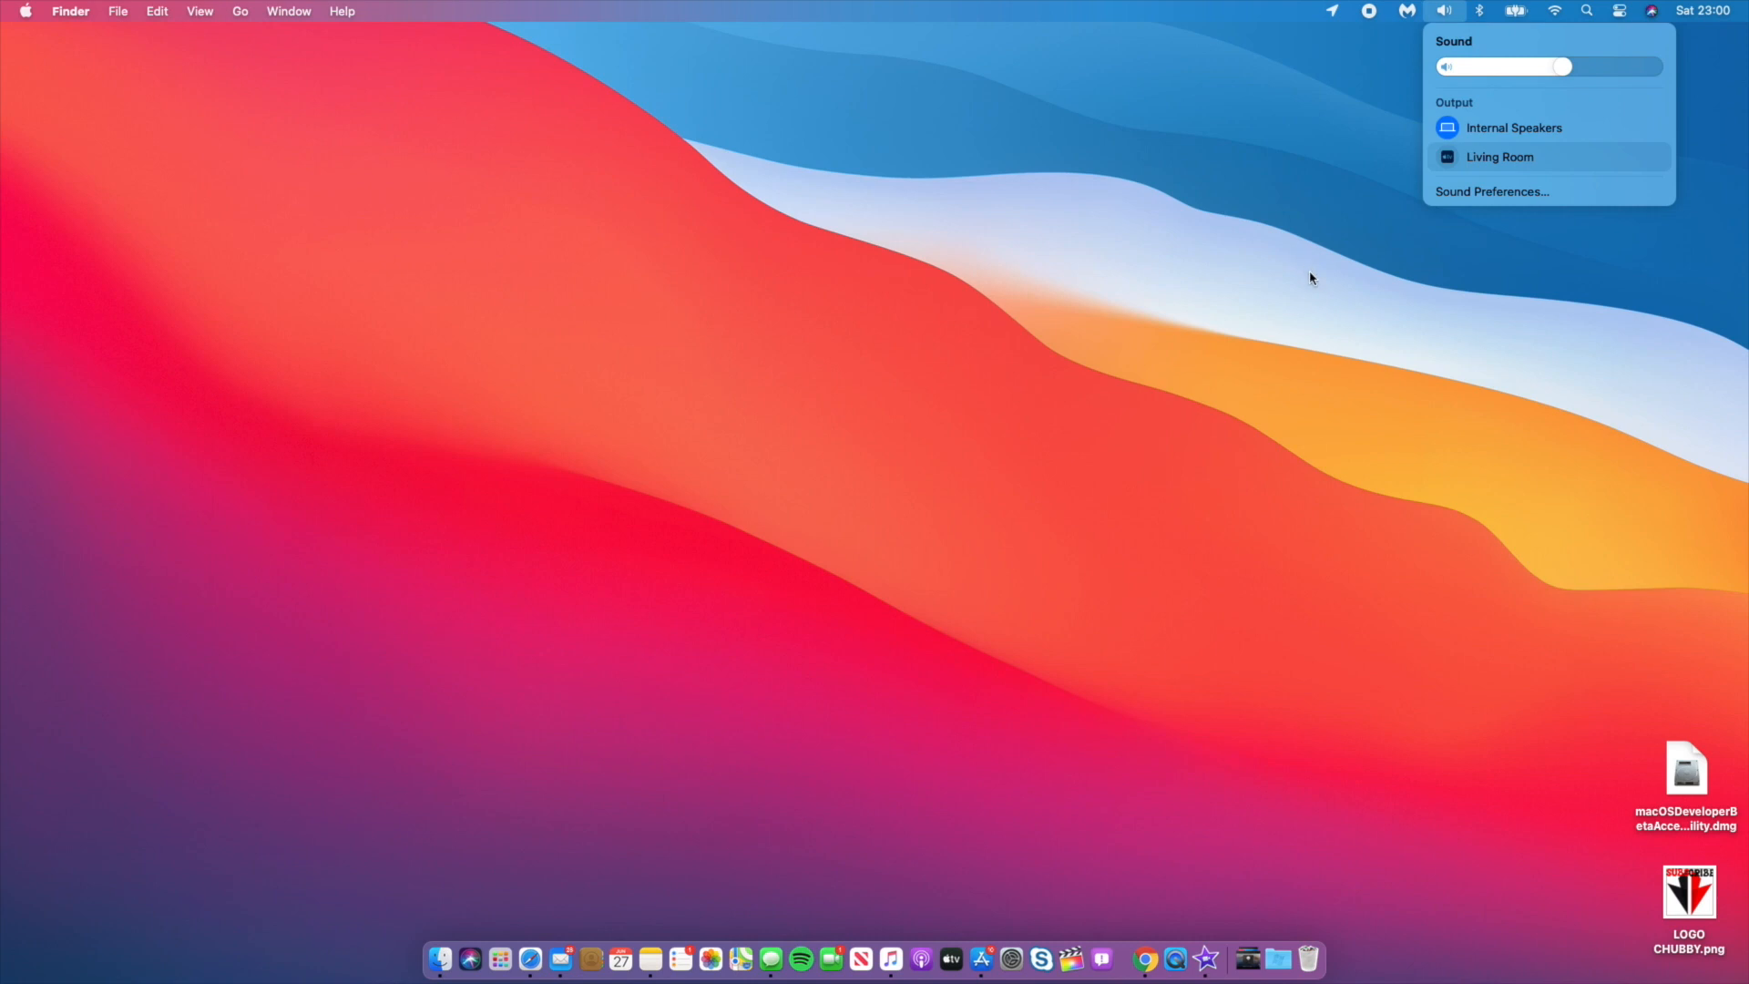
{"action": "mouse_move", "coordinate": [1324, 290]}
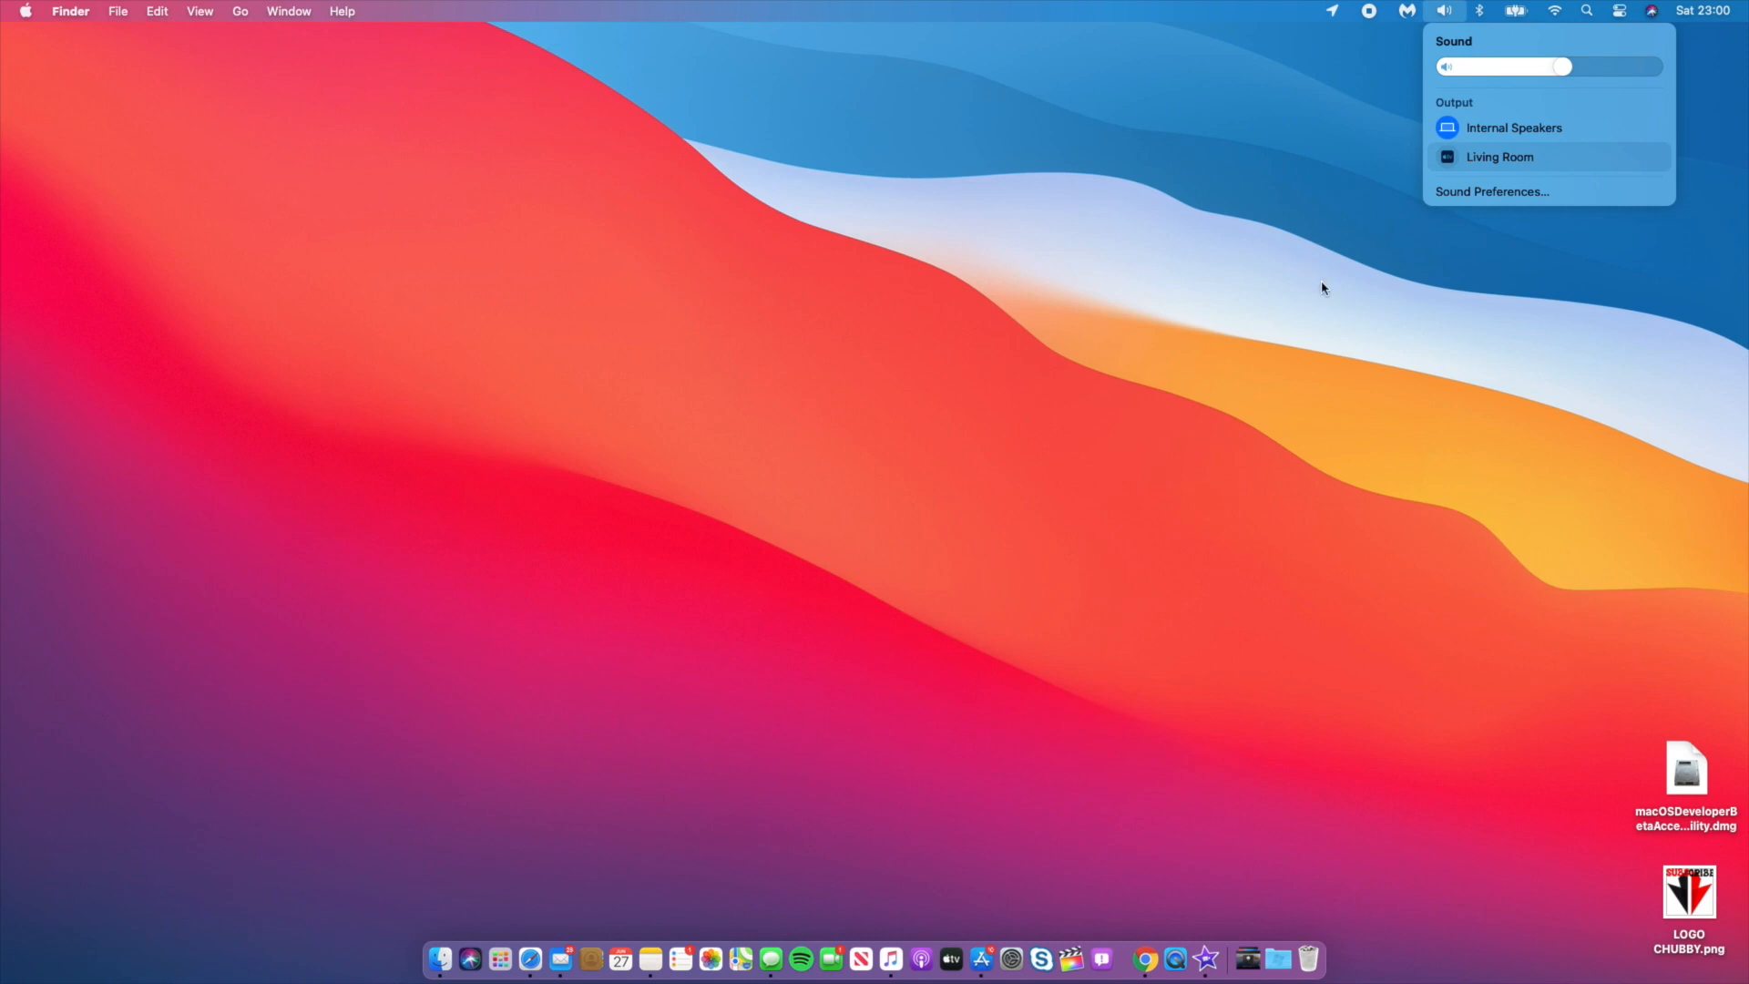
{"action": "mouse_move", "coordinate": [1356, 304]}
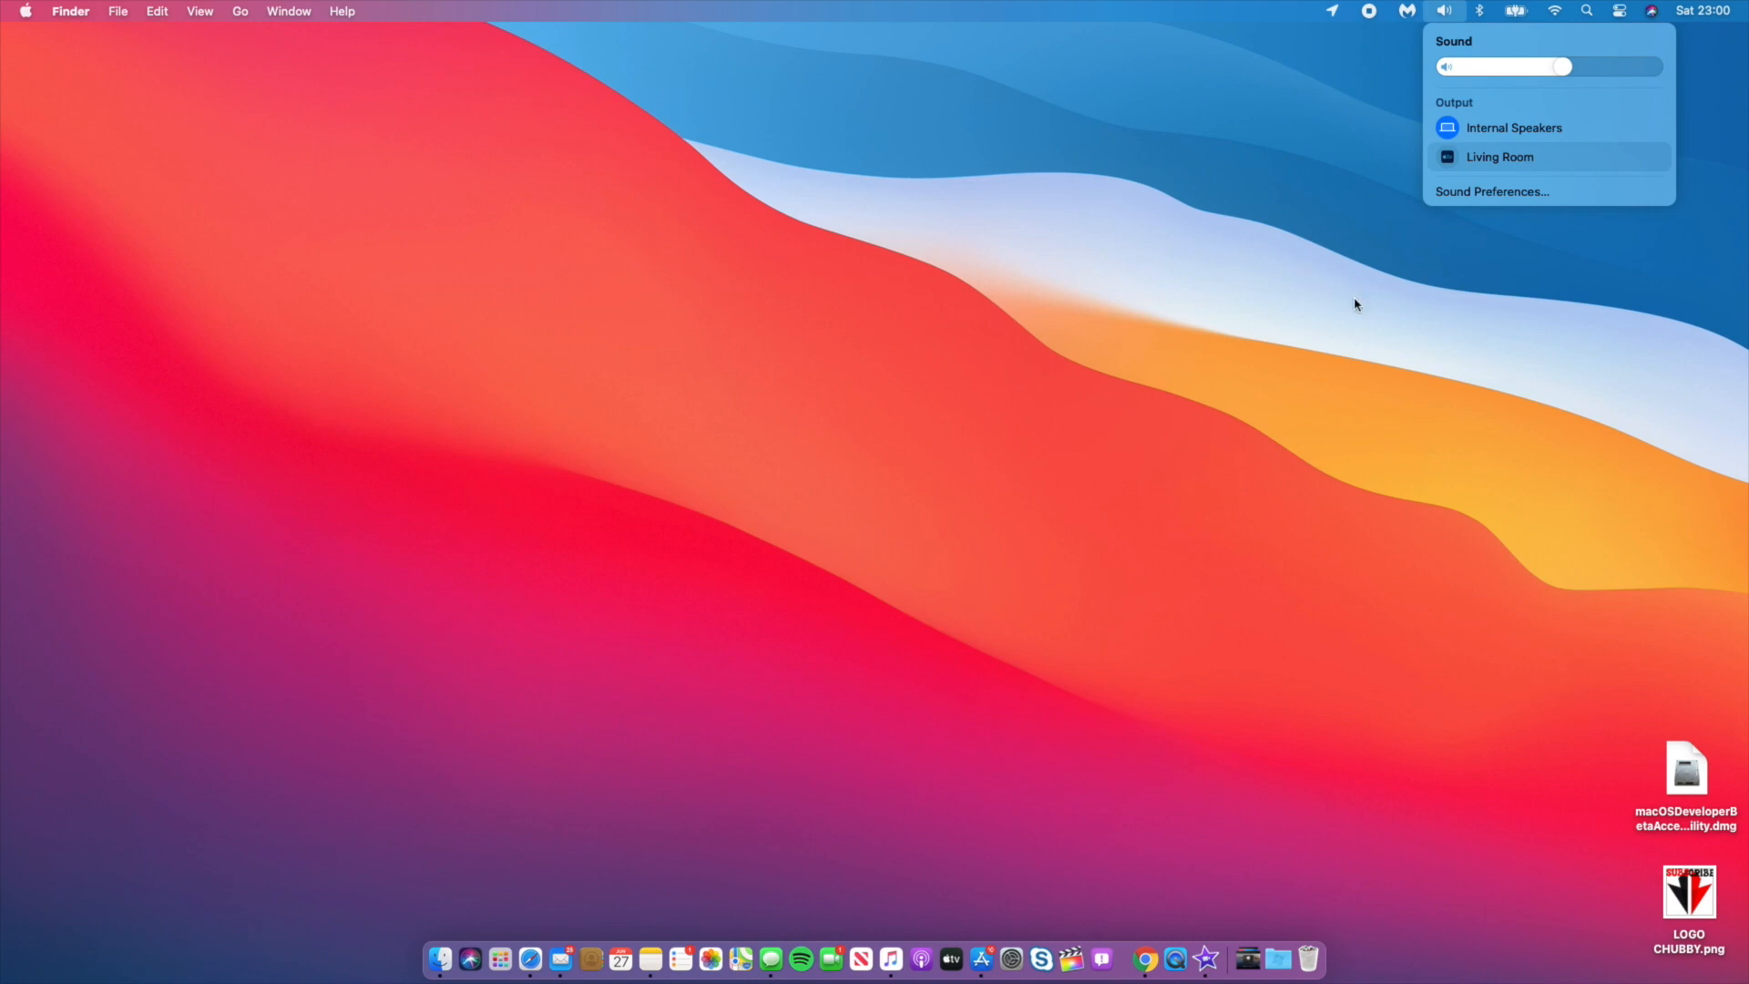
{"action": "mouse_move", "coordinate": [1549, 22]}
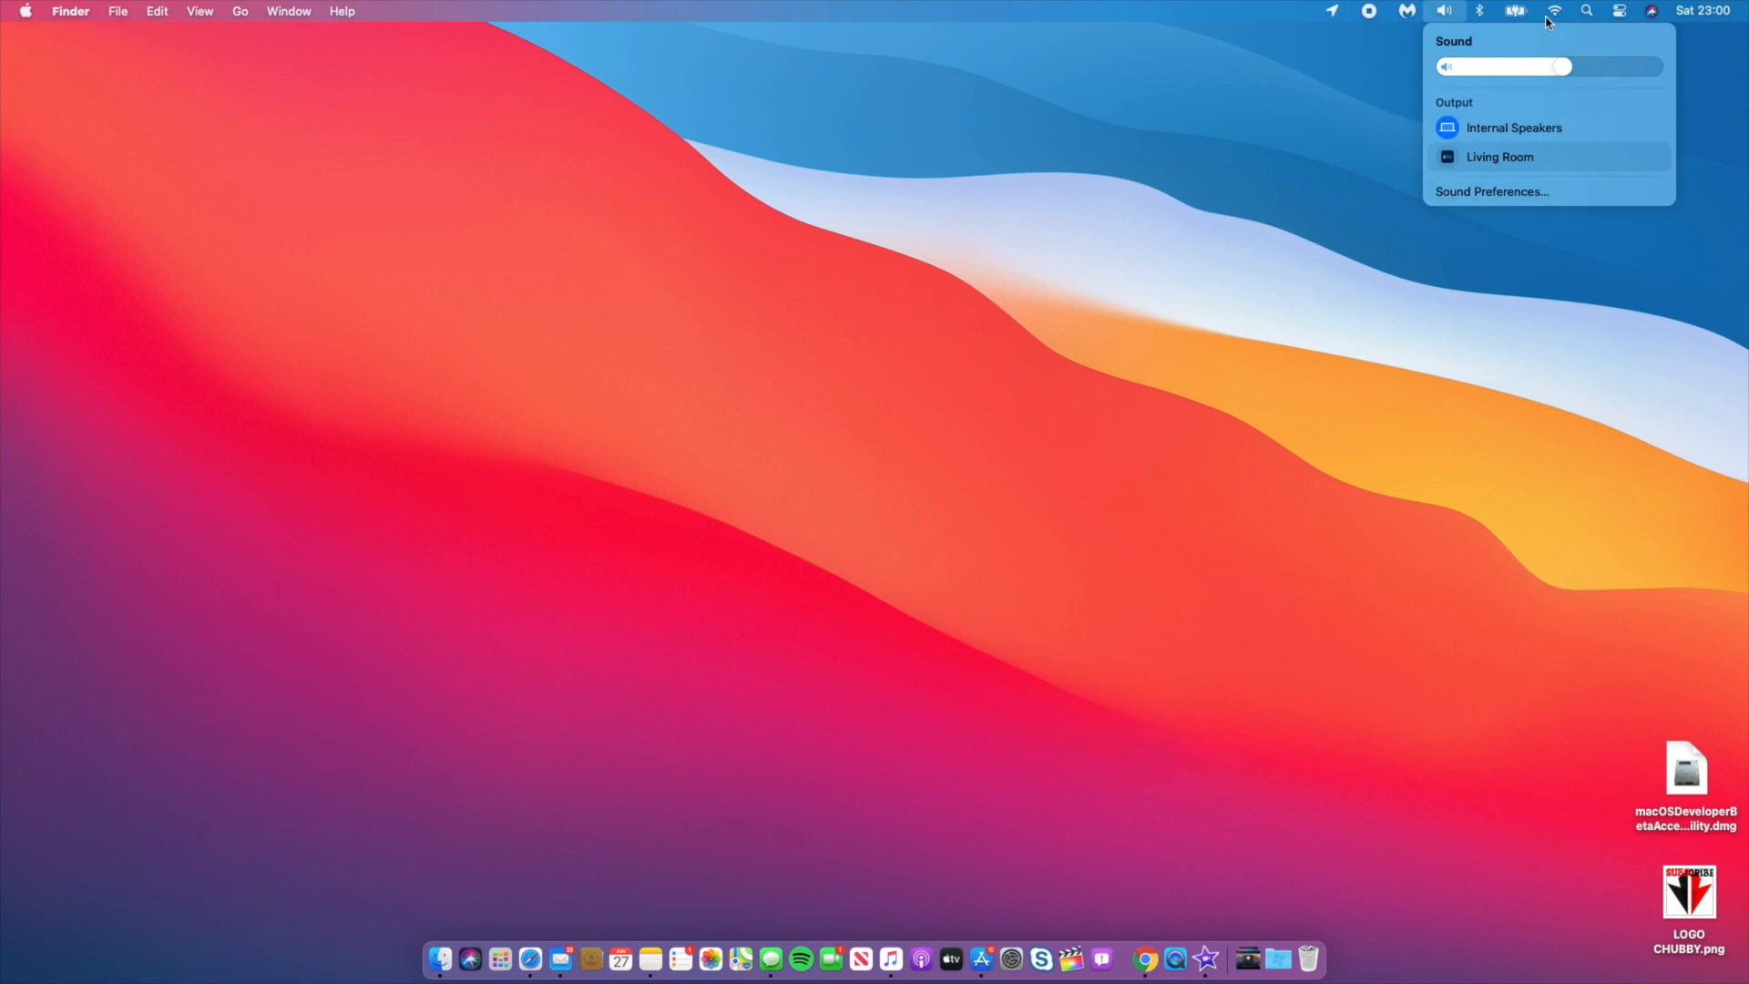
{"action": "mouse_move", "coordinate": [1539, 53]}
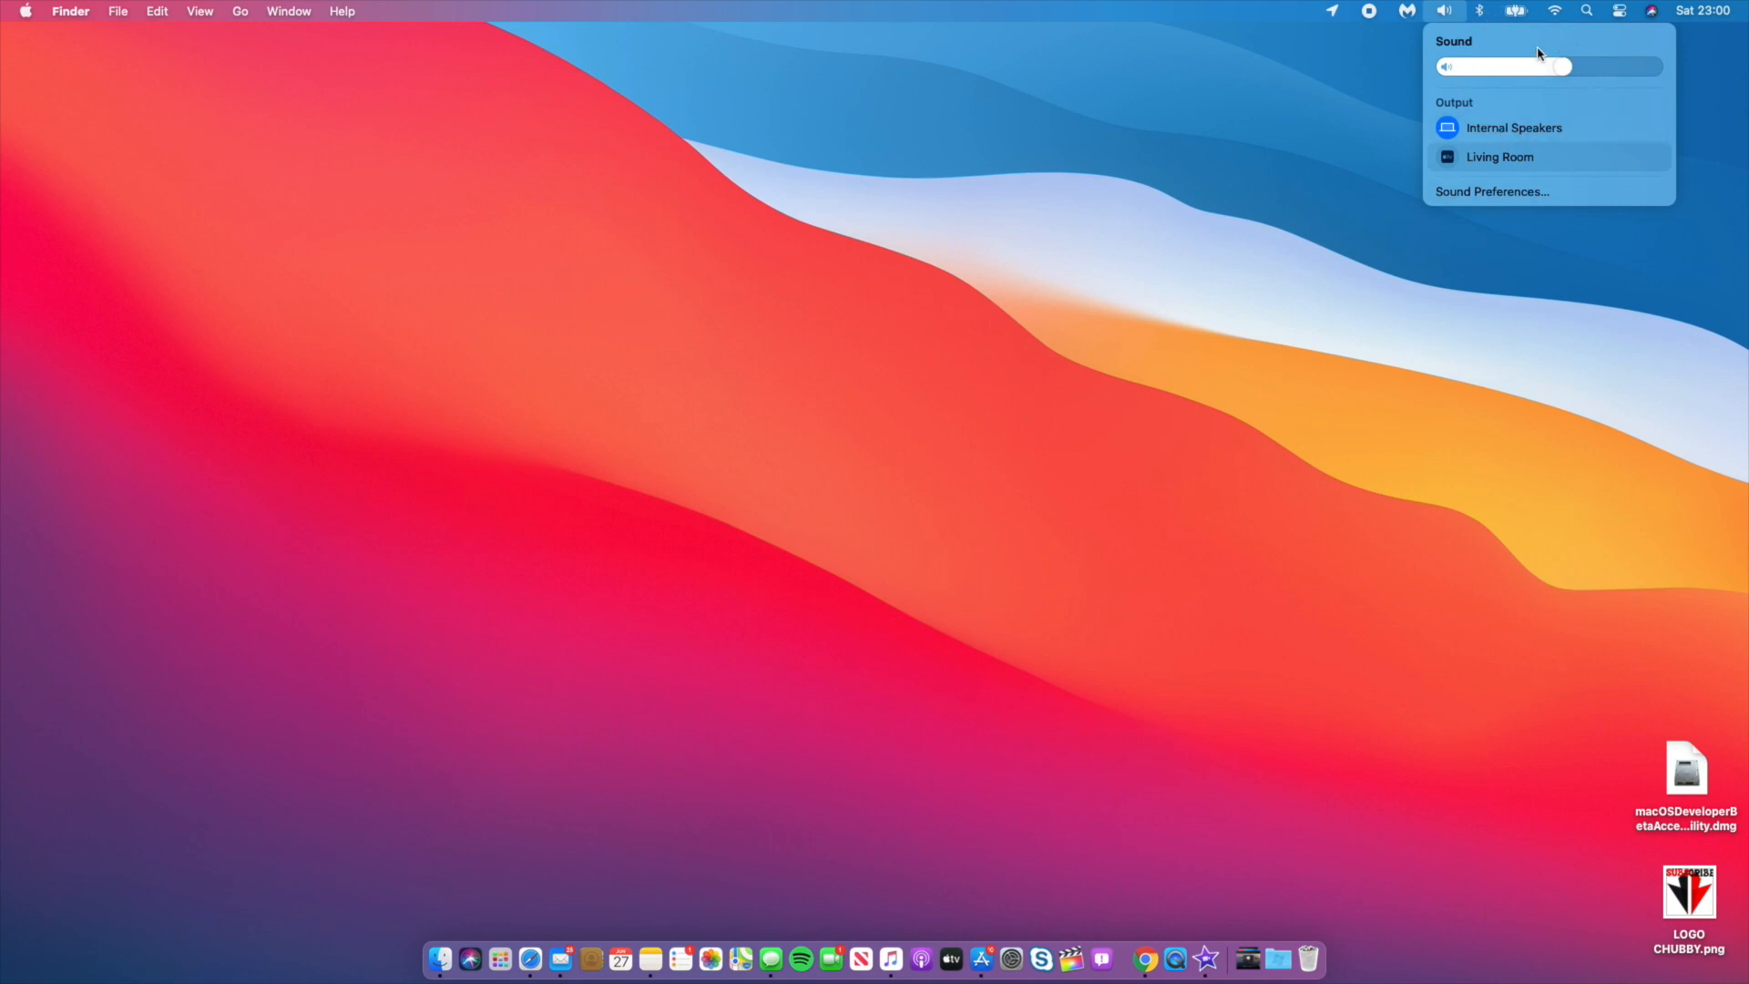
{"action": "left_click_drag", "start_coordinate": [1559, 68], "coordinate": [1561, 68]}
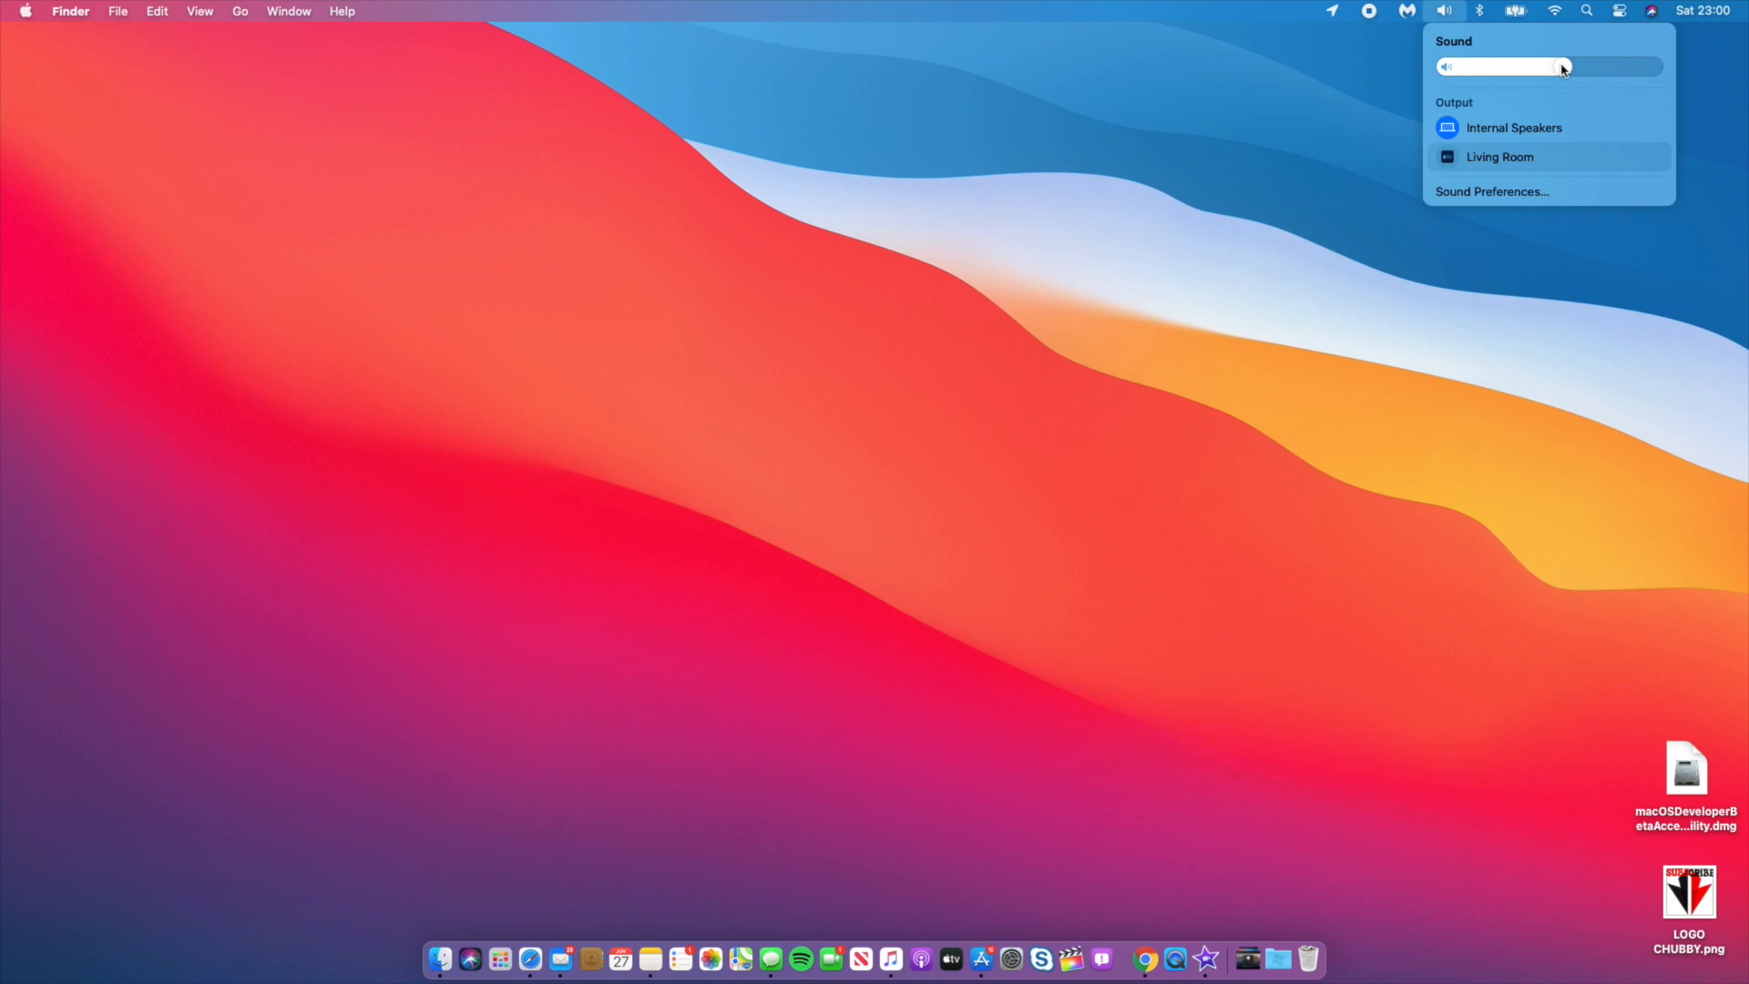
{"action": "left_click_drag", "start_coordinate": [1561, 68], "coordinate": [1539, 67]}
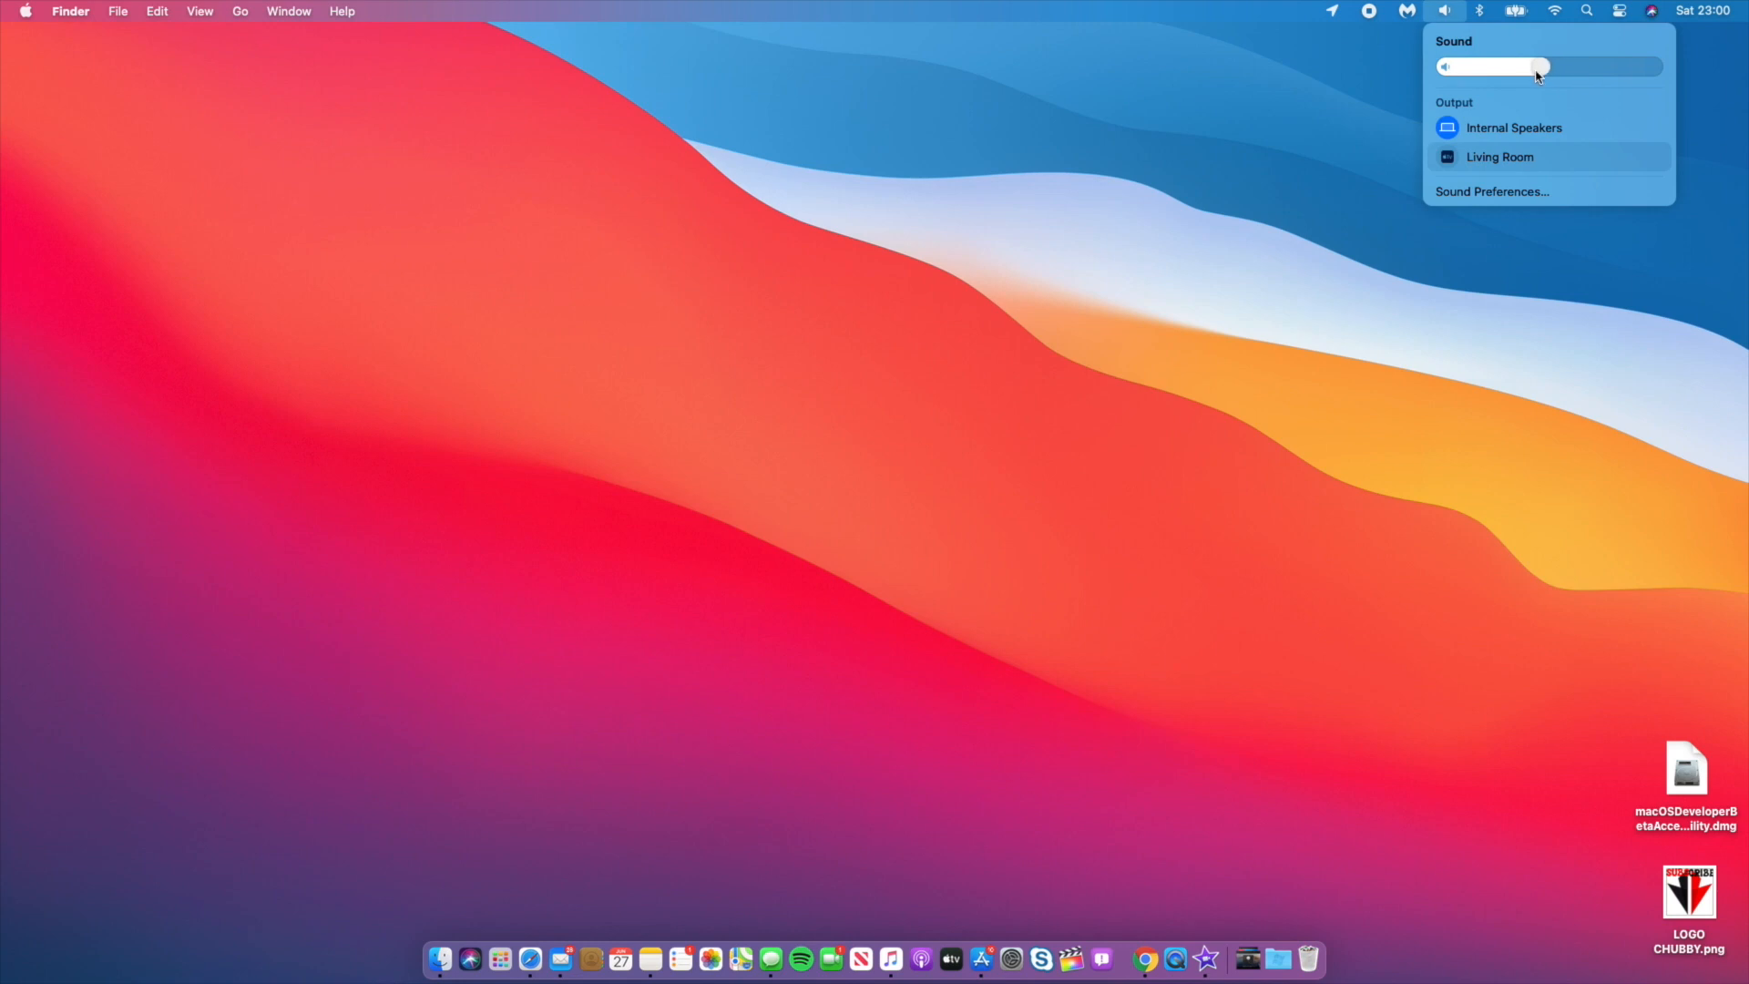
{"action": "left_click_drag", "start_coordinate": [1545, 68], "coordinate": [1566, 67]}
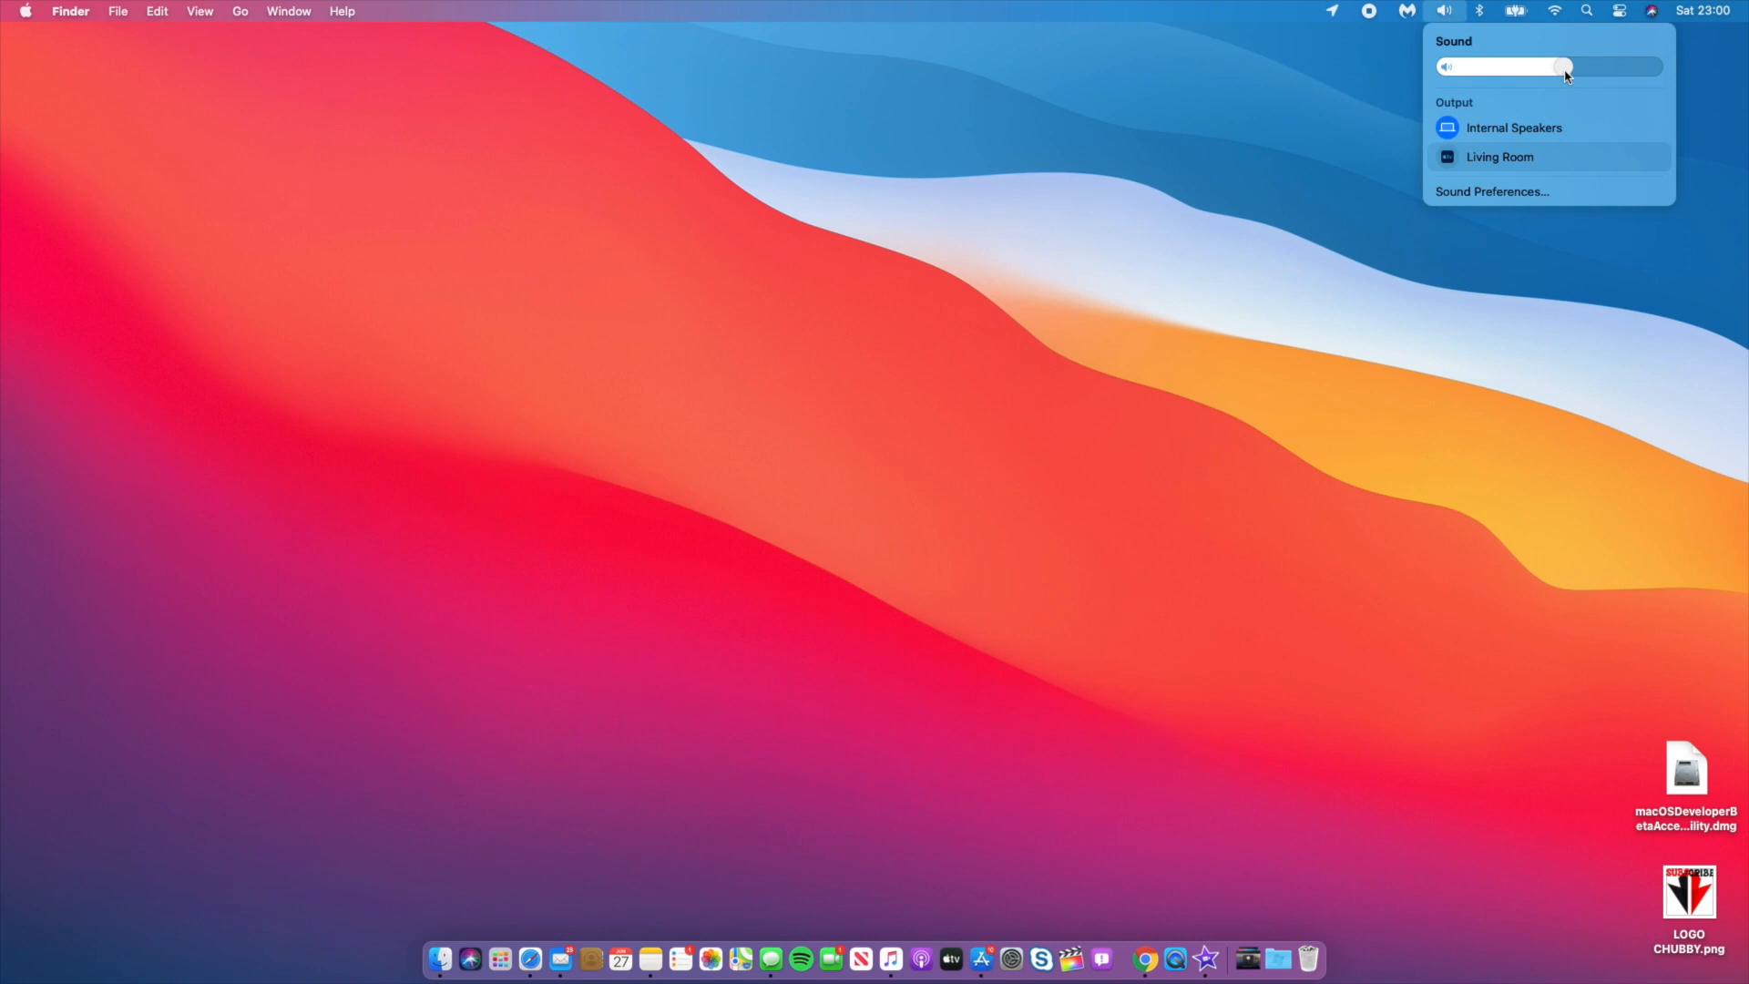
- Dismiss the Sound menu and bring up Mail from the Dock
{"action": "left_click", "coordinate": [1201, 250]}
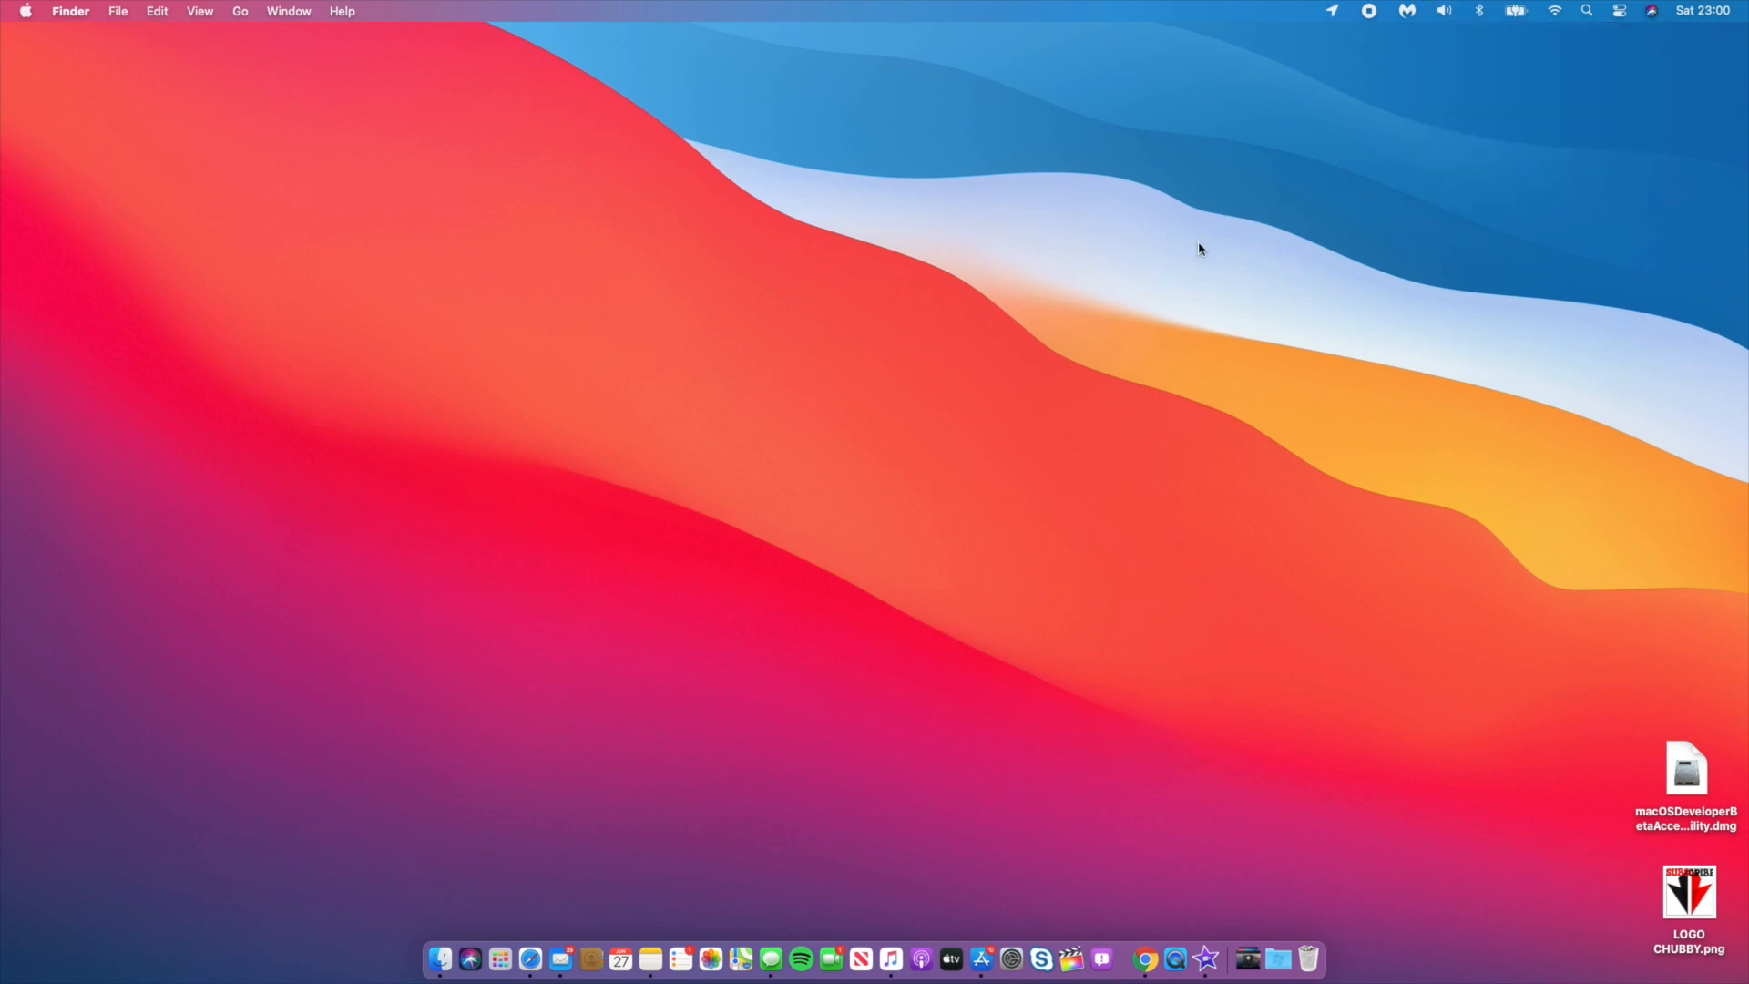
{"action": "mouse_move", "coordinate": [1014, 501]}
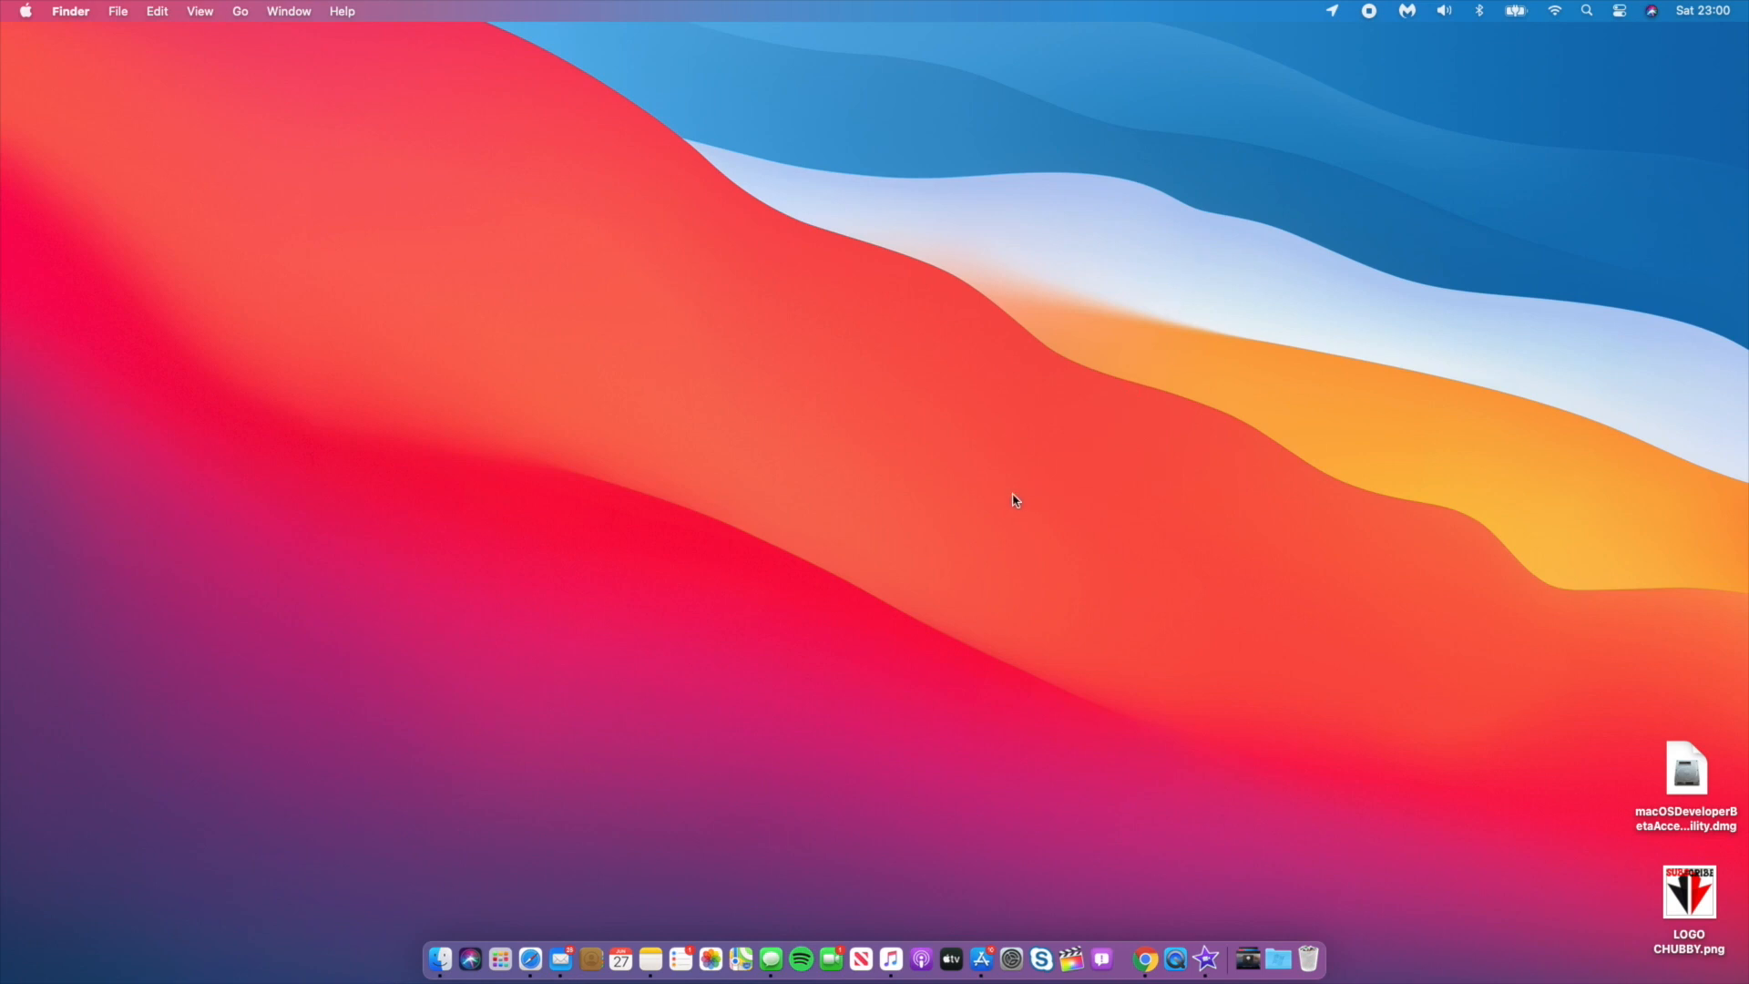
{"action": "left_click", "coordinate": [468, 958]}
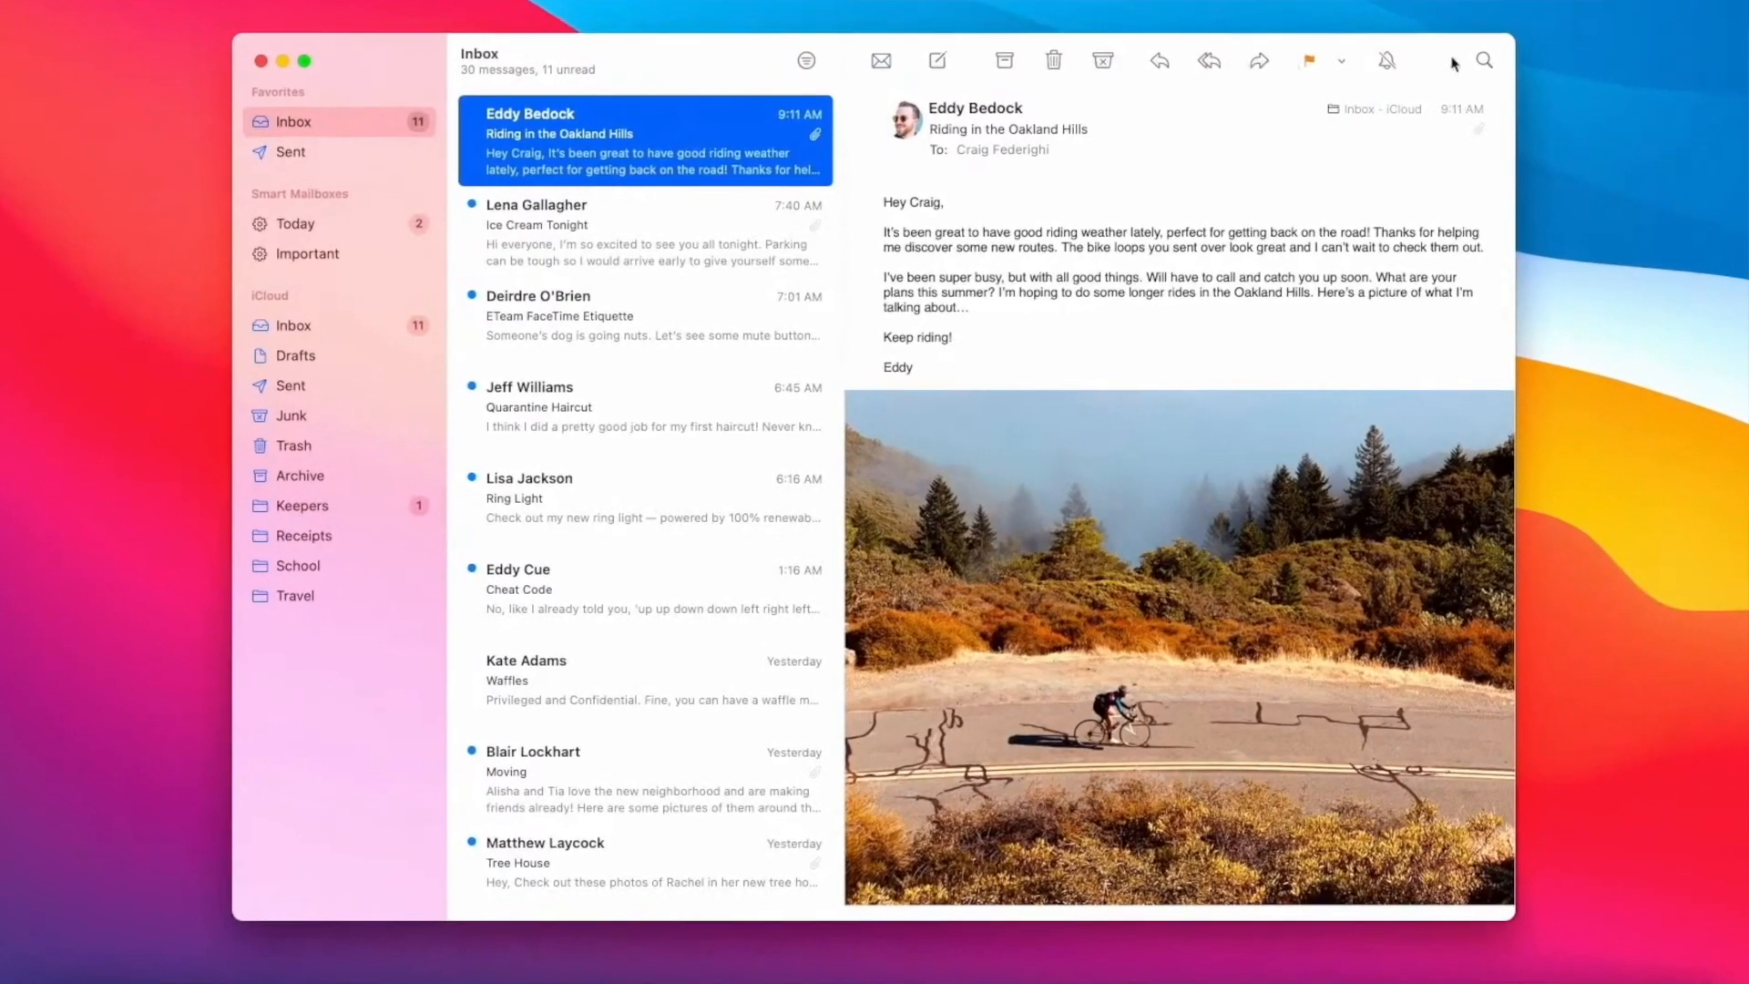
- Leave Mail and bring up Spotlight from the menu bar
{"action": "left_click", "coordinate": [1483, 60]}
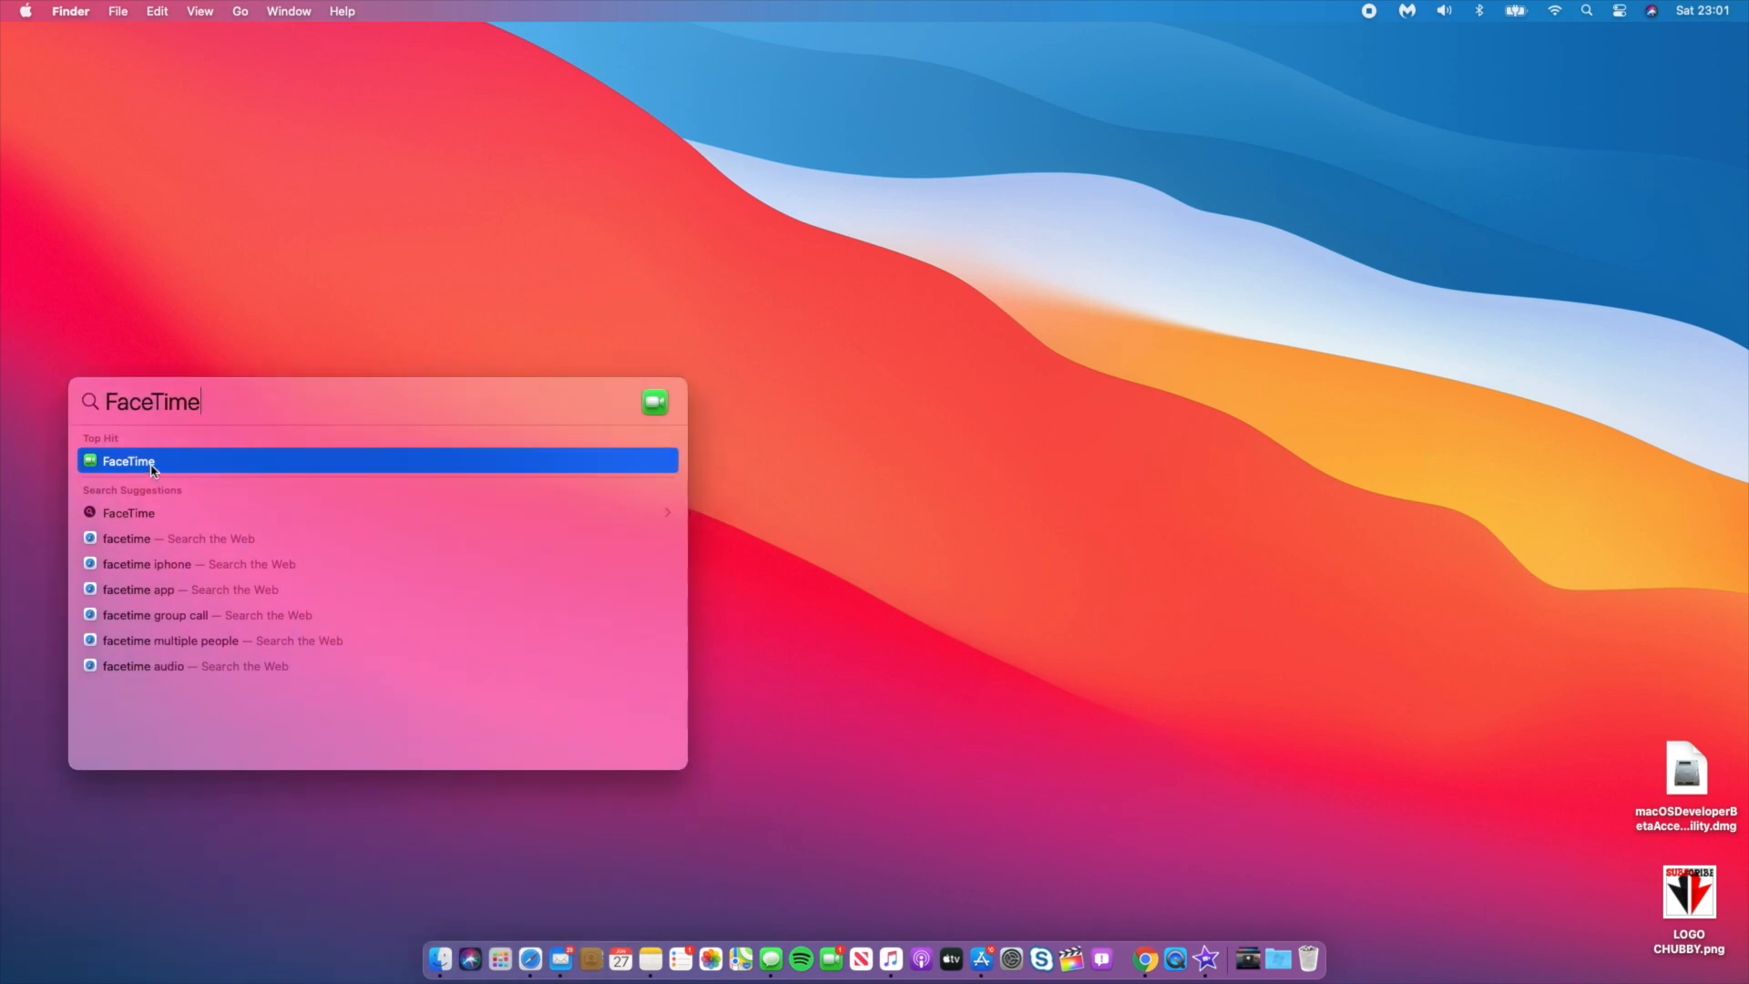
{"action": "mouse_move", "coordinate": [599, 422]}
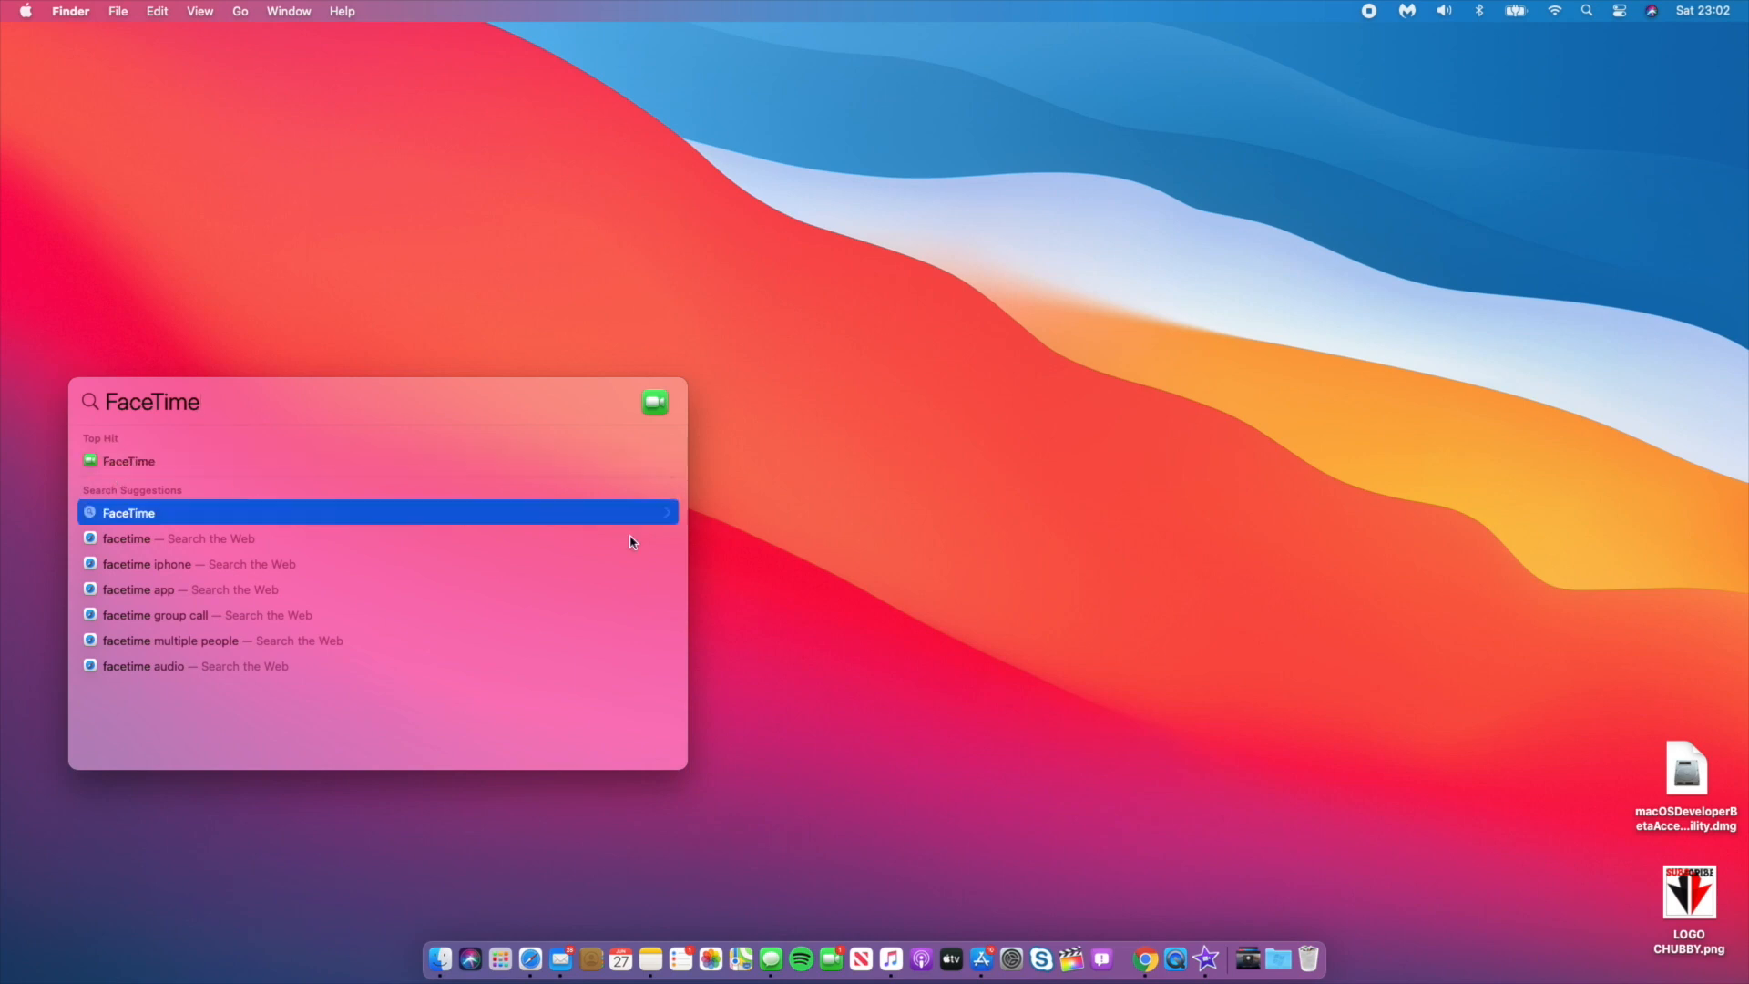
- Edit the Spotlight query from FaceTime to 'voice Memos' and browse its results
{"action": "key", "text": "Down"}
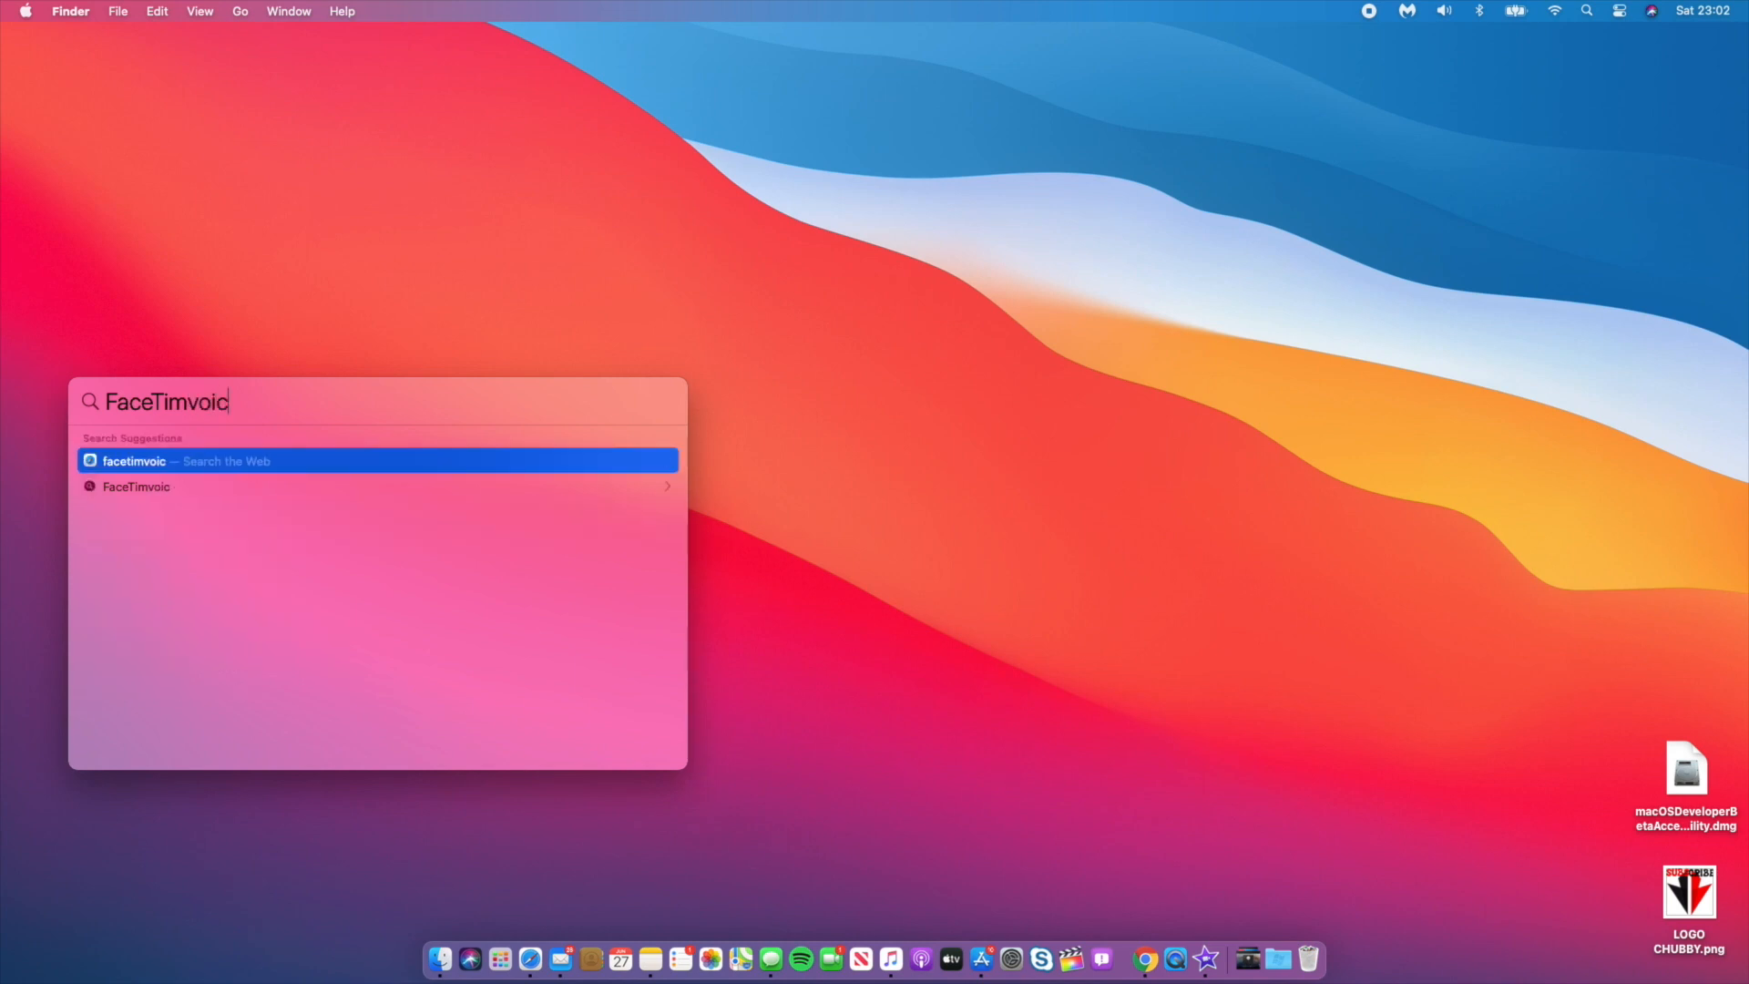
{"action": "type", "text": "e"}
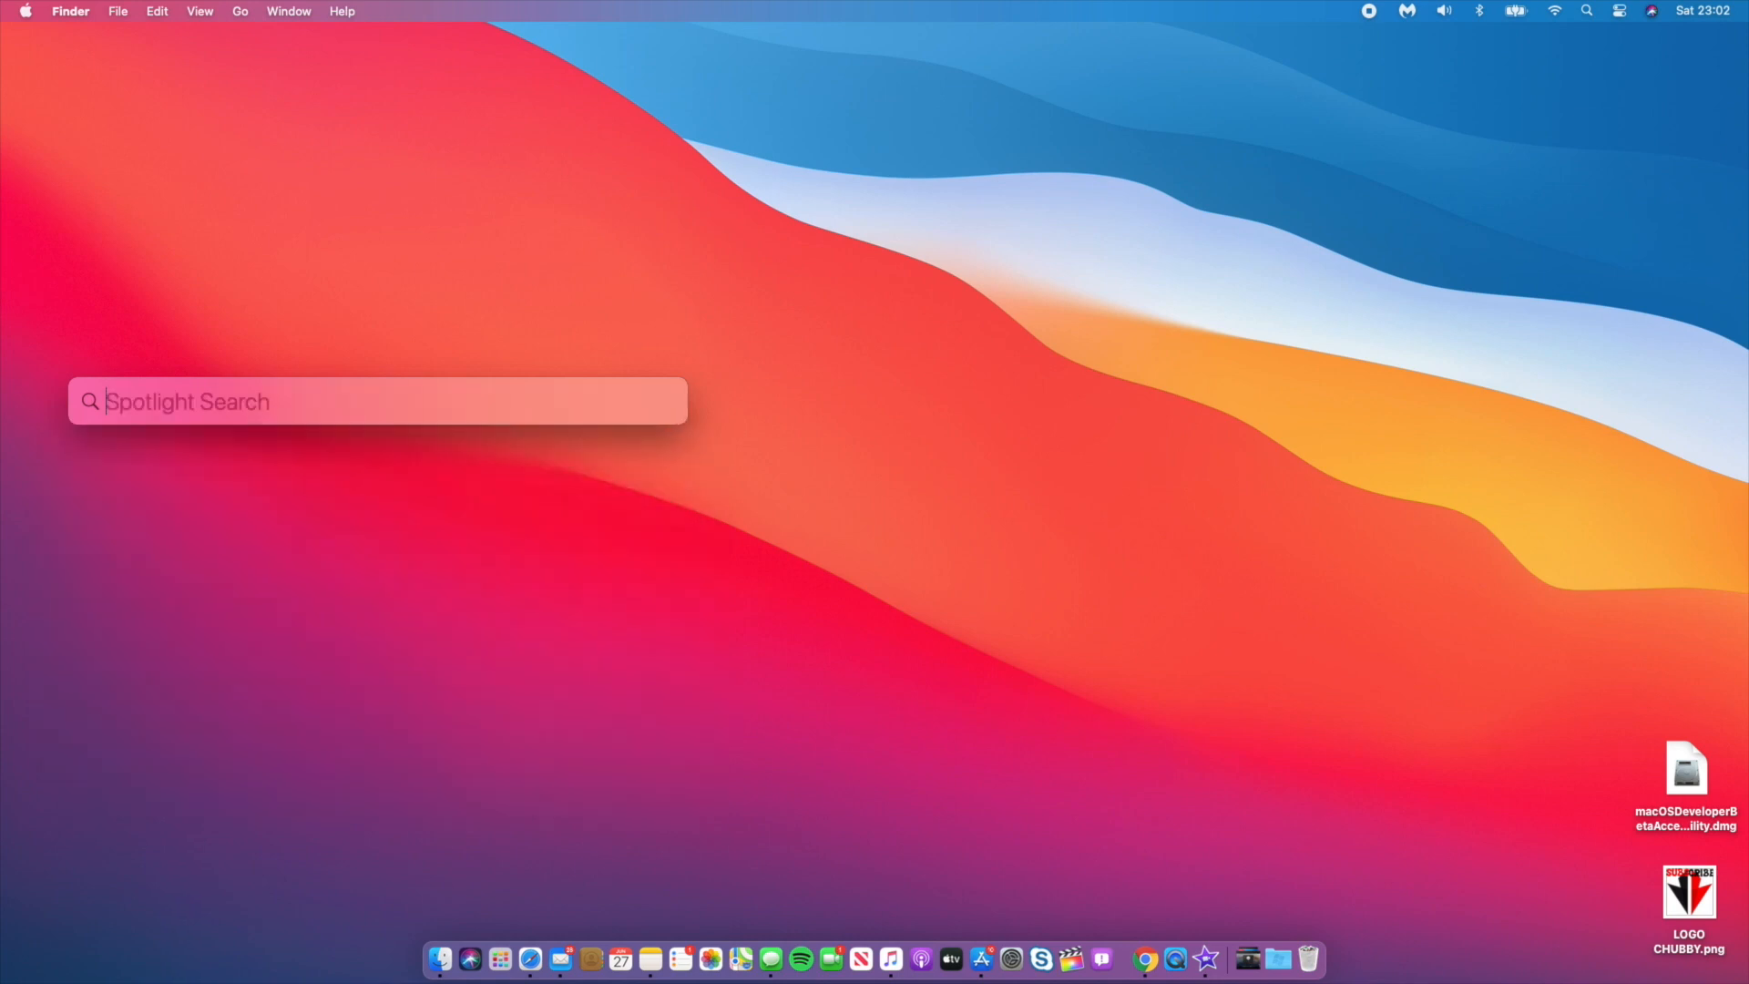
{"action": "type", "text": "voice Memos"}
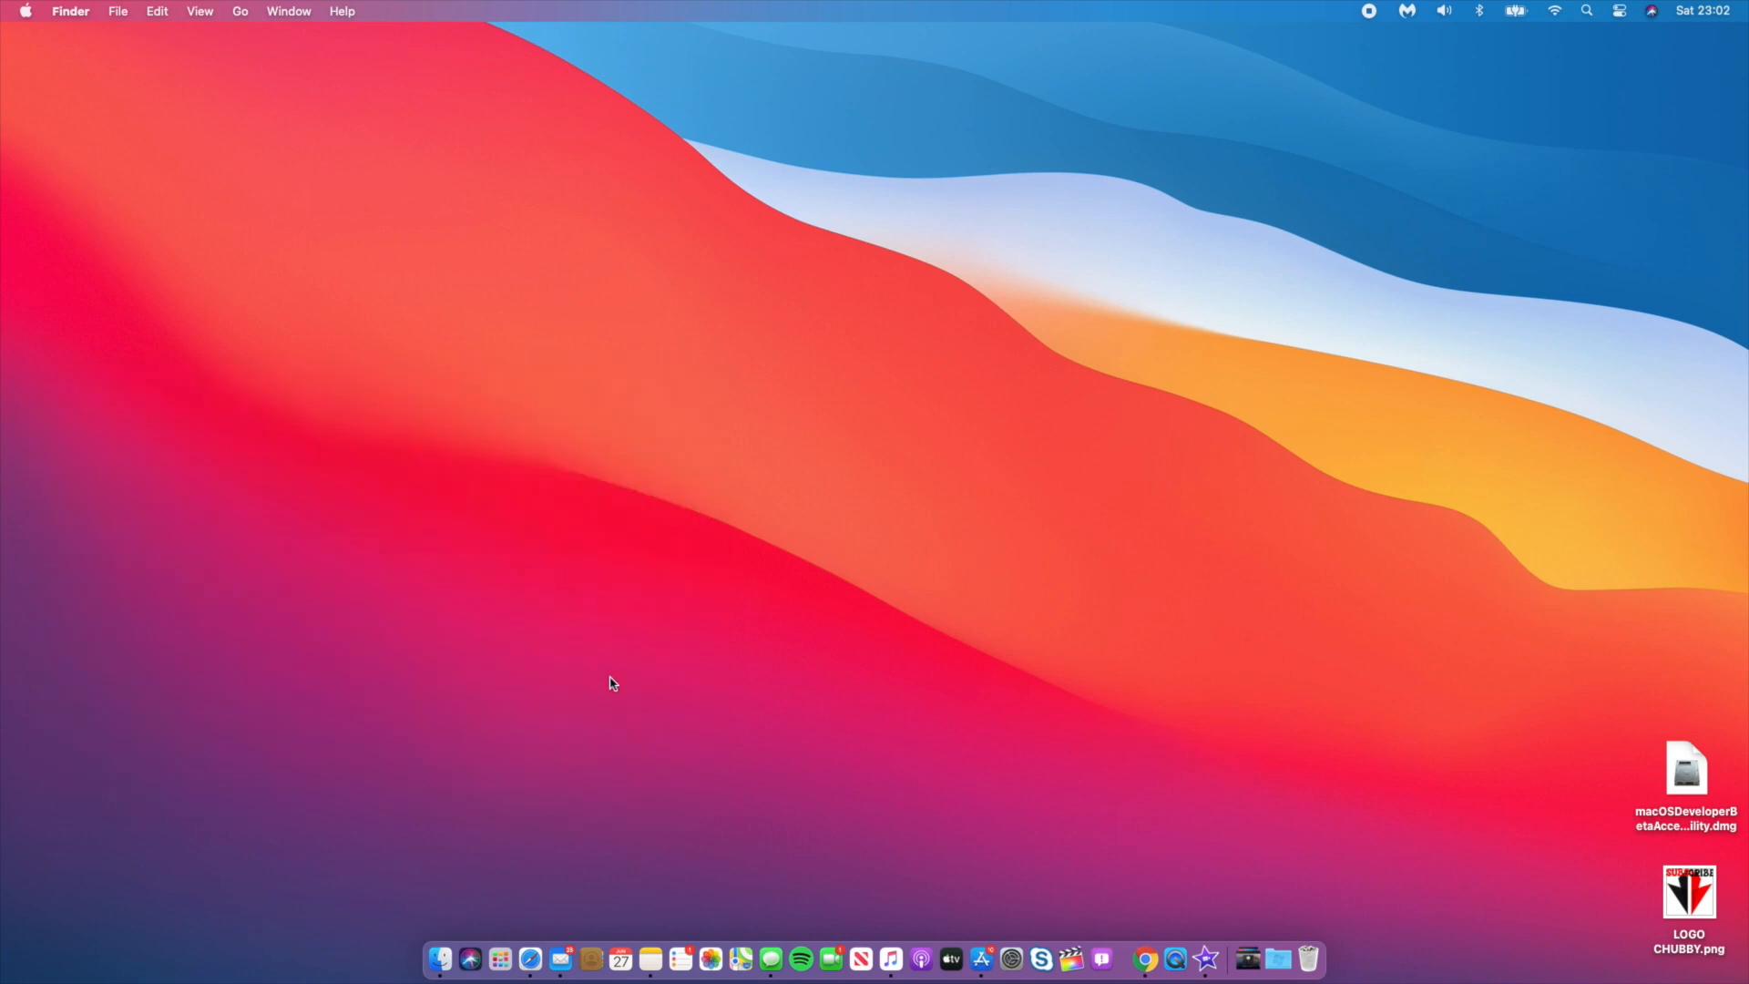
{"action": "type", "text": "weather"}
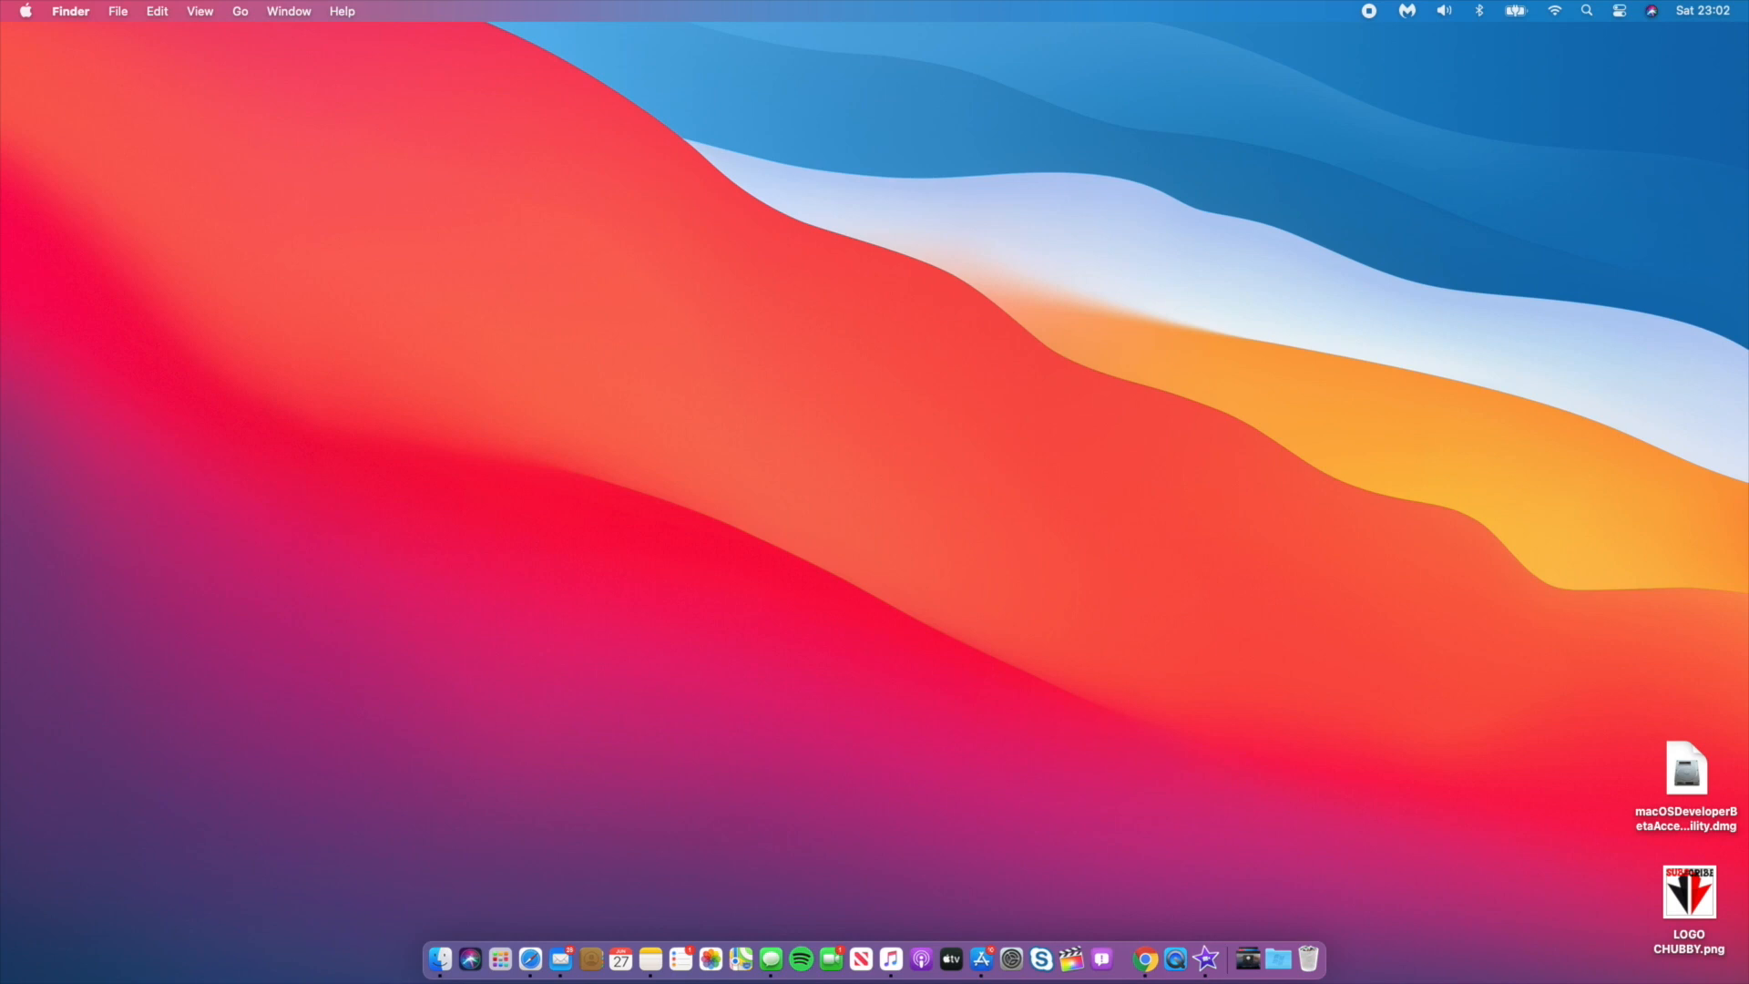
{"action": "mouse_move", "coordinate": [629, 465]}
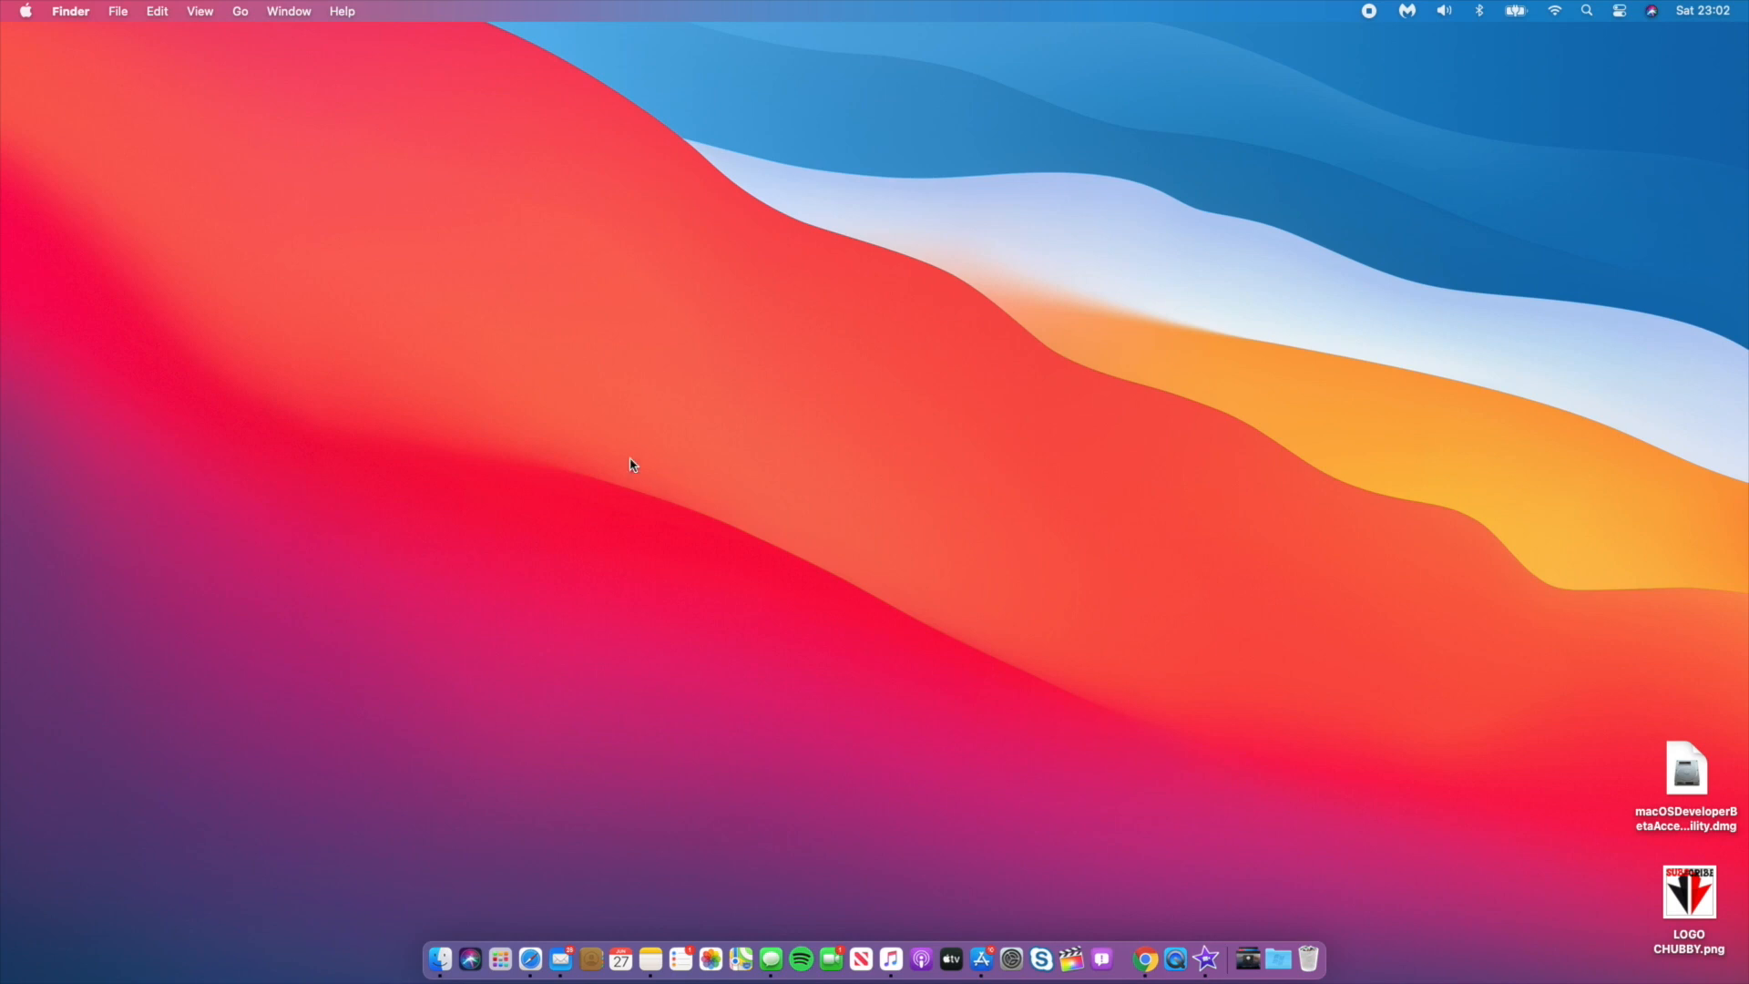
{"action": "mouse_move", "coordinate": [698, 605]}
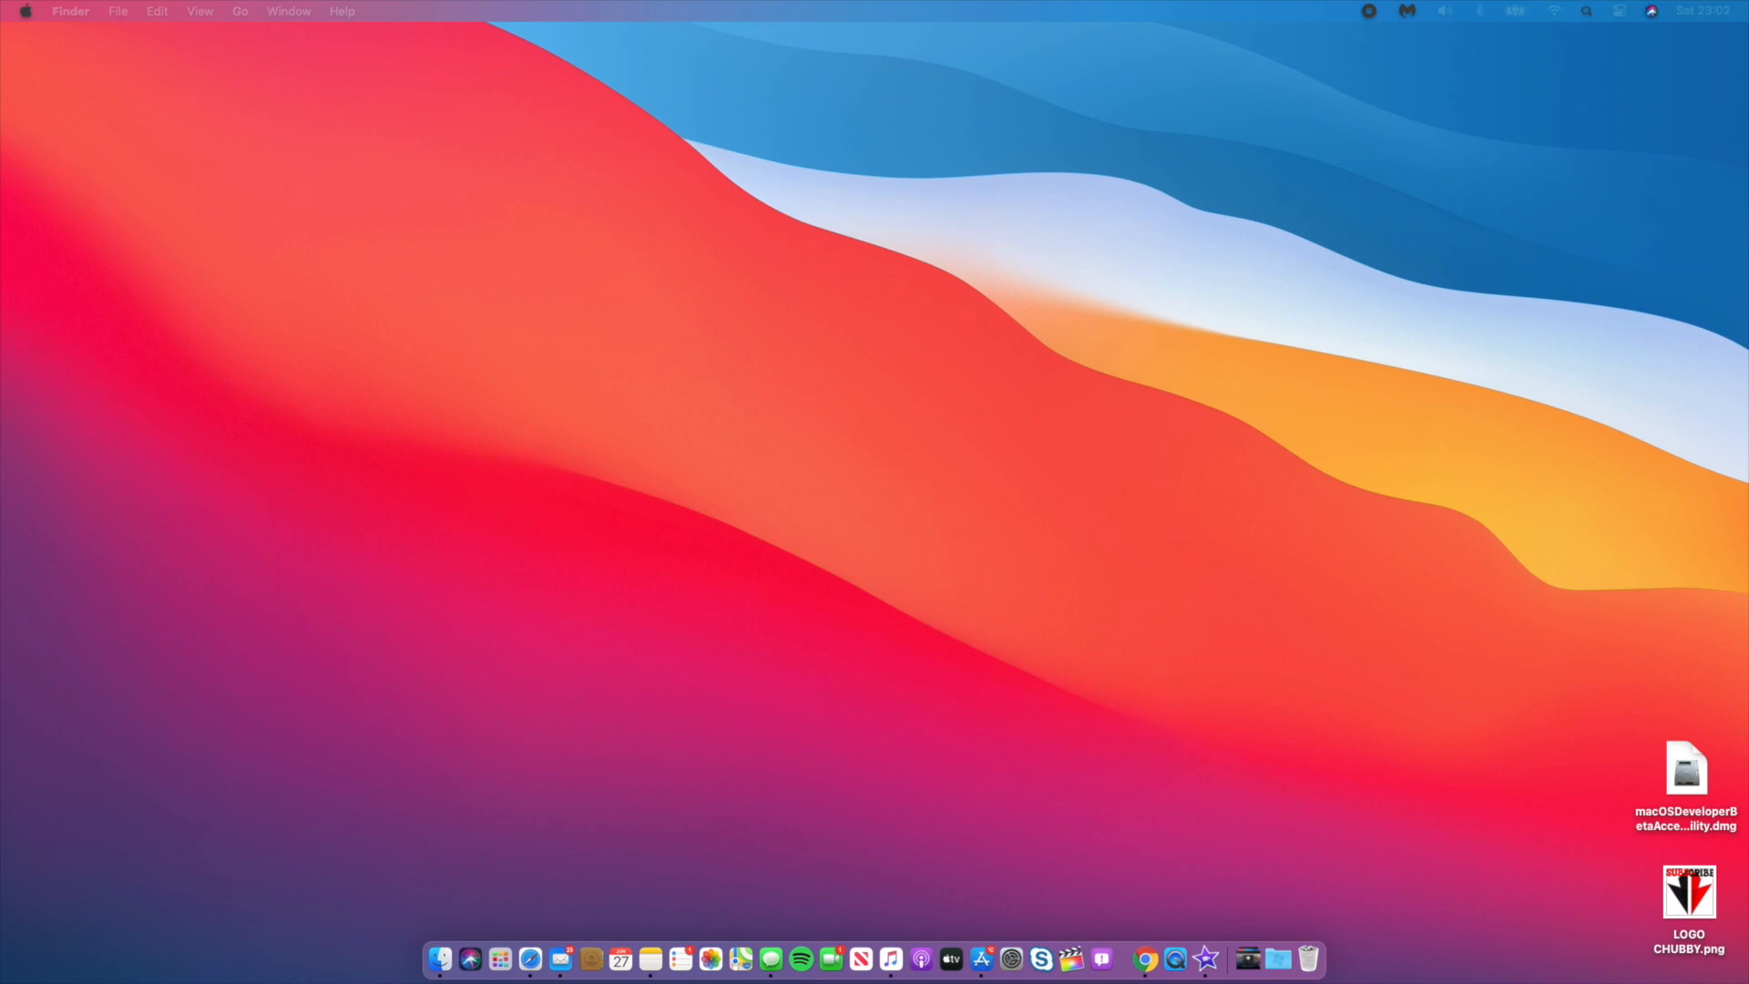
{"action": "mouse_move", "coordinate": [769, 960]}
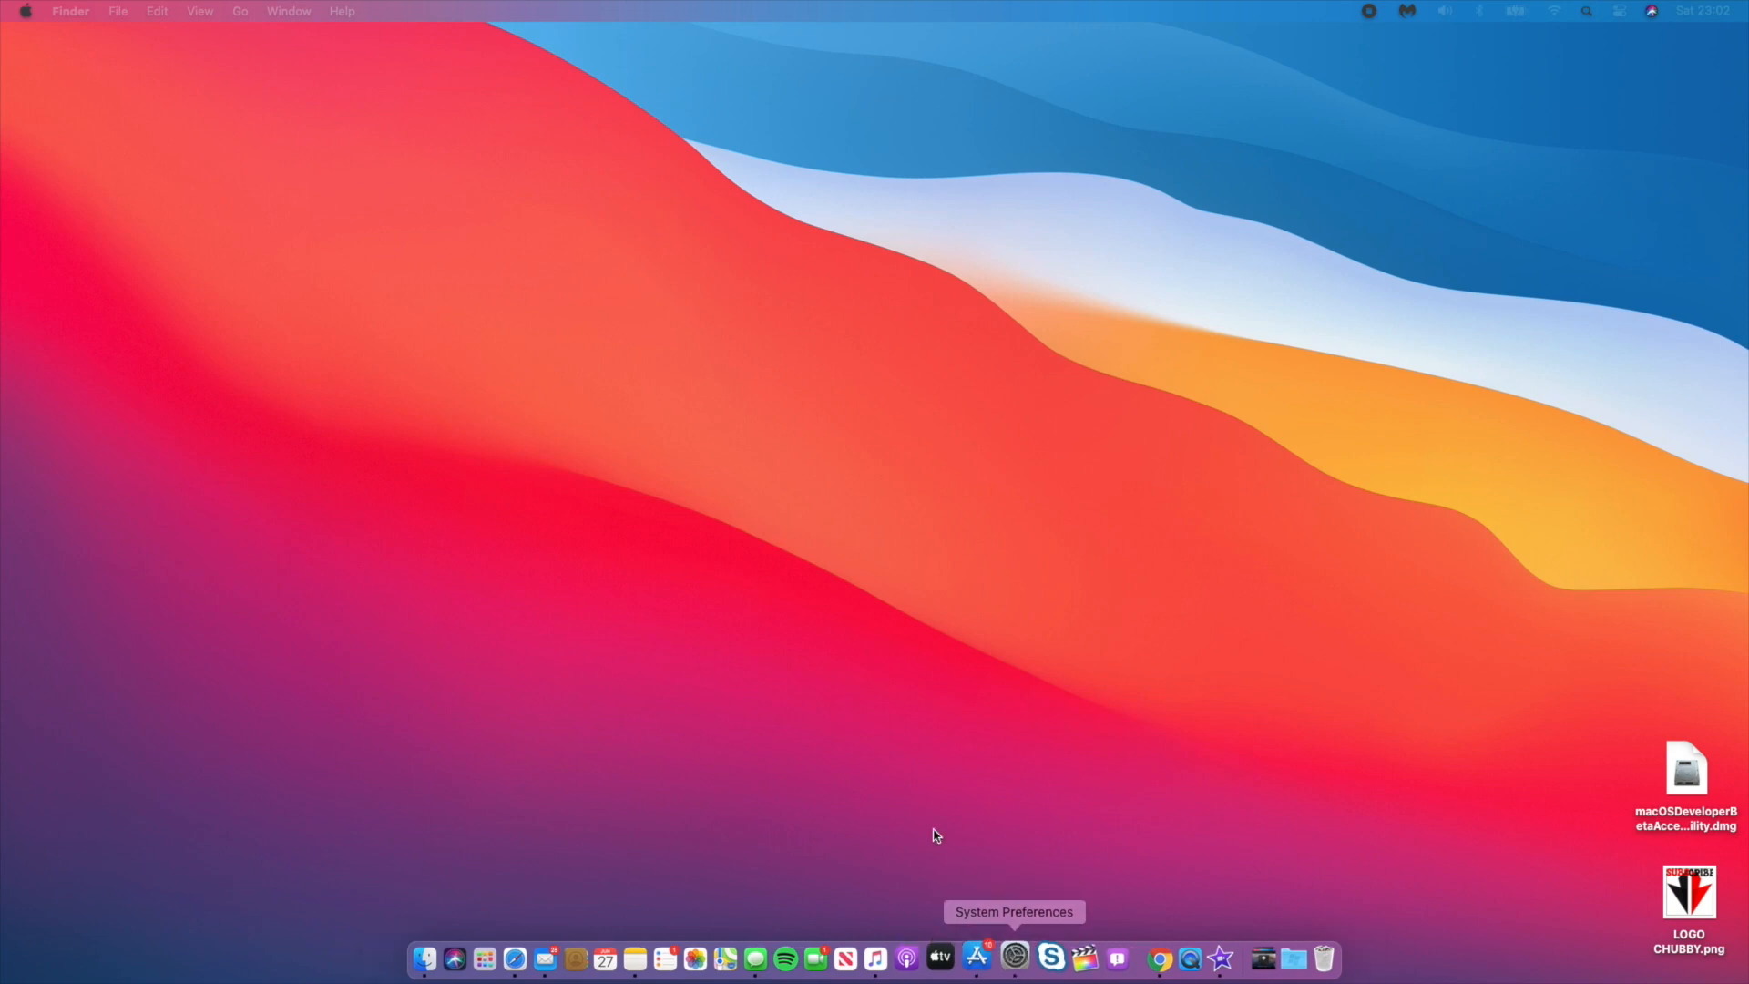
- Launch System Preferences from the Dock and start a Software Update check
{"action": "left_click", "coordinate": [1012, 968]}
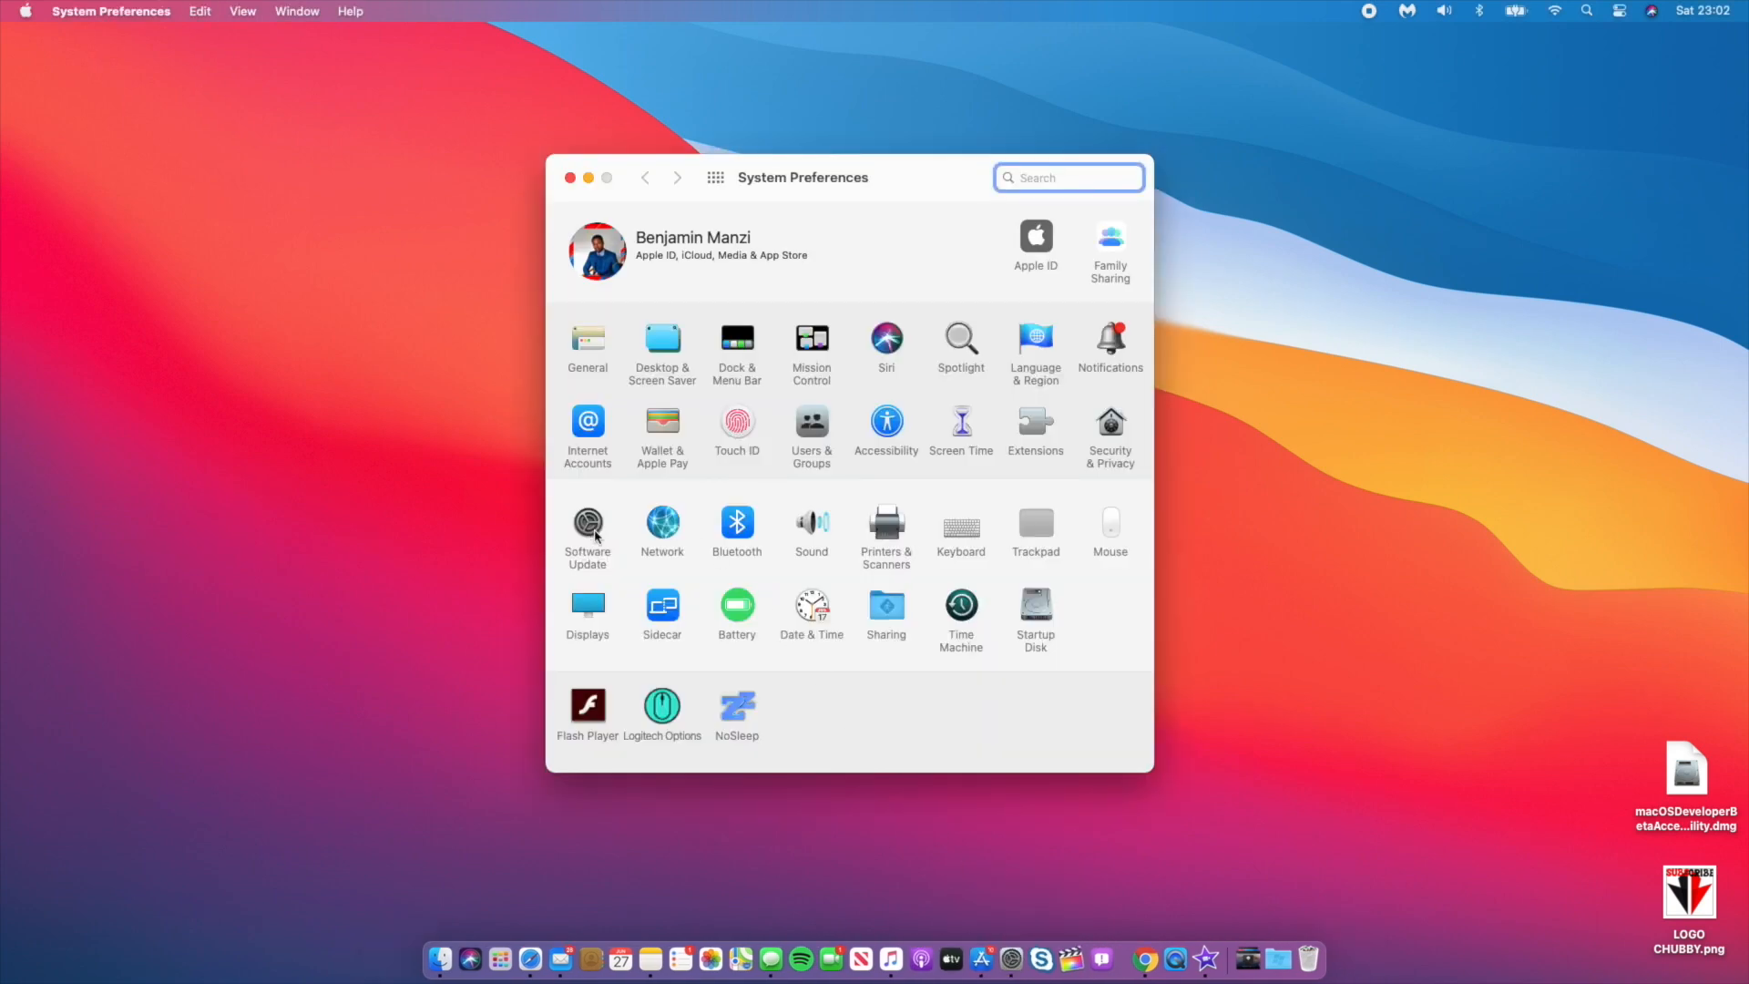
{"action": "left_click", "coordinate": [586, 524]}
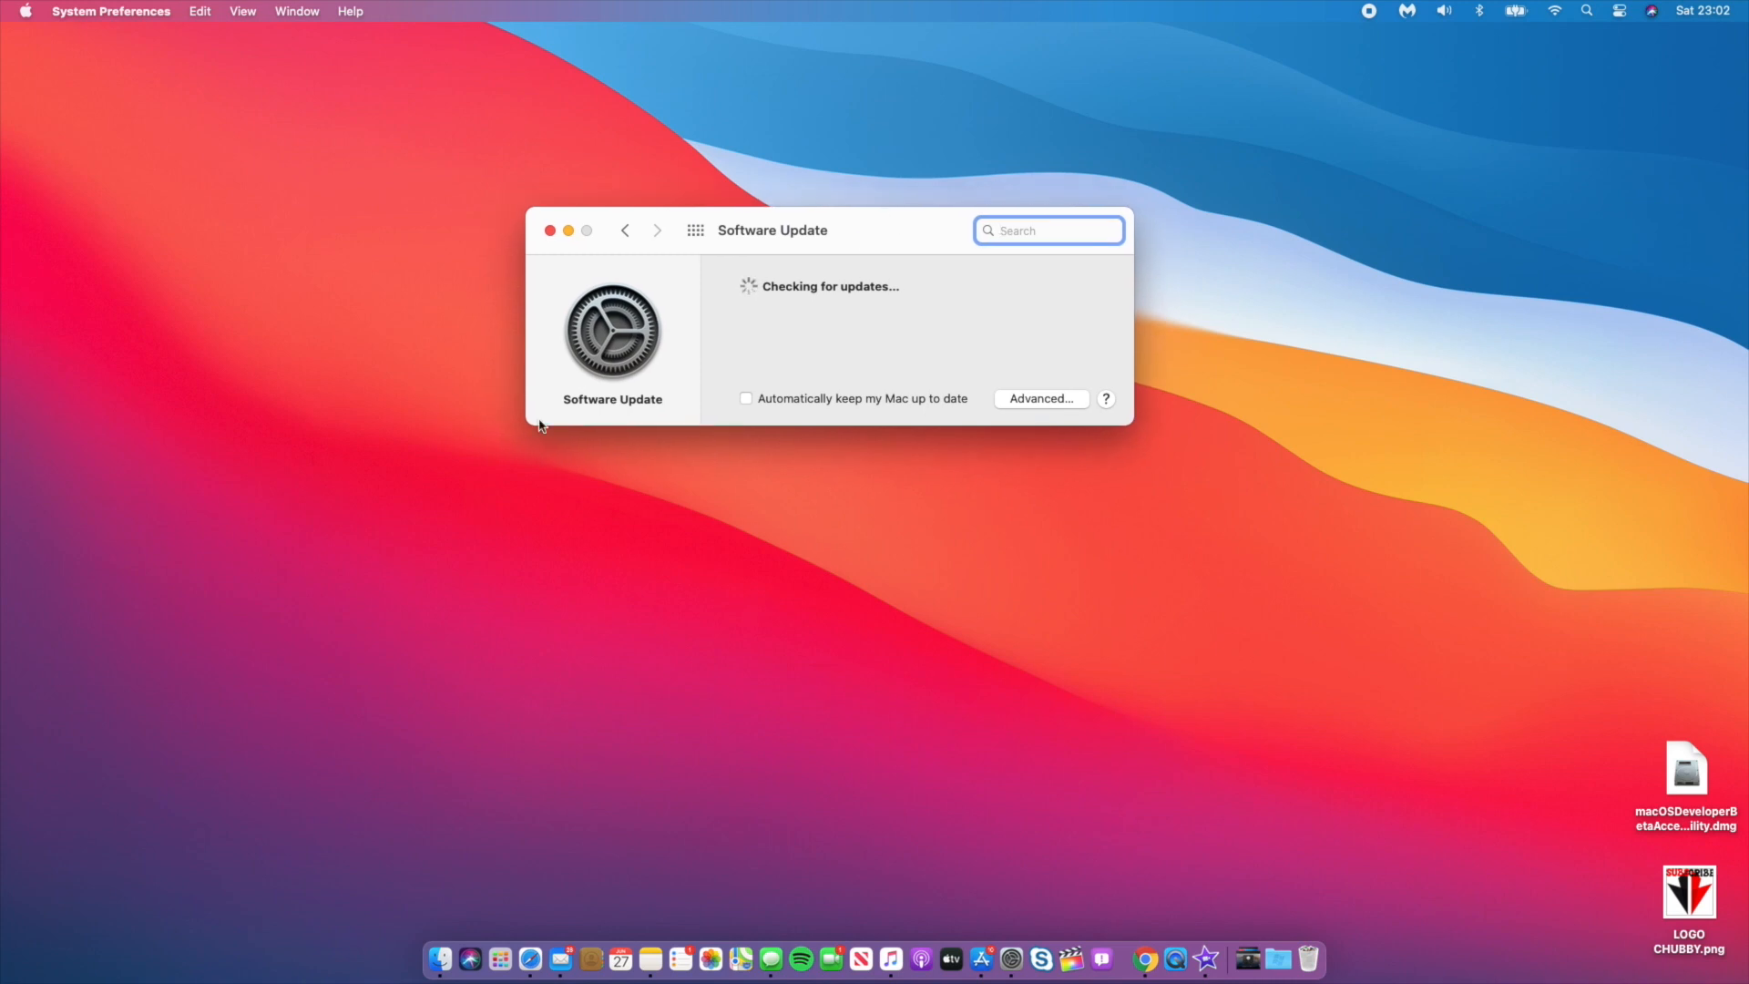
{"action": "mouse_move", "coordinate": [654, 574]}
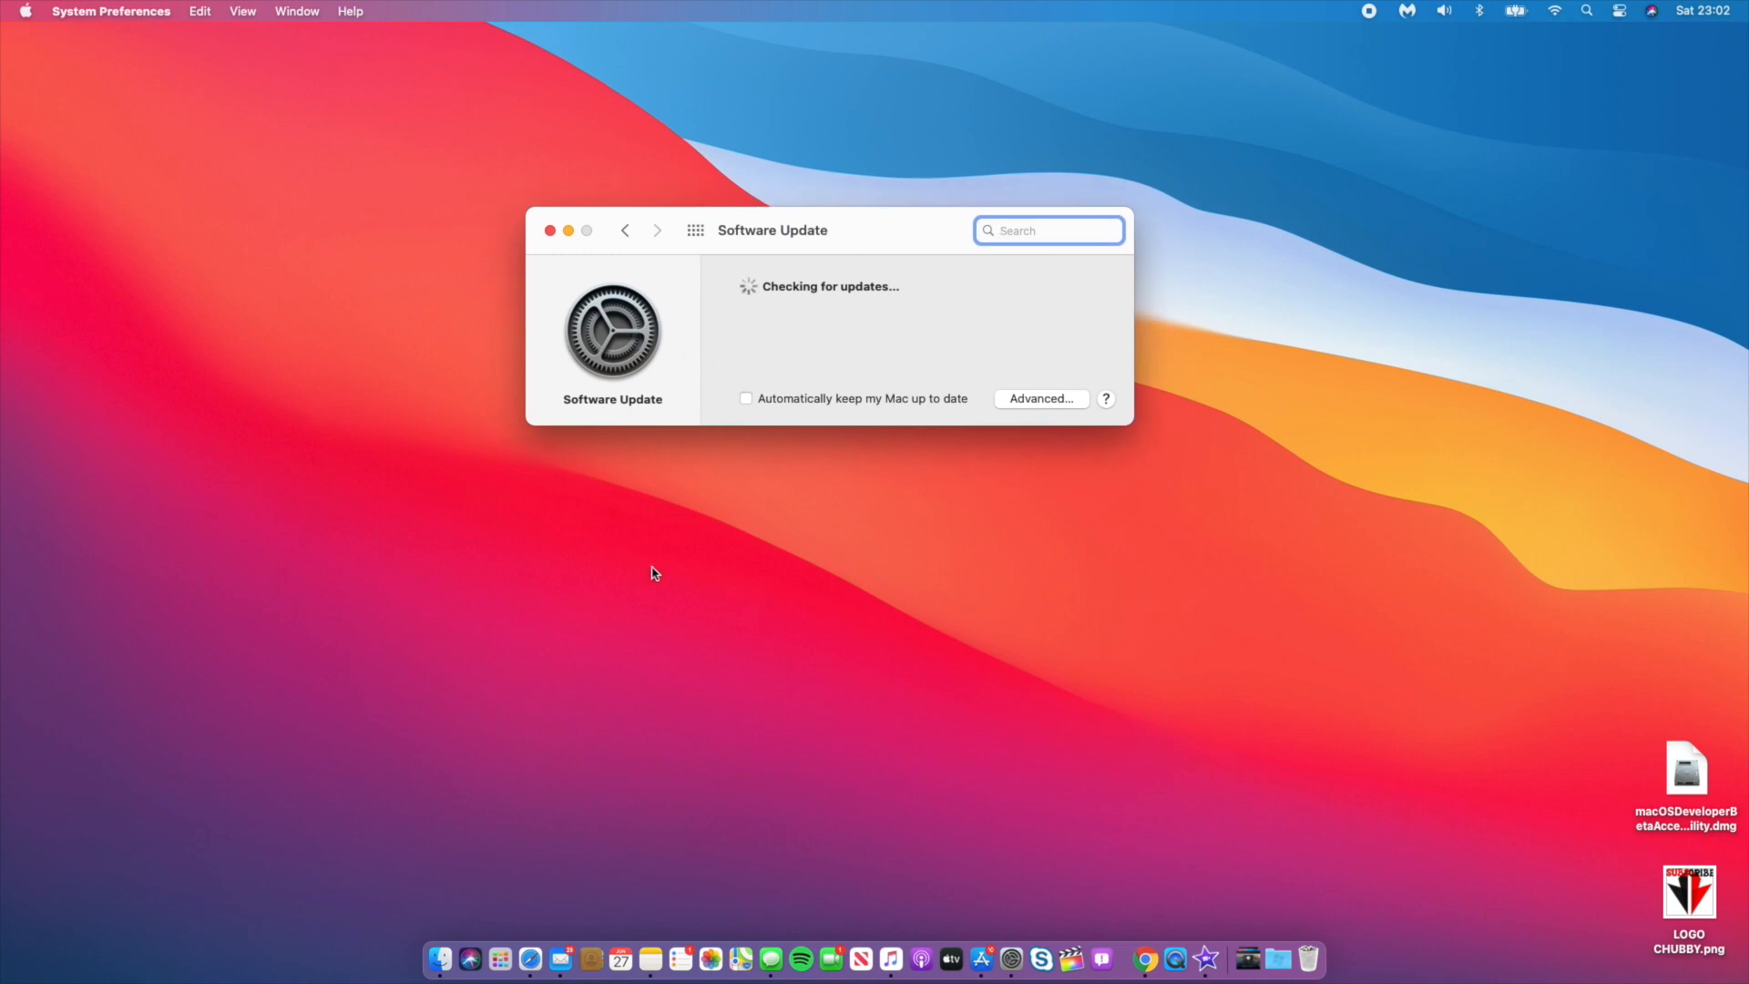
{"action": "mouse_move", "coordinate": [927, 328]}
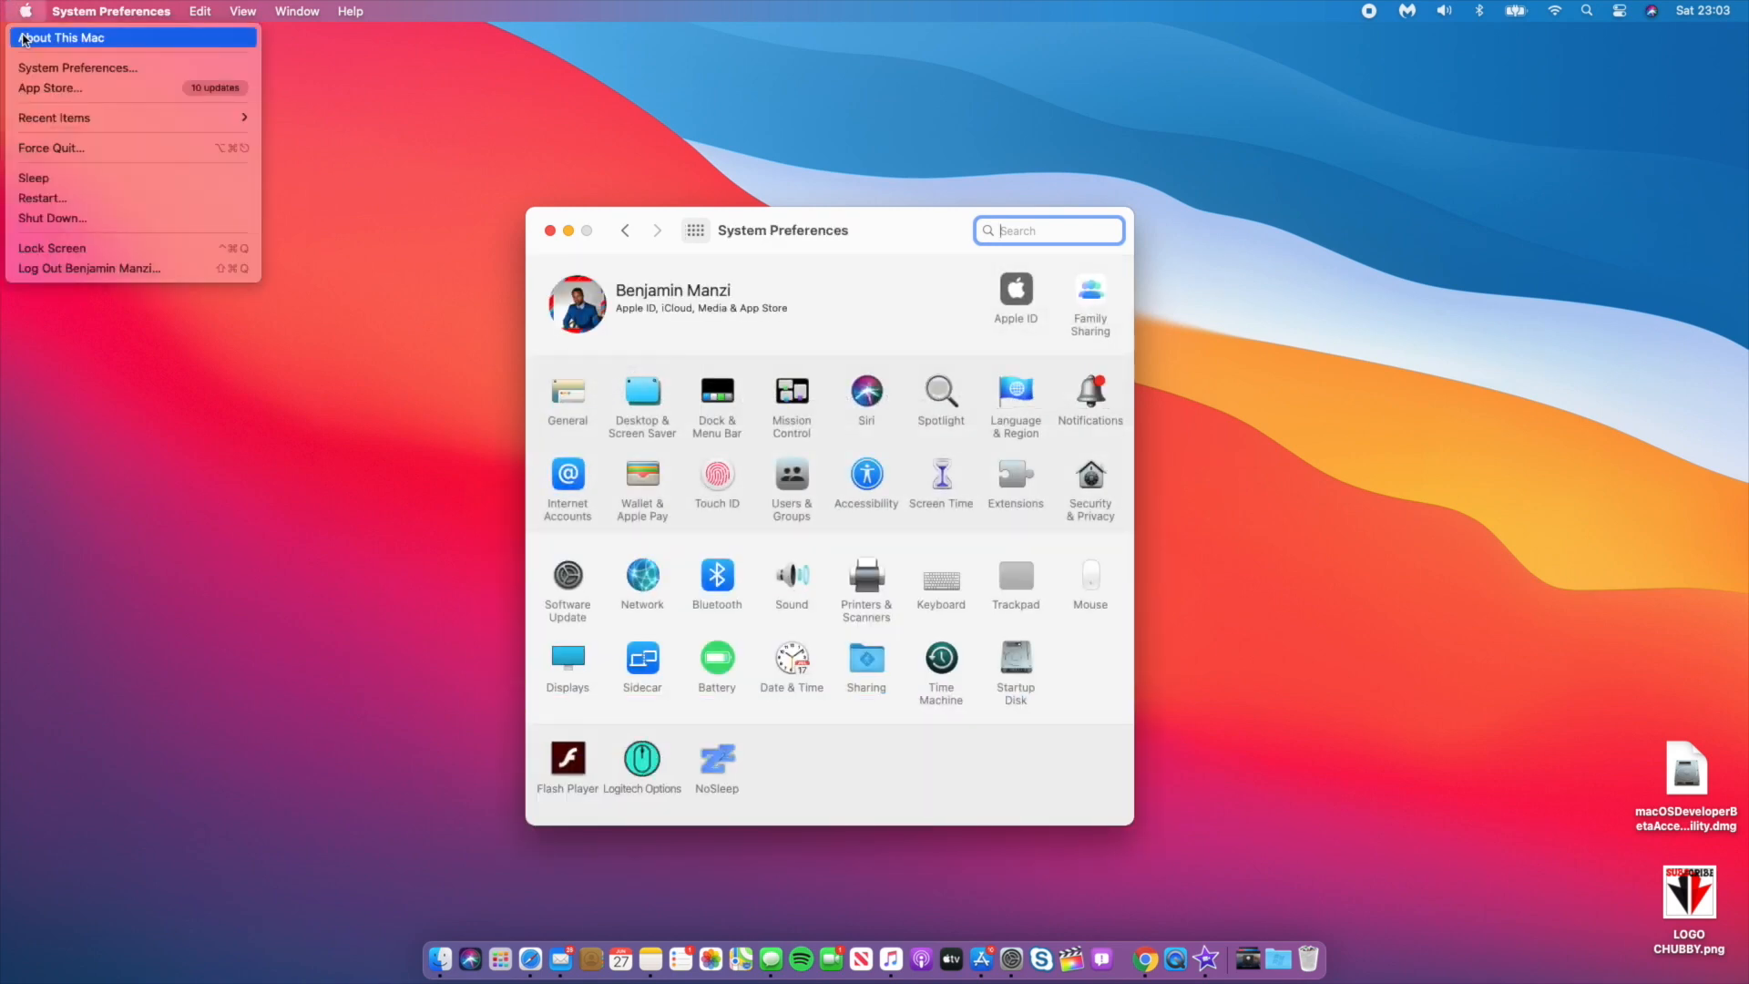
{"action": "left_click", "coordinate": [64, 37]}
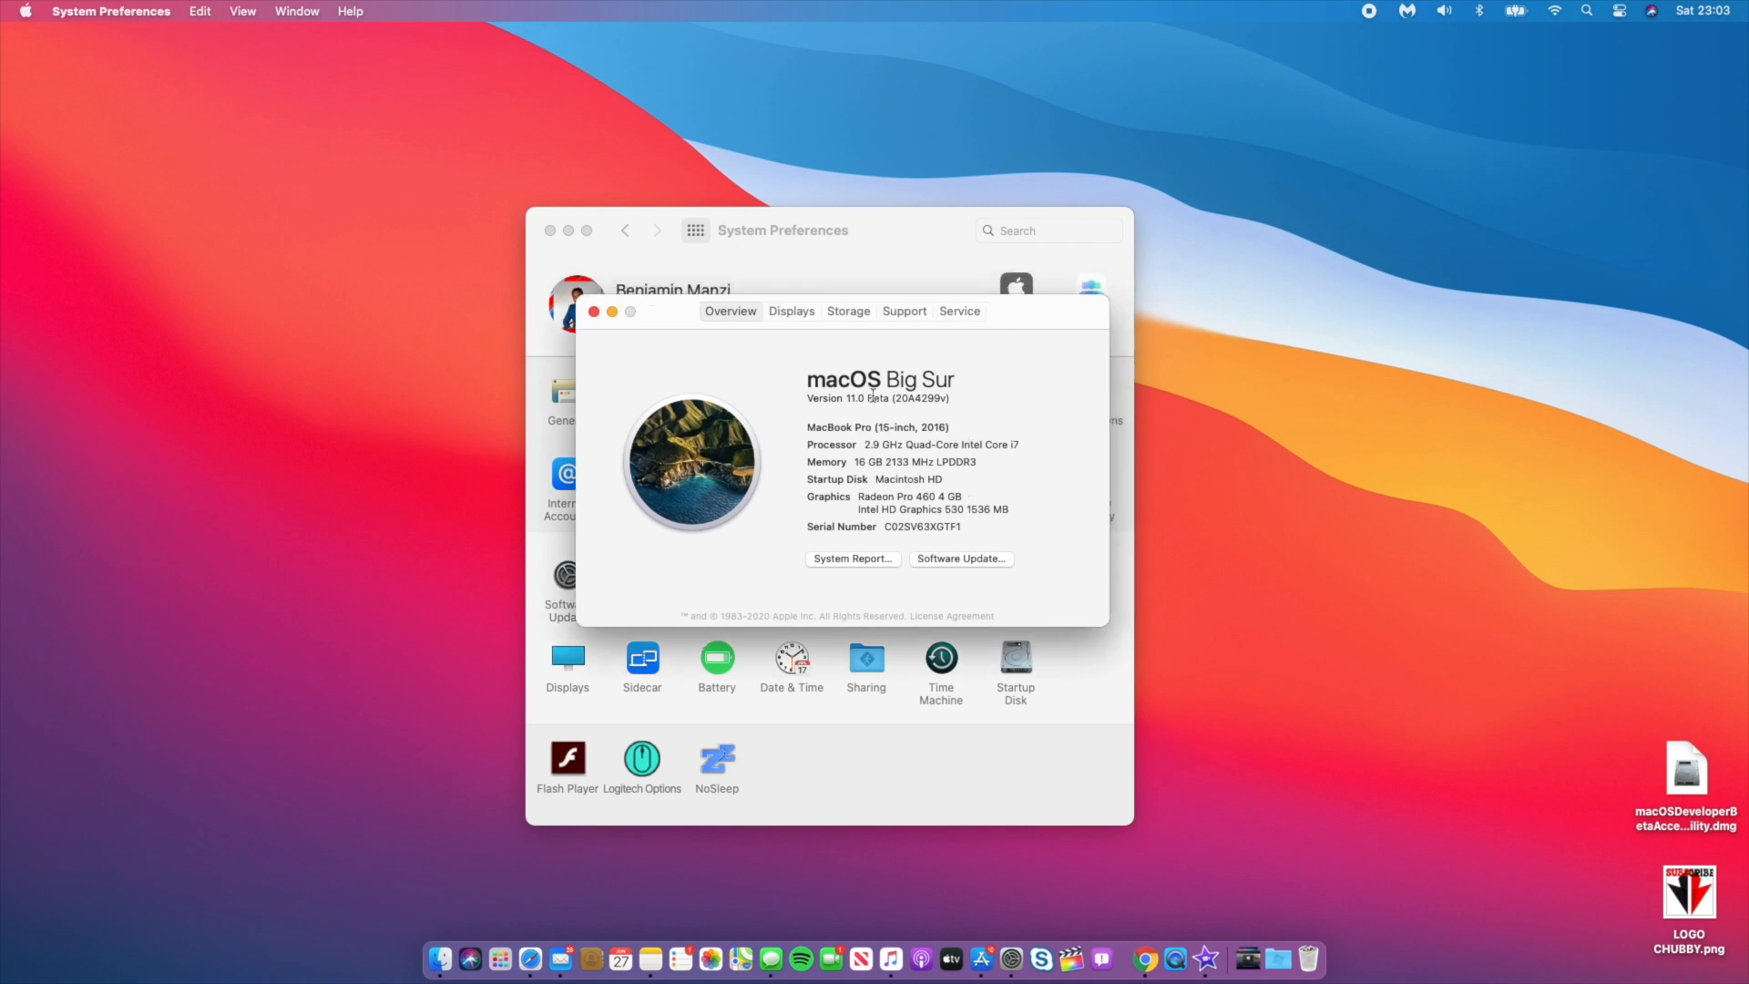
{"action": "double_click", "coordinate": [863, 399]}
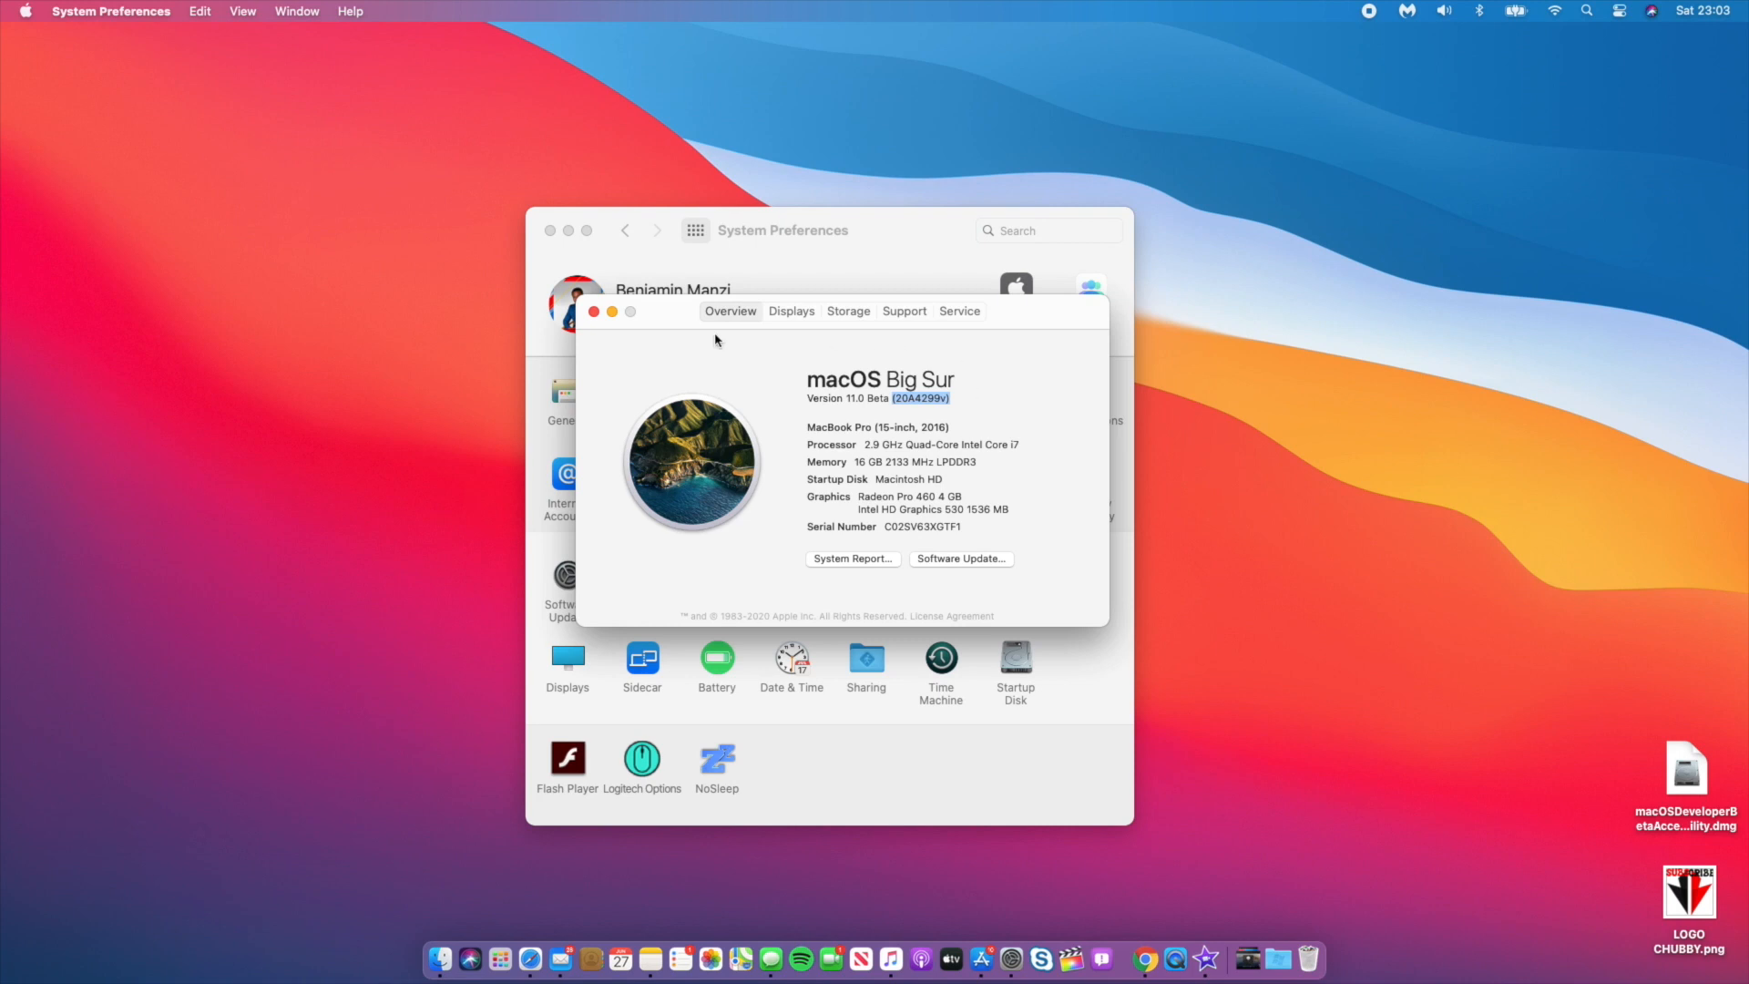
{"action": "left_click", "coordinate": [594, 312]}
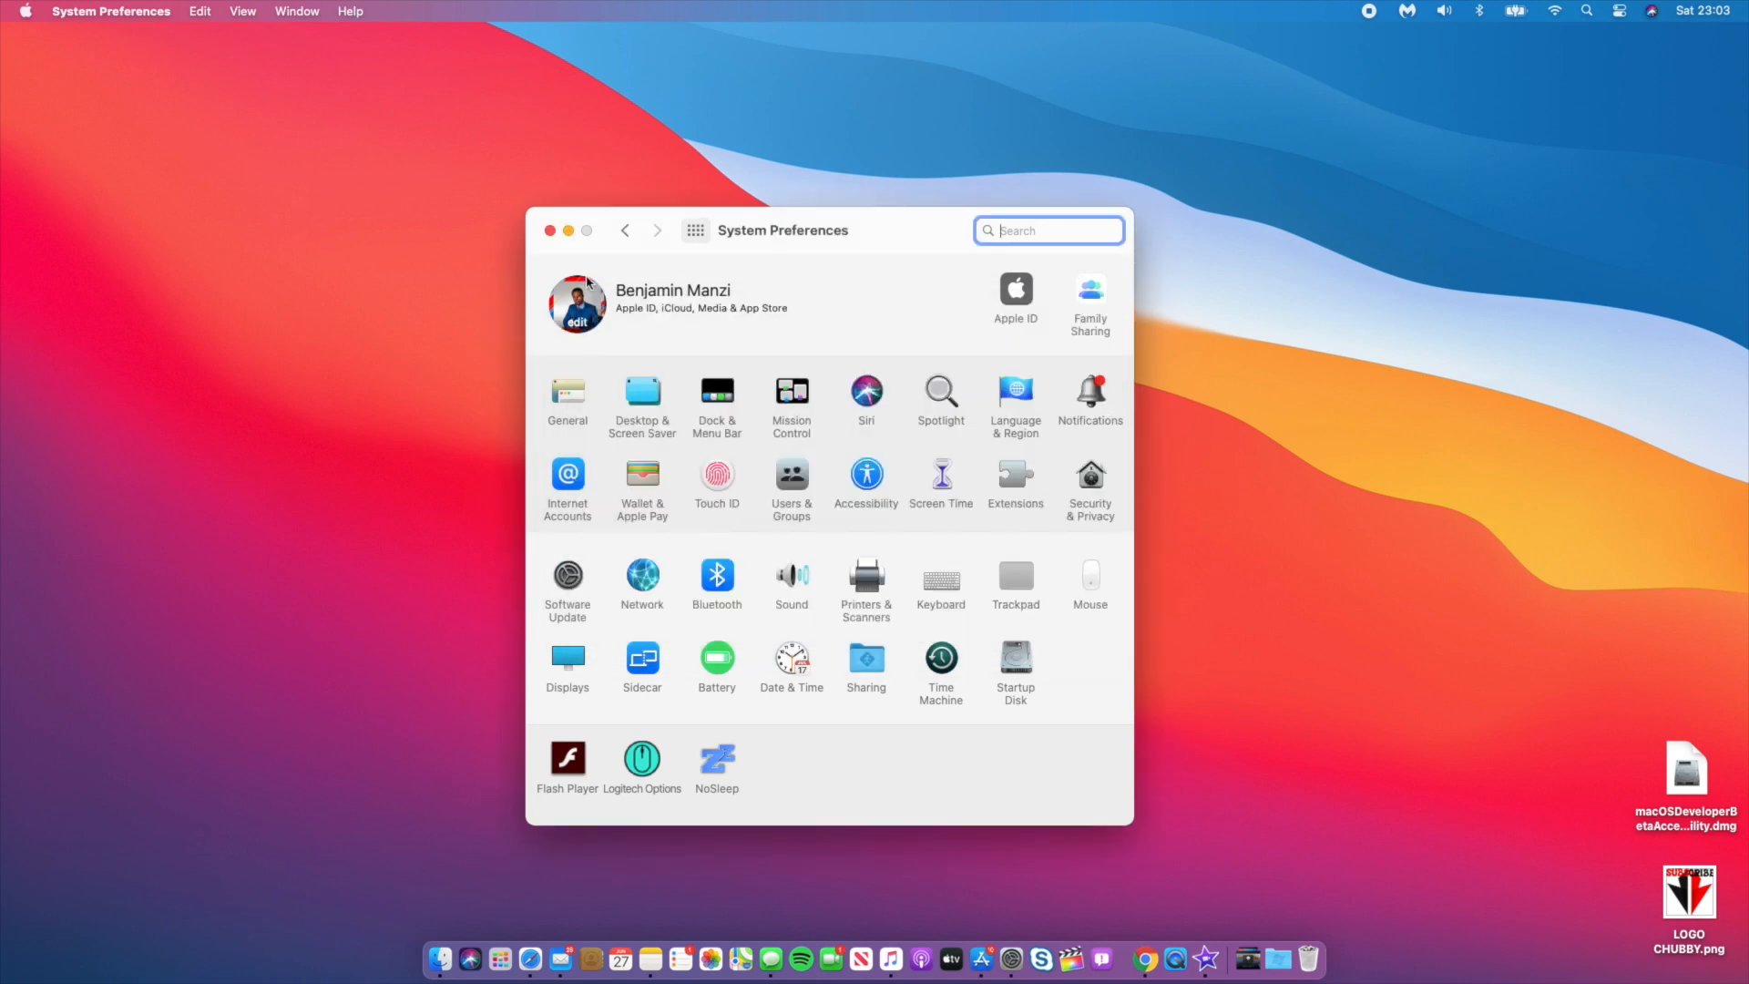
- Quit System Preferences and close the LOGO CHUBBY.png Quick Look preview
{"action": "left_click", "coordinate": [550, 231]}
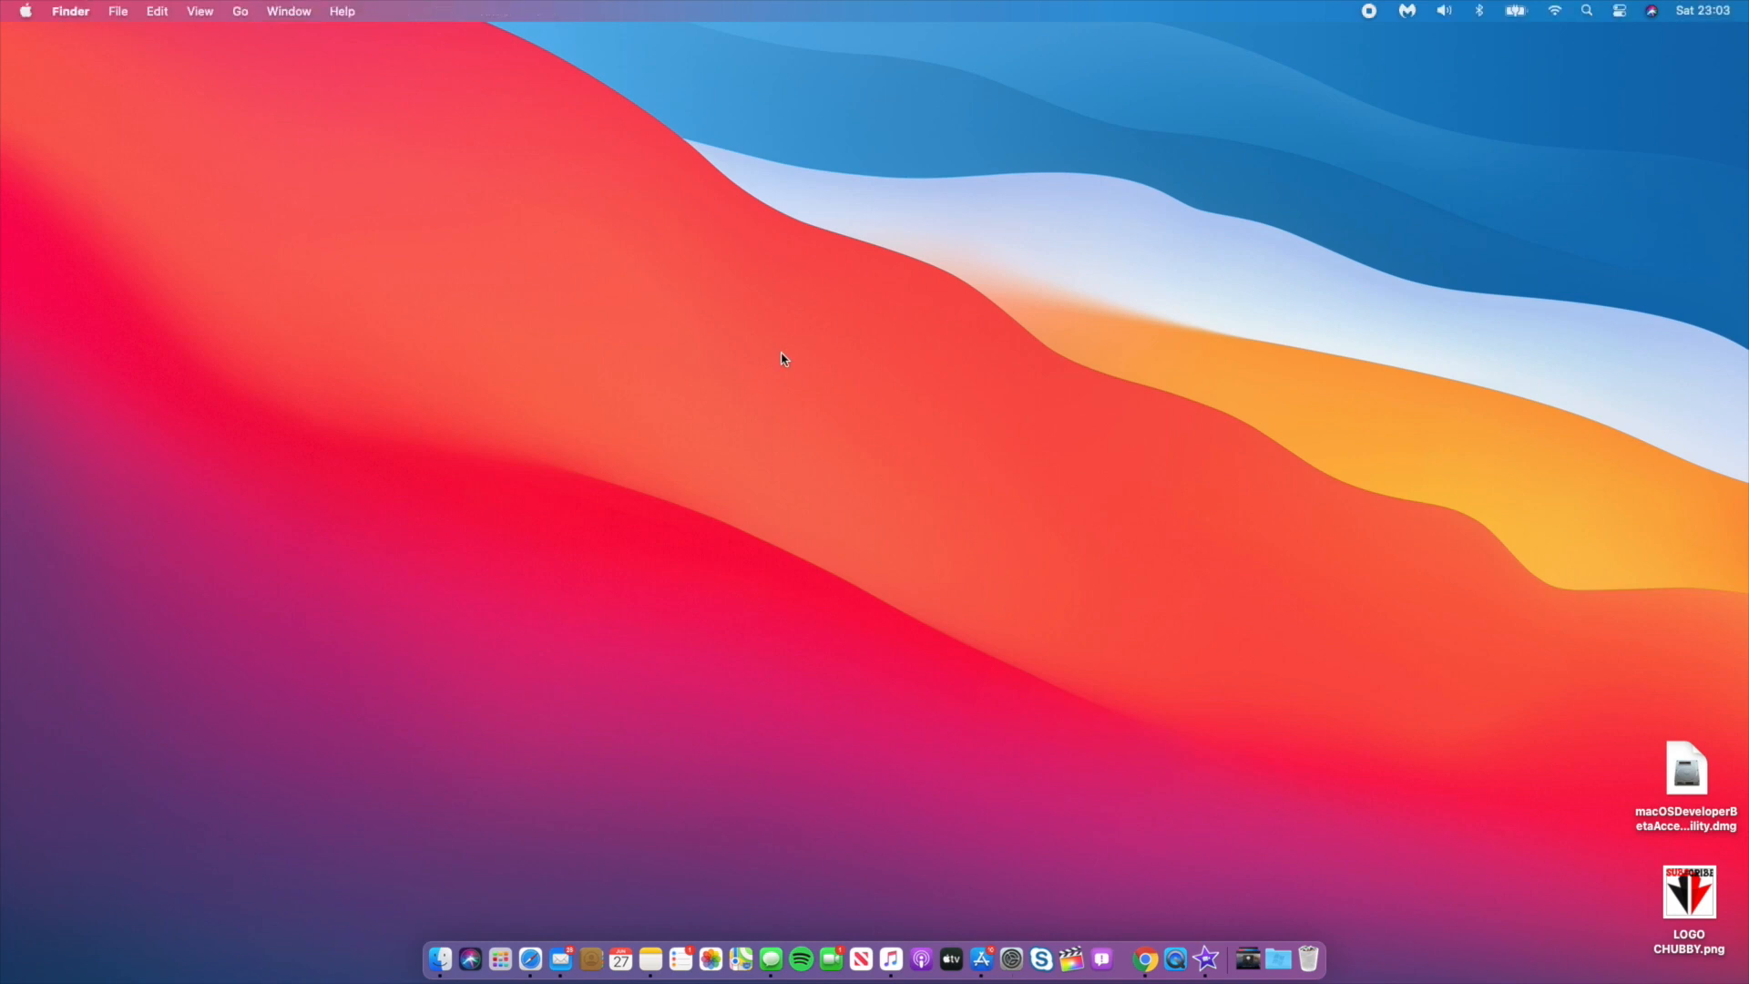
{"action": "mouse_move", "coordinate": [1213, 315]}
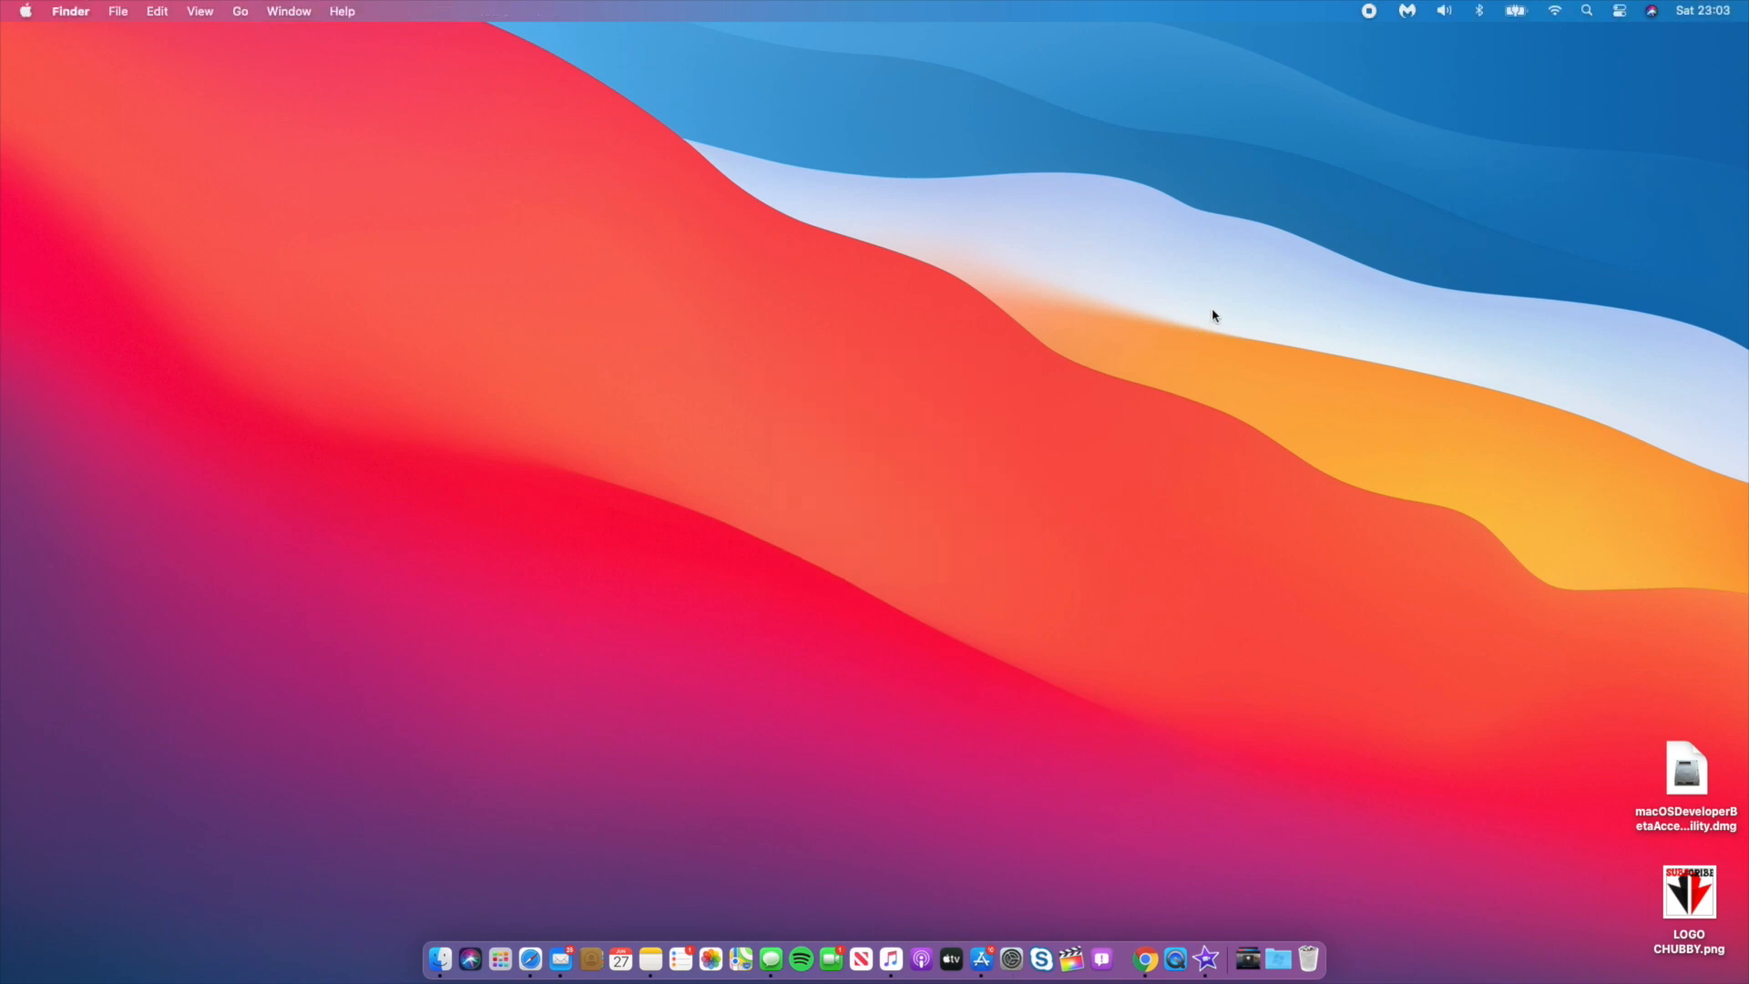
{"action": "mouse_move", "coordinate": [657, 621]}
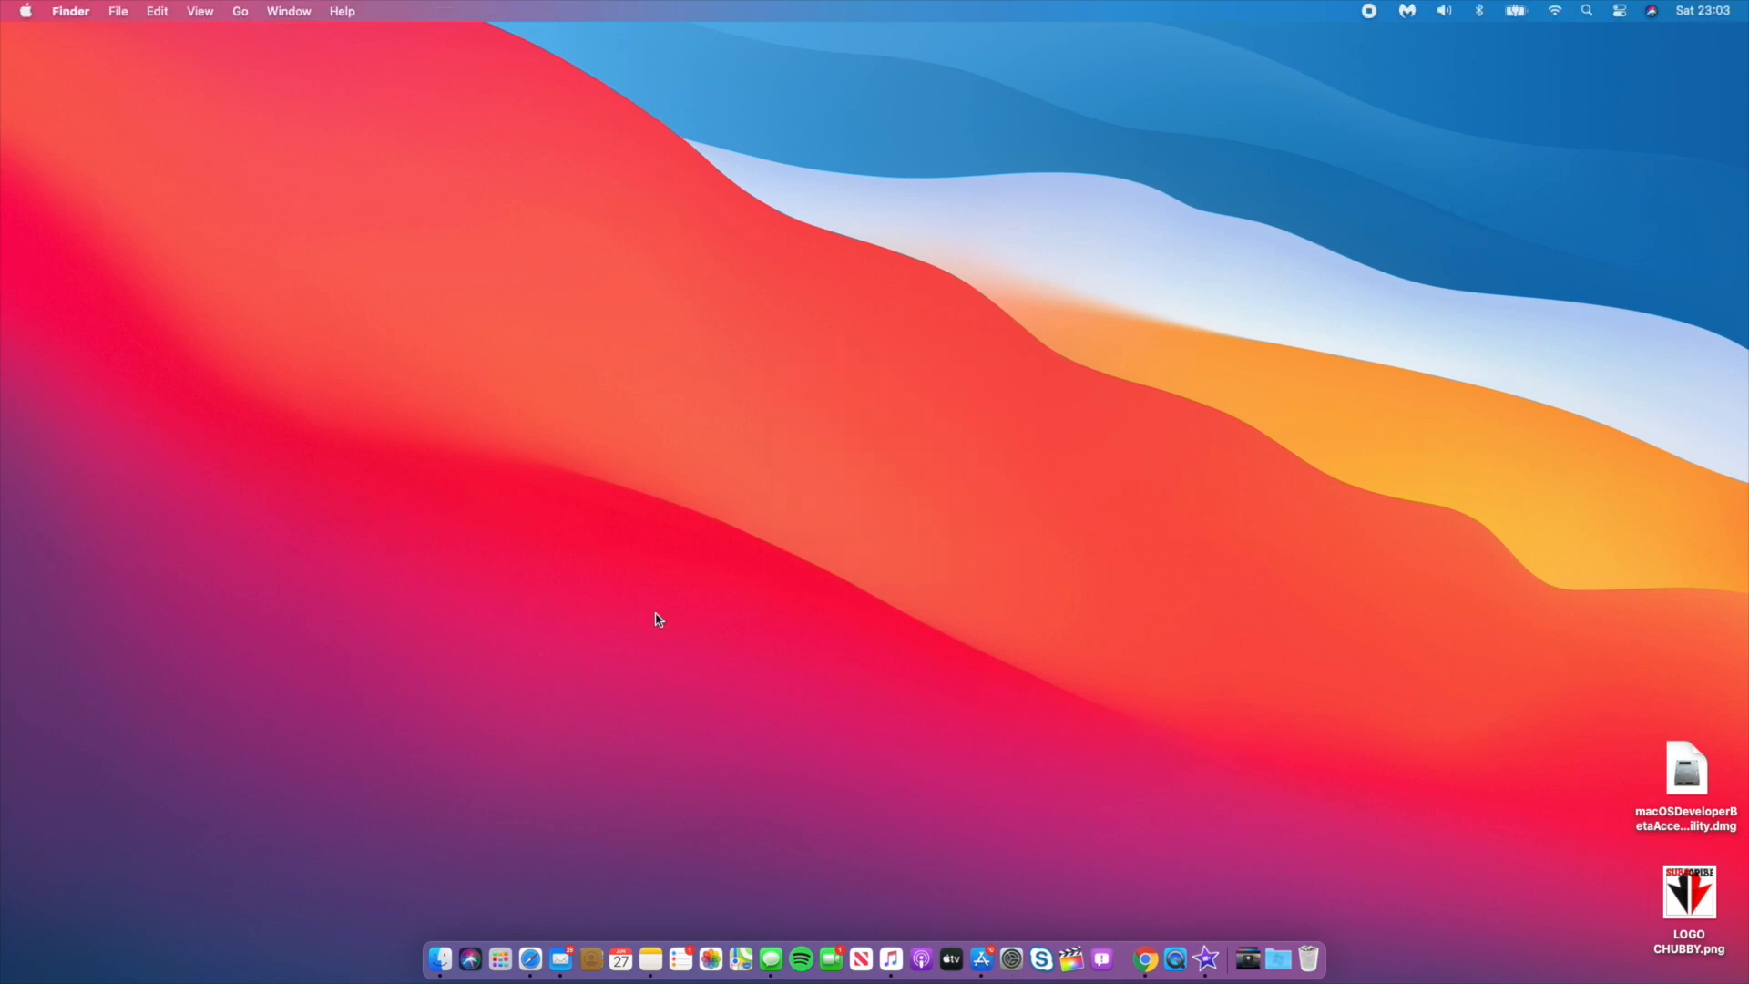
{"action": "mouse_move", "coordinate": [1663, 885]}
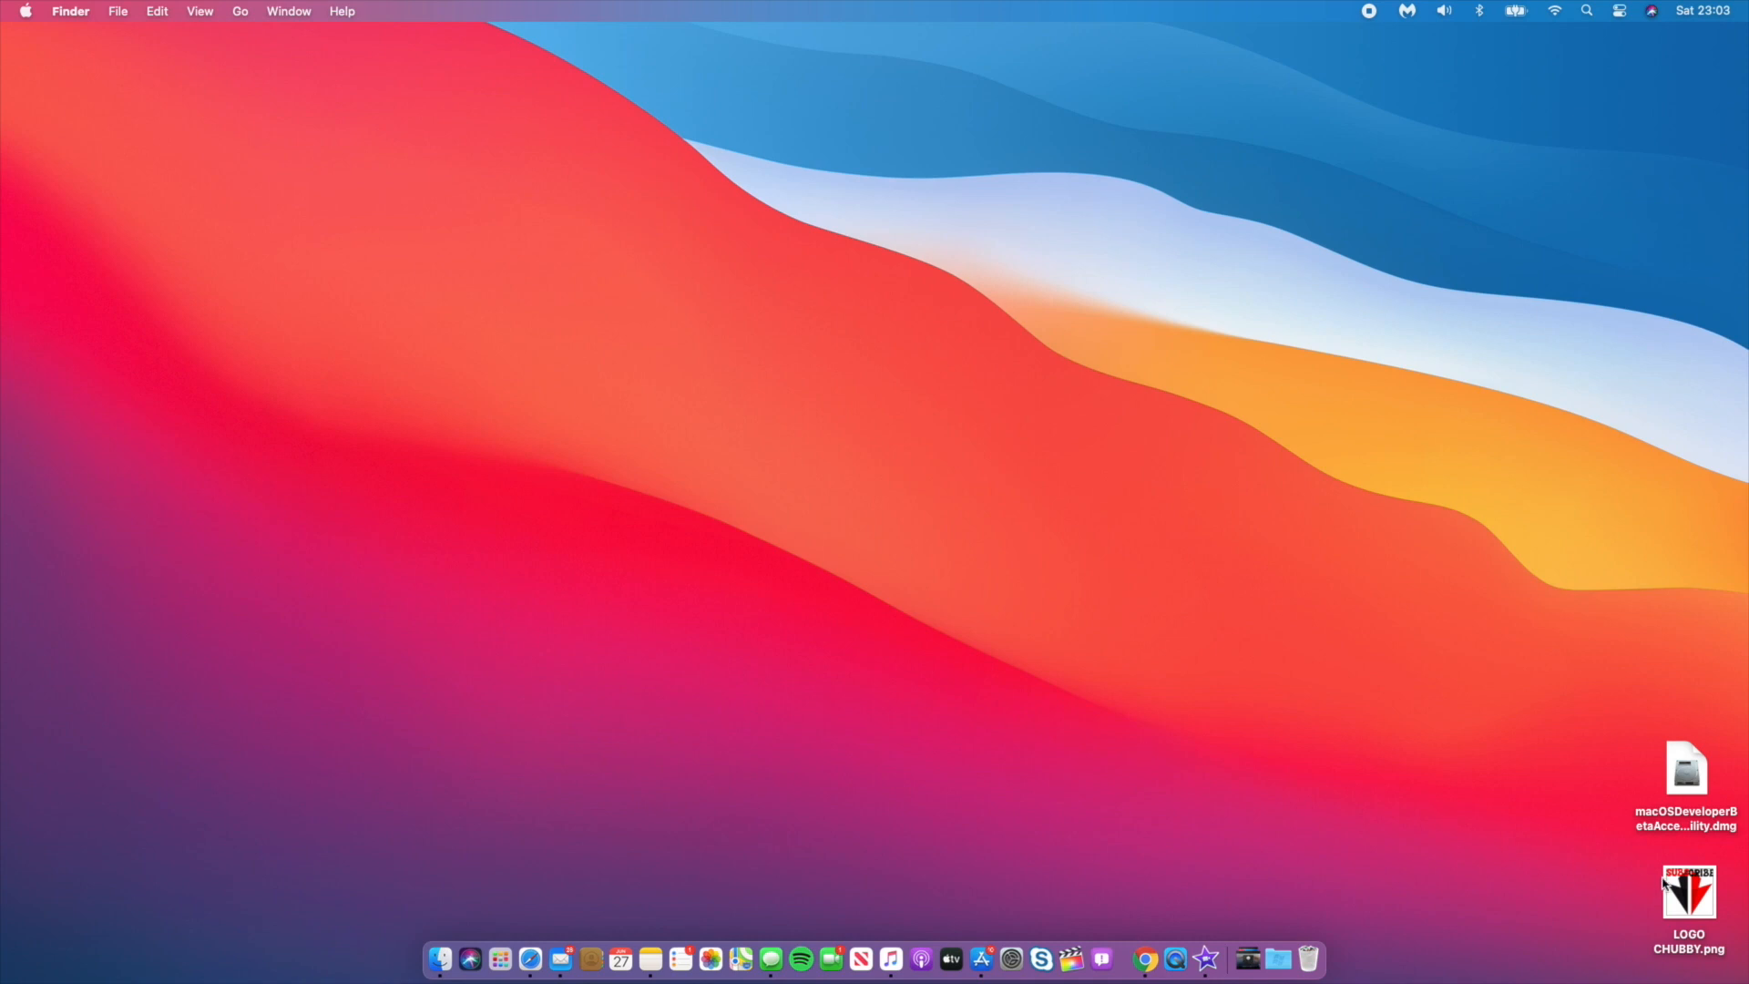
{"action": "mouse_move", "coordinate": [1705, 913]}
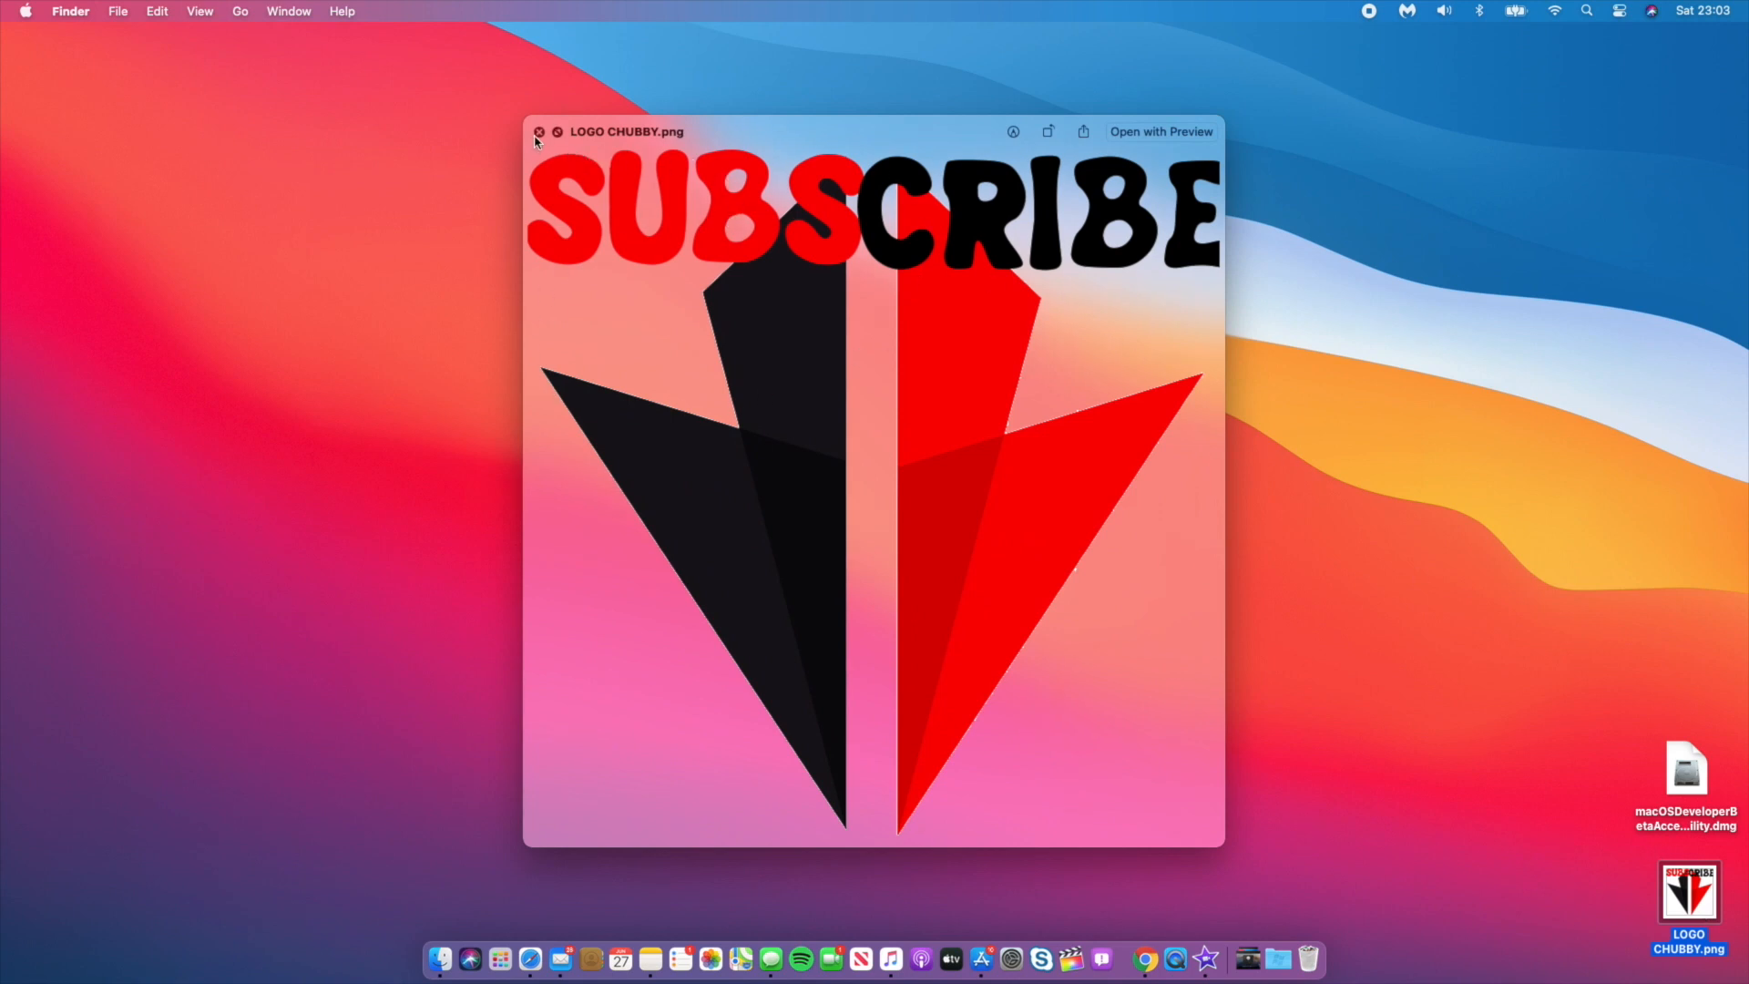
{"action": "left_click", "coordinate": [539, 131]}
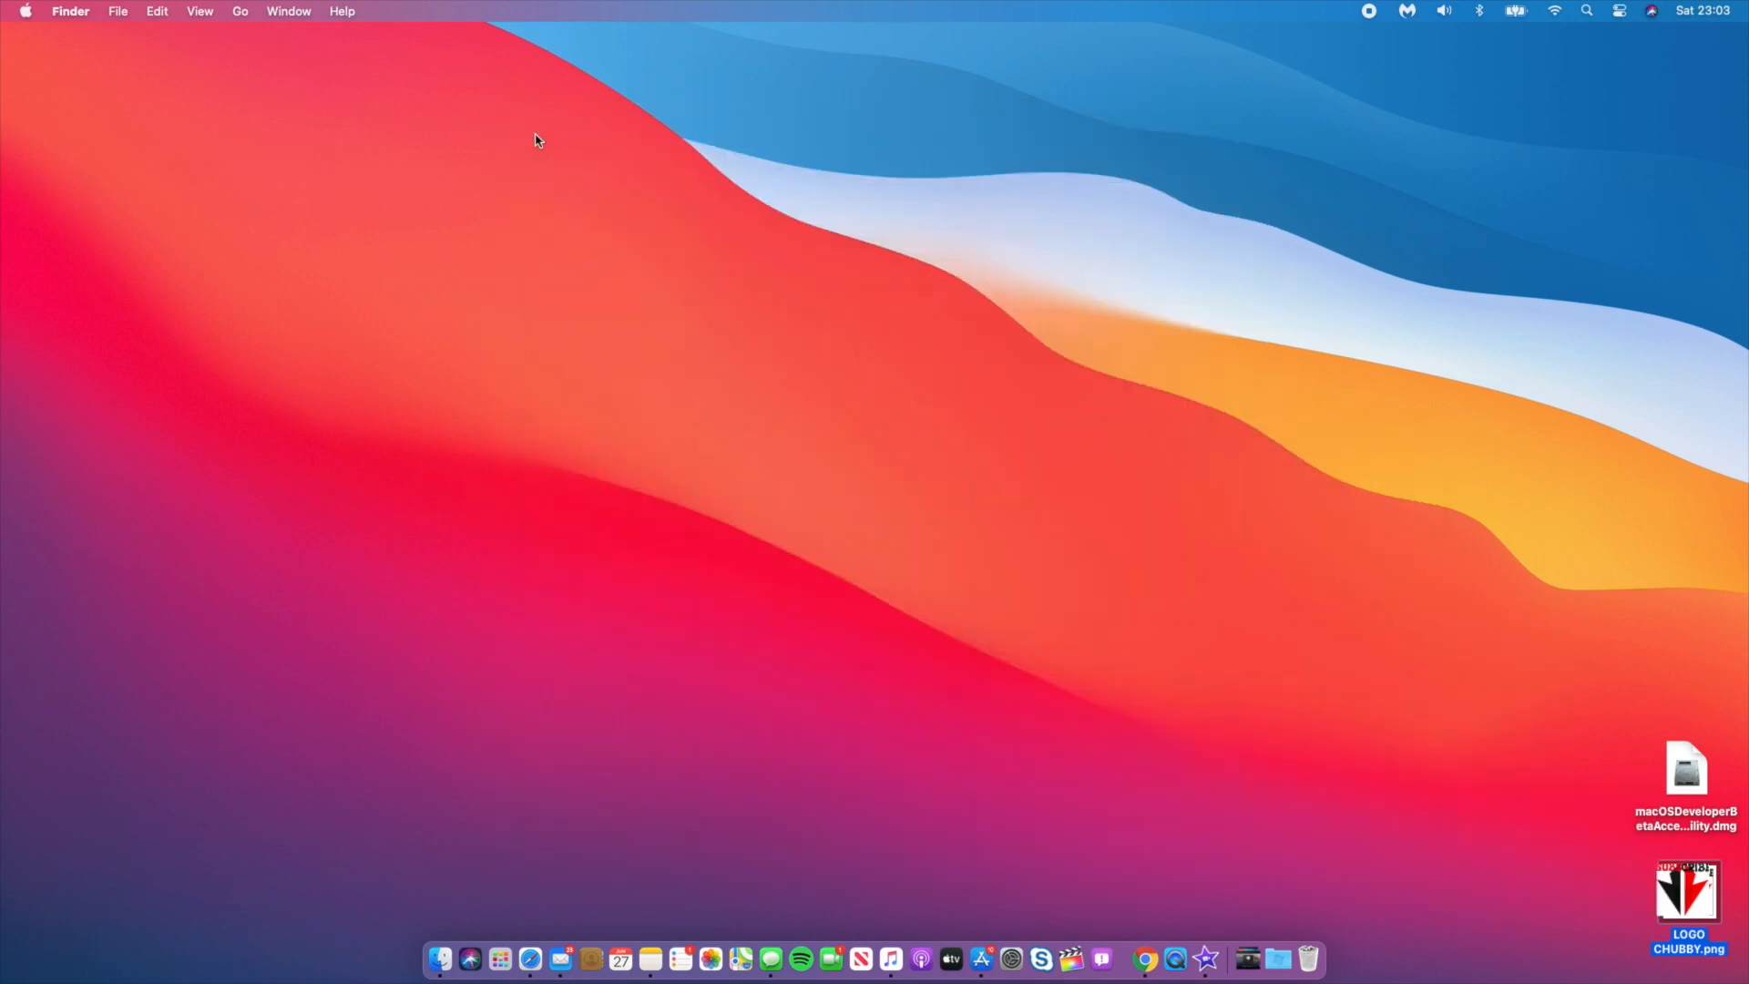